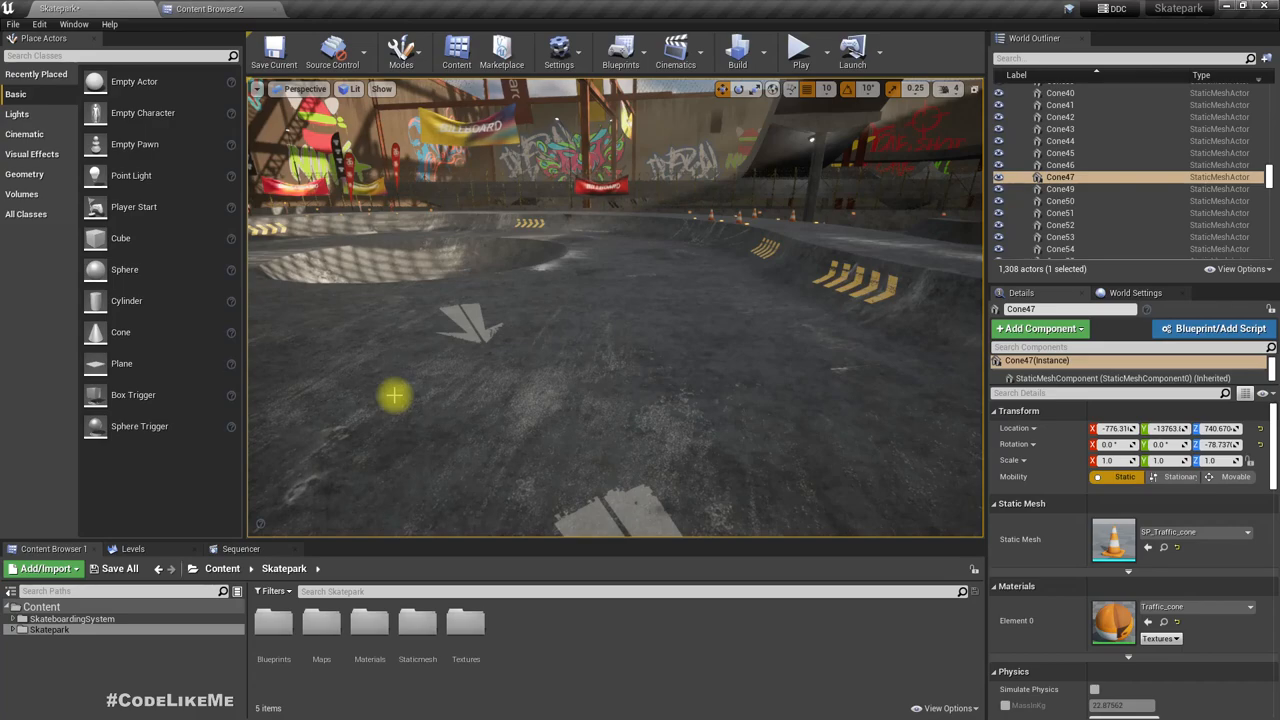
- Switch to Content Browser 2 and show the SkateboardingSystem Mannequin folder
left_click(798, 50)
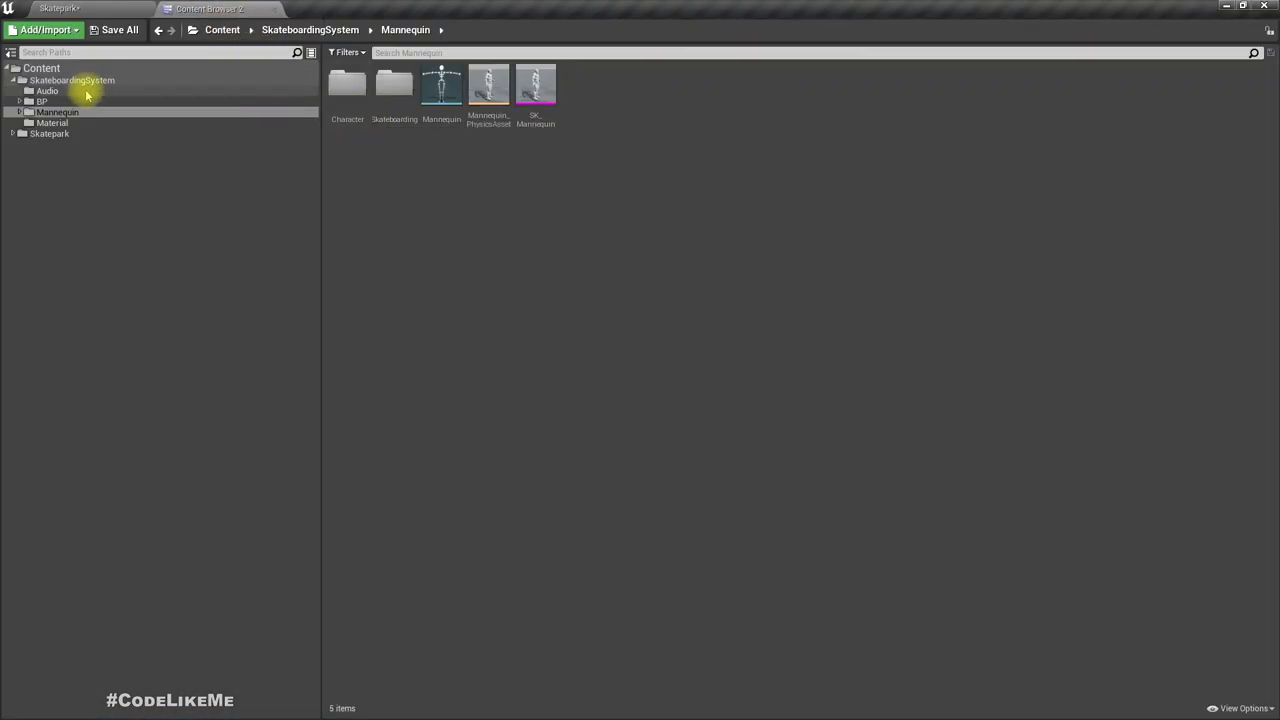
- In the Audio folder, create a skatesound_Cue from the skatesound wave with Create Cue
left_click(49, 90)
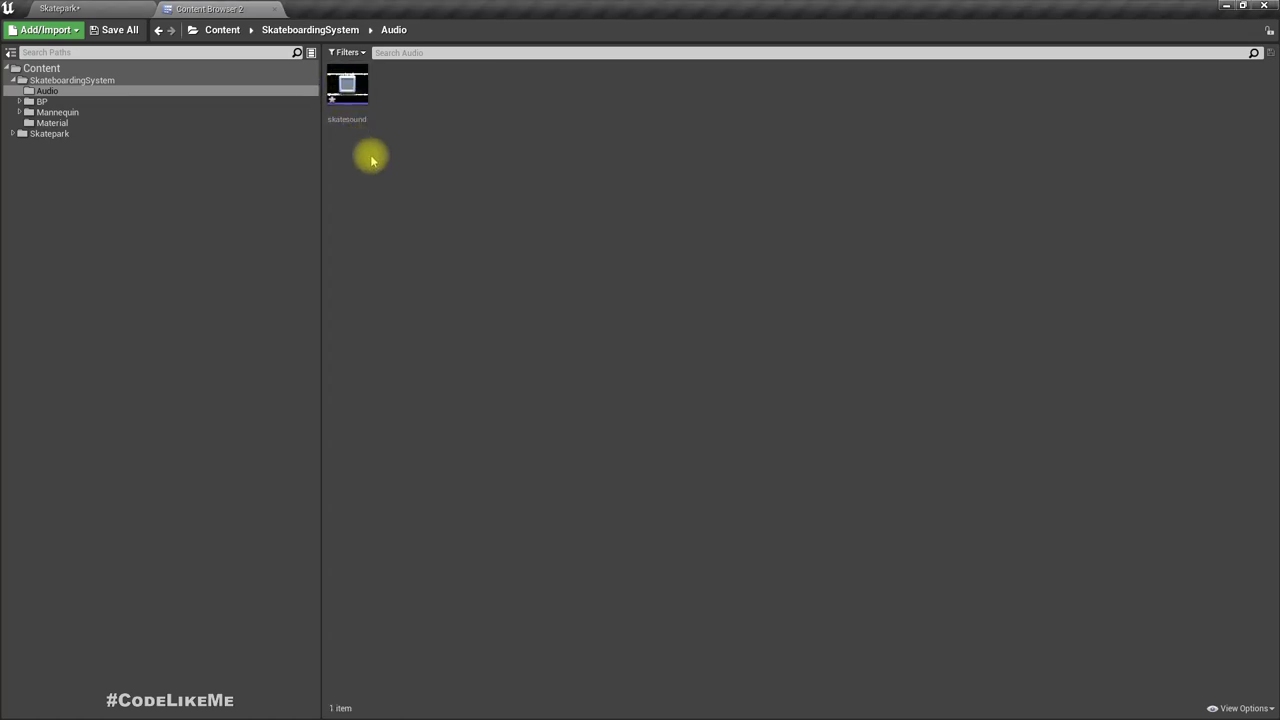
left_click(347, 85)
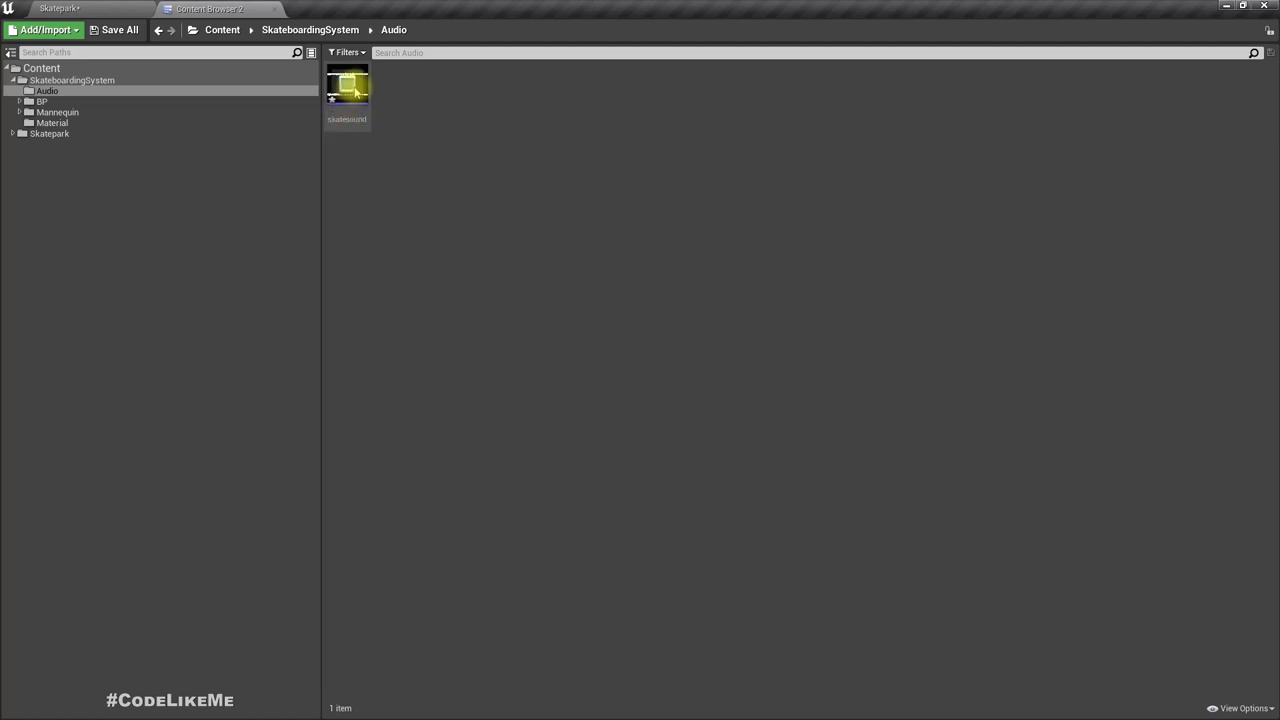
right_click(347, 90)
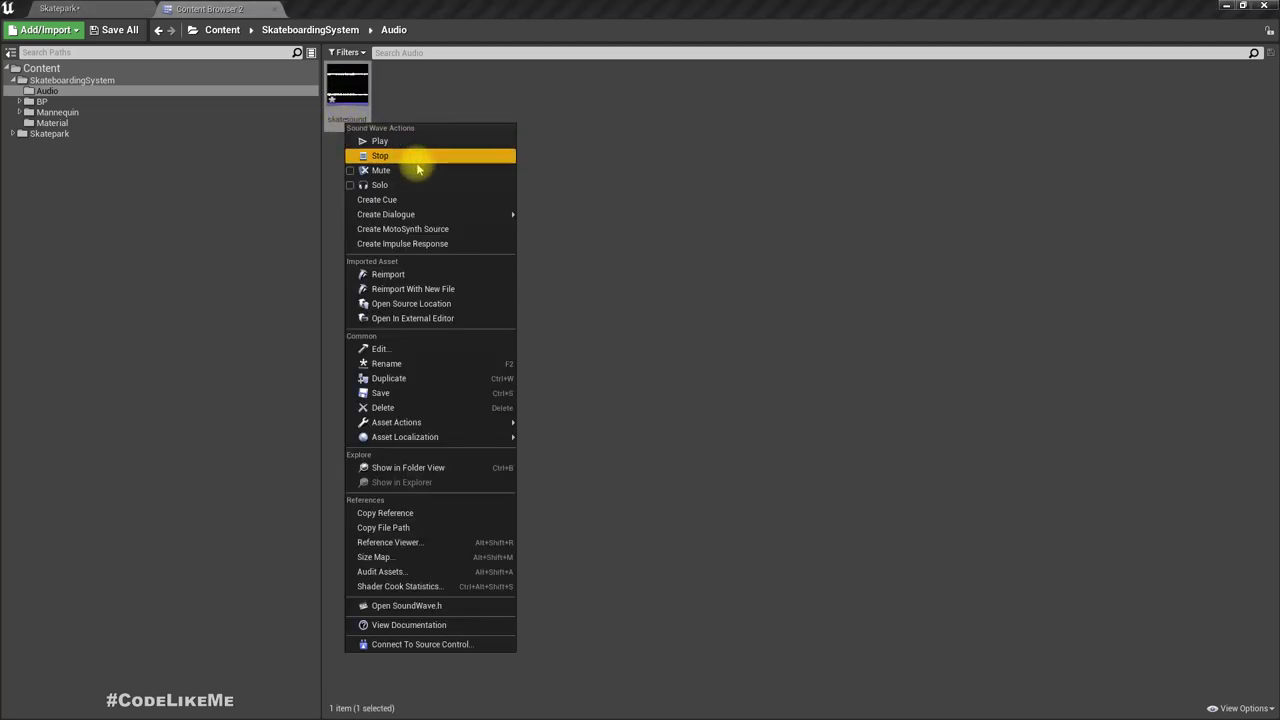
mouse_move(386, 214)
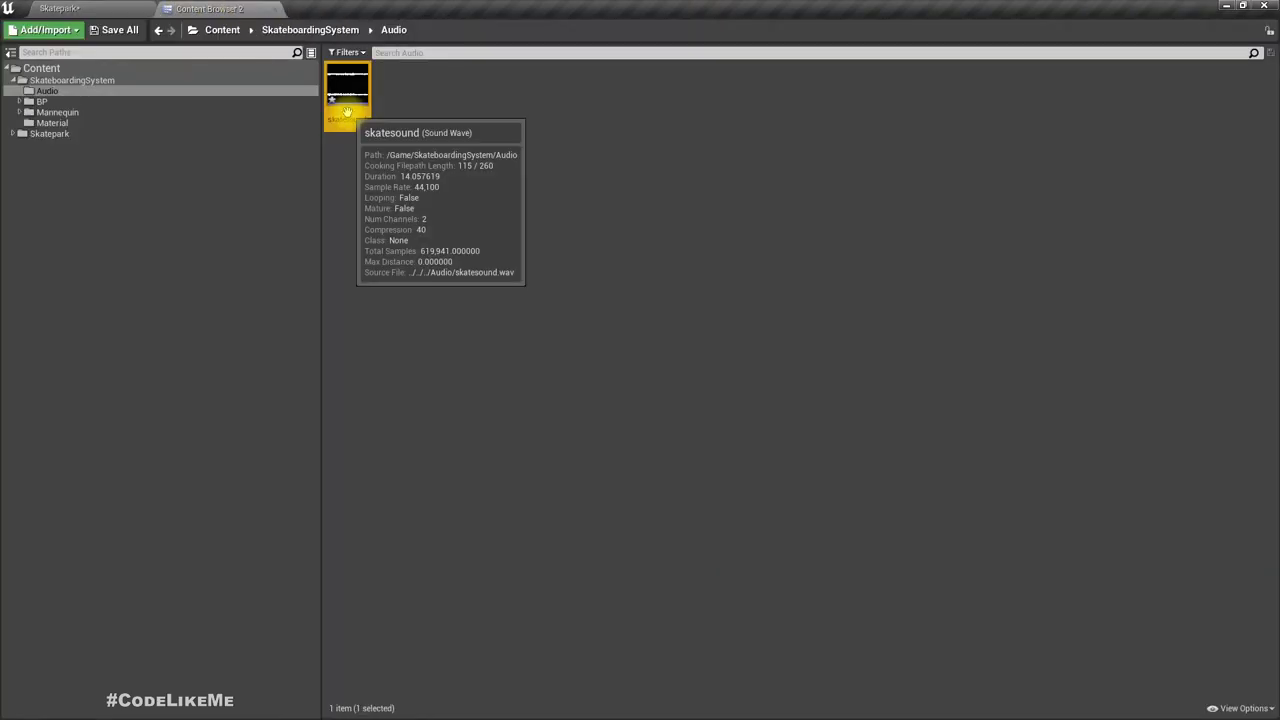
right_click(347, 90)
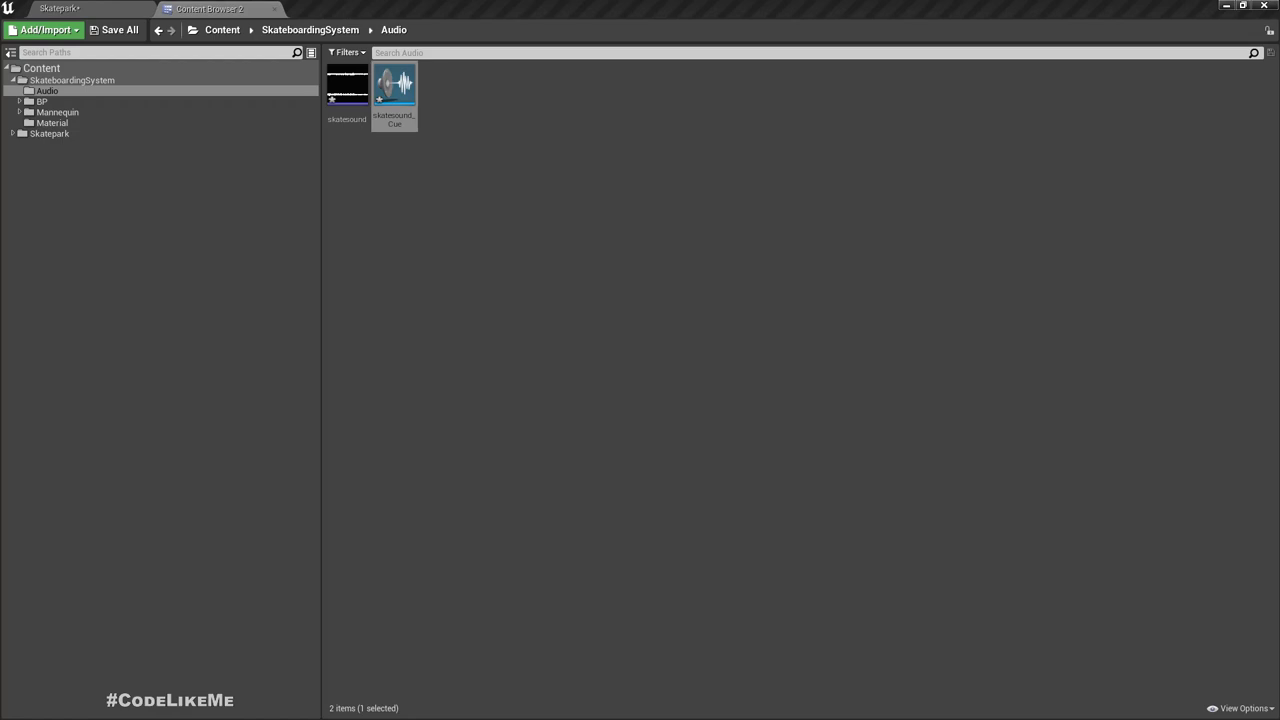
- Open skatesound_Cue, add a Continuous Modulator node, and expand its pitch and volume settings
double_click(392, 84)
type("co")
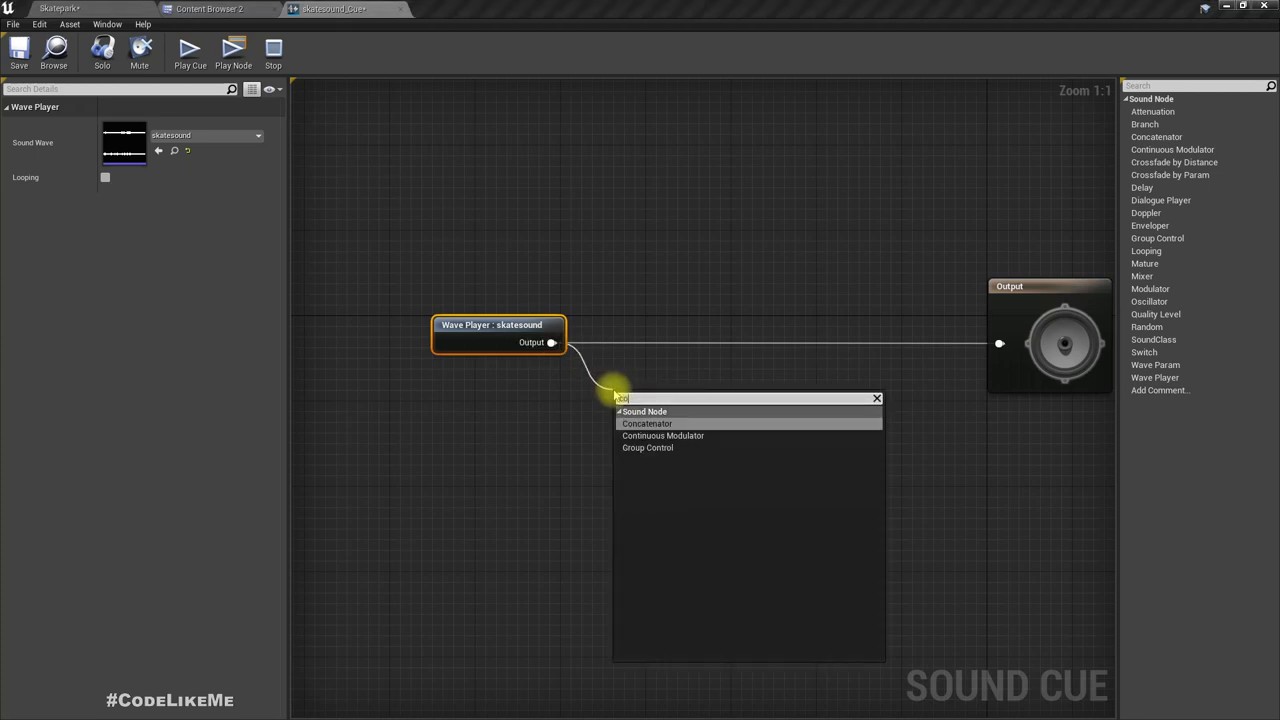
left_click(663, 436)
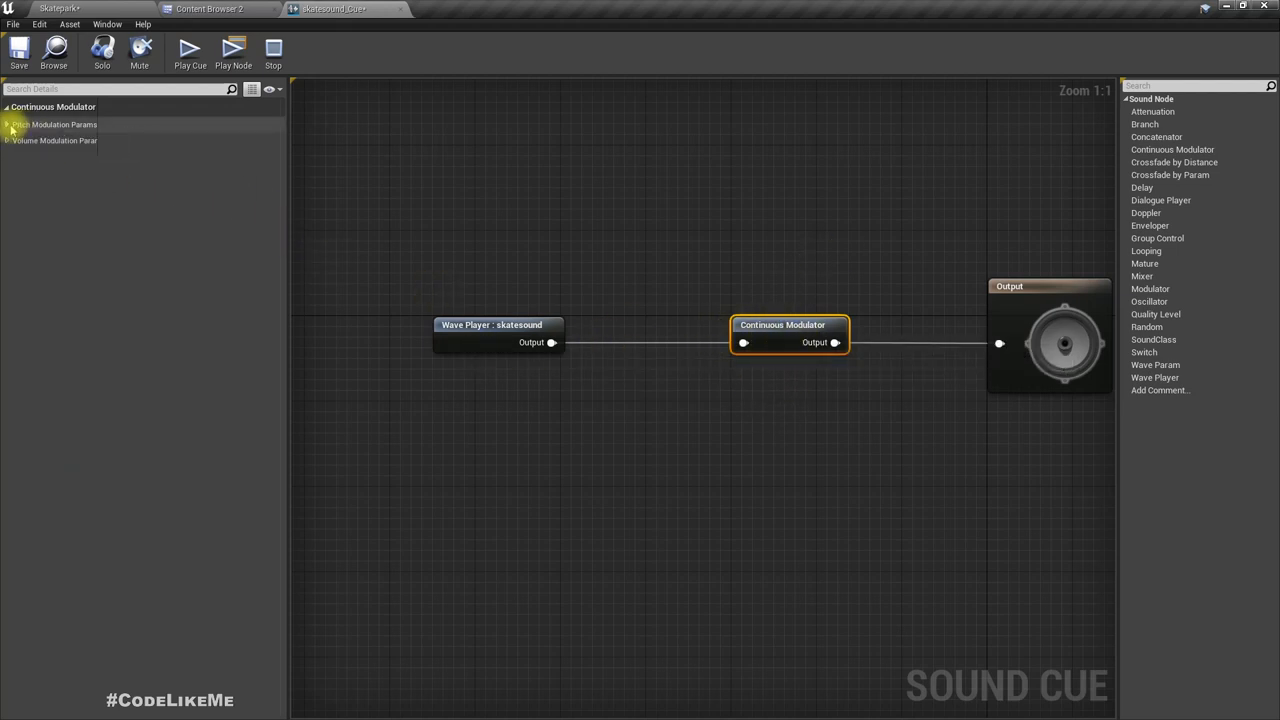
left_click(9, 124)
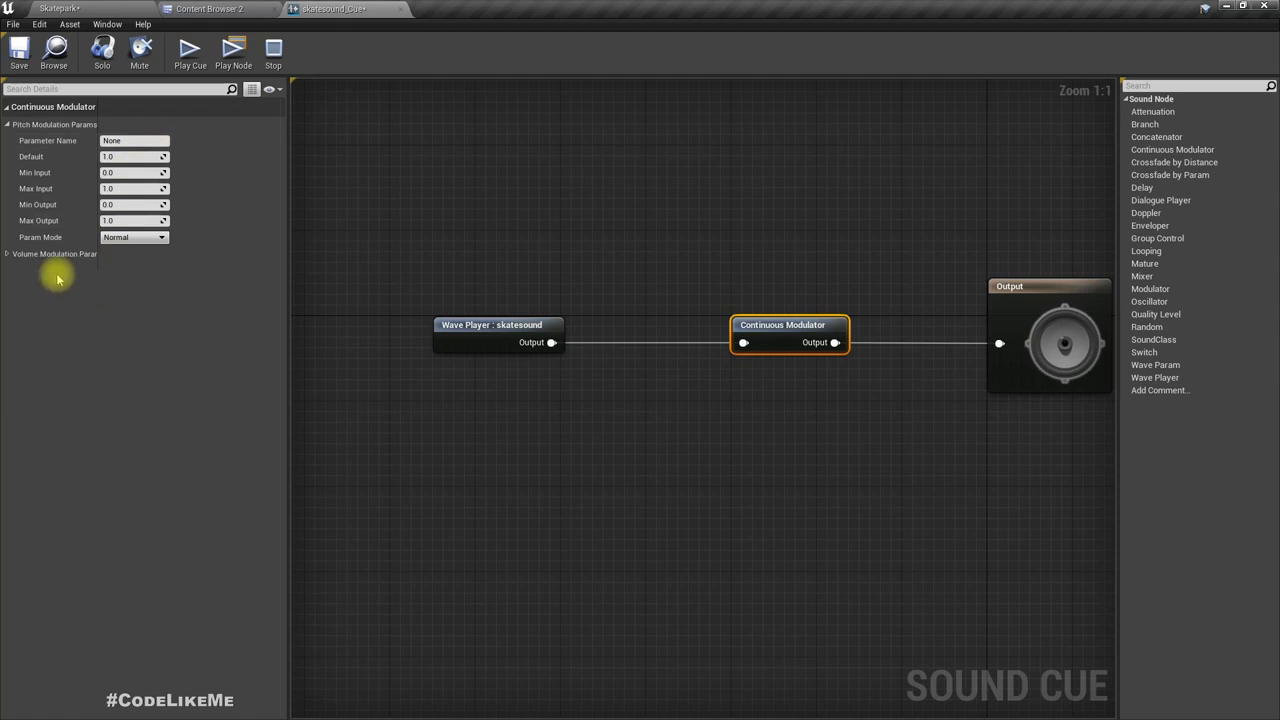
left_click(8, 264)
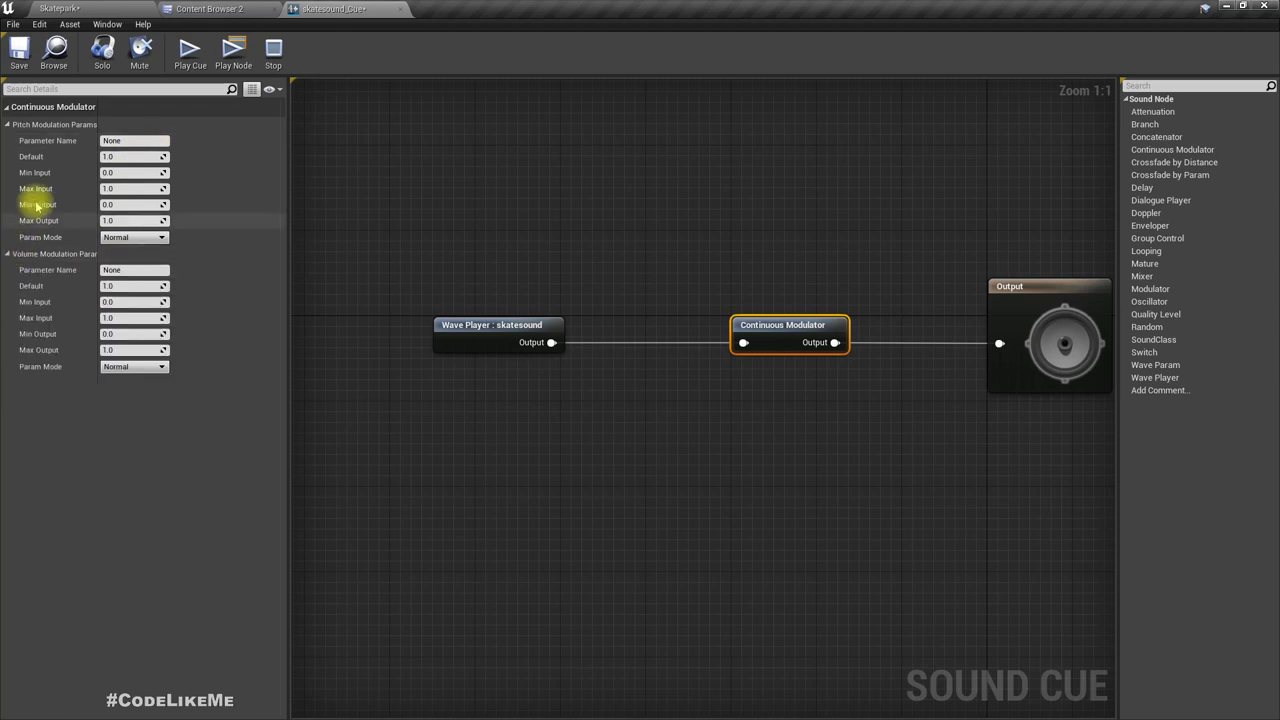
left_click(133, 140)
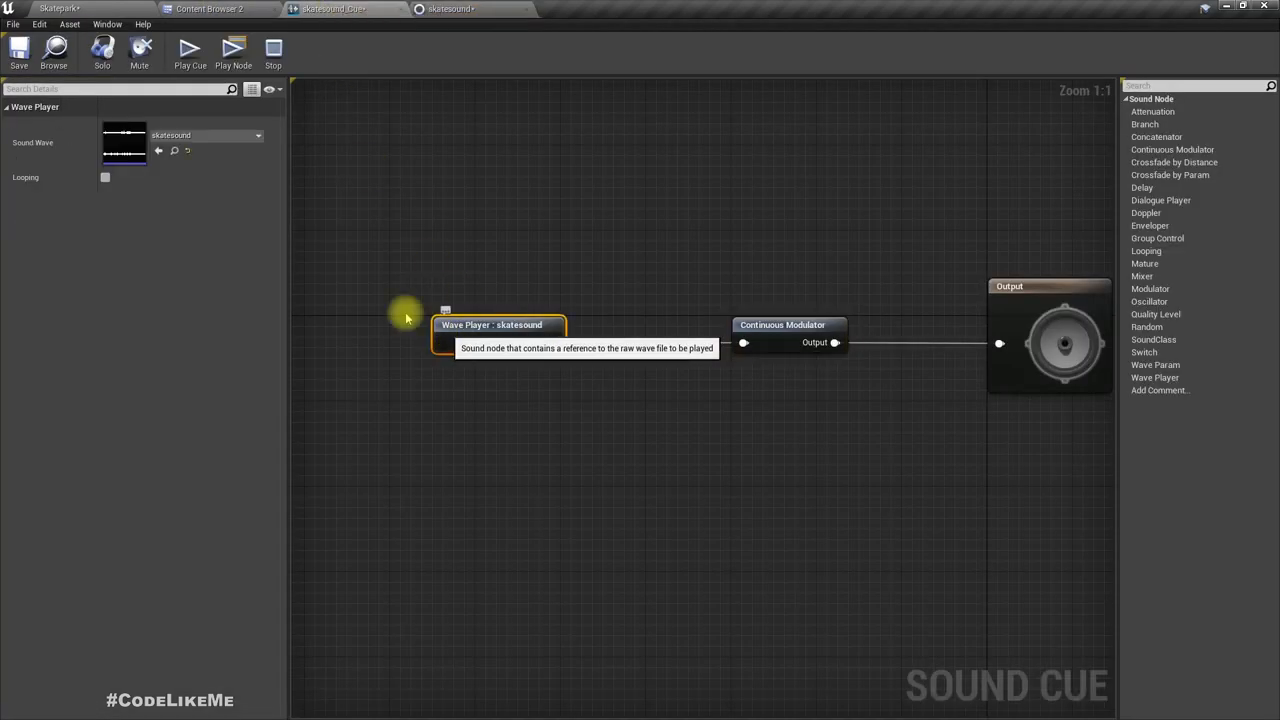
- Tick Looping on the skatesound wave player and select the Continuous Modulator
left_click(105, 177)
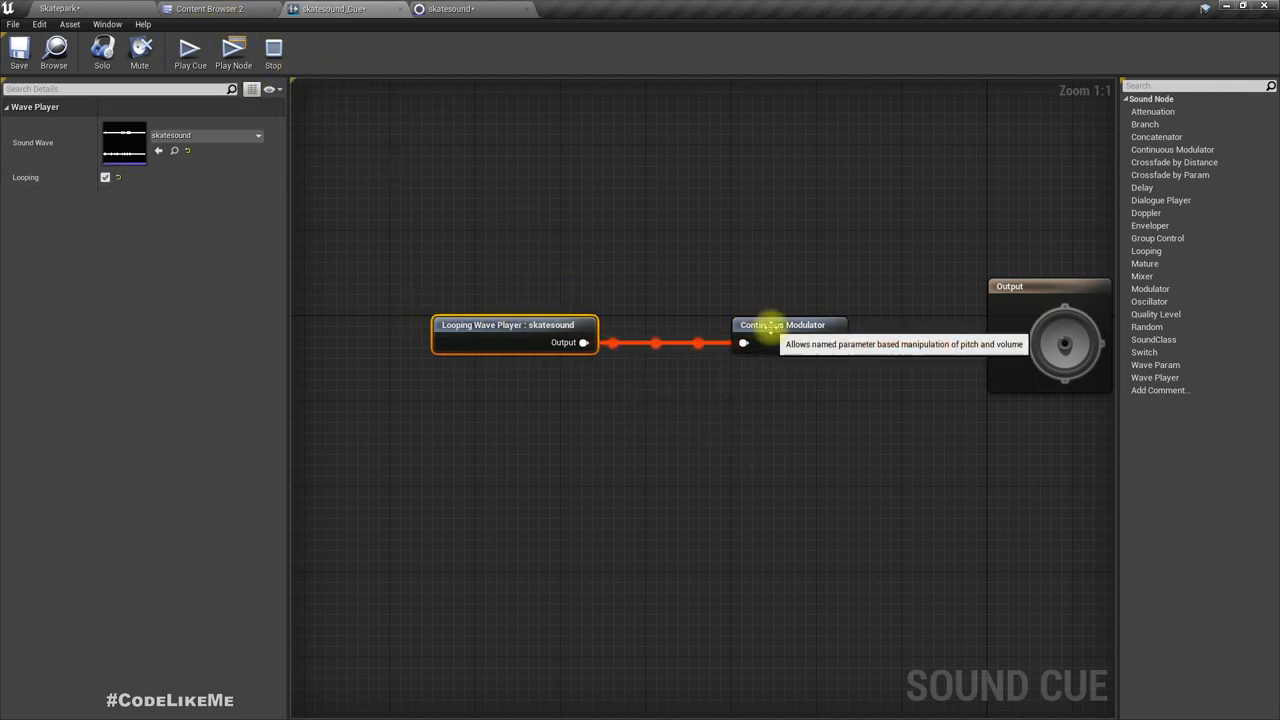
left_click(787, 324)
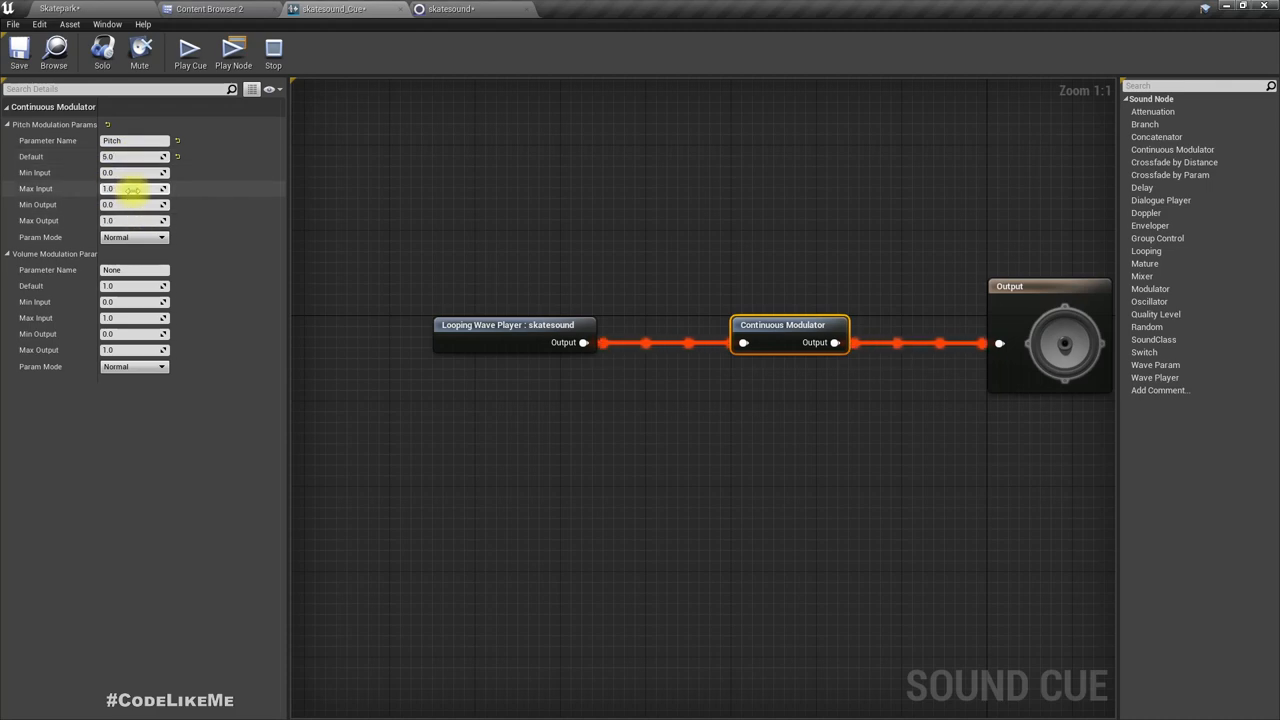
- Give the pitch modulation Max Input 4.0, Default 1.0 and Max Output 4.0
type("4.0")
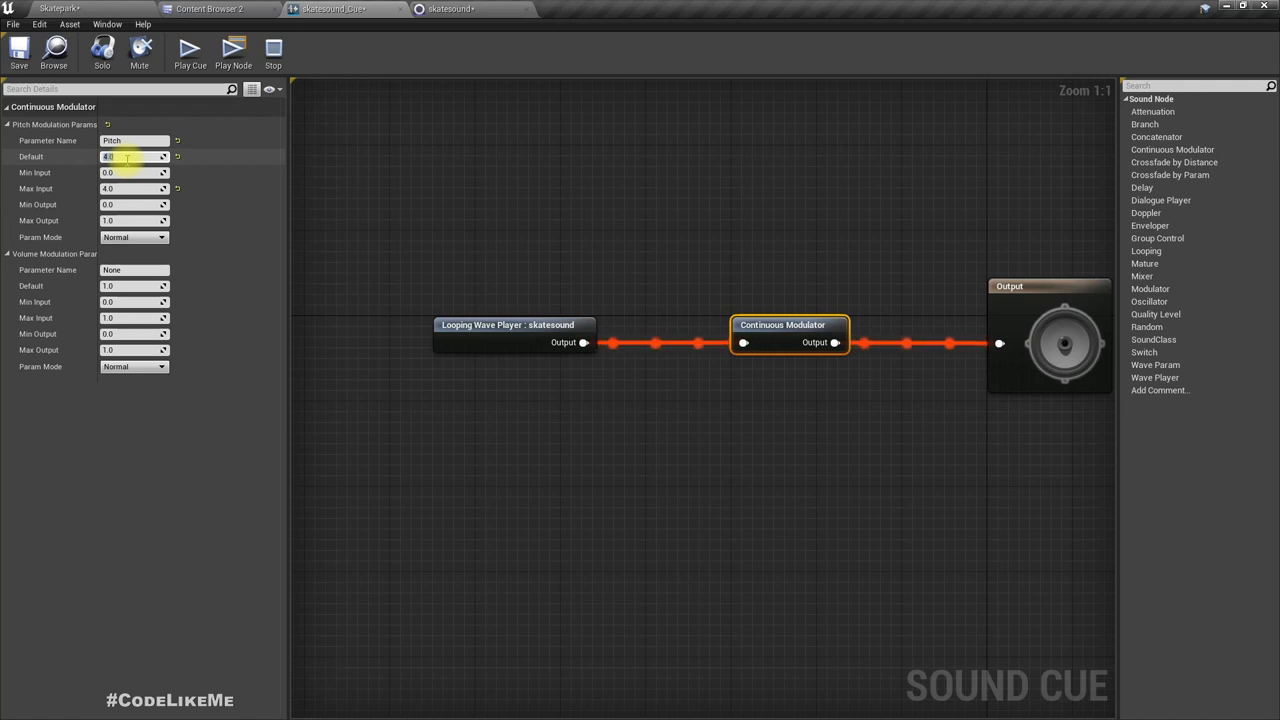
type("1.0")
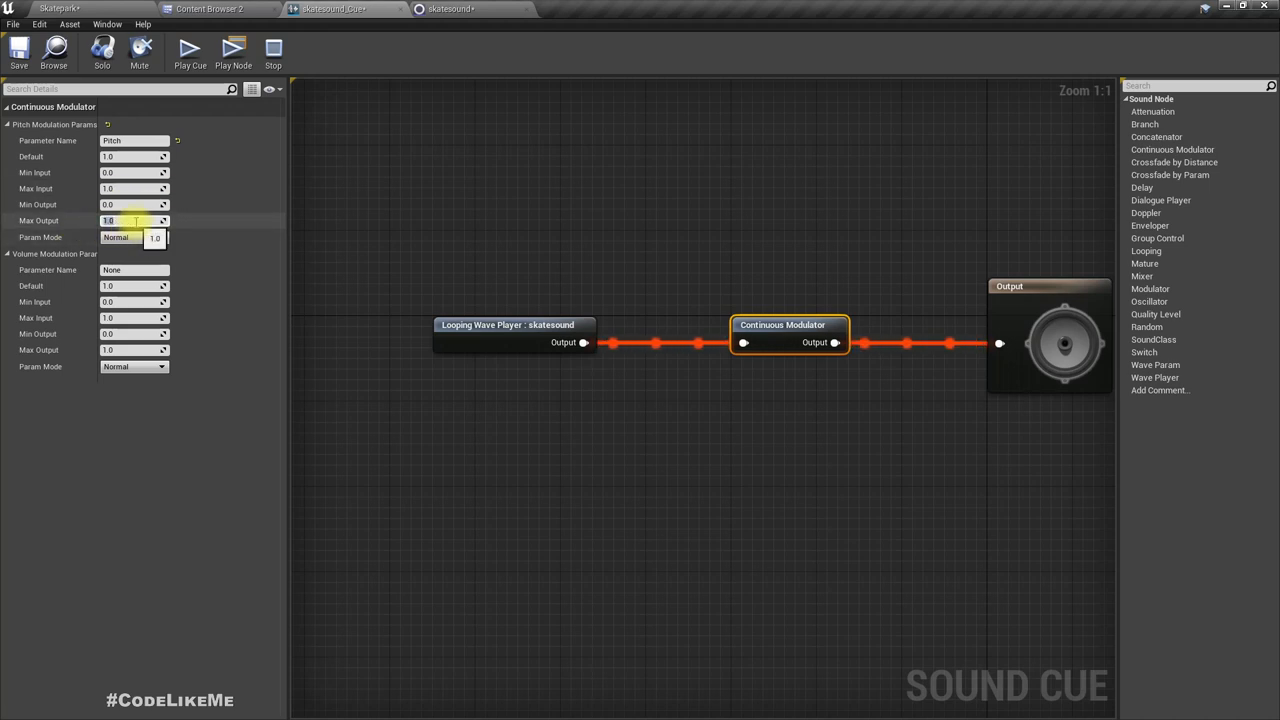
type("5.0")
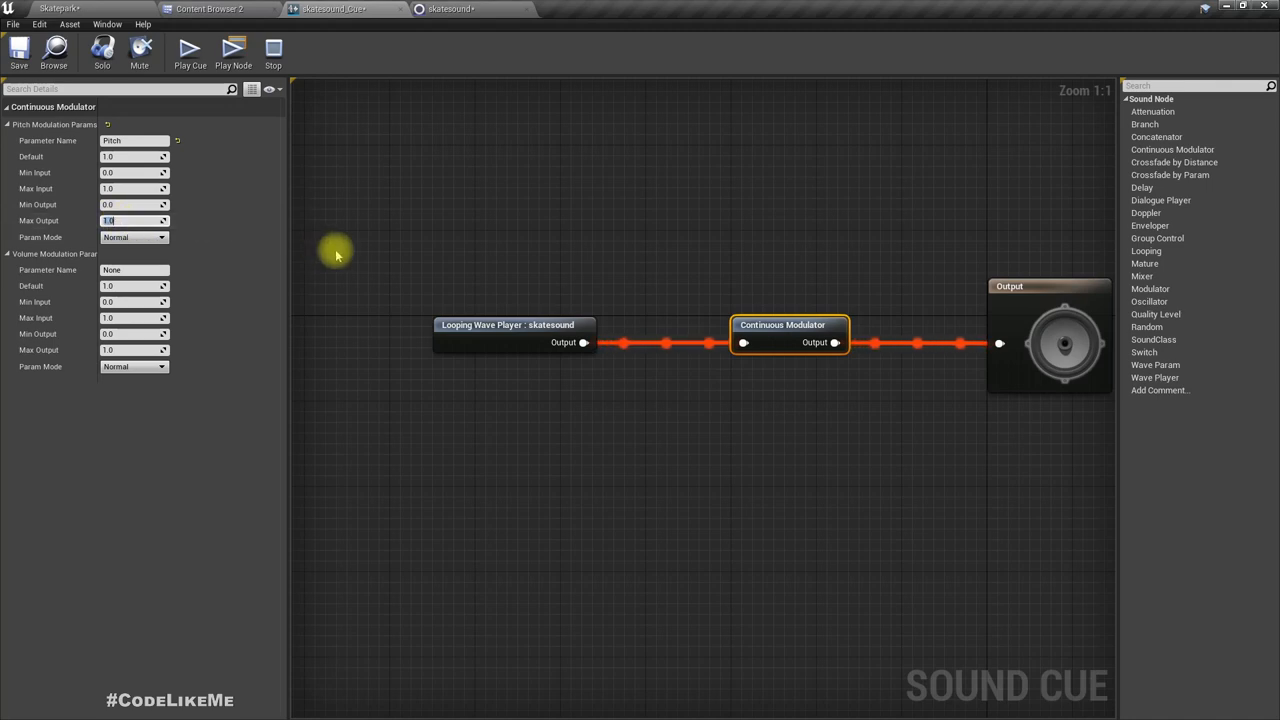
type("4.0")
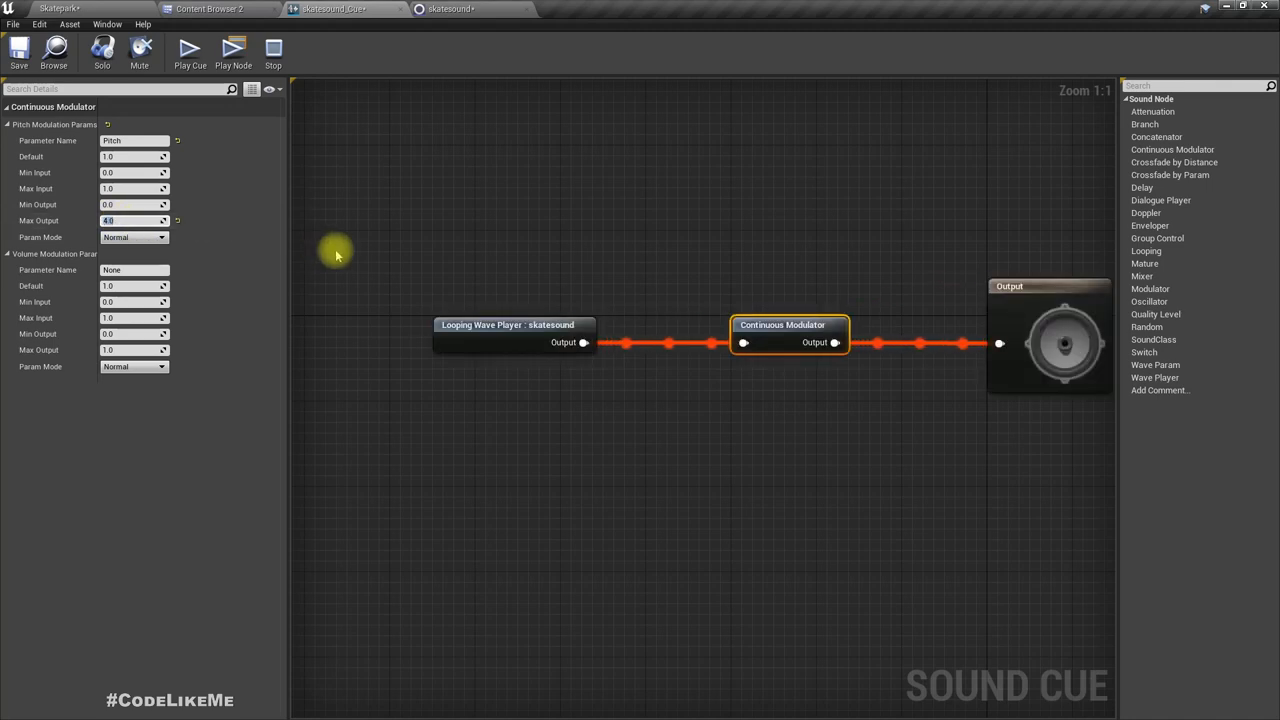
mouse_move(80, 184)
type("4")
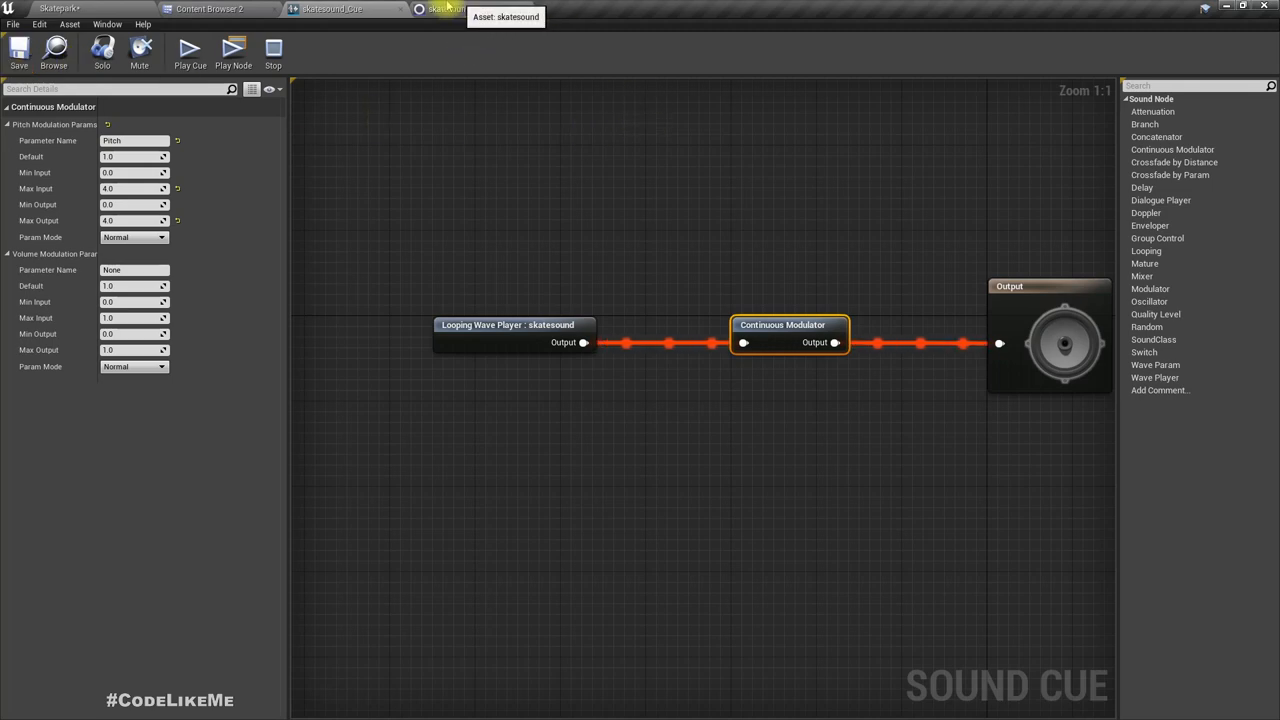
- Open the BP_ThirdPersonCharacter_Skate blueprint's viewport and its Add Component list
left_click(225, 10)
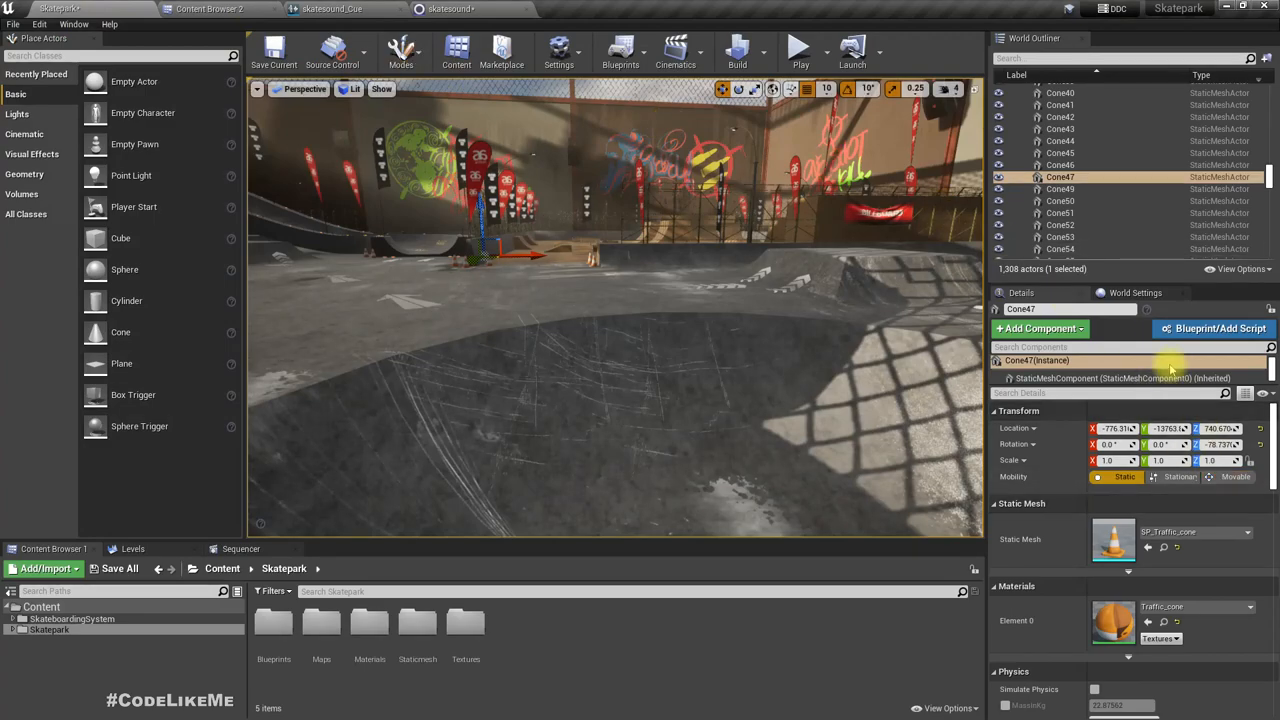
left_click(1135, 292)
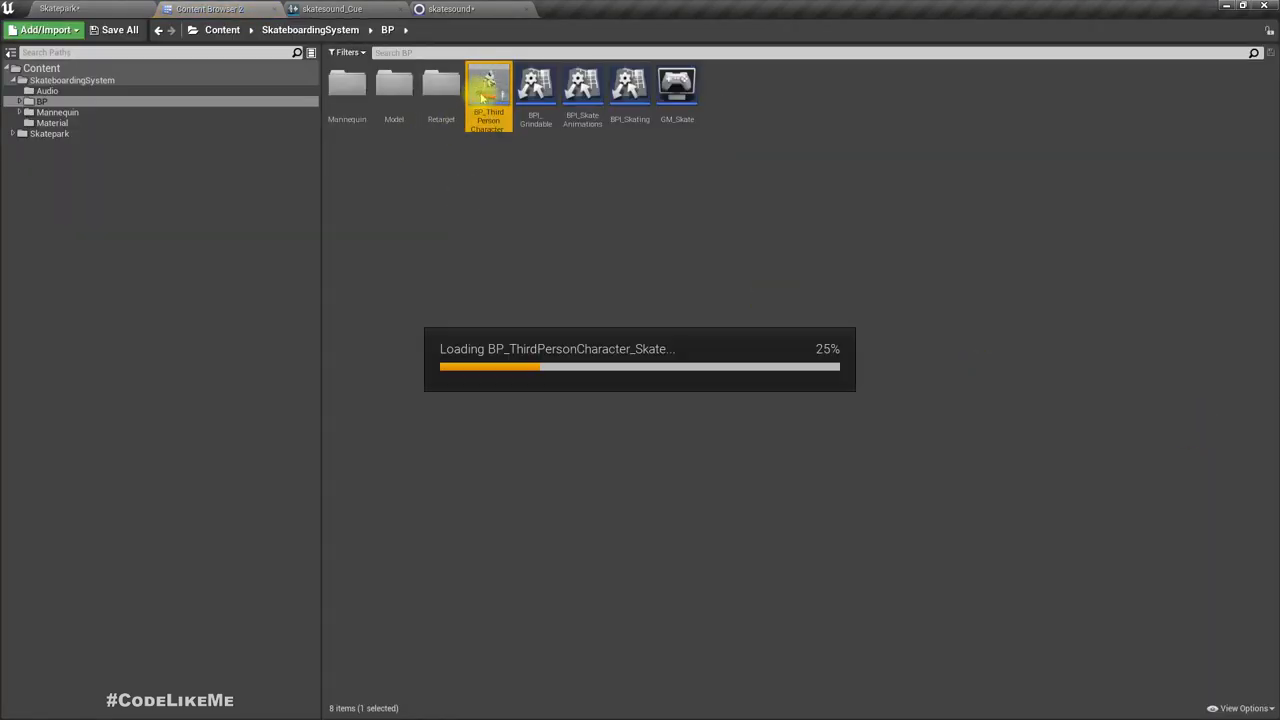
double_click(486, 90)
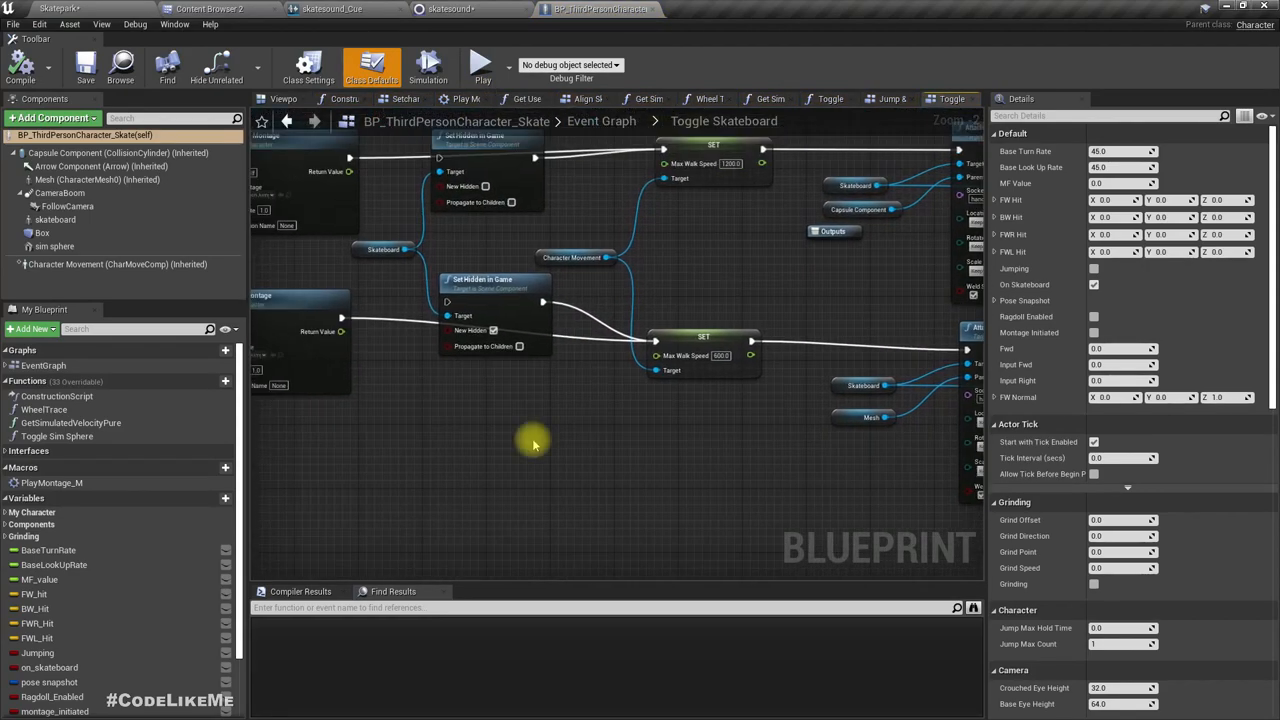
left_click(283, 98)
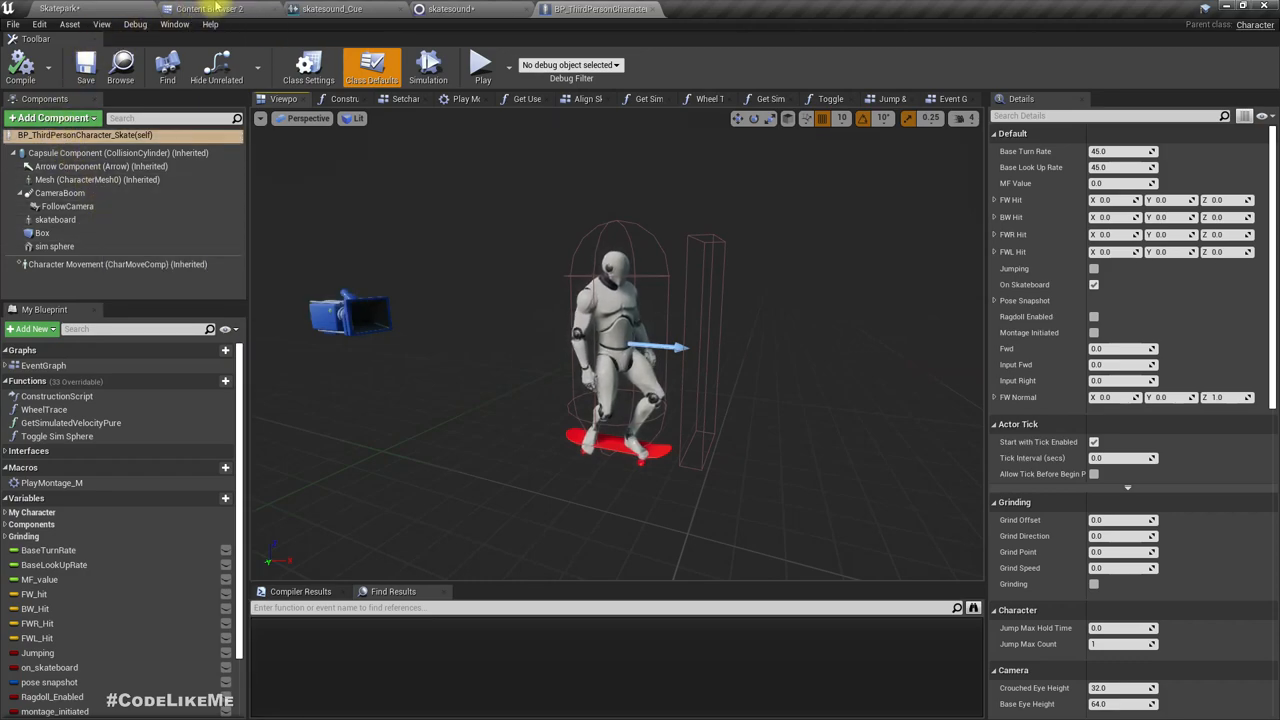
left_click(60, 119)
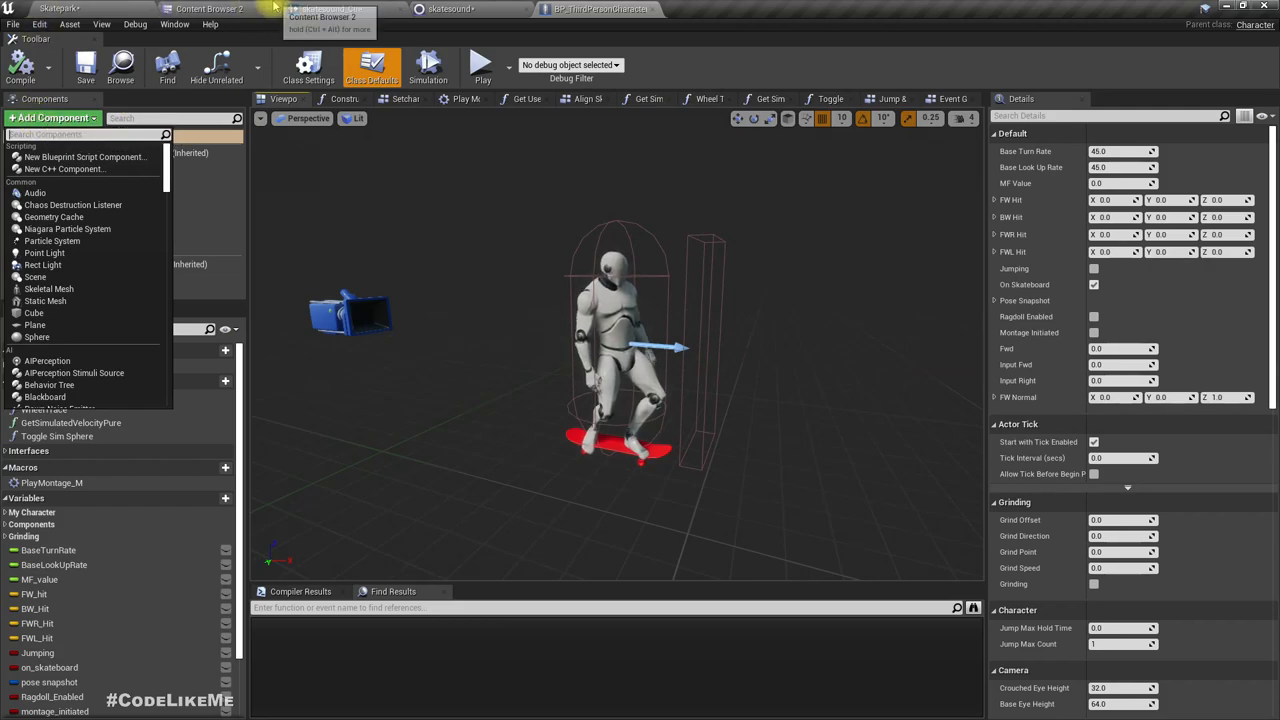
- Drag skatesound_Cue from the Audio folder onto the character blueprint
left_click(220, 9)
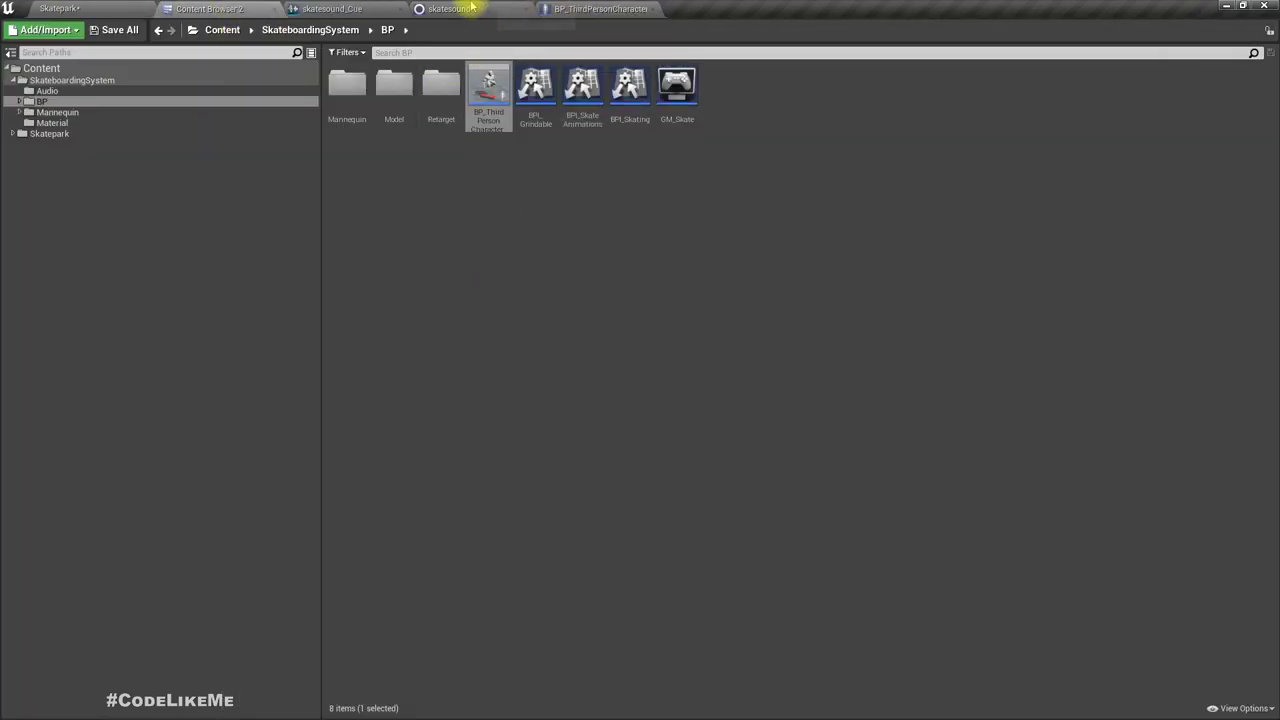
left_click(48, 89)
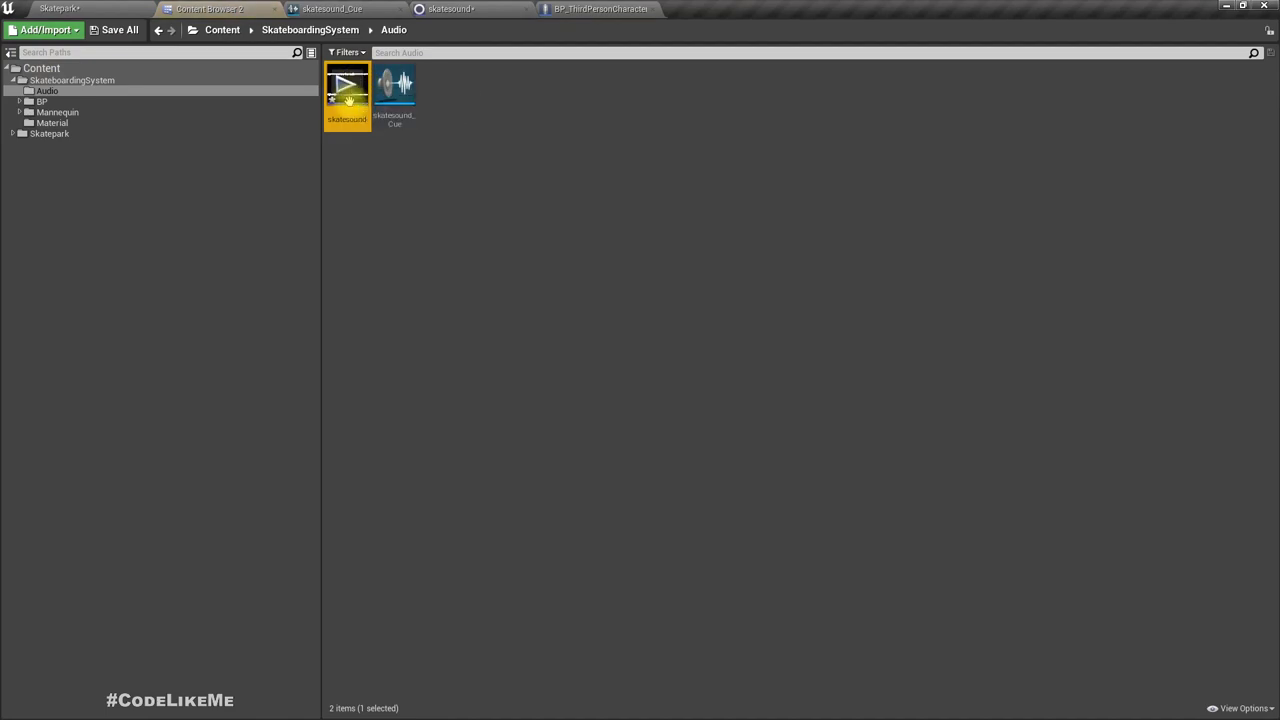
left_click_drag(394, 90, 532, 167)
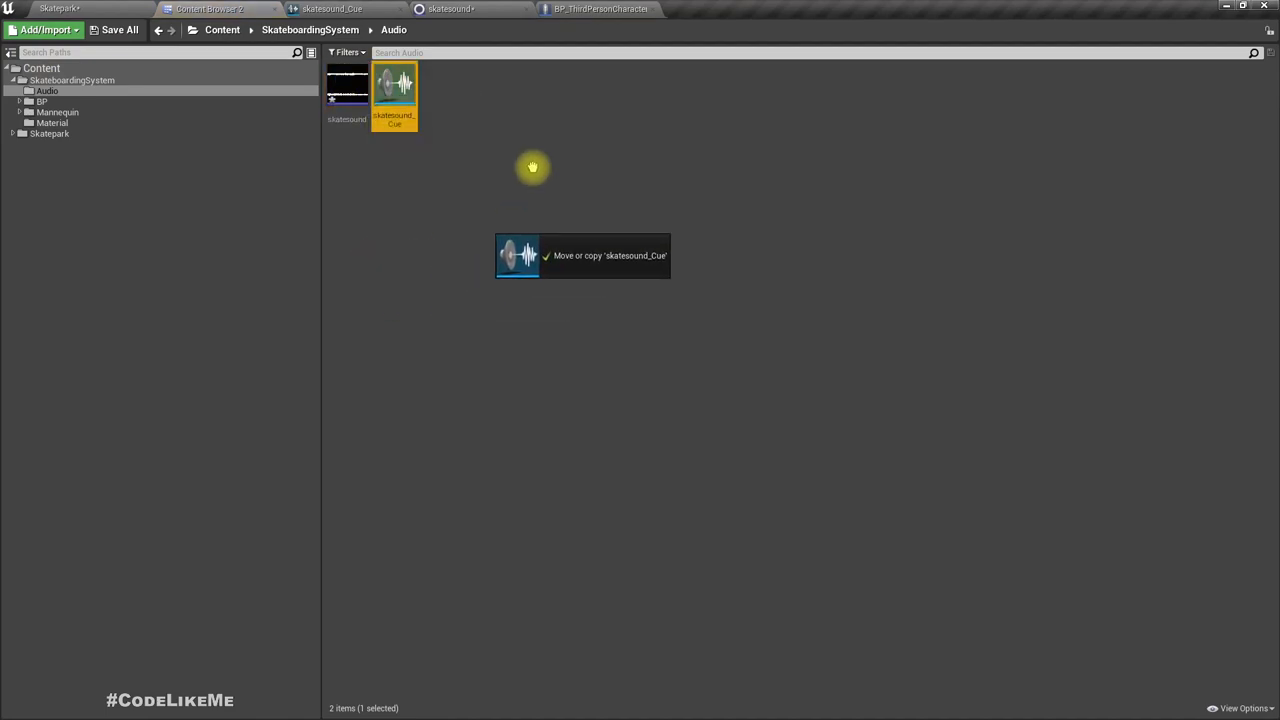
left_click(600, 9)
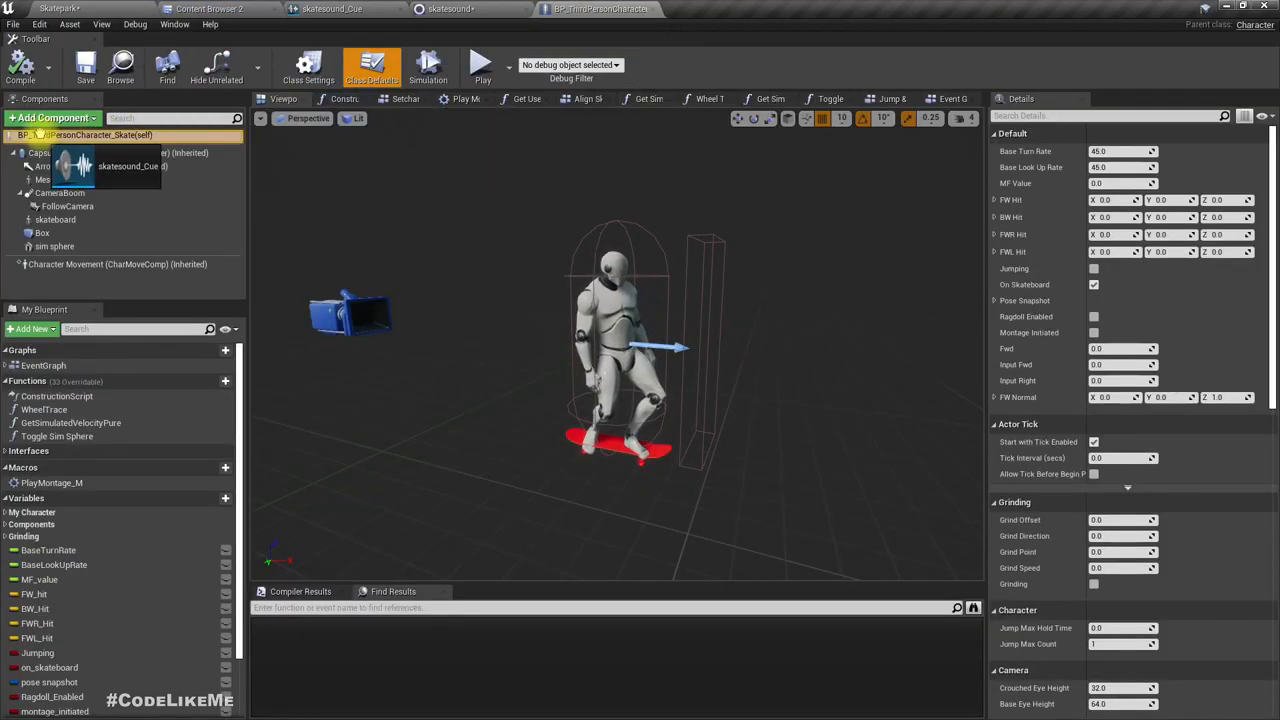
- Add skatesound_Cue as a character component and open the blueprint's Event Graph
left_click(67, 259)
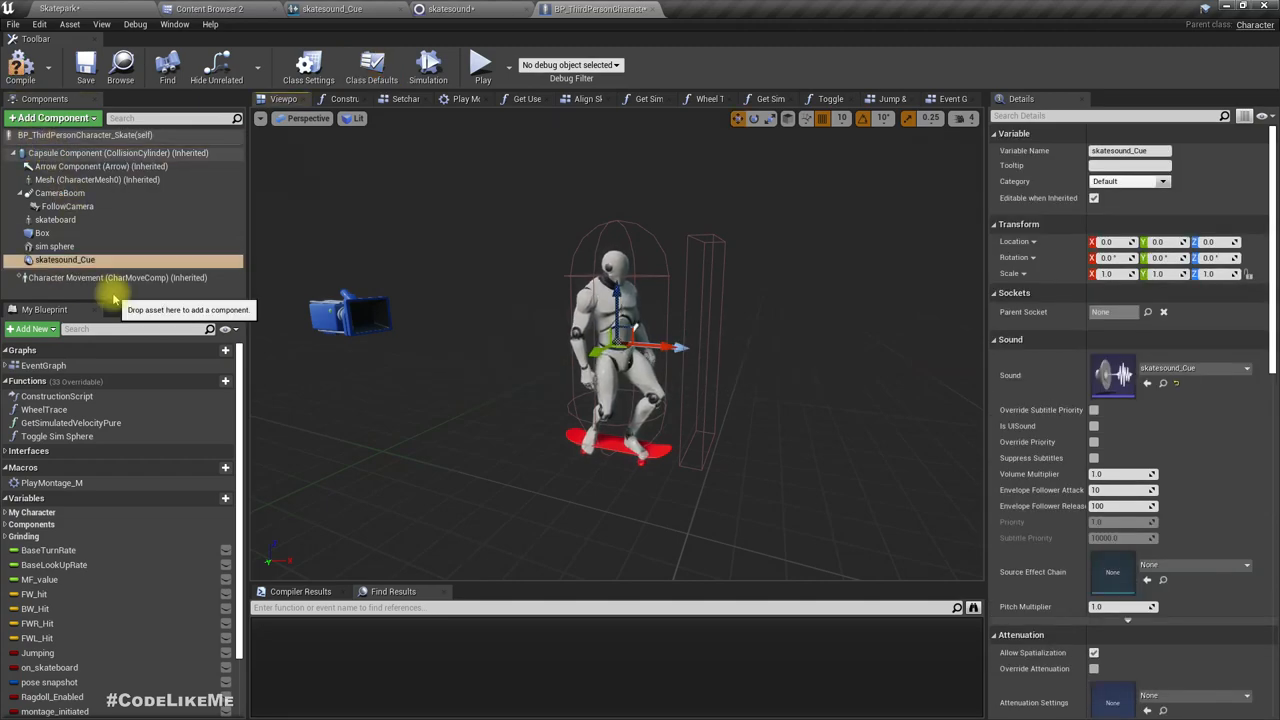
mouse_move(64, 259)
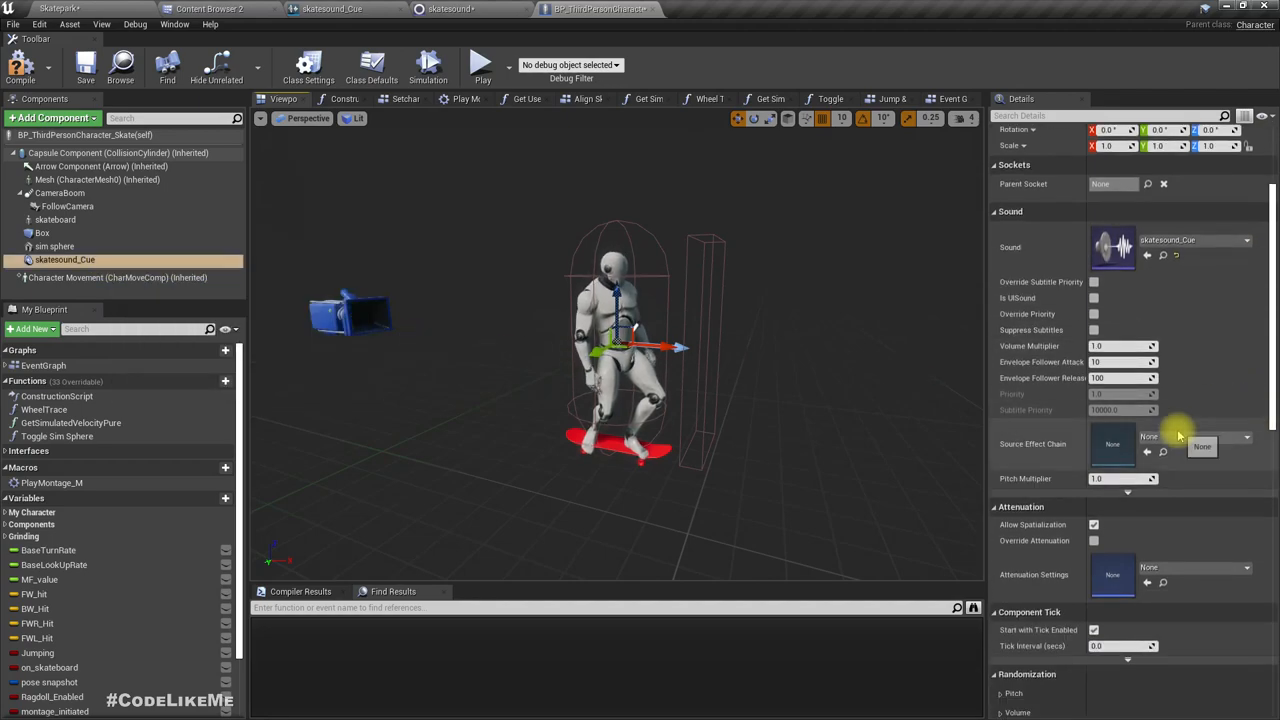
scroll("down", 3)
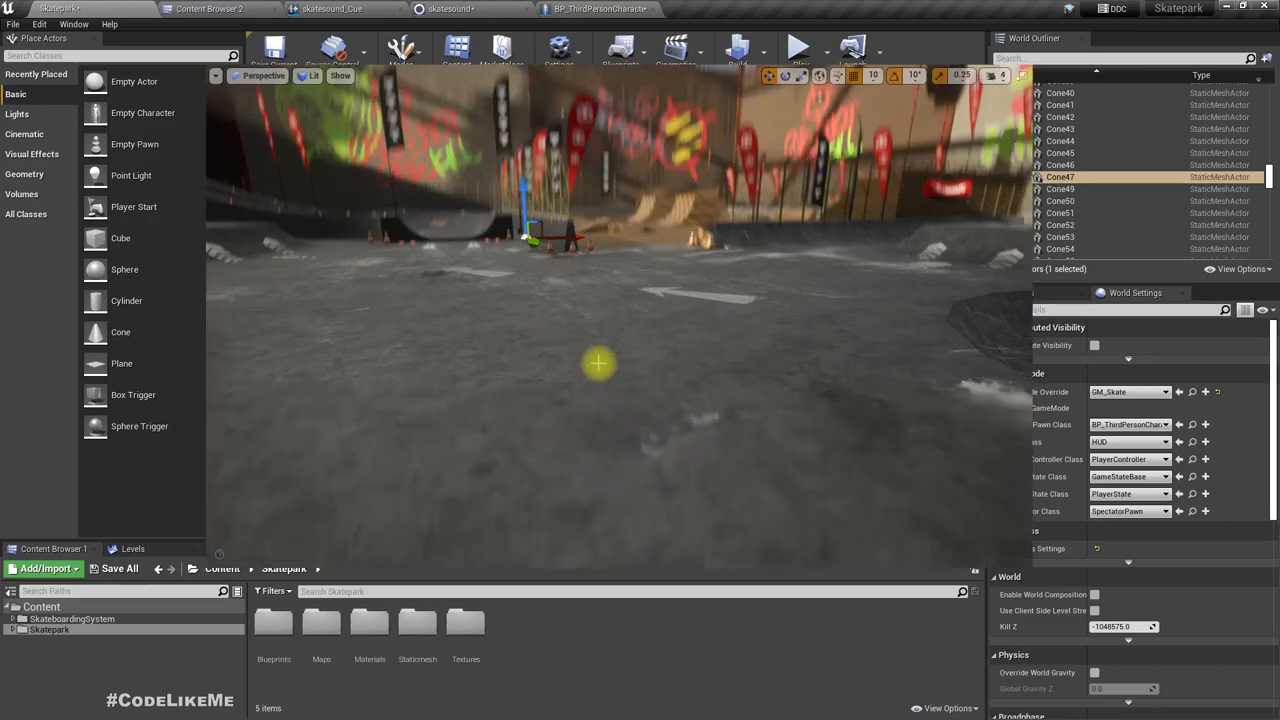
left_click(800, 47)
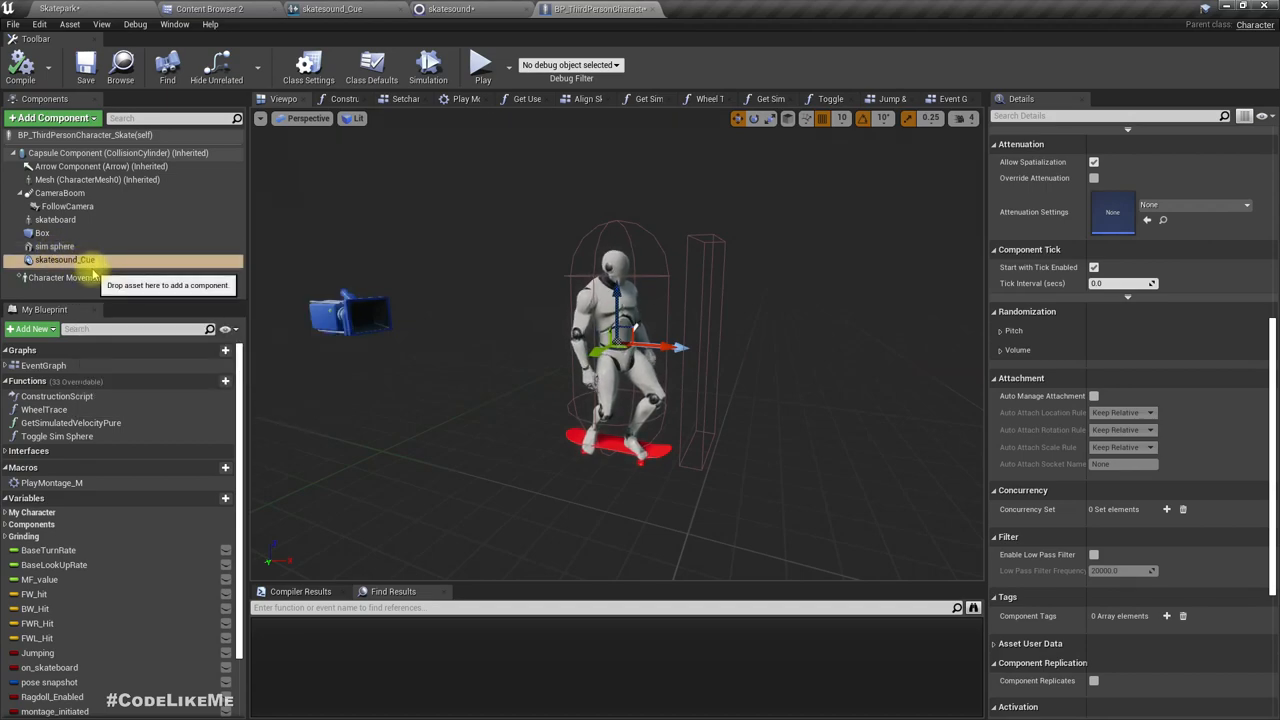
left_click(398, 98)
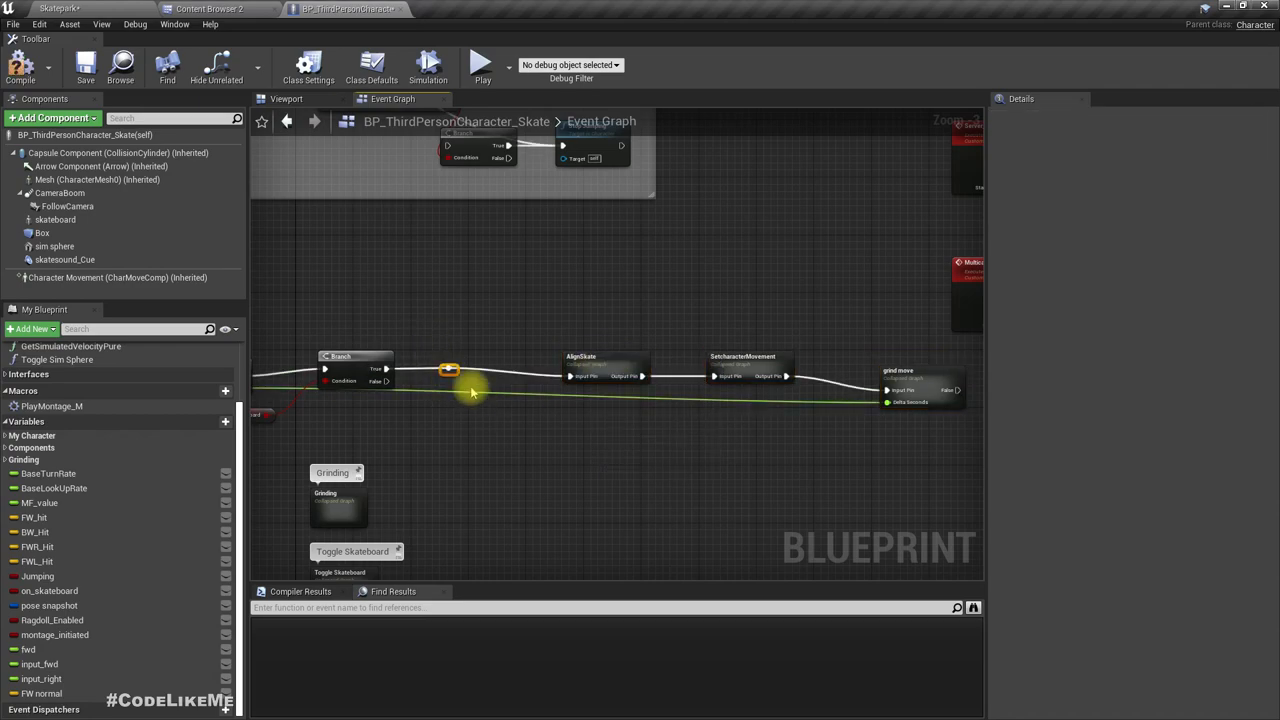
- Collapse the node after the branch into Update Sound and open that subgraph
right_click(450, 370)
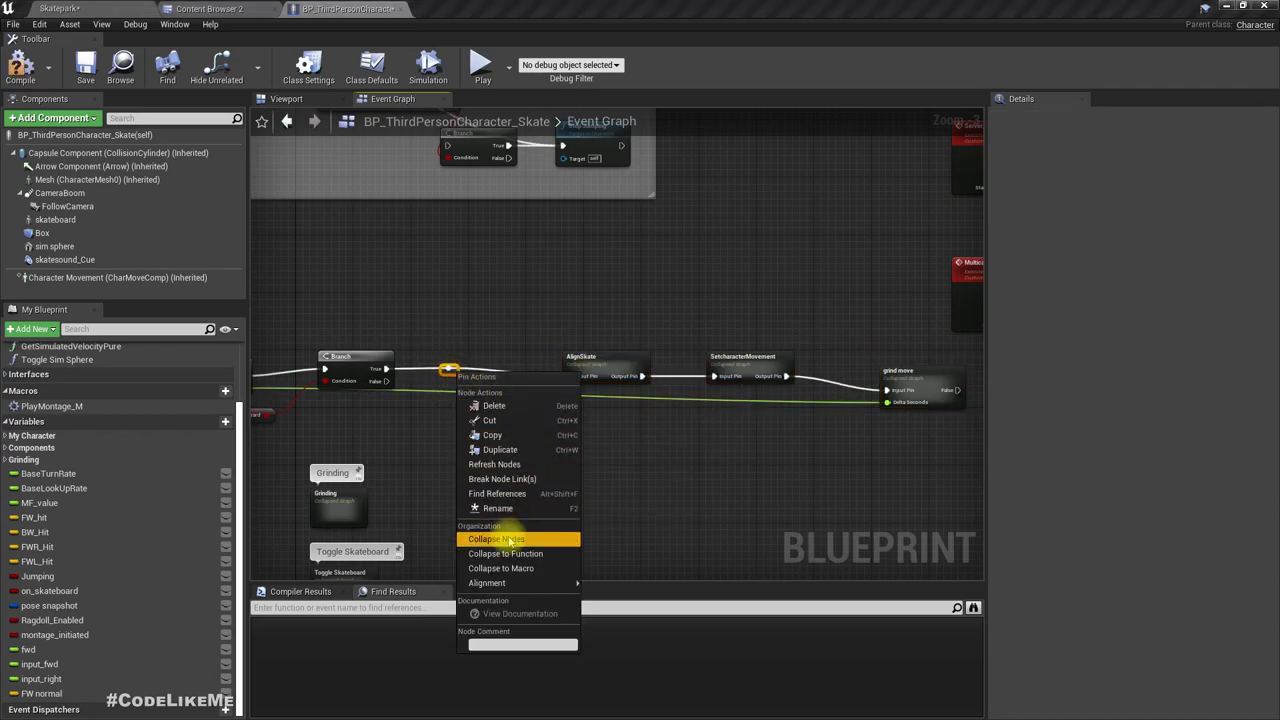
left_click(491, 539)
type("Update Sound")
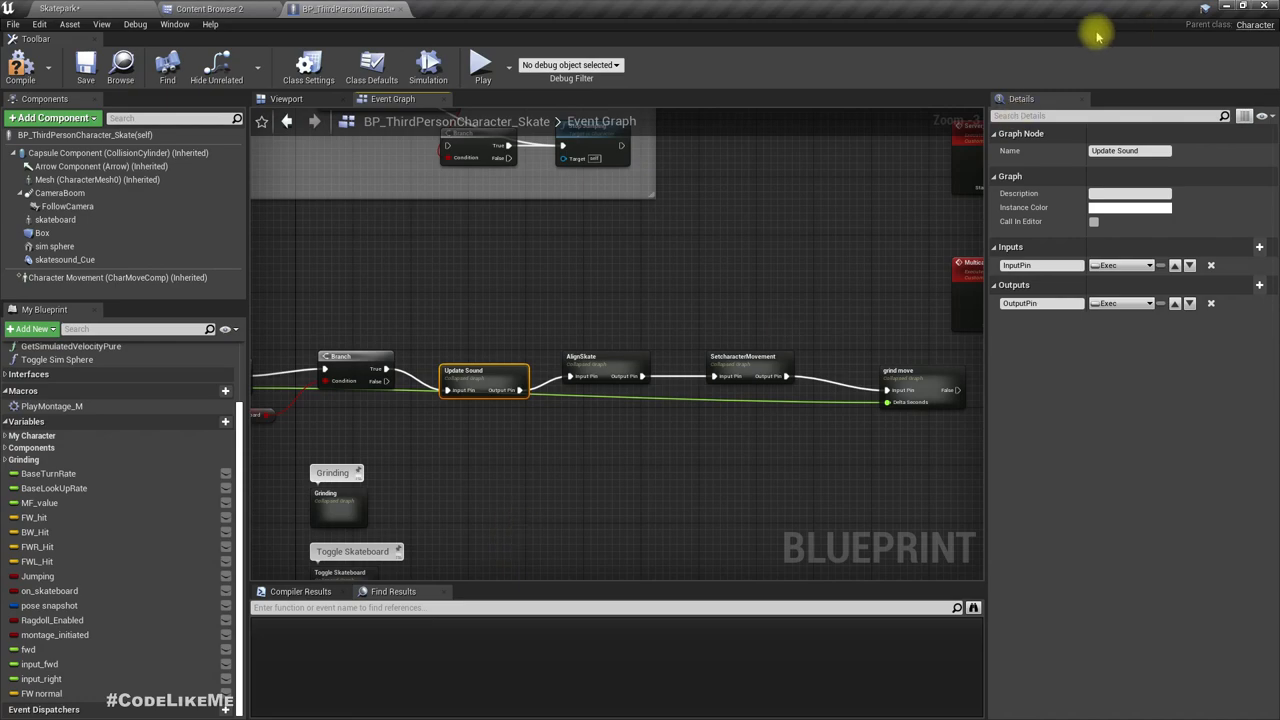
double_click(475, 370)
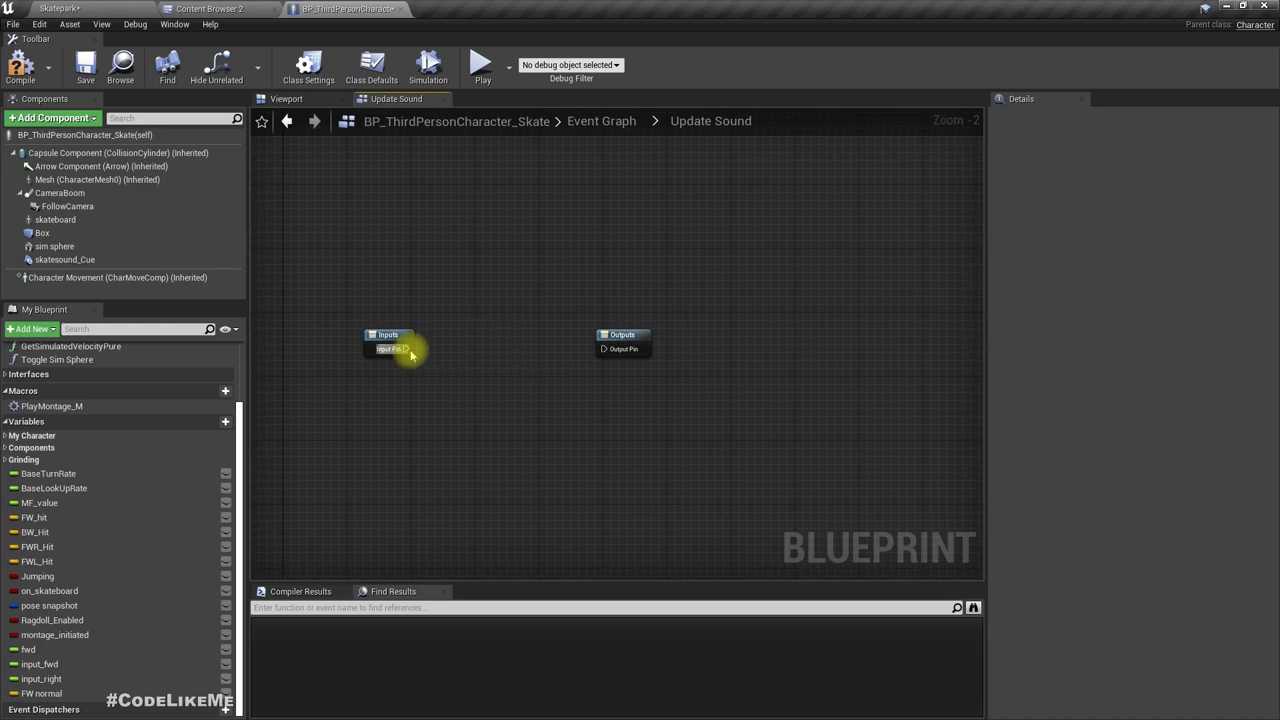
- Wire Inputs to Outputs and insert a skatesound_Cue Set Float Parameter named Pitch
left_click_drag(405, 349, 748, 349)
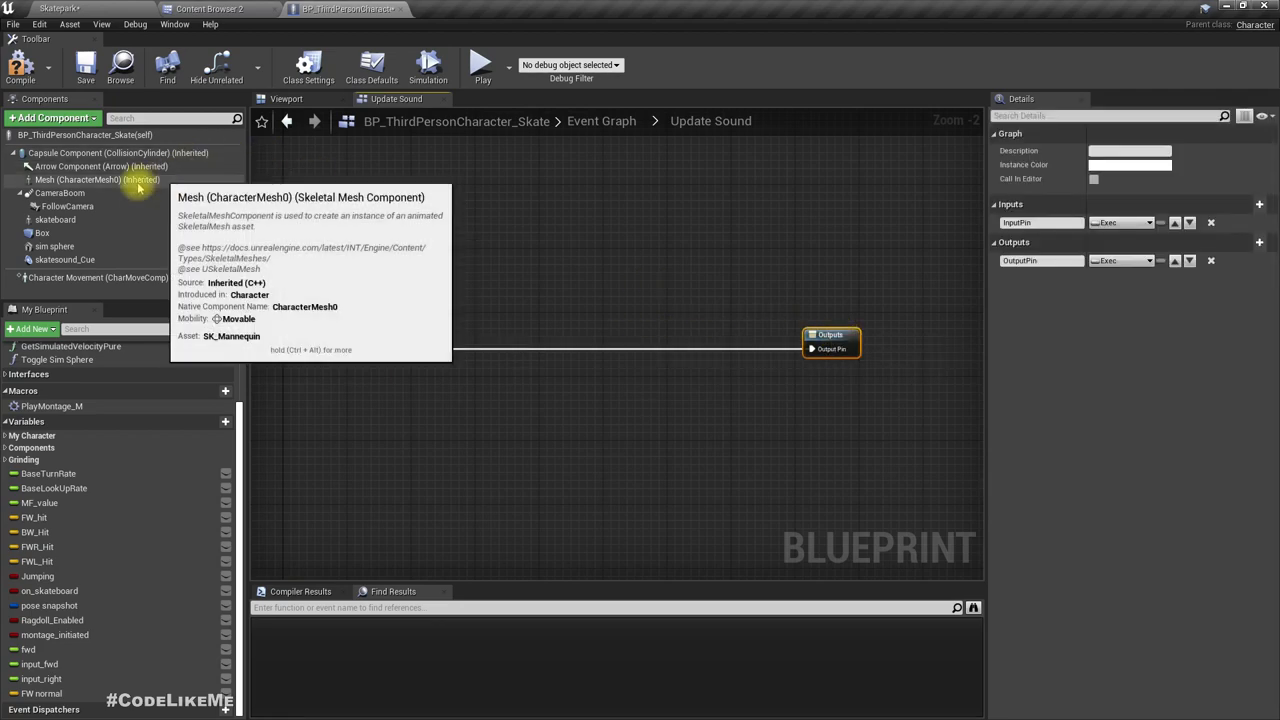
left_click(64, 259)
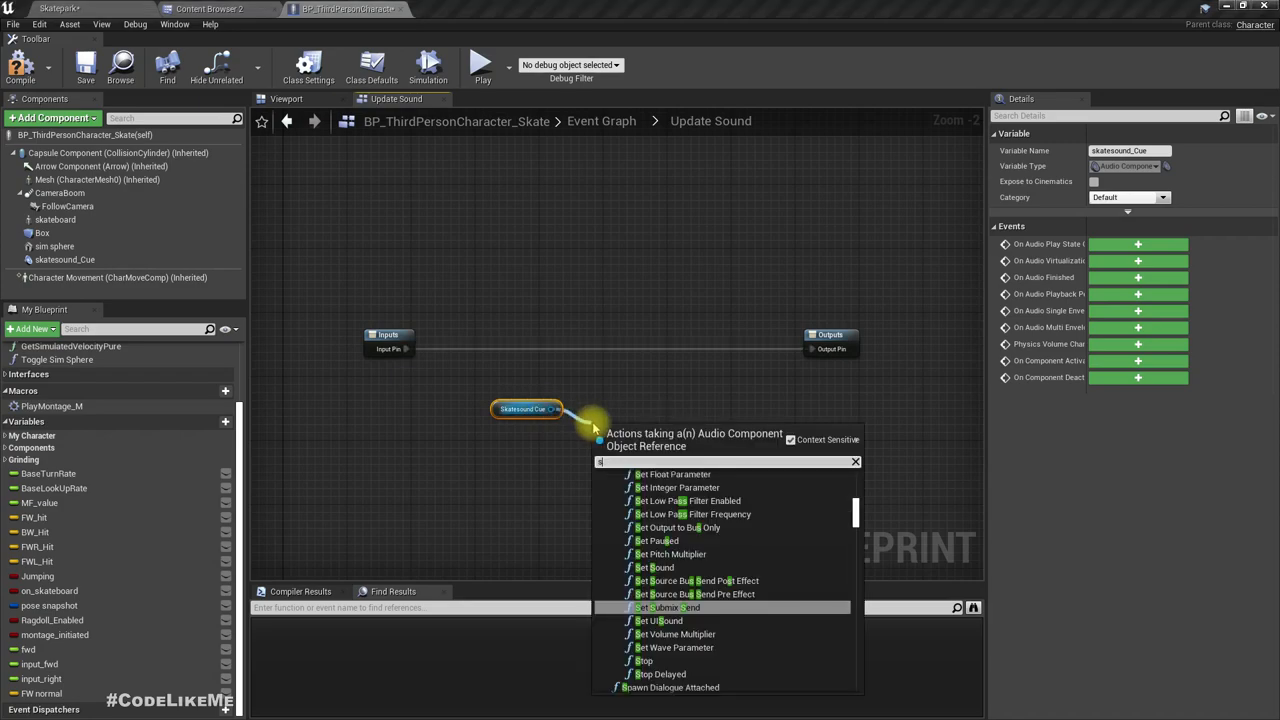
type("set para")
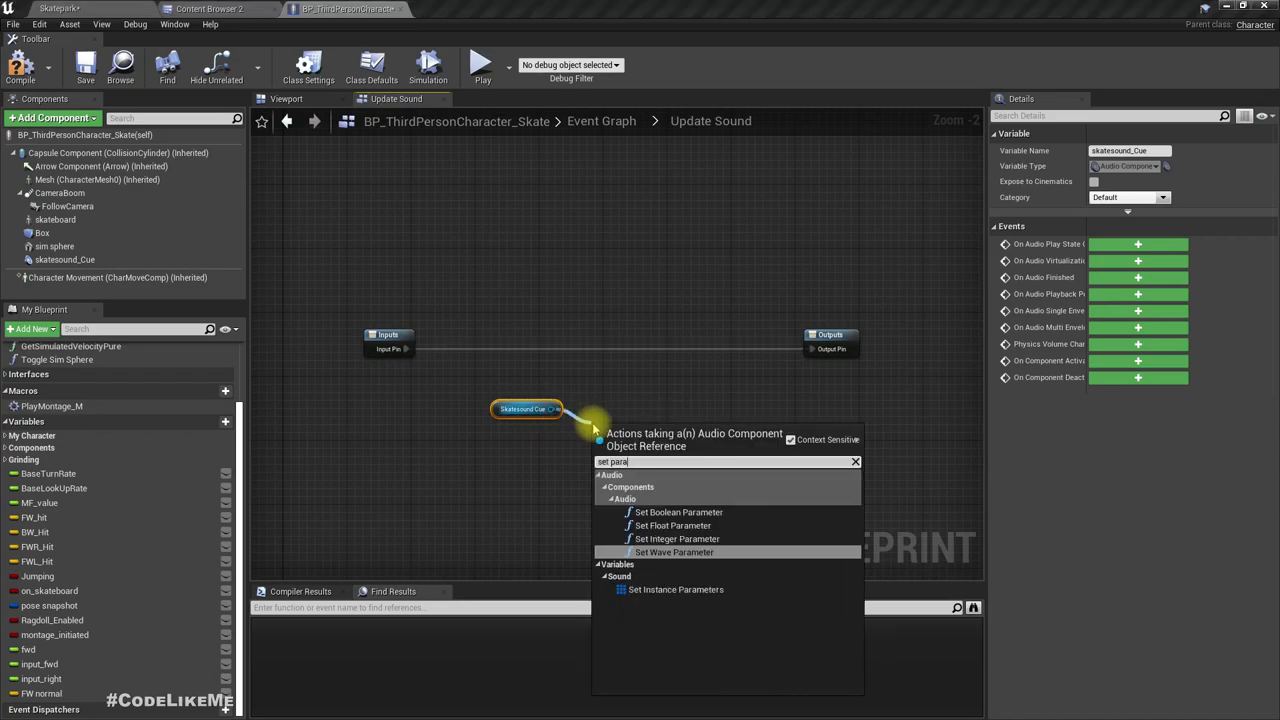
left_click(672, 525)
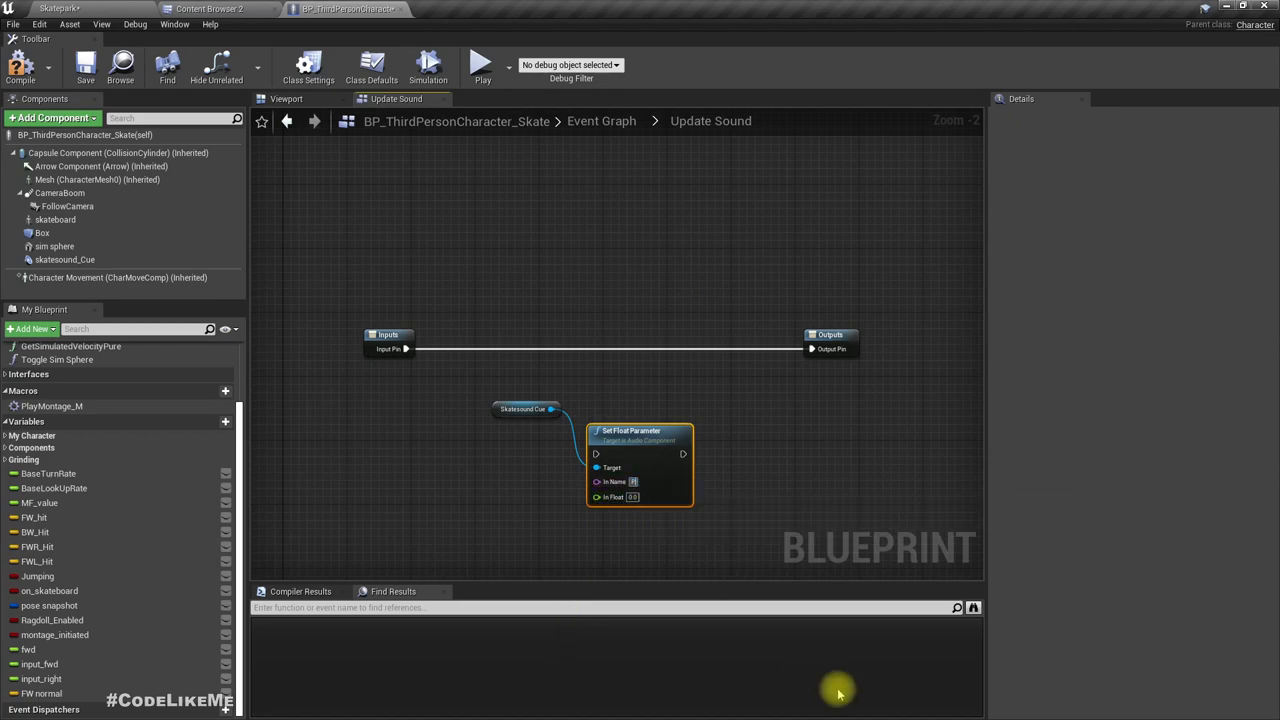
type("Pitch")
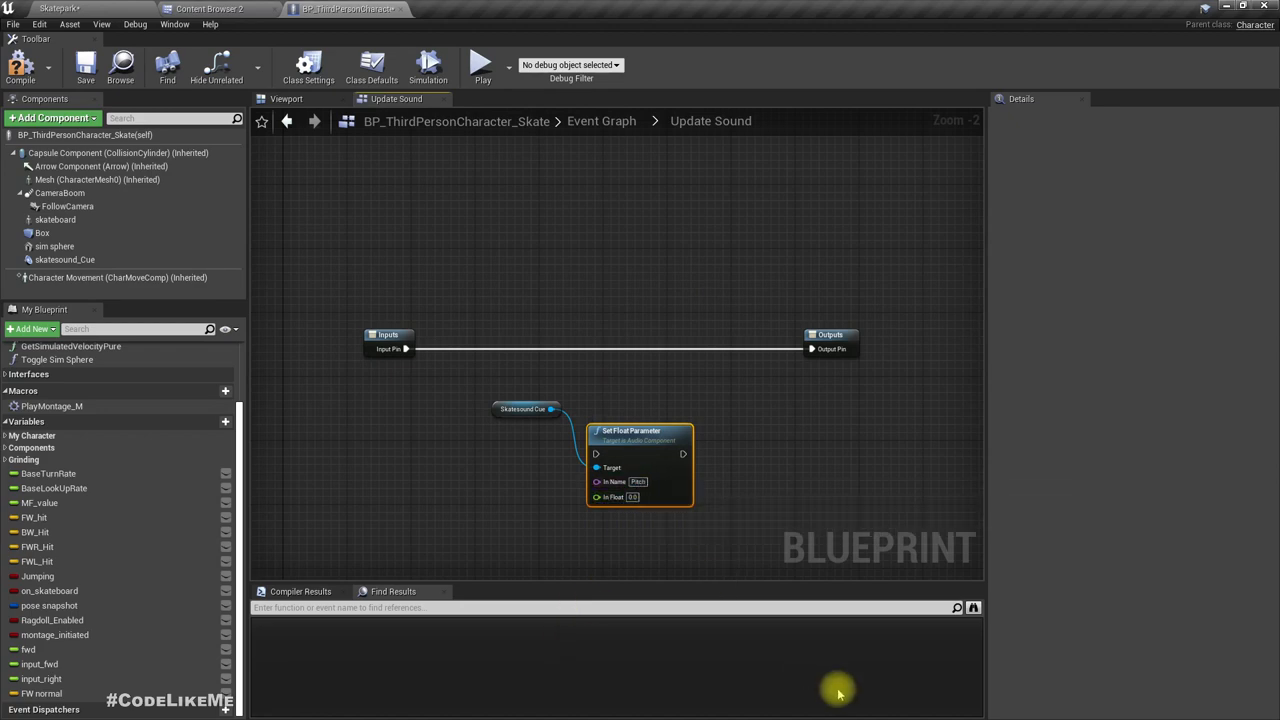
left_click_drag(640, 430, 648, 326)
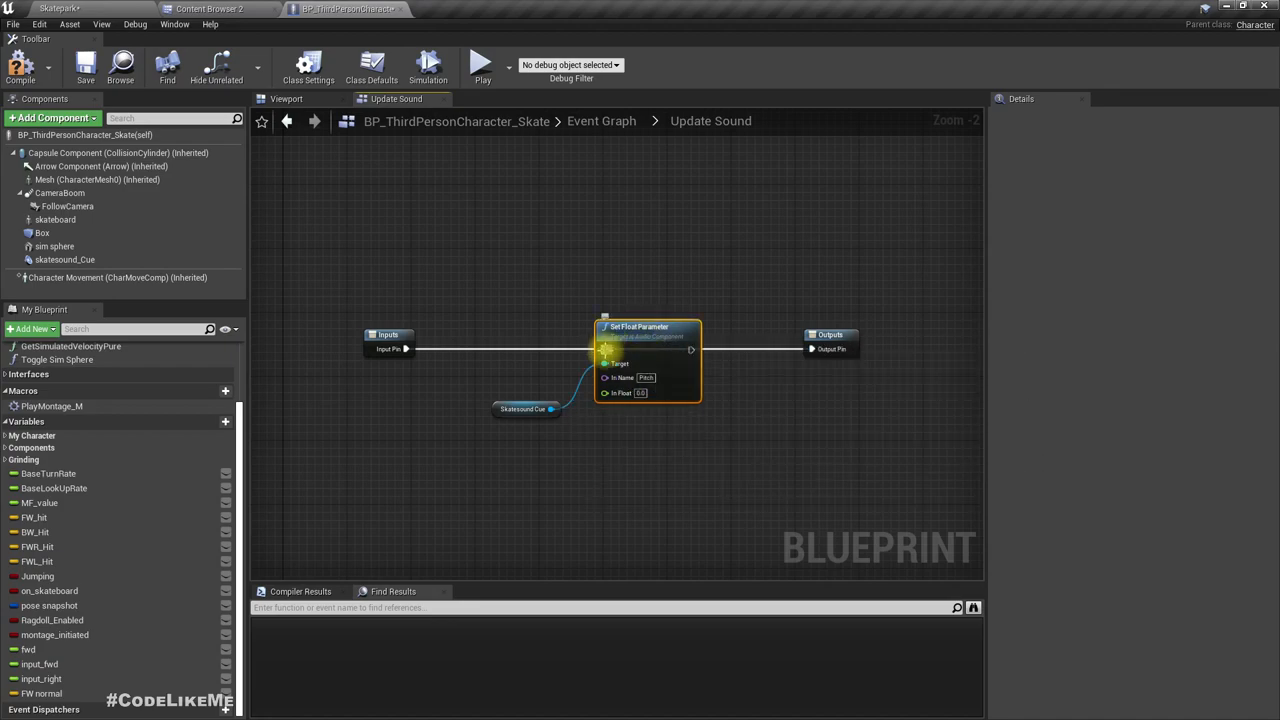
mouse_move(690, 347)
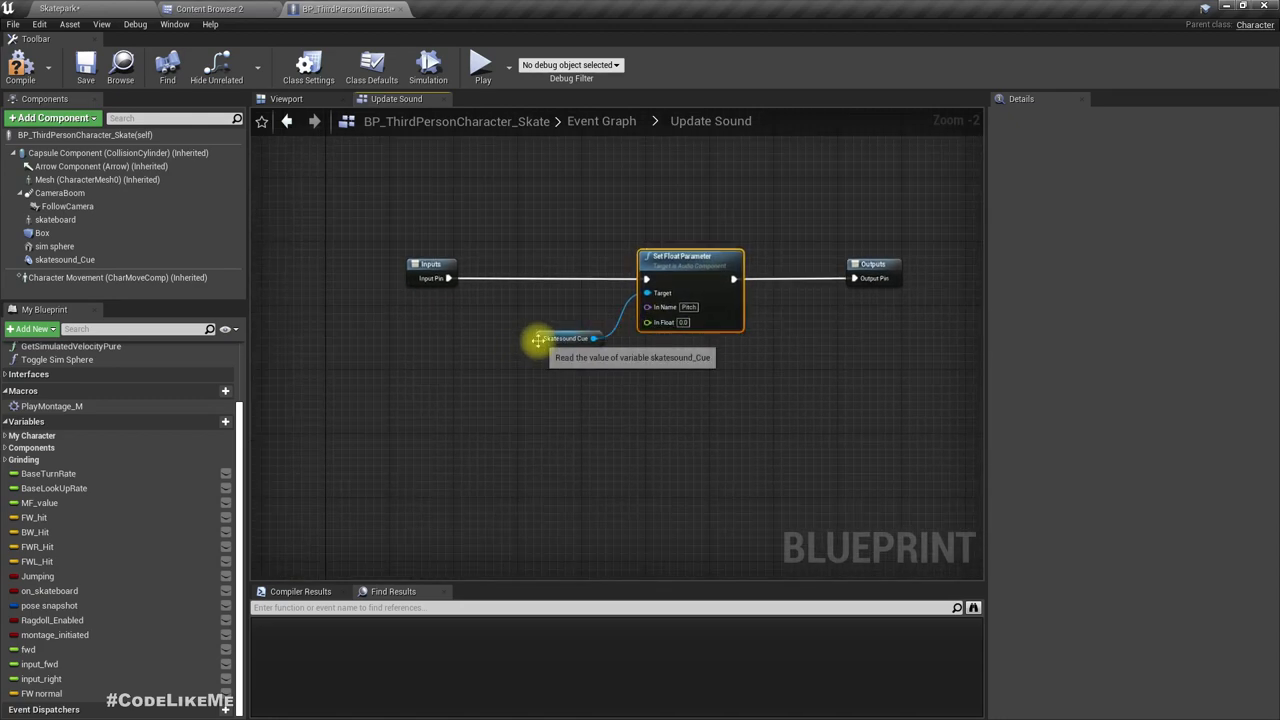
- Get Character Movement velocity and feed it into a VectorLength node for speed
left_click(536, 338)
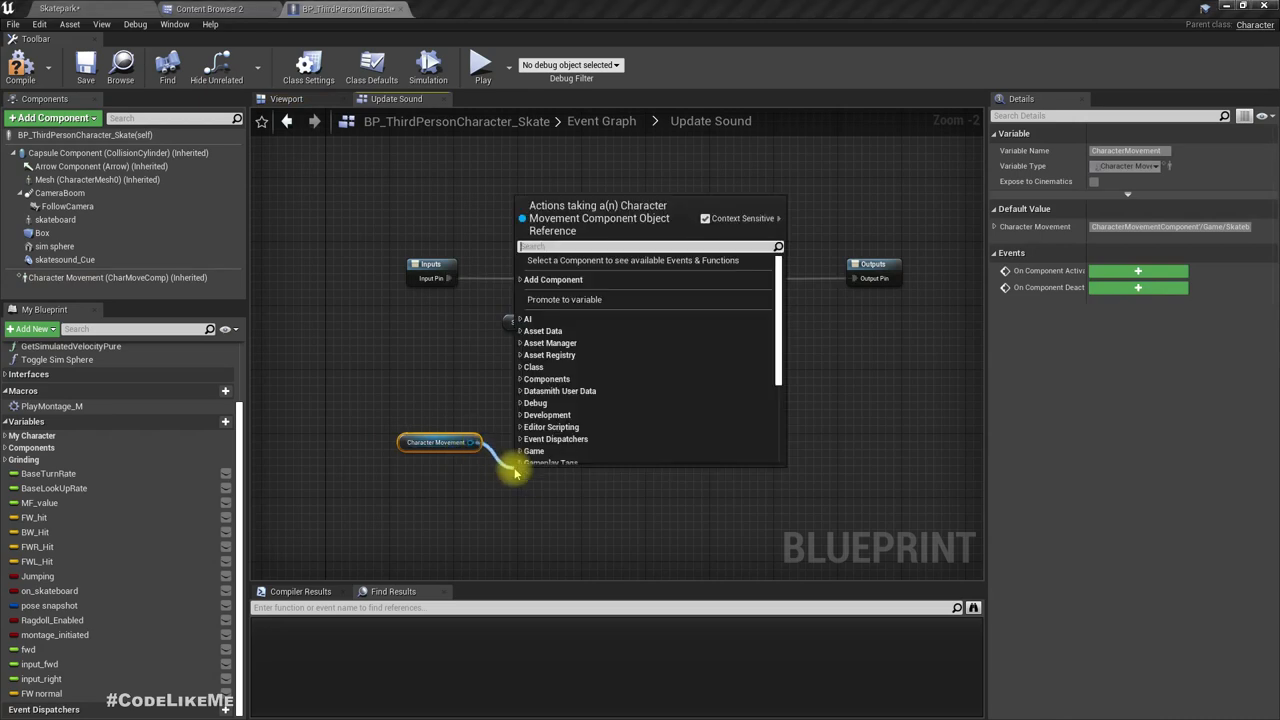
type("veloc")
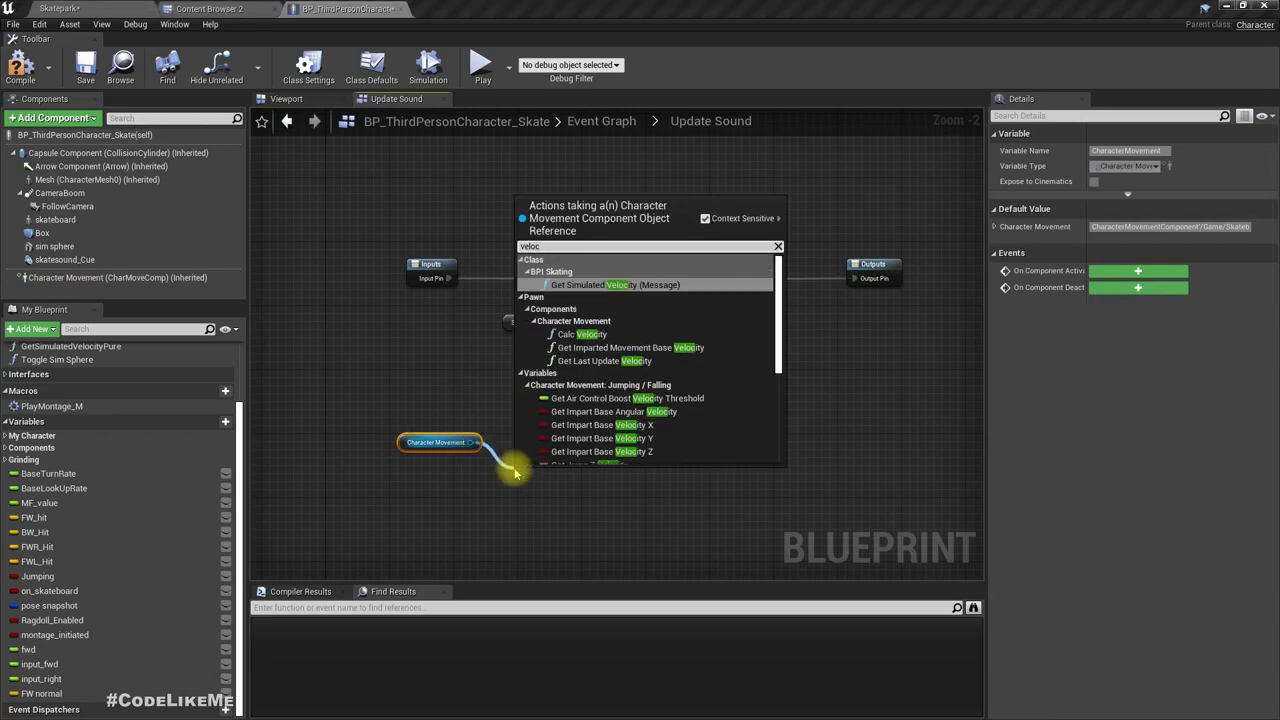
scroll("down", 3)
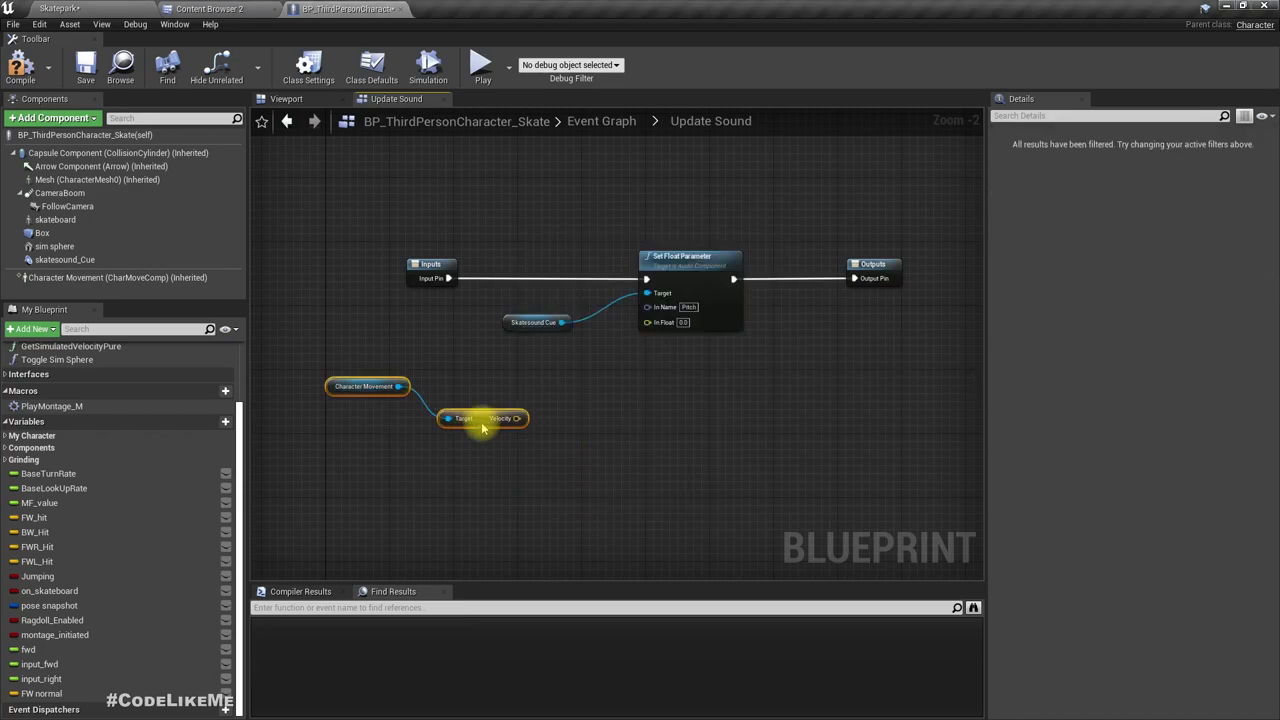
left_click_drag(517, 418, 575, 448)
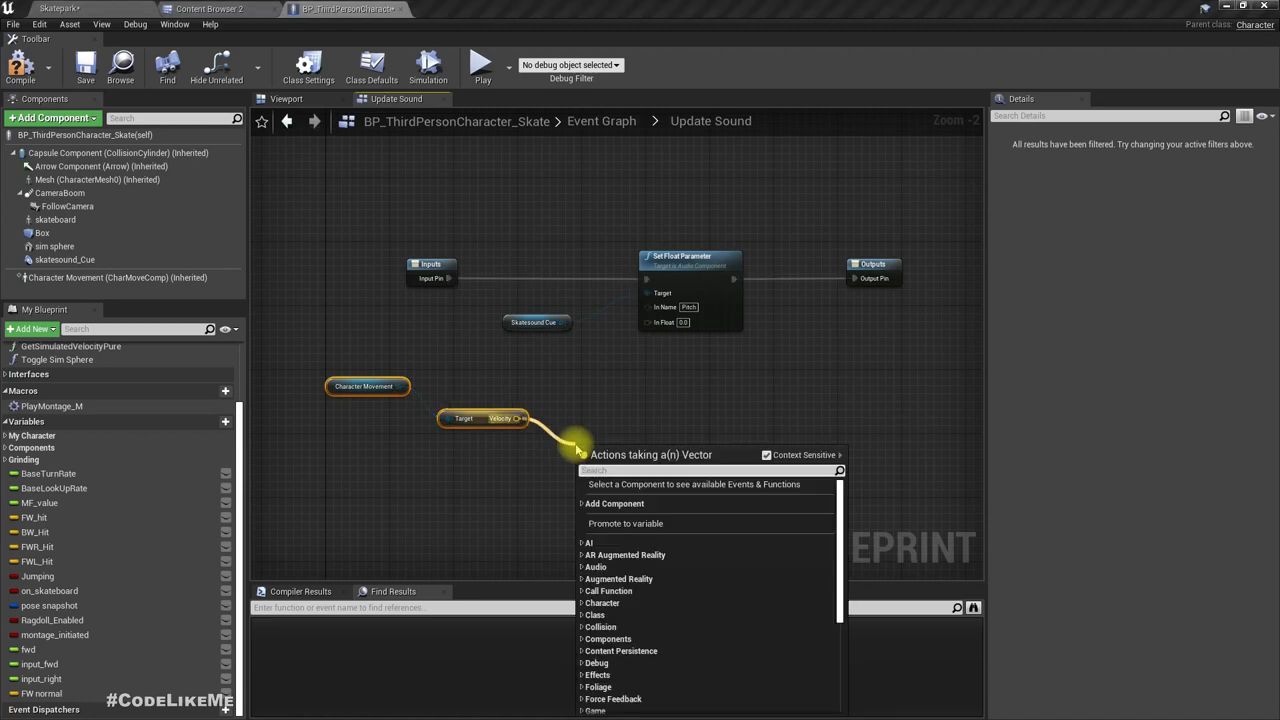
type("vector le")
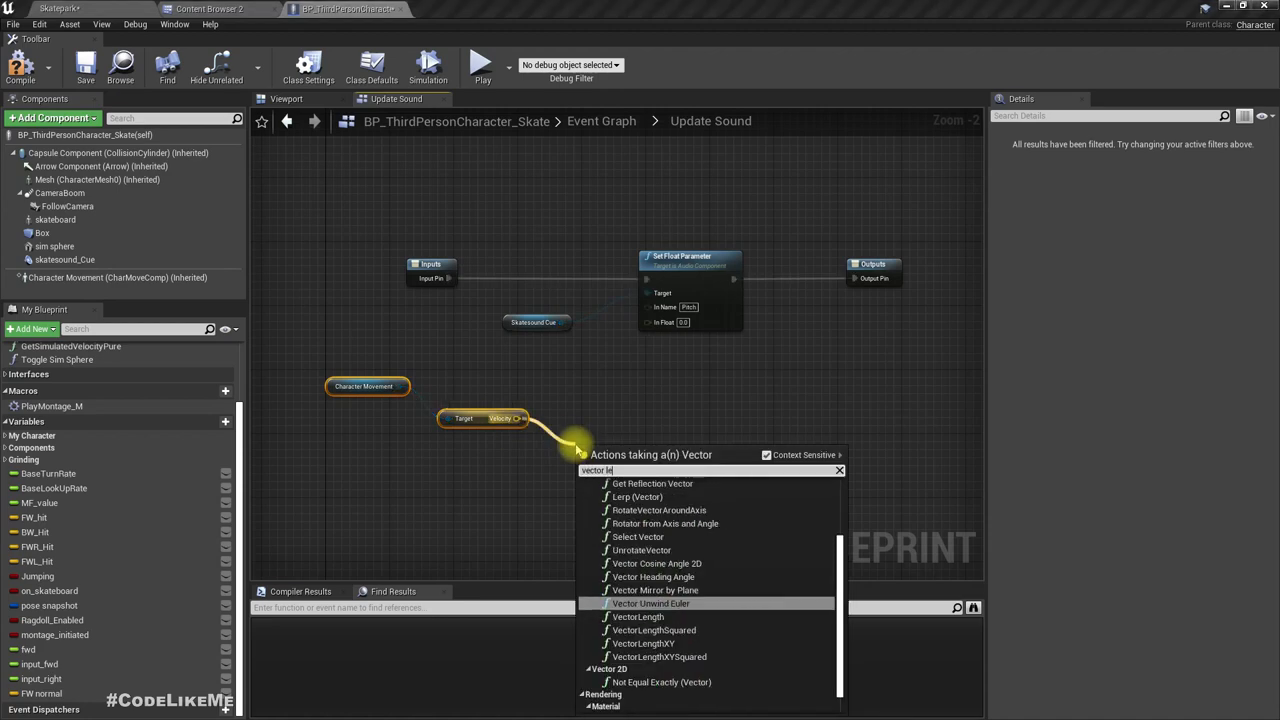
left_click(637, 616)
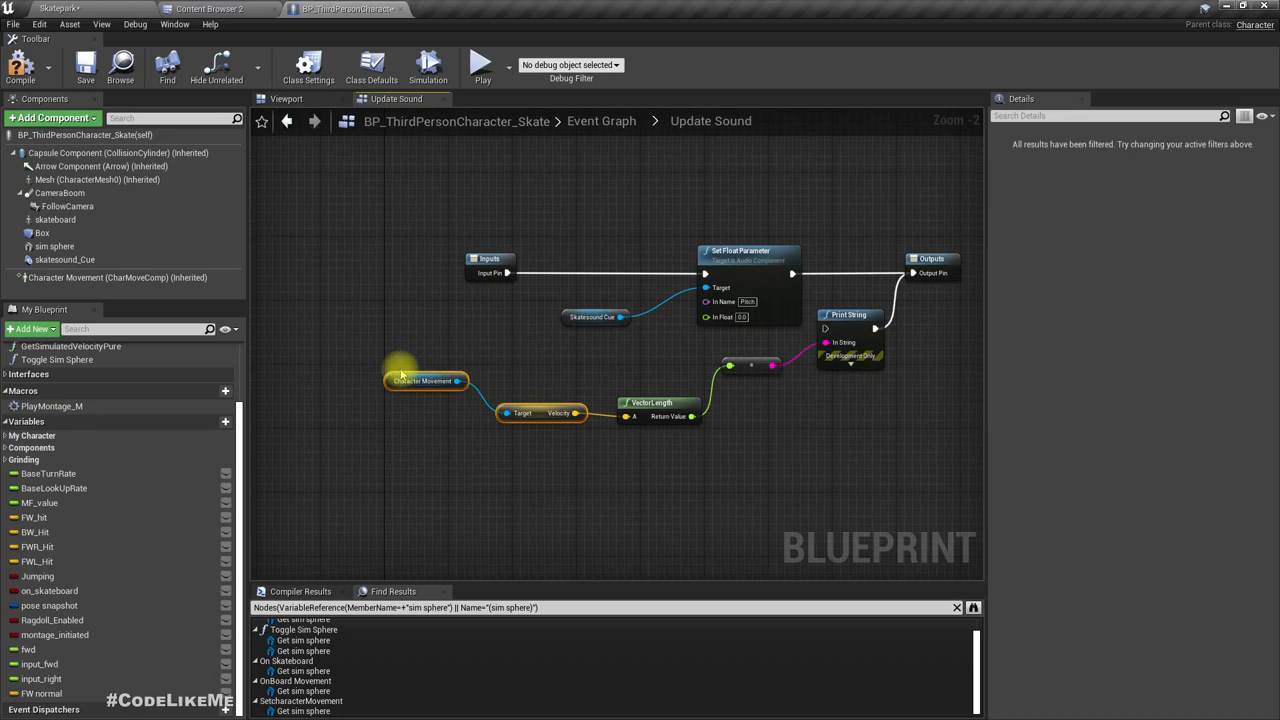
left_click(52, 246)
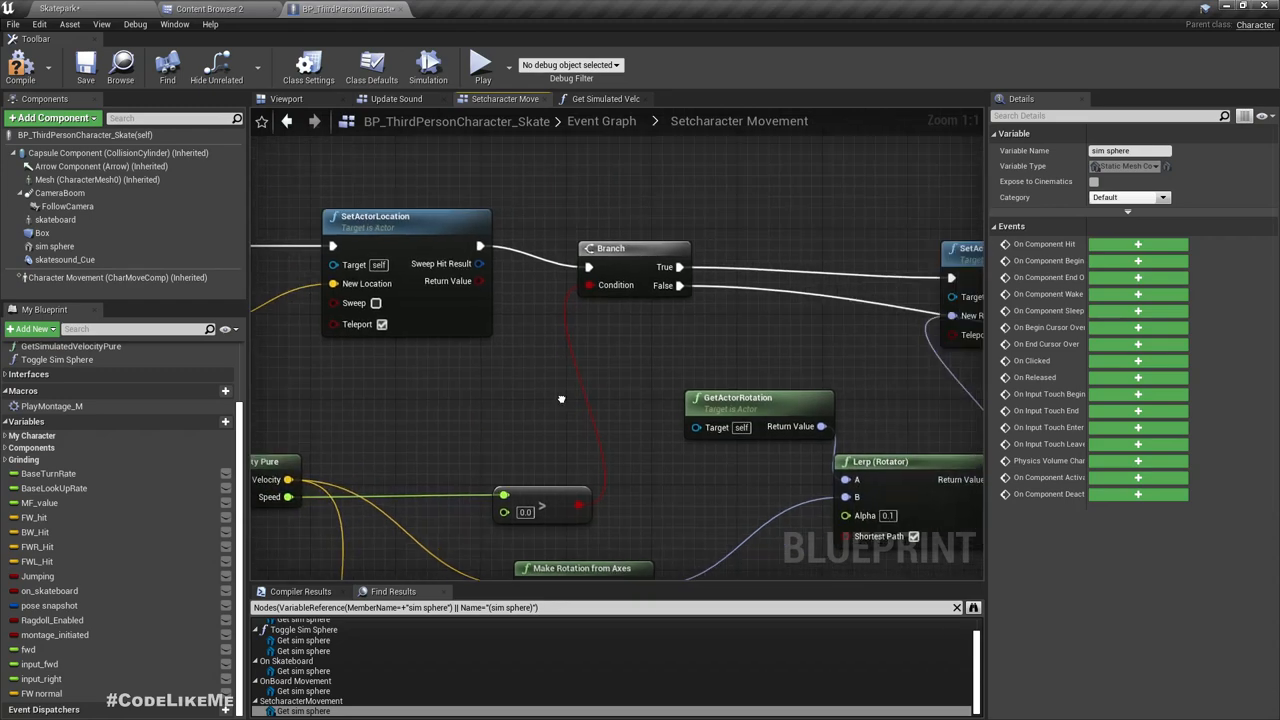
- Open the SetcharacterMovement collapsed graph from the event graph
scroll("down", 3)
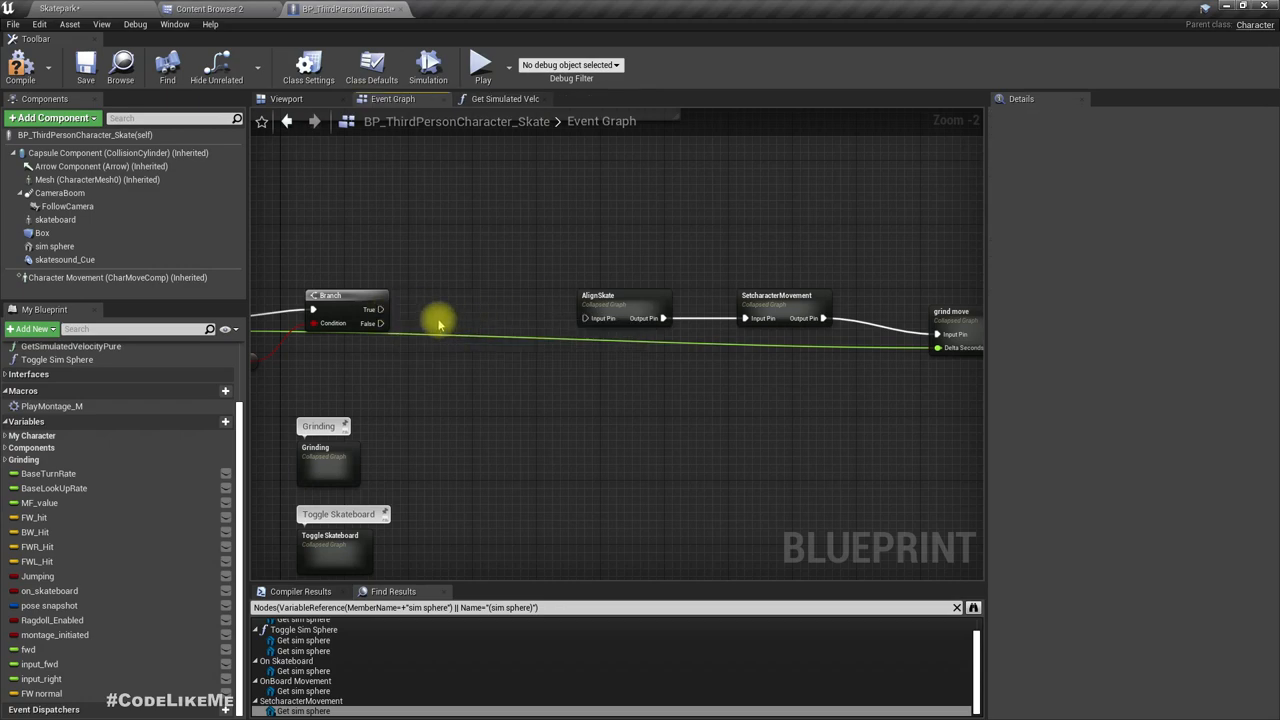
mouse_move(790, 427)
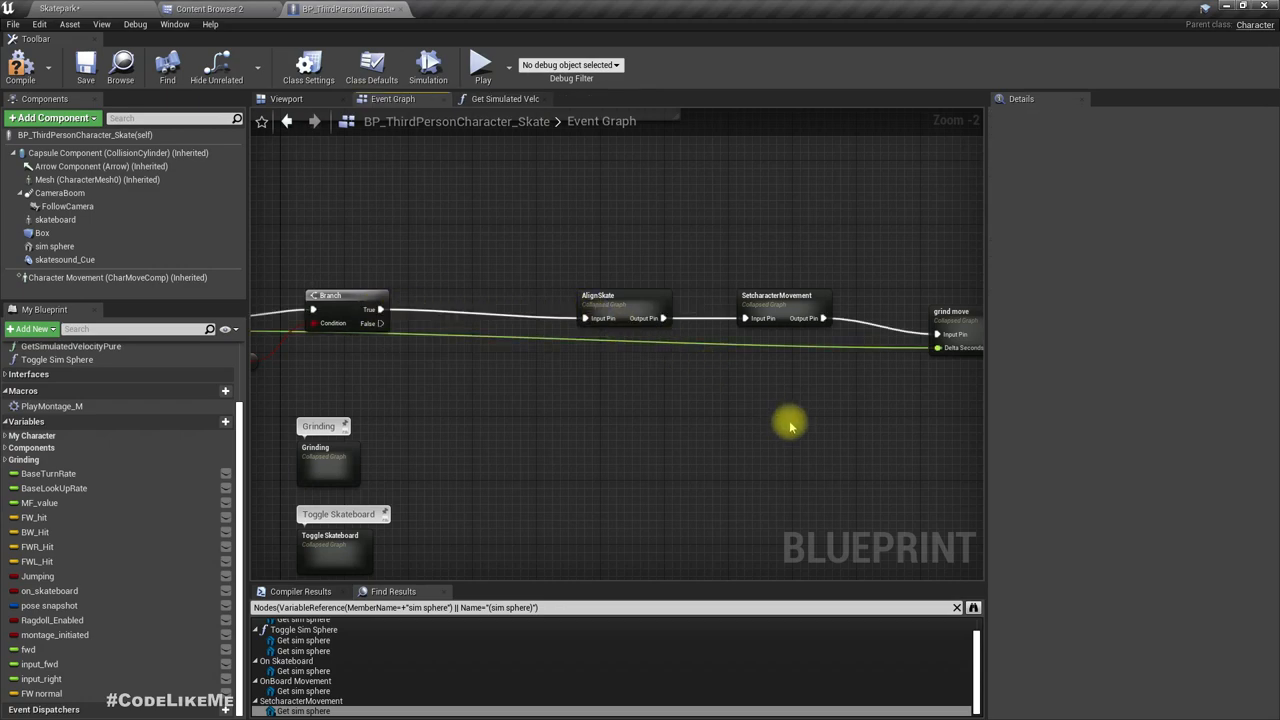
double_click(779, 295)
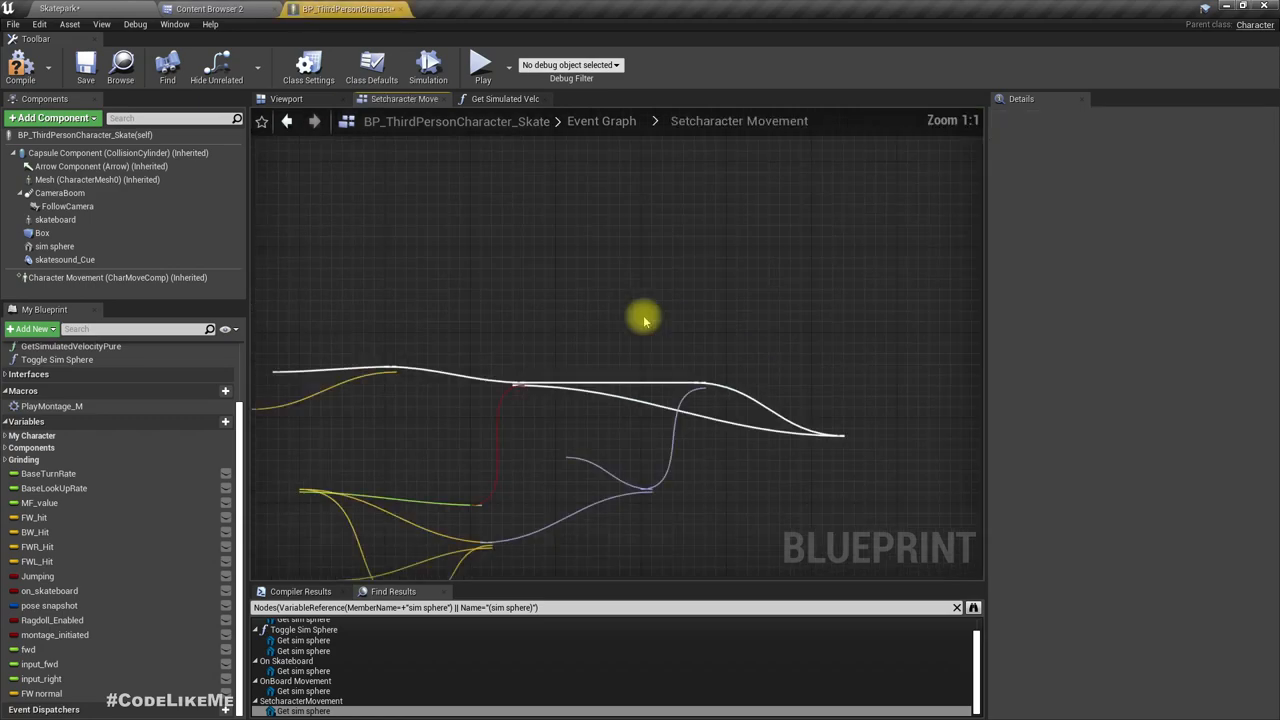
scroll("down", 3)
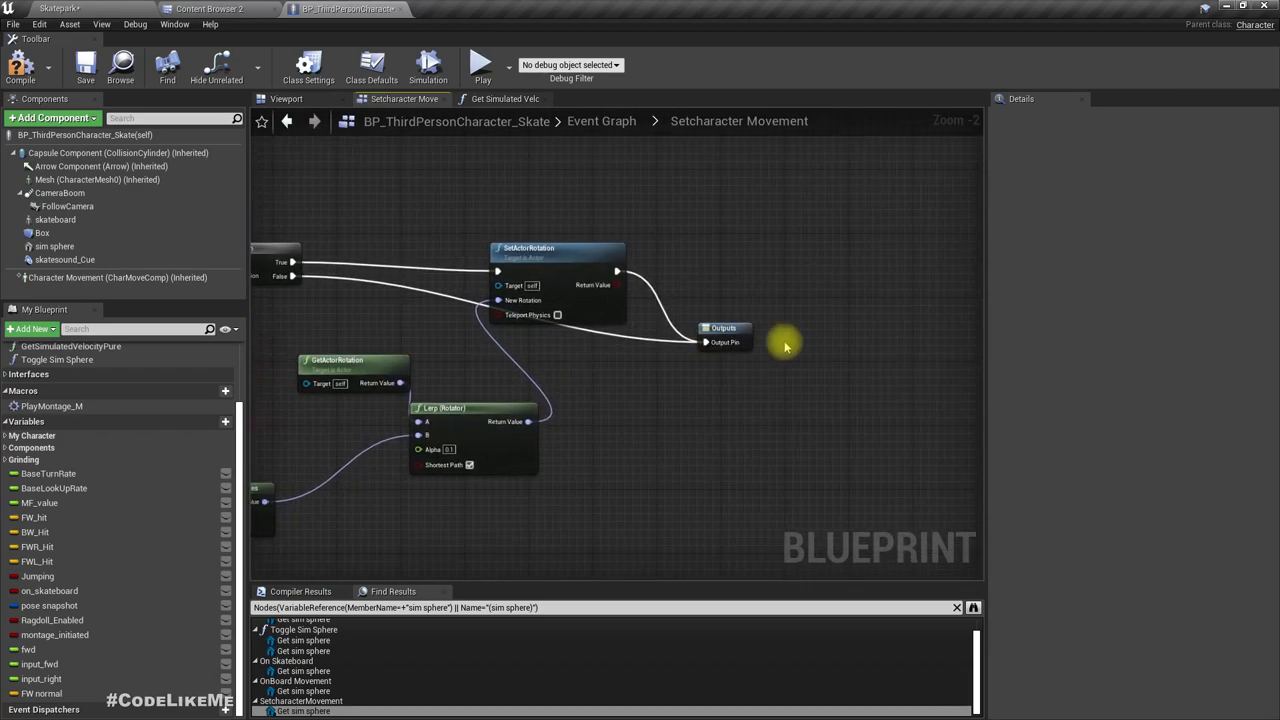
mouse_move(735, 329)
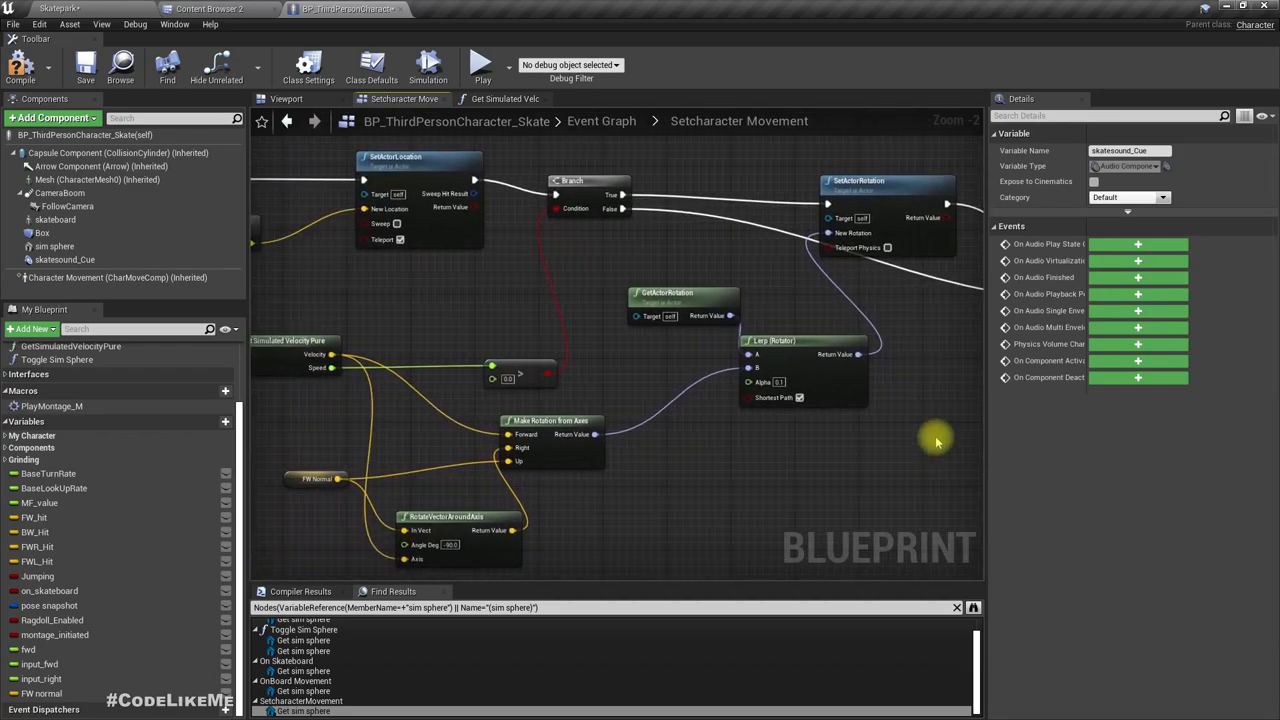
mouse_move(325, 370)
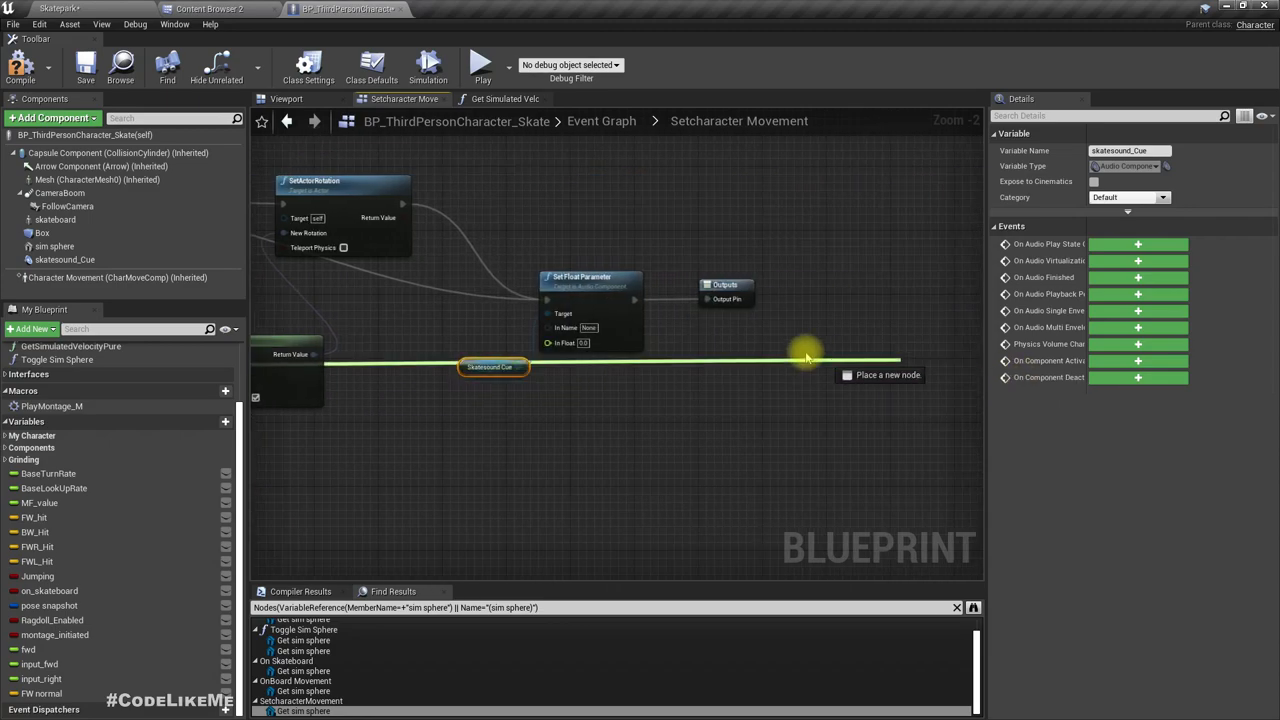
- Add a Print String node after the skatesound_Cue Pitch setter, then show the Skatepark level
type("prin")
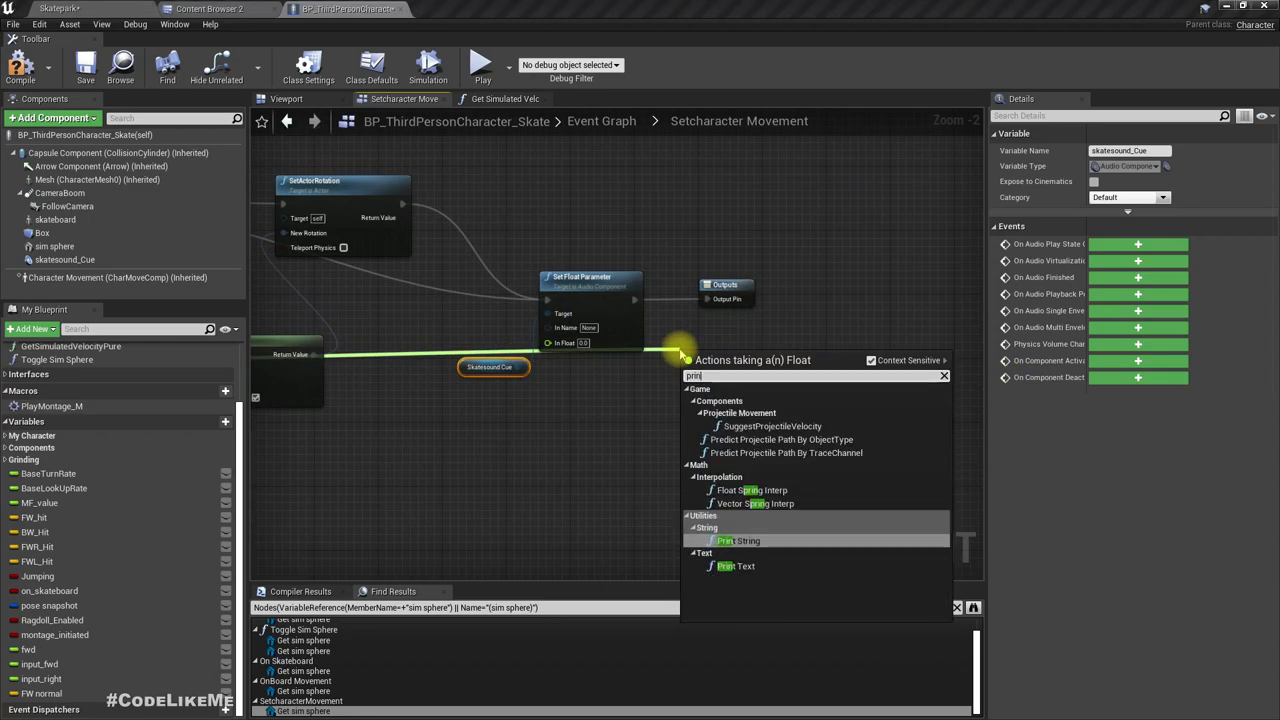
left_click(732, 541)
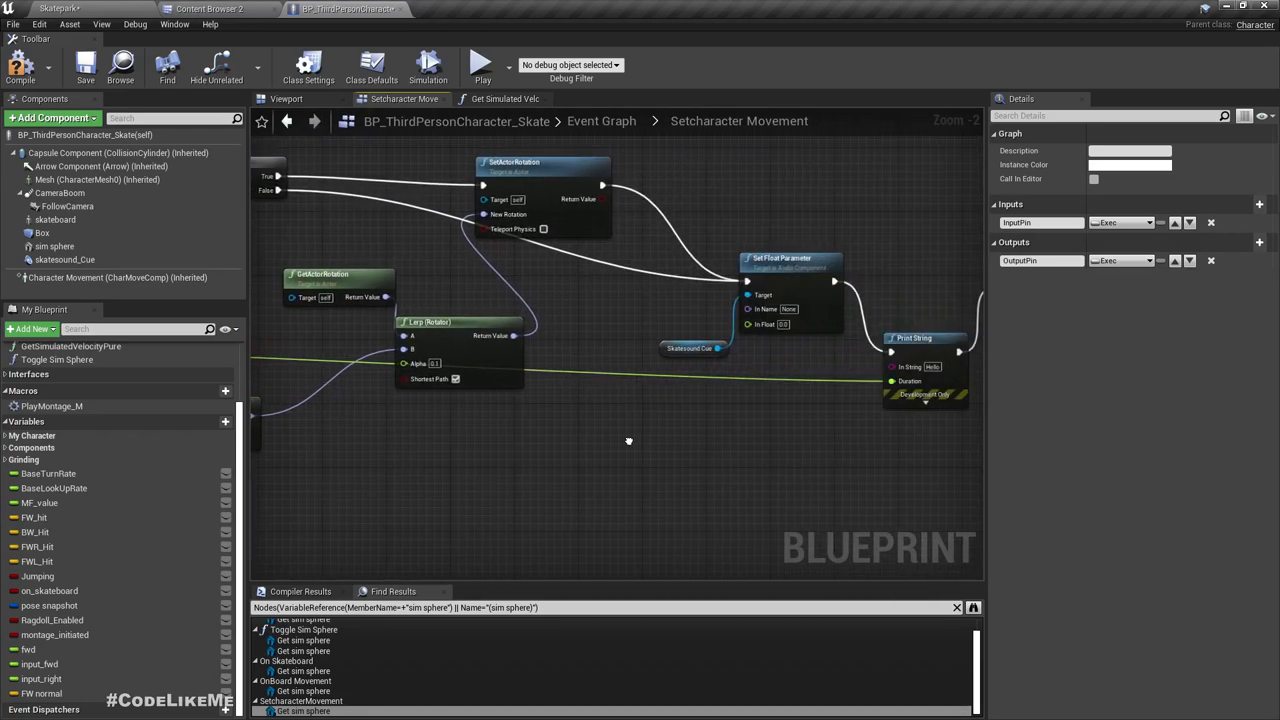
mouse_move(749, 324)
type("Pitch")
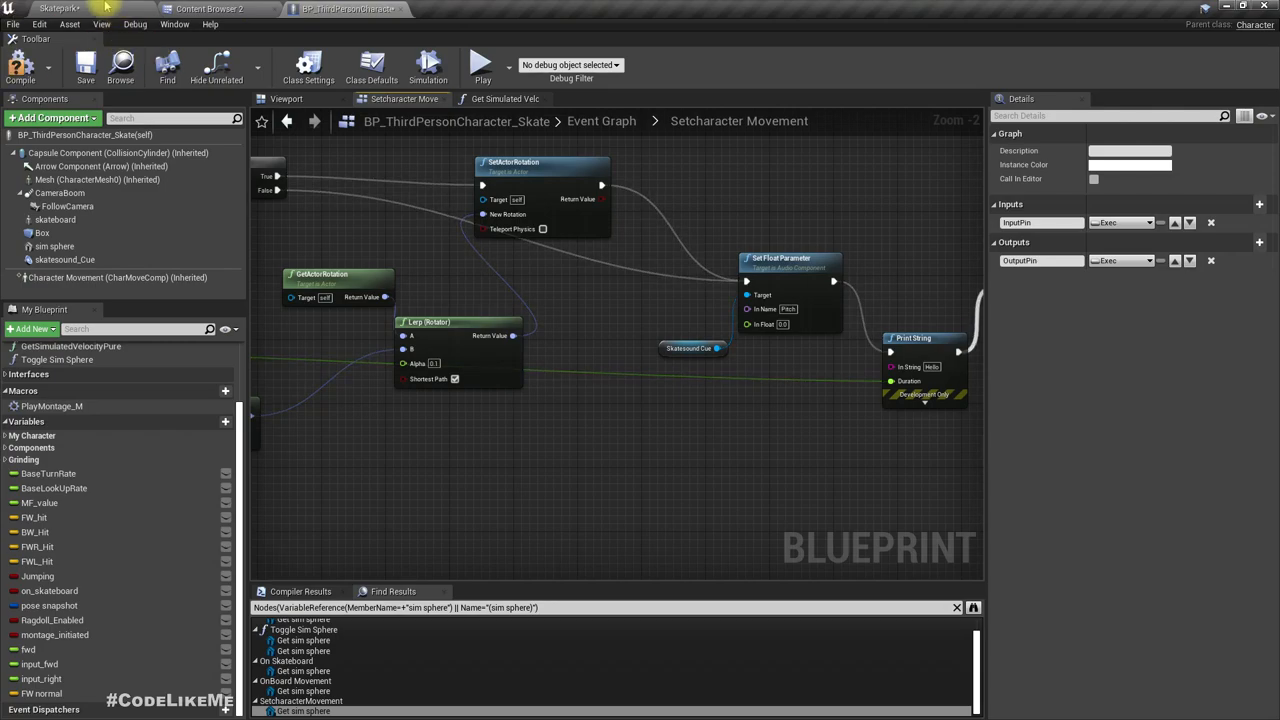
left_click(487, 63)
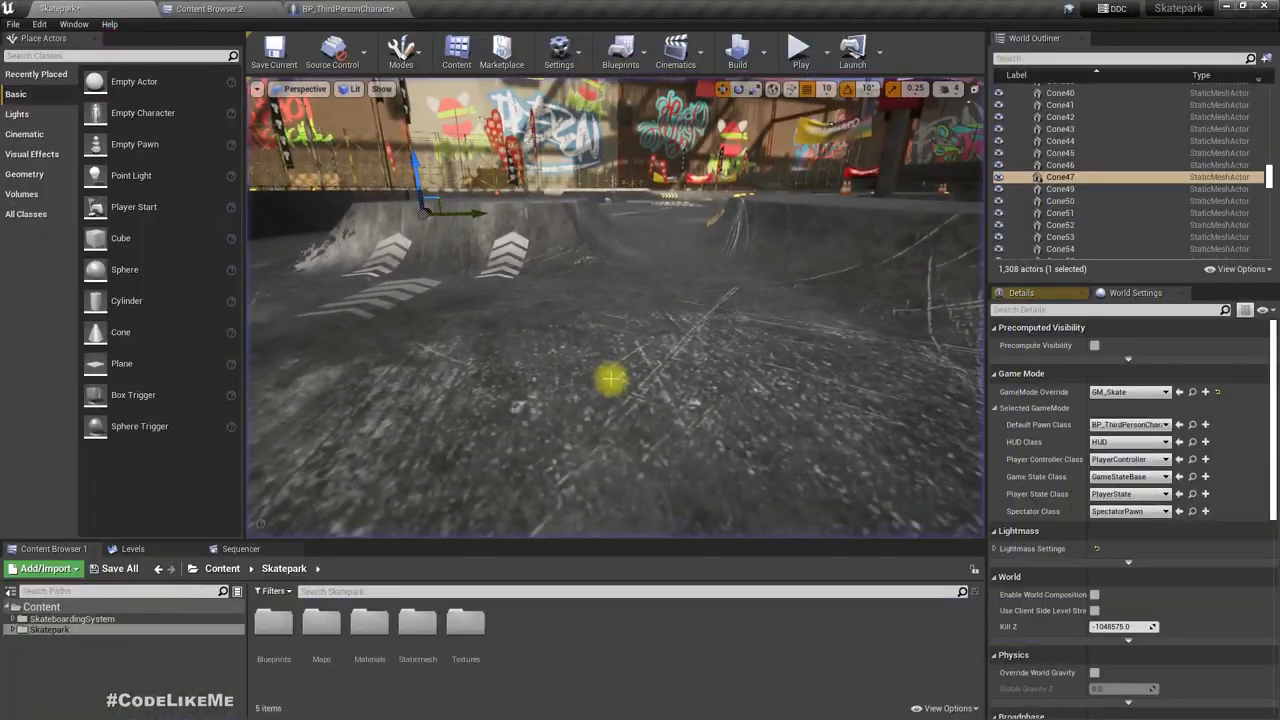
- Ride the skateboard in the Skatepark to hear the rolling sound, then return to the blueprint
left_click(349, 9)
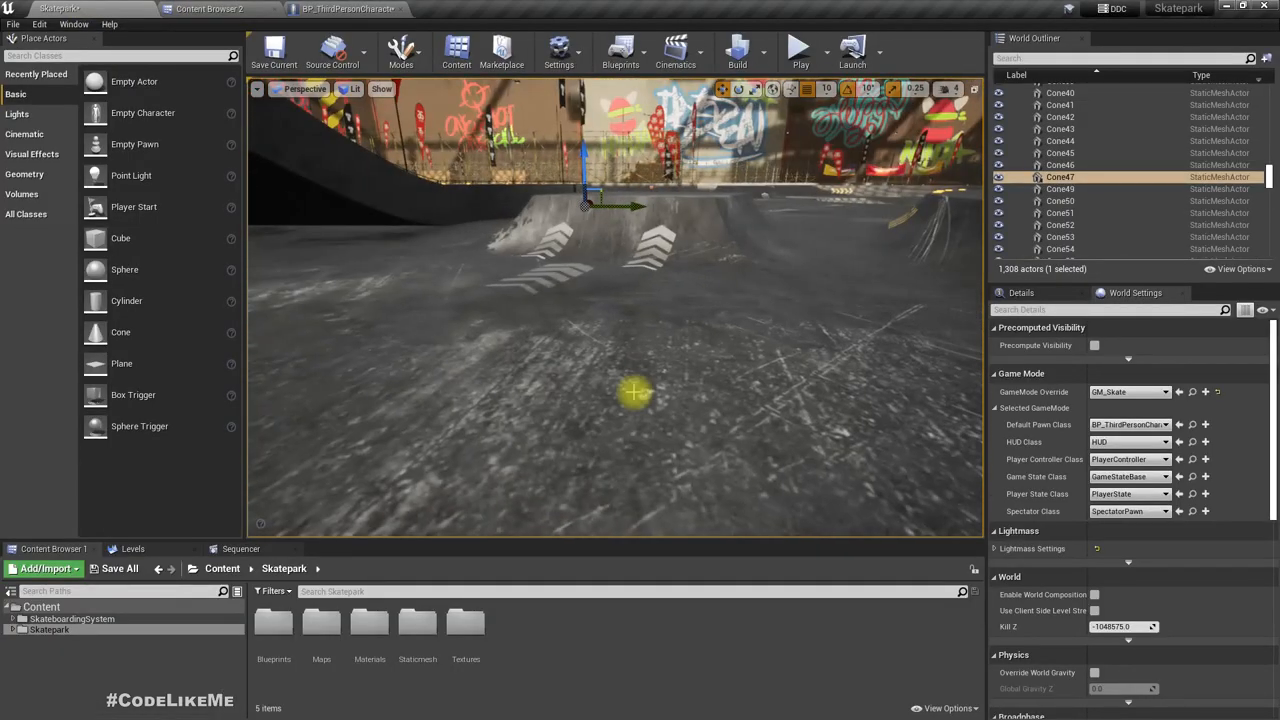
left_click(797, 48)
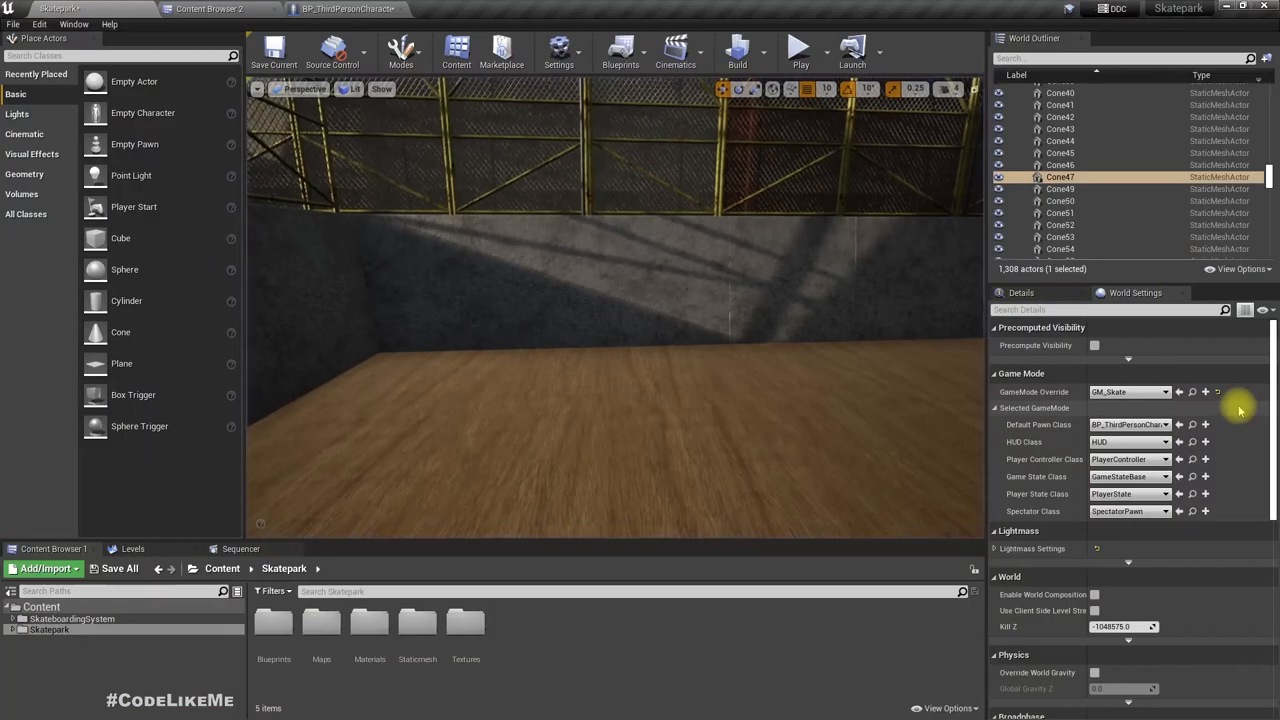
left_click(375, 9)
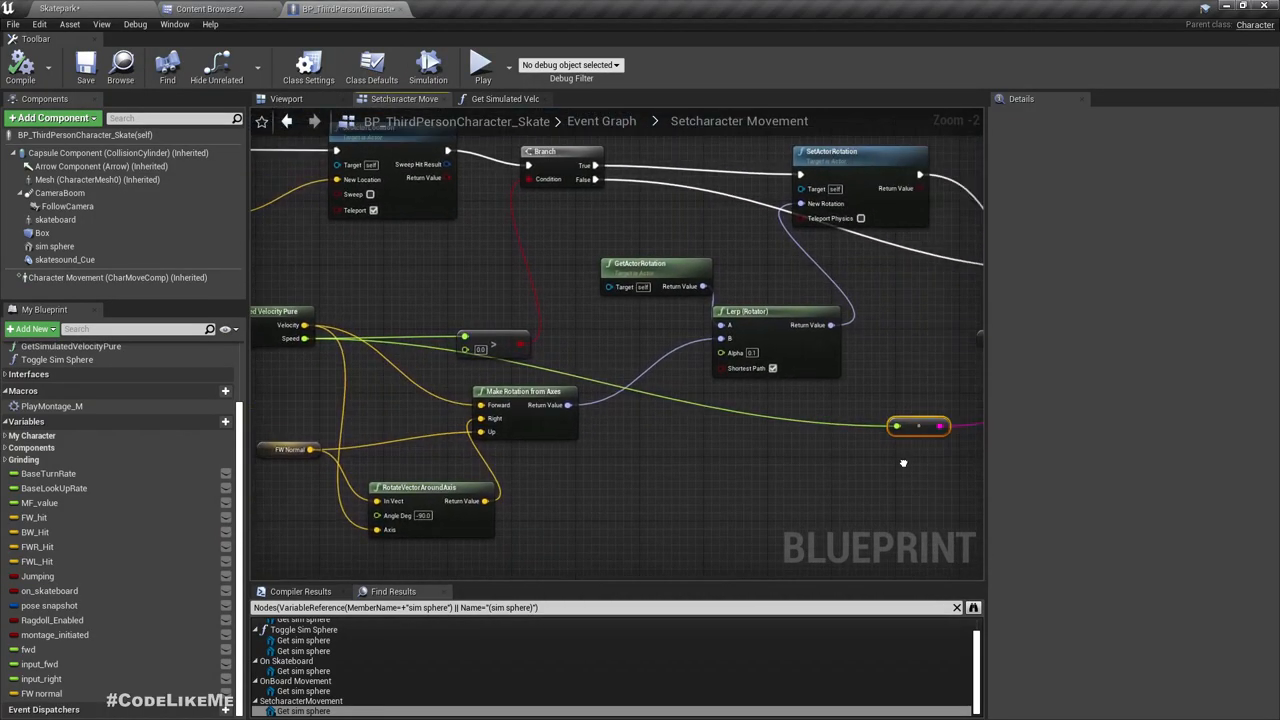
- Divide Speed by 500 and feed it into a Clamp (float) with Min 0.2, Max 1.0
left_click_drag(930, 424, 825, 480)
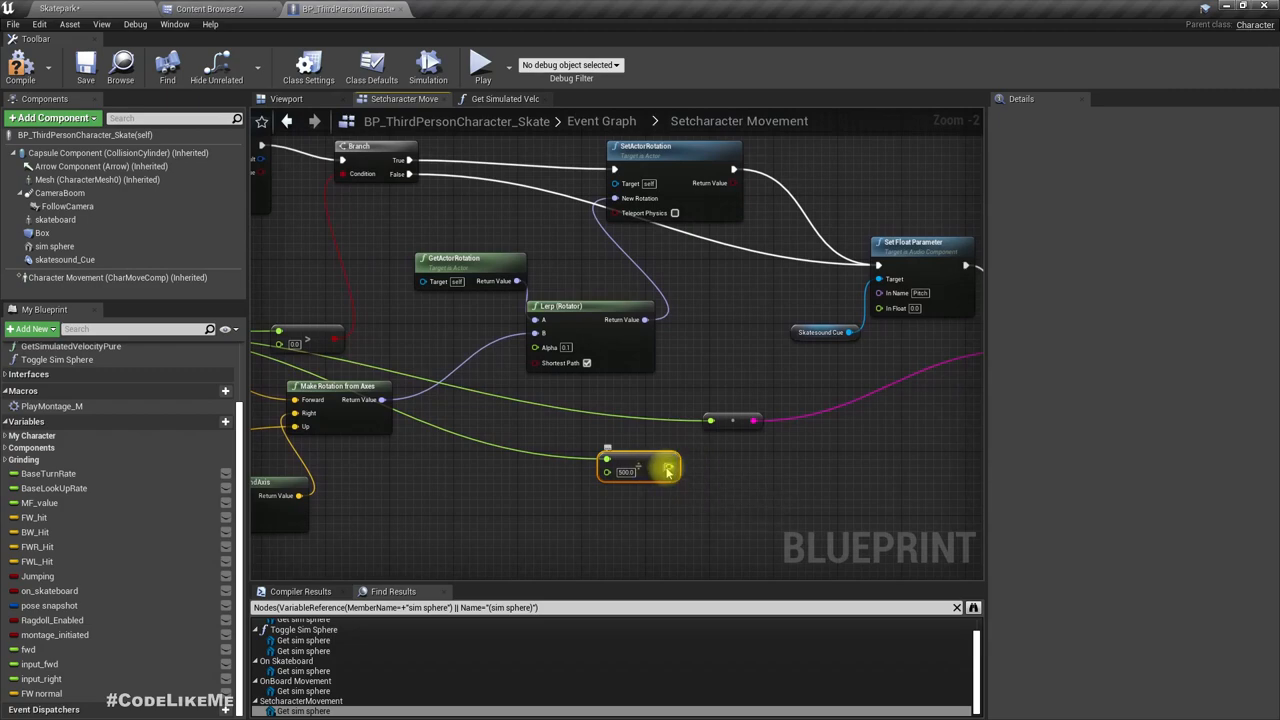
left_click_drag(655, 471, 700, 470)
type("clam")
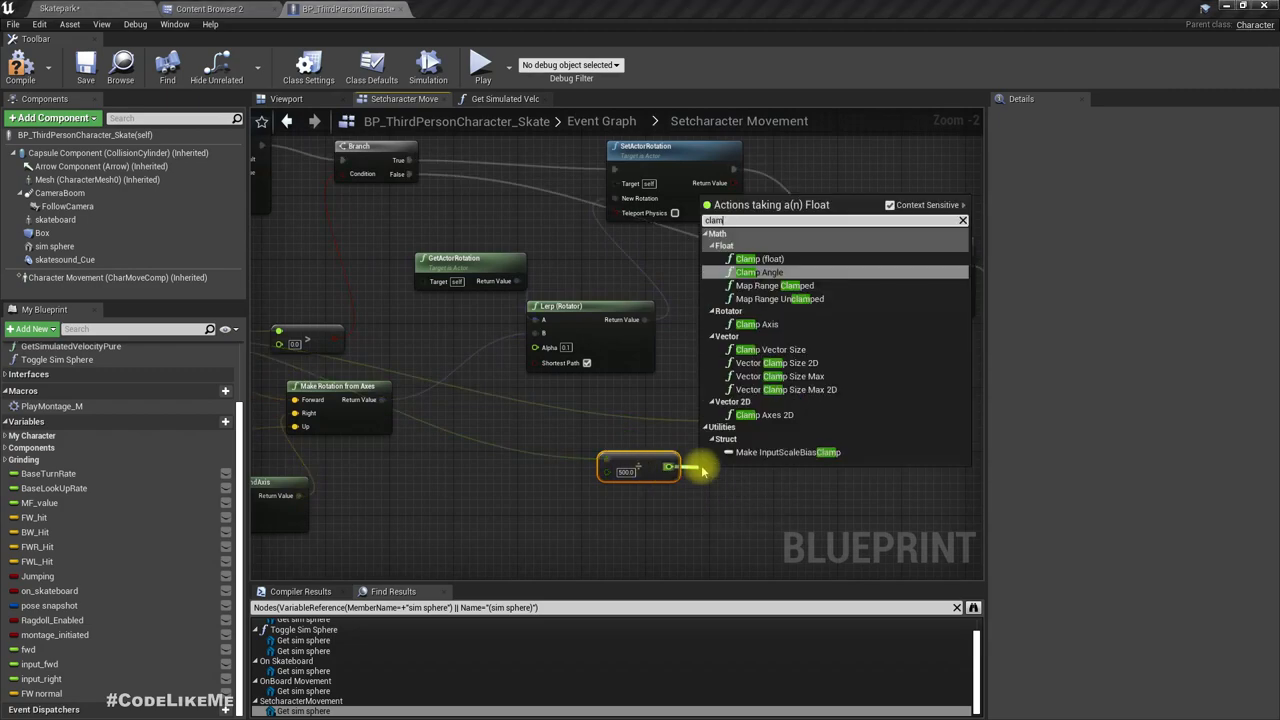
left_click(748, 258)
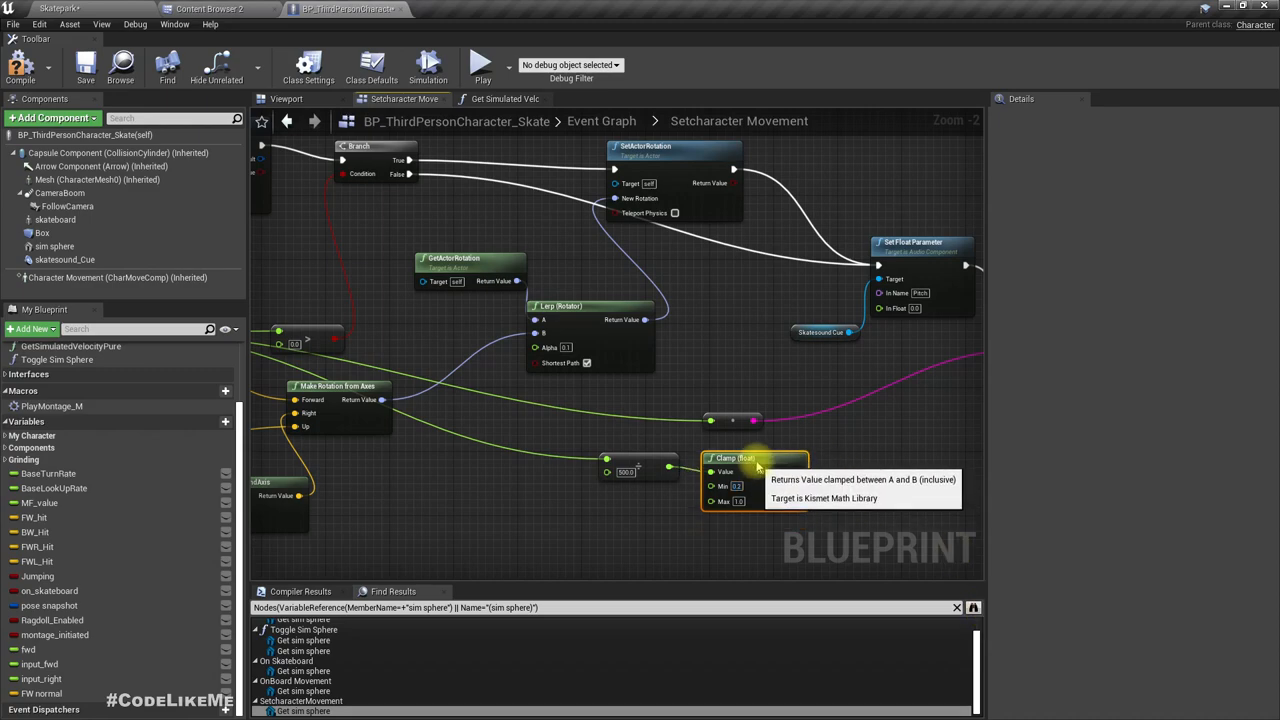
mouse_move(1020, 633)
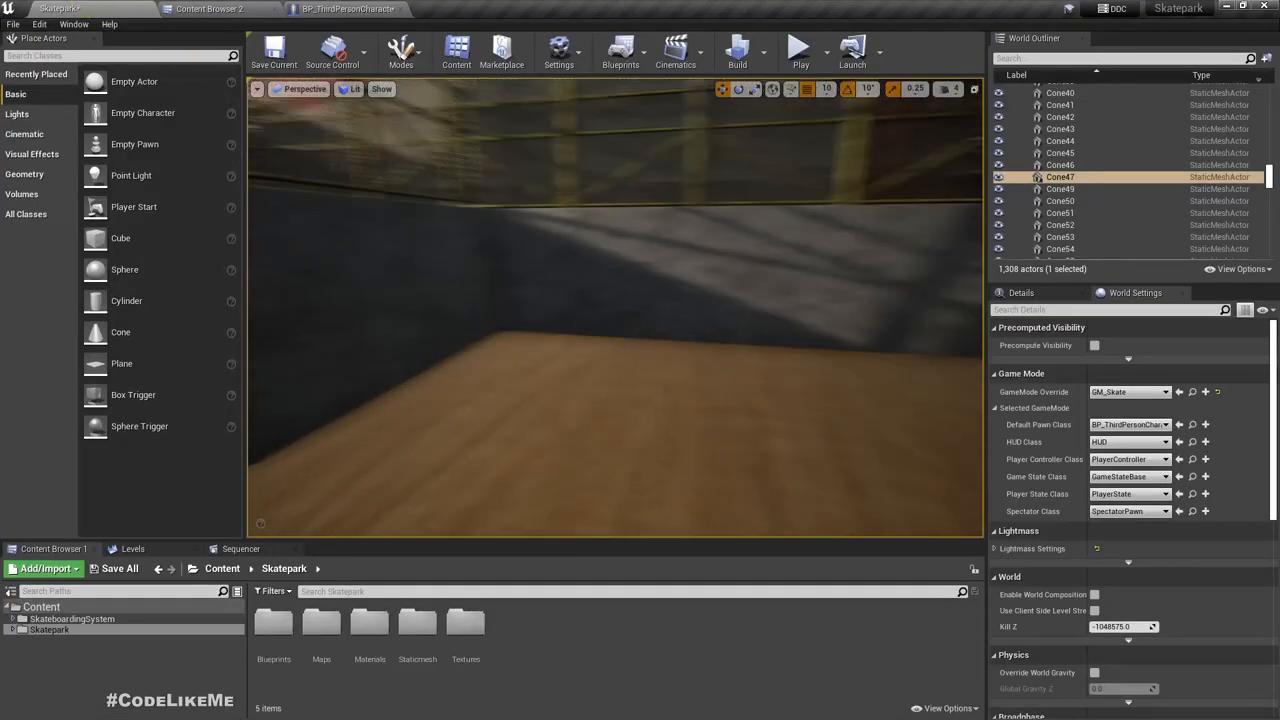
- Play the Skatepark to listen to the rolling sound, then open the skatesound wave's settings
left_click(796, 50)
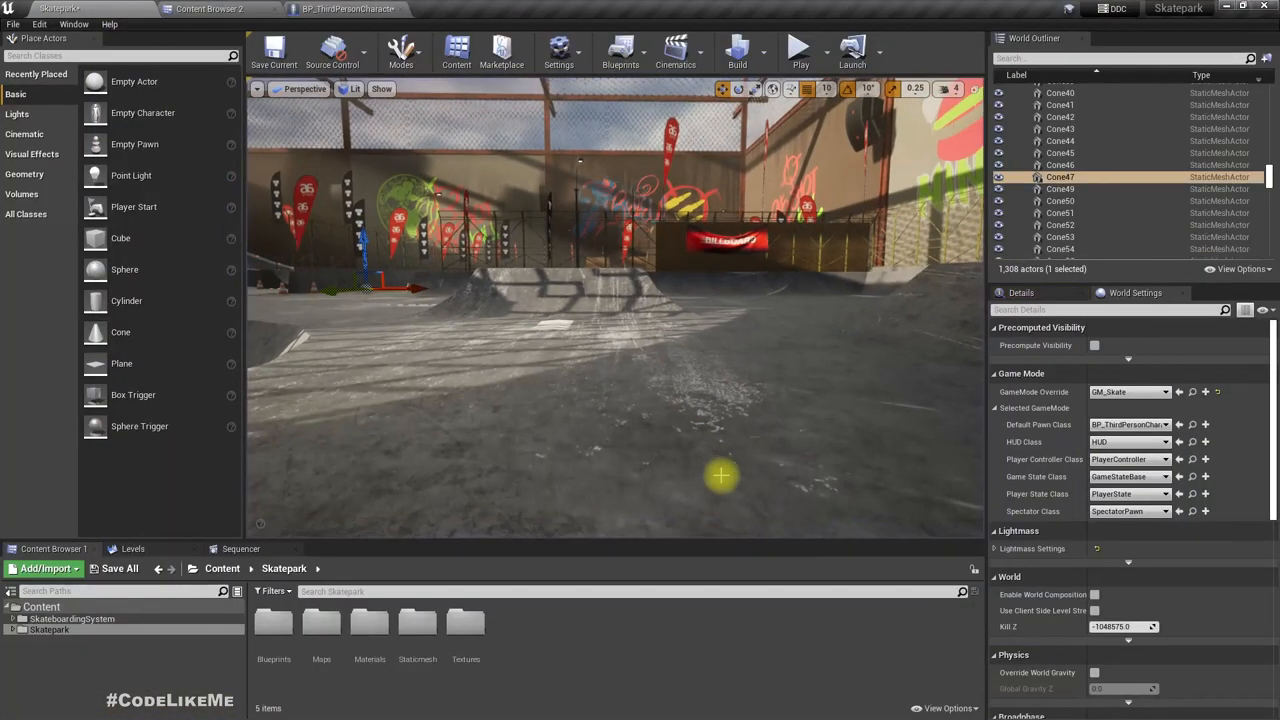
left_click(345, 9)
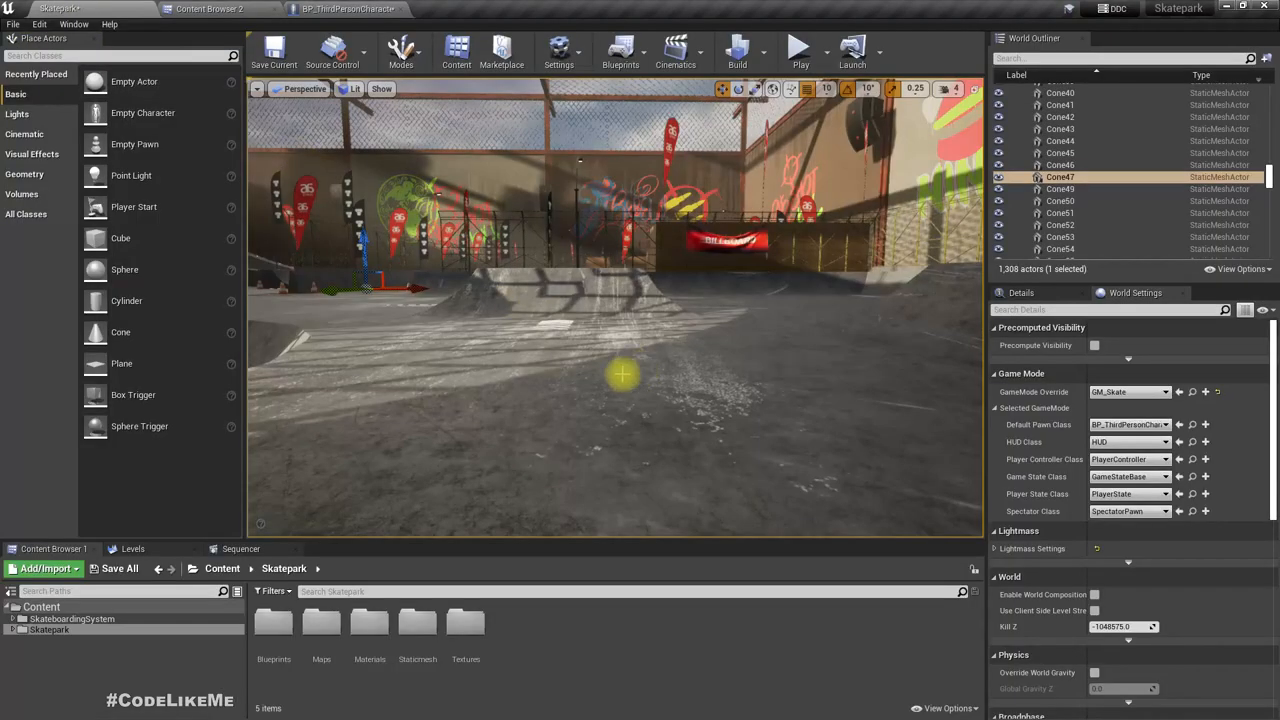
left_click(797, 47)
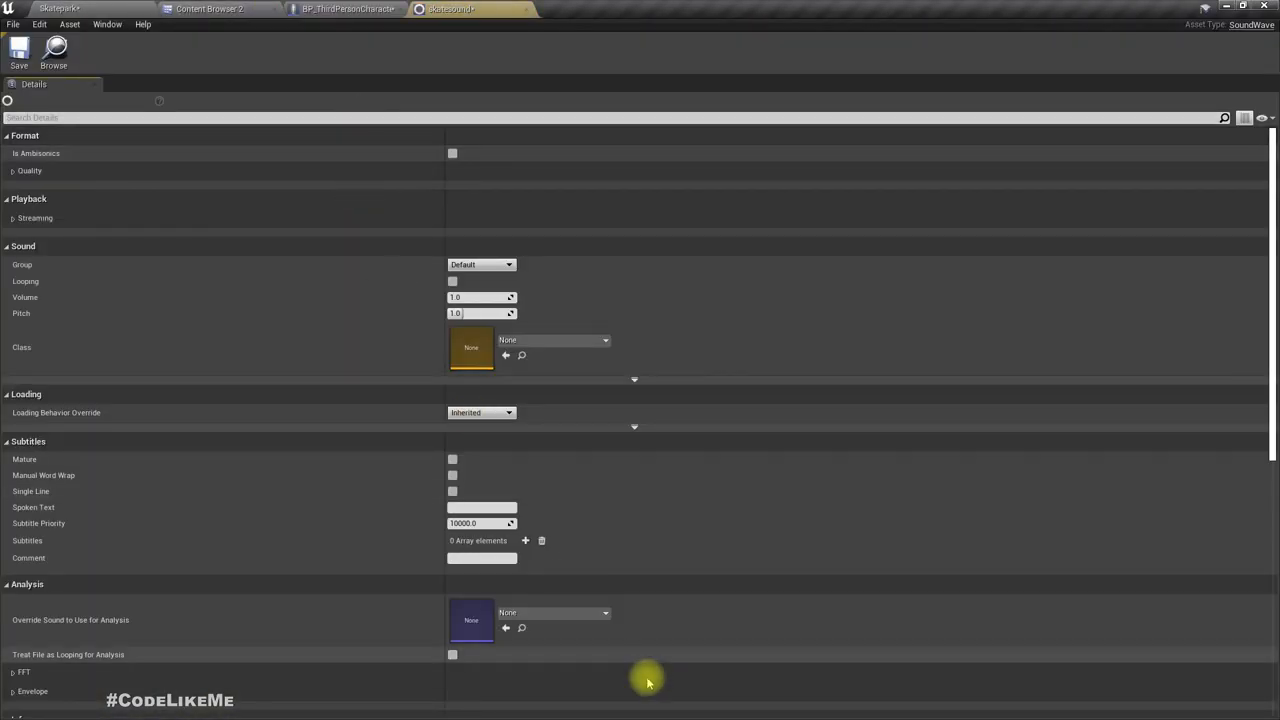
- Create a Sound Attenuation asset named Attn_Skate in the SkateboardingSystem Audio folder
scroll("down", 3)
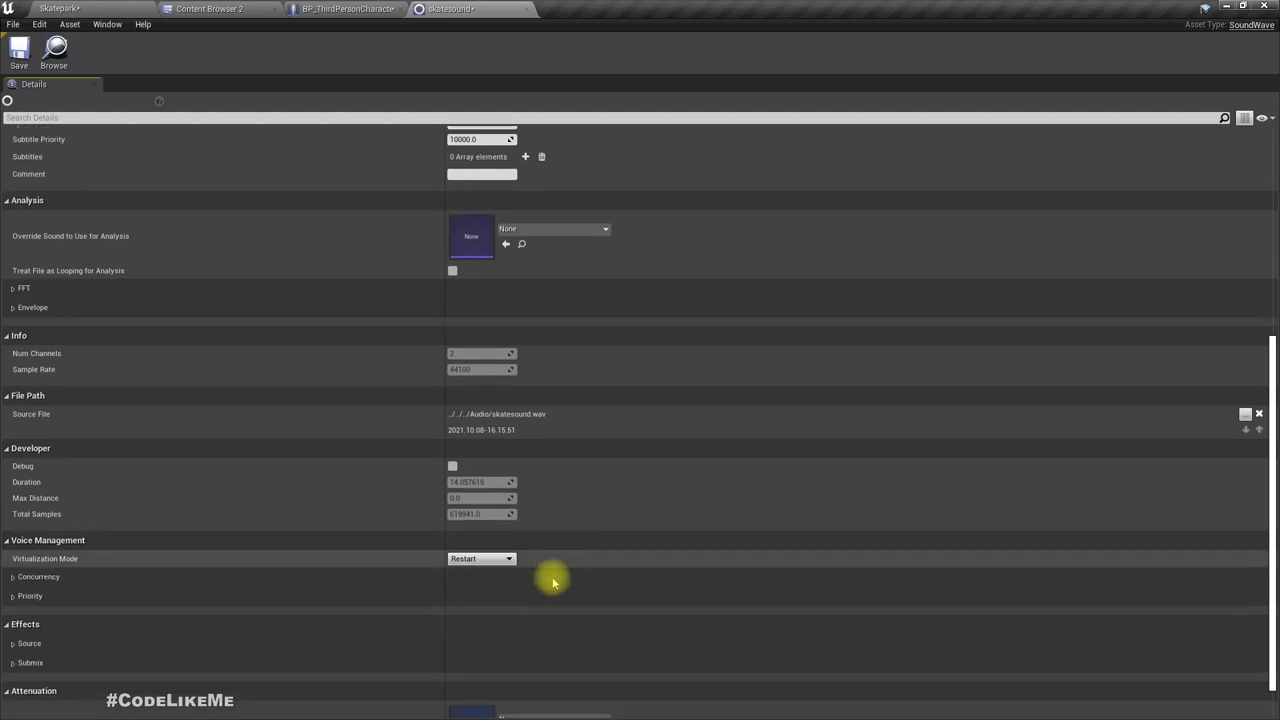
scroll("down", 3)
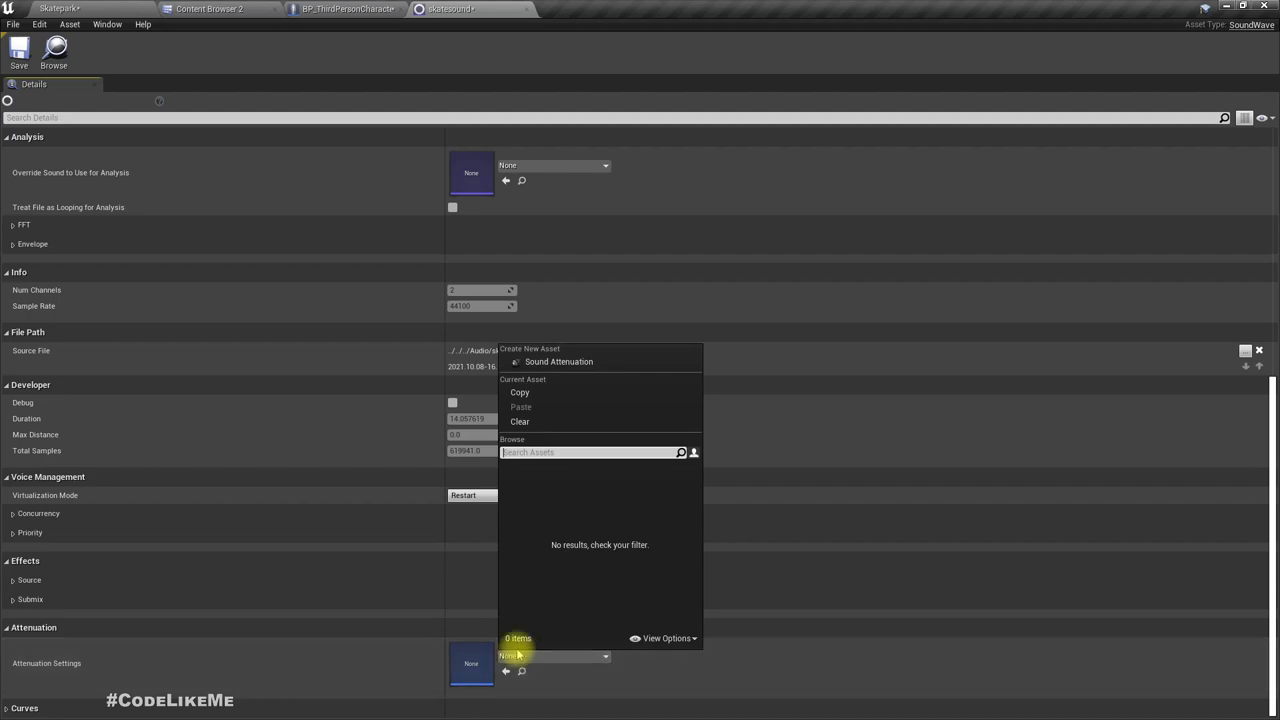
mouse_move(553, 364)
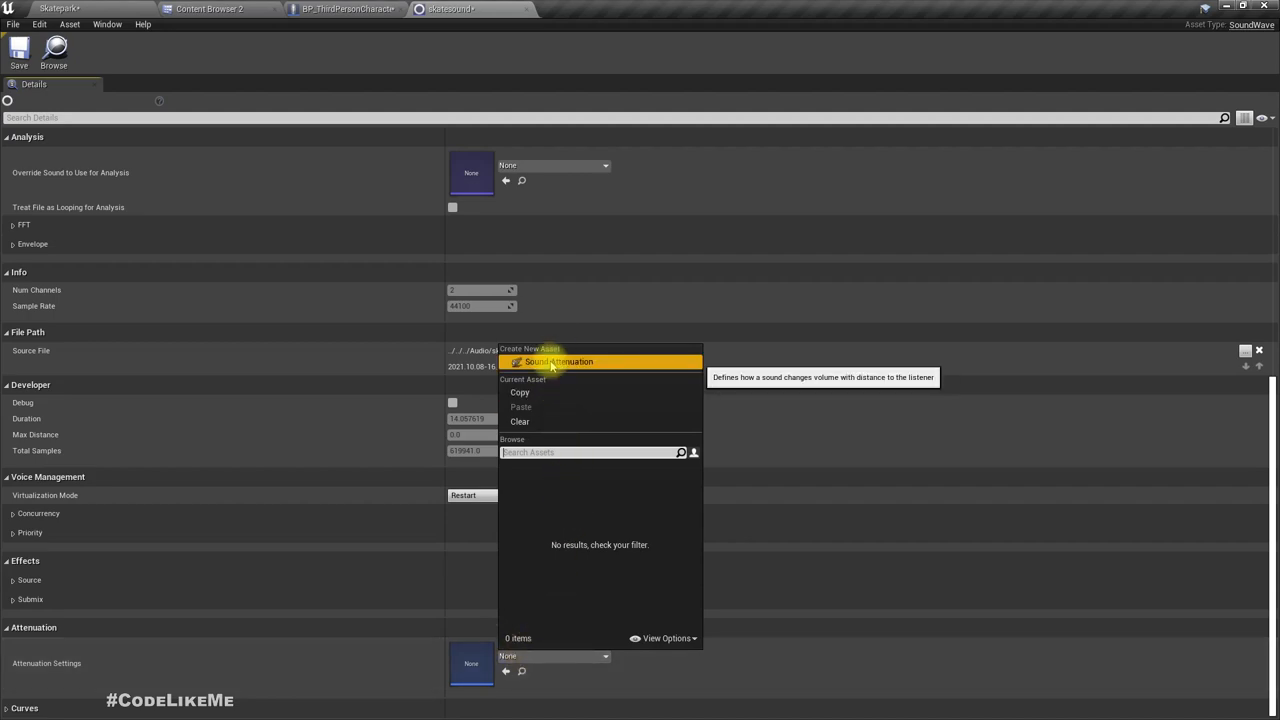
left_click(560, 362)
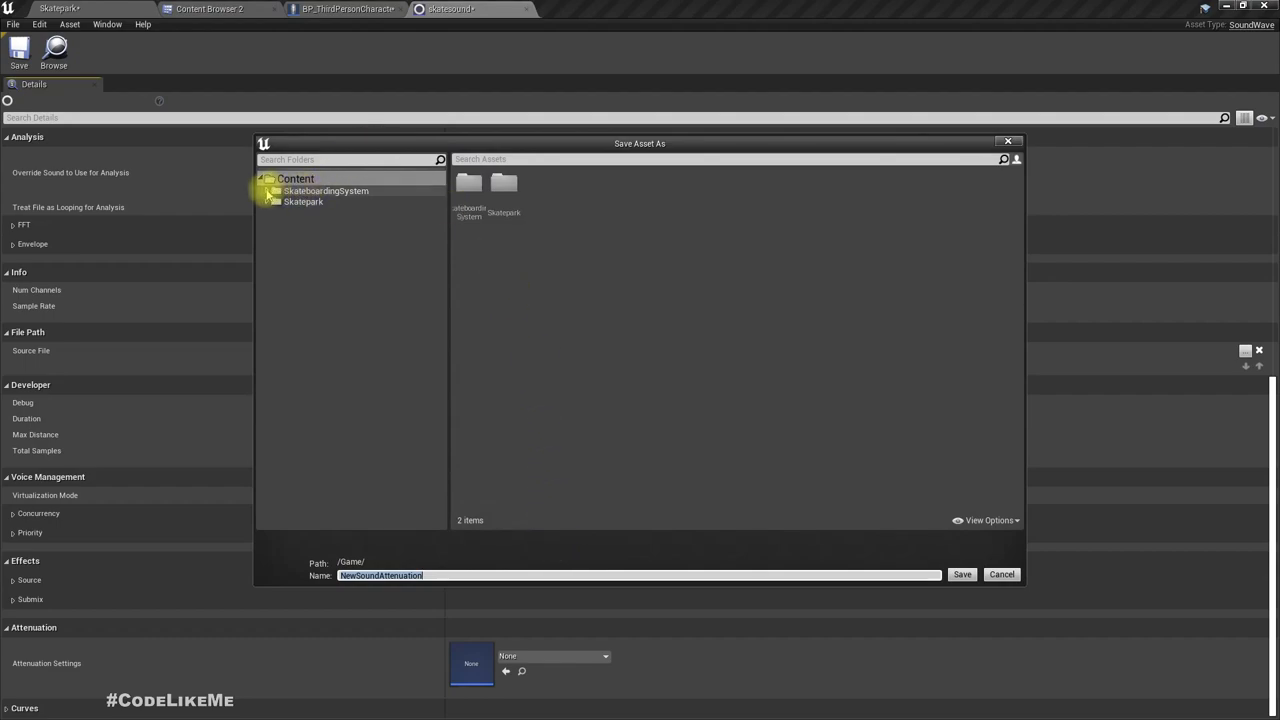
left_click(301, 201)
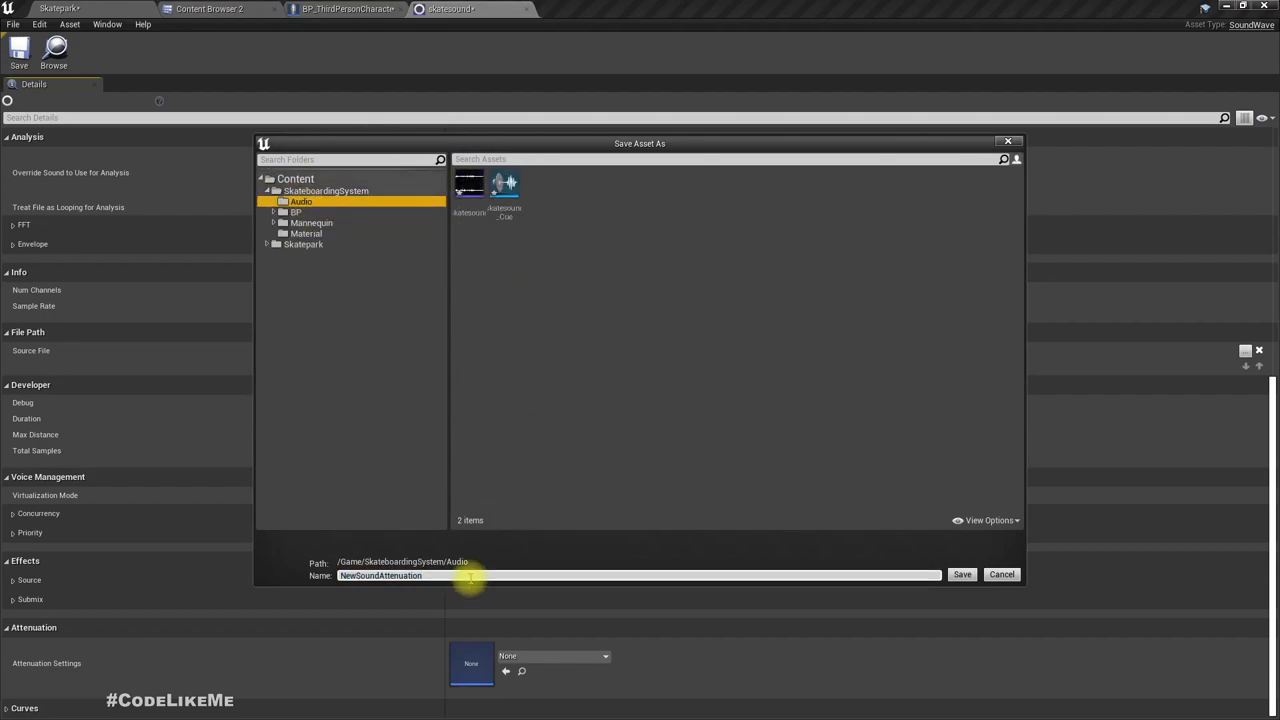
type("S")
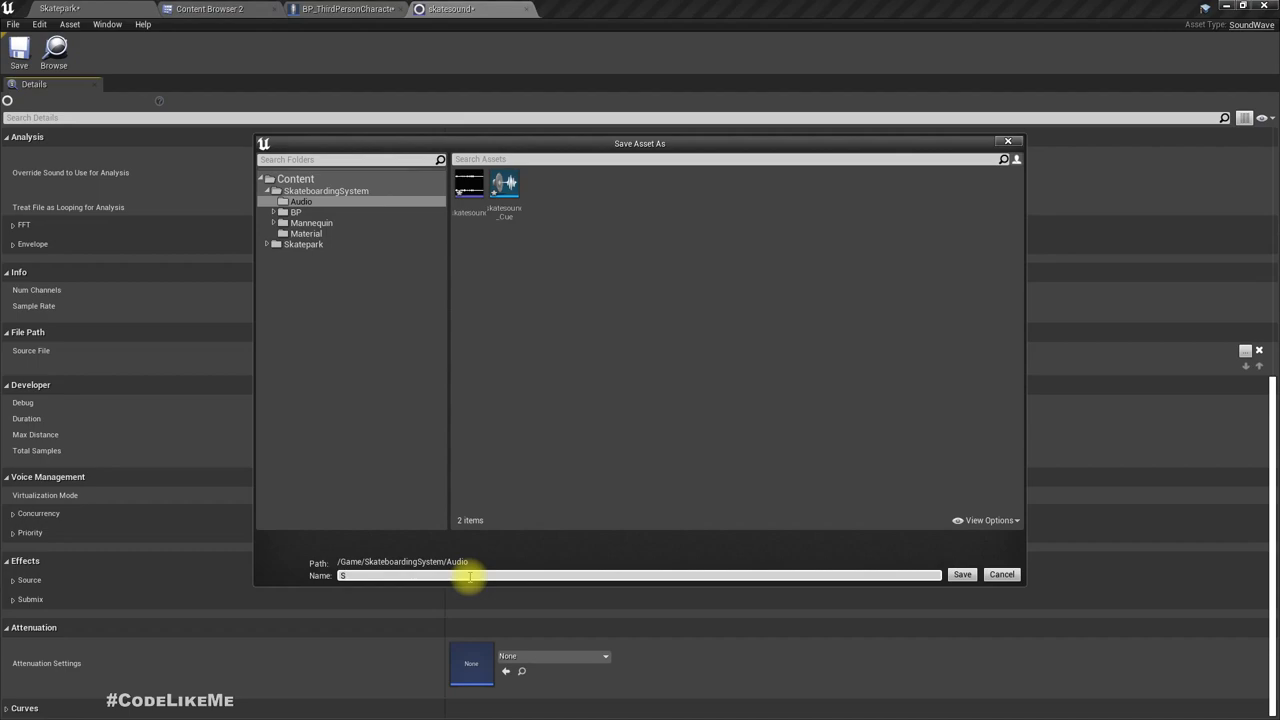
type("Attn_S")
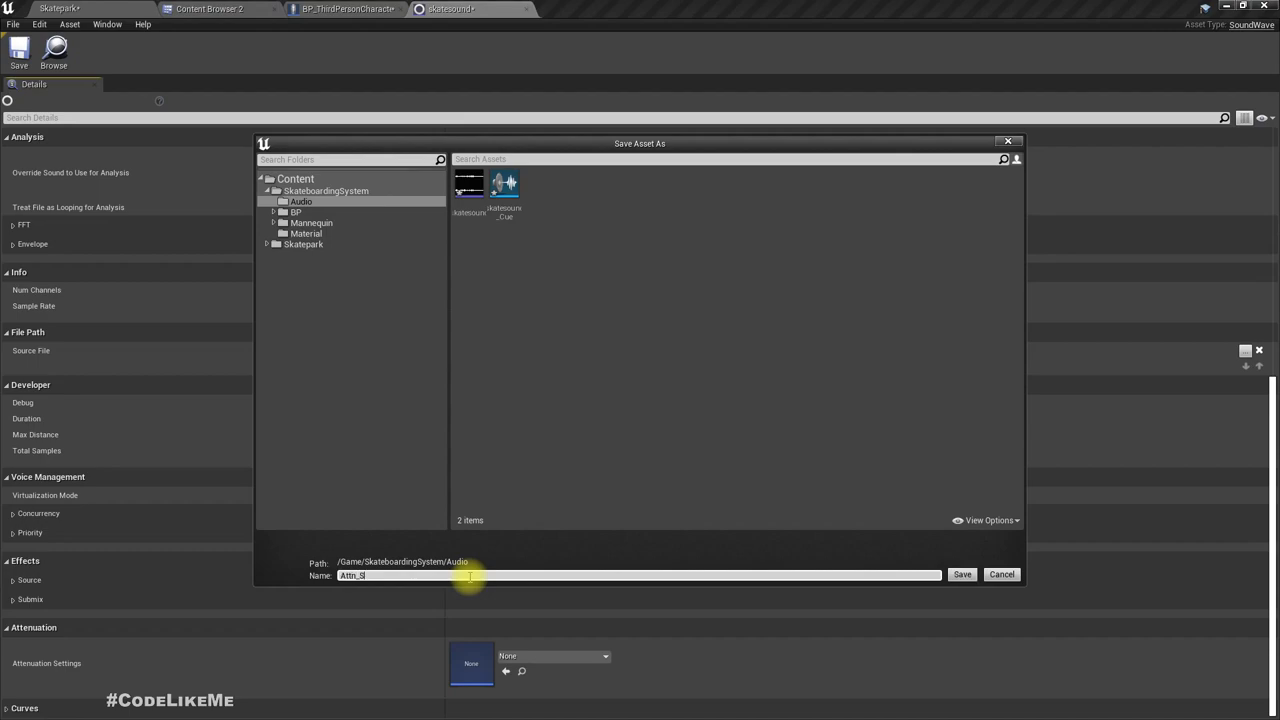
left_click(960, 574)
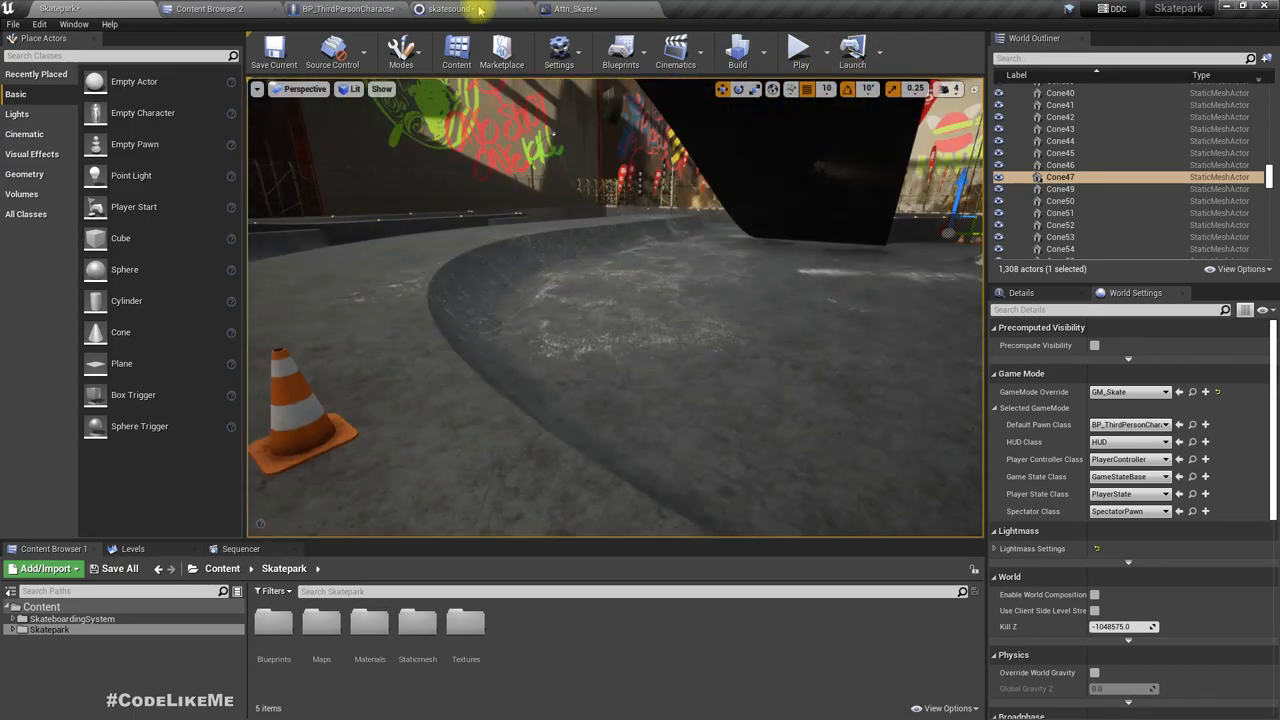
- Return to the Skatepark level with skatesound_Cue open in its editor
left_click(350, 8)
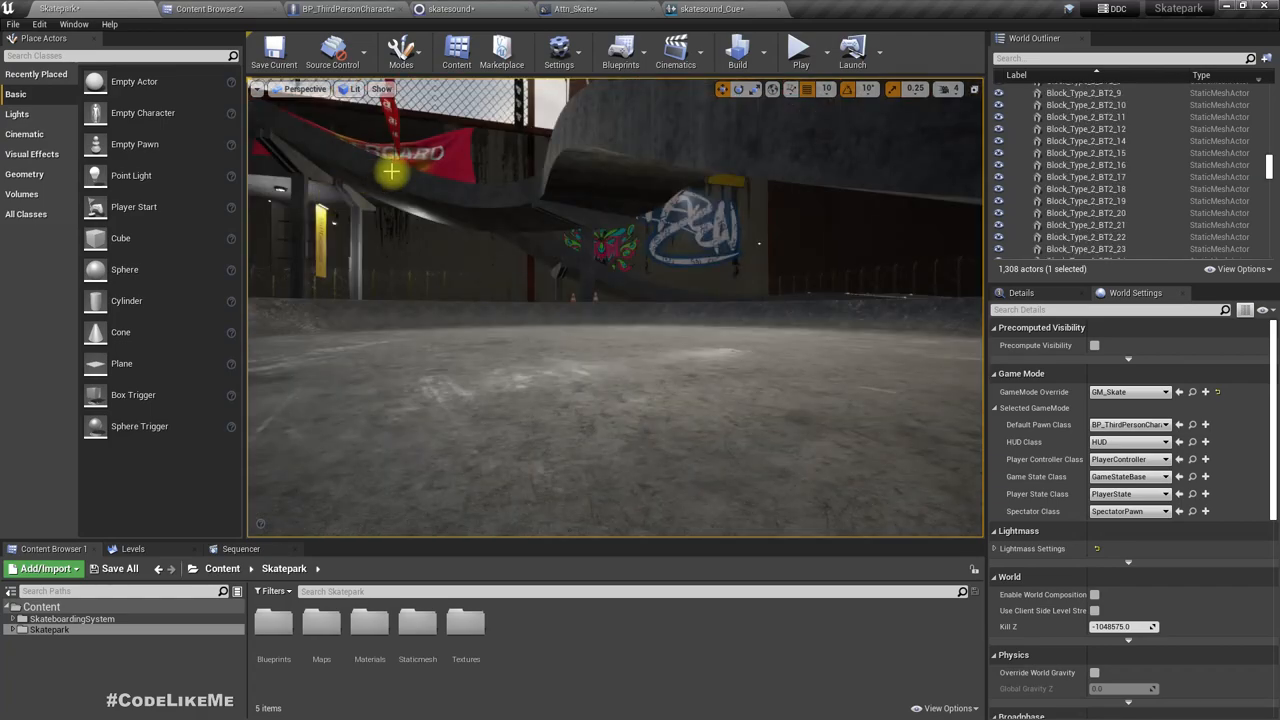
- Jump to LineTraceByChannel in Wheel Trace, glance at Attn_Skate, and return to the blueprint
left_click(348, 10)
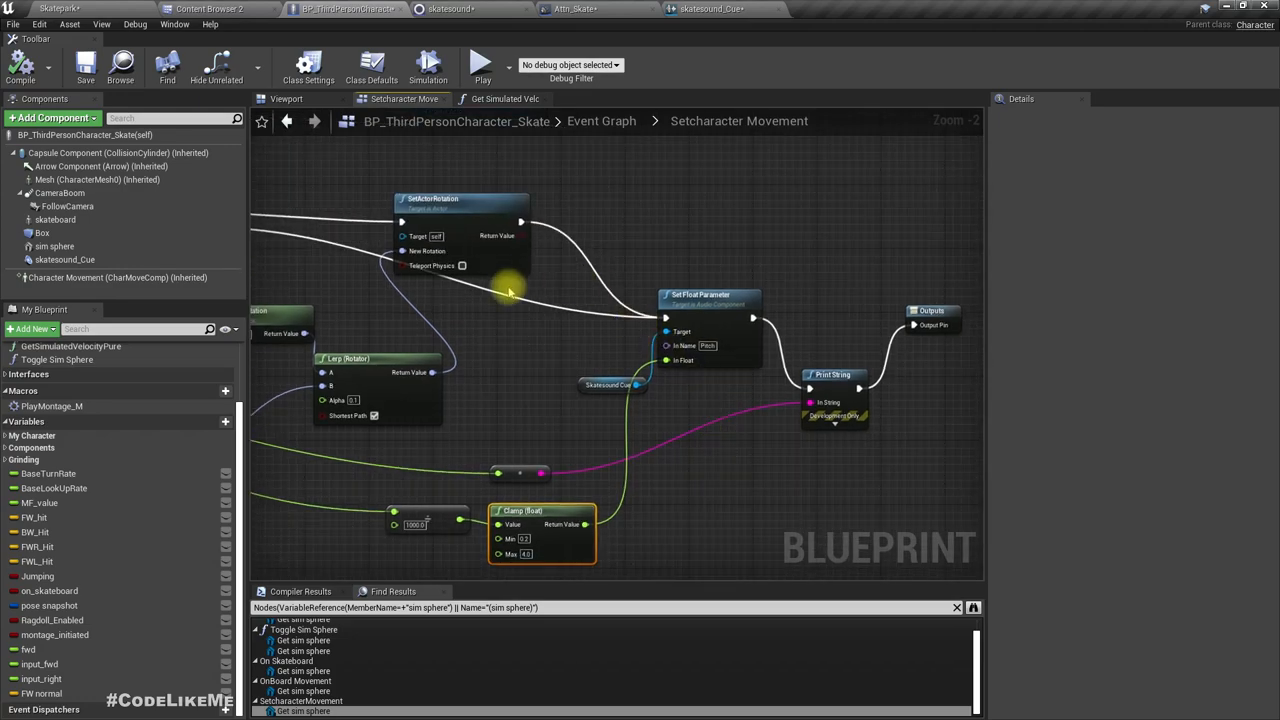
mouse_move(513, 307)
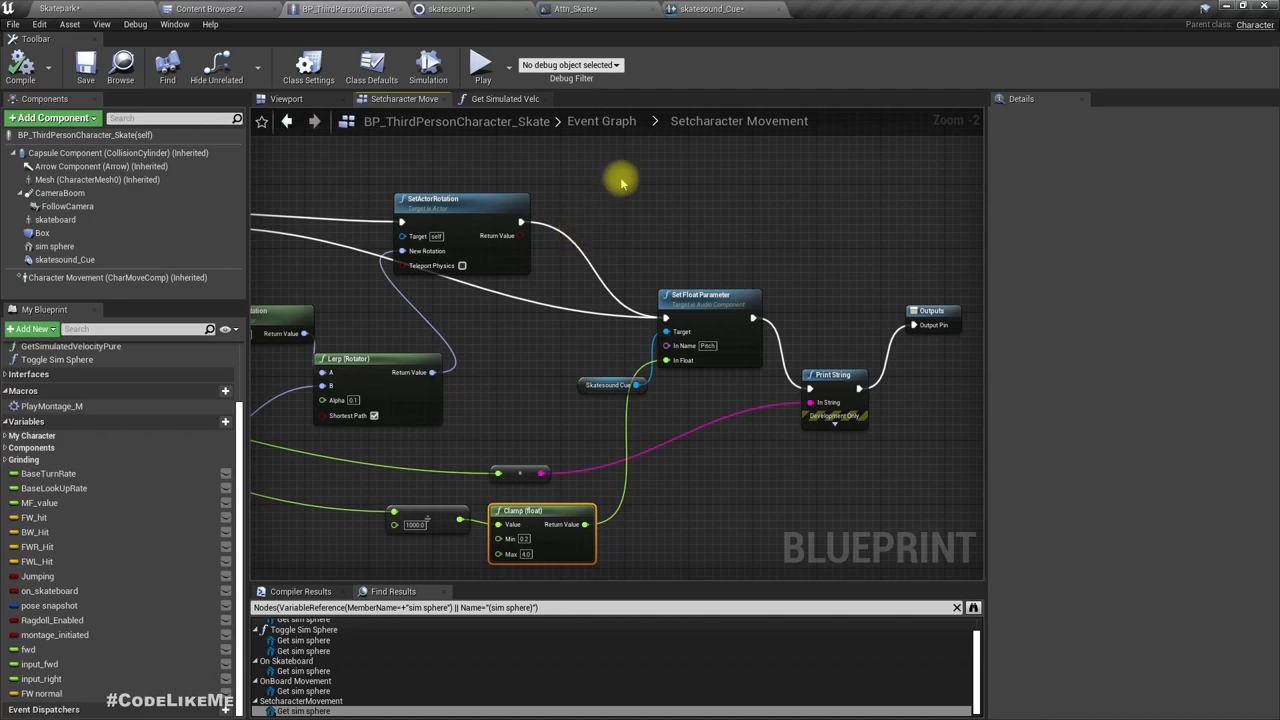
mouse_move(602, 149)
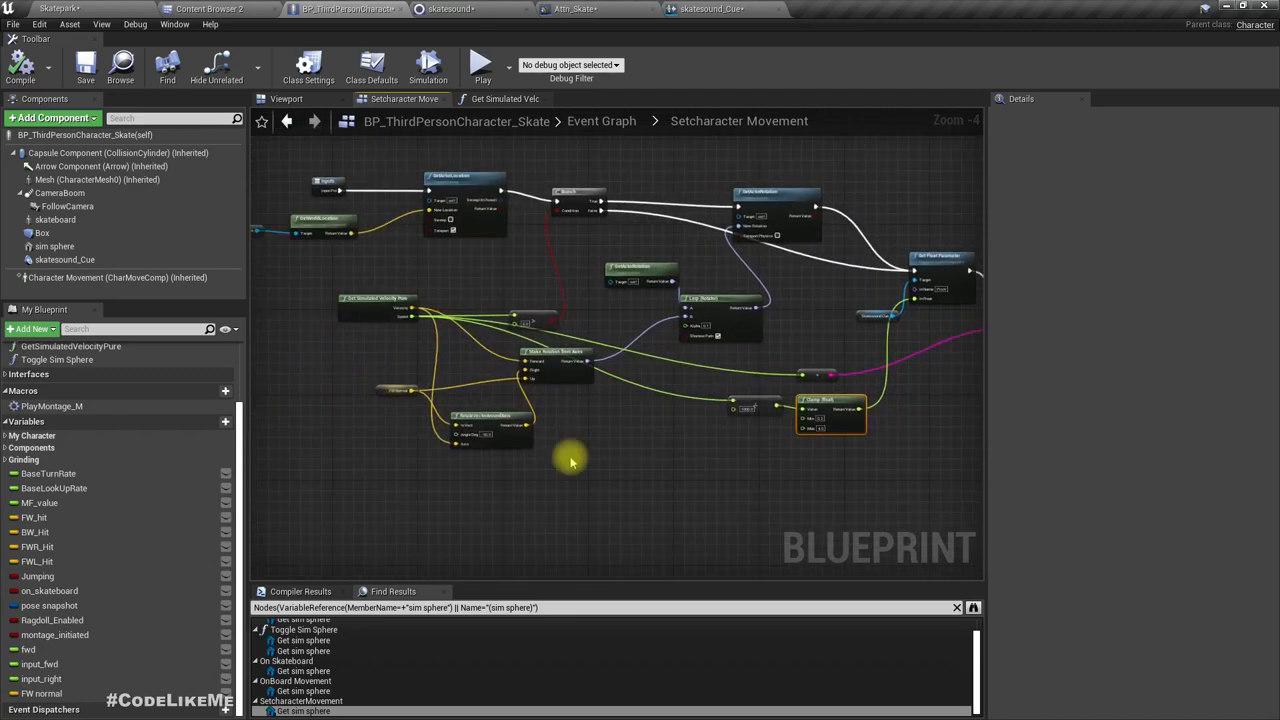
mouse_move(466, 645)
type("line tra")
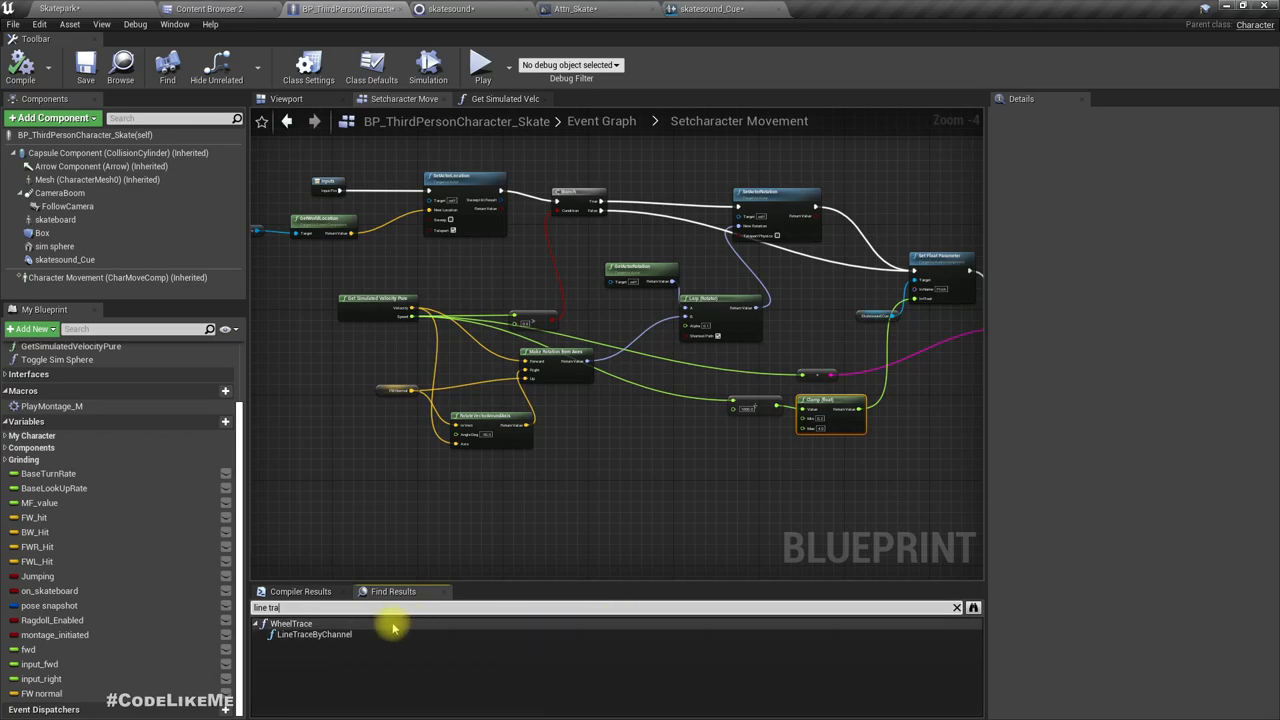
double_click(314, 634)
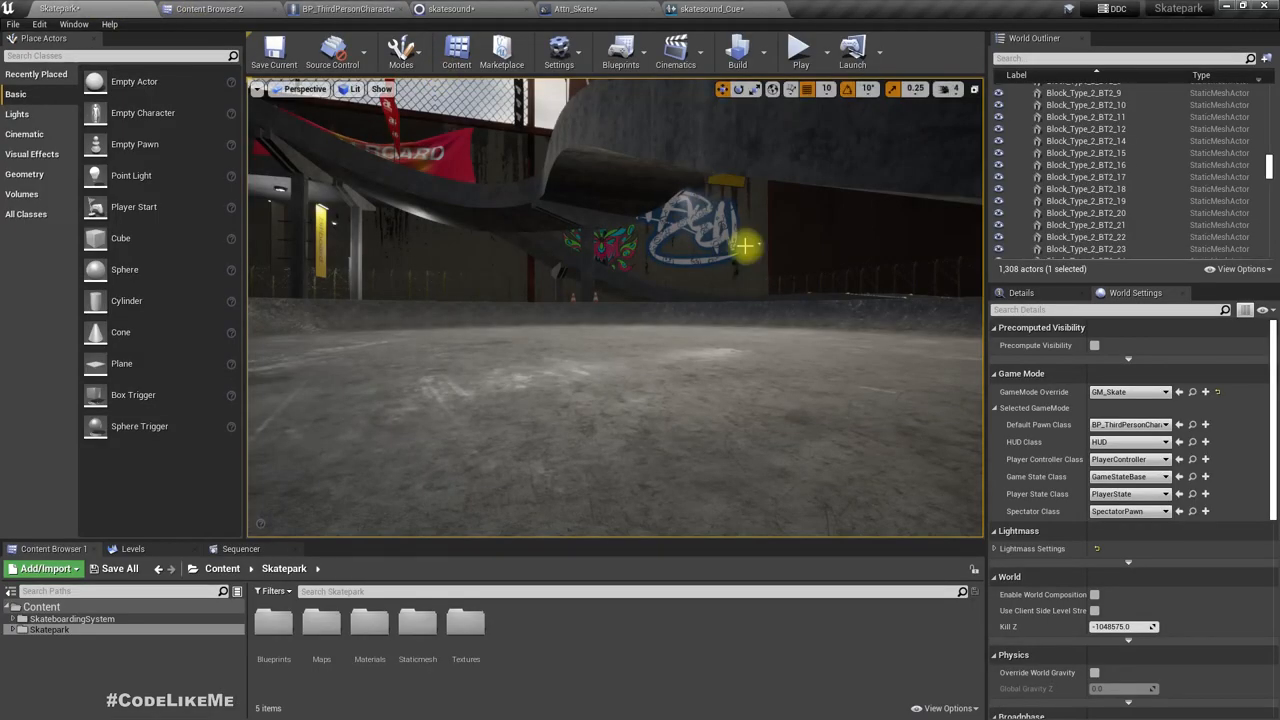
left_click(797, 50)
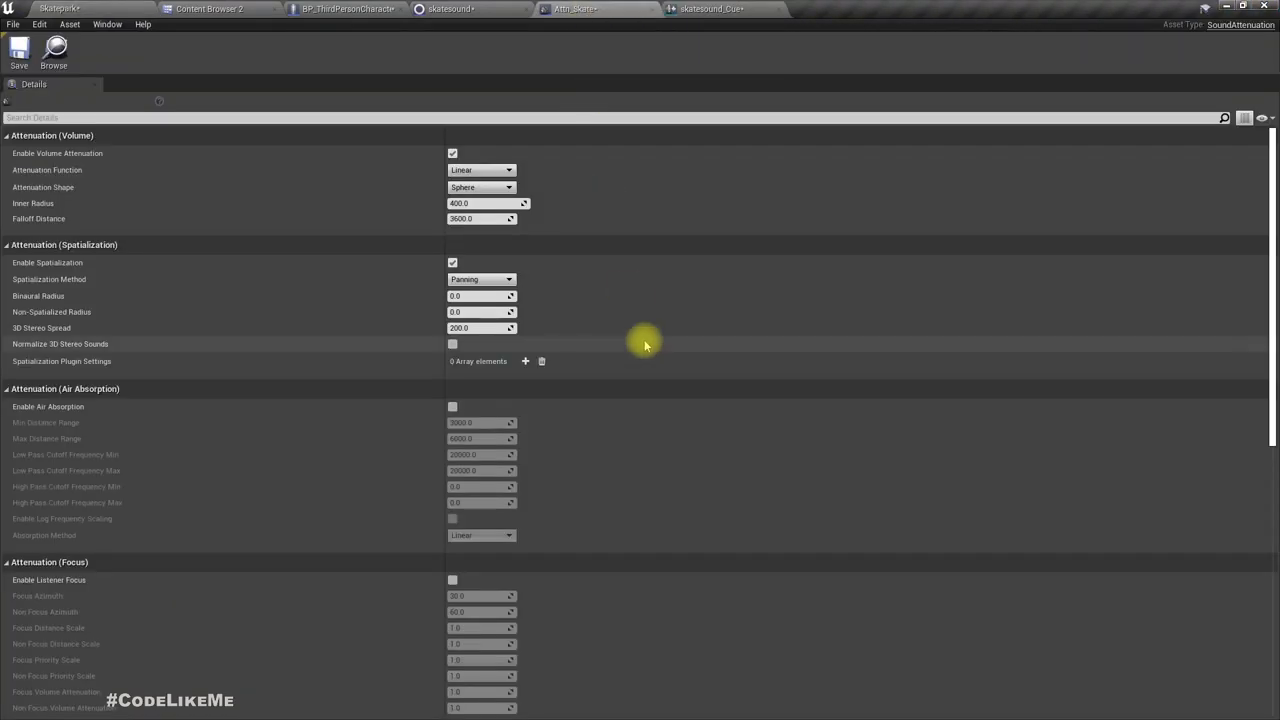
left_click(355, 9)
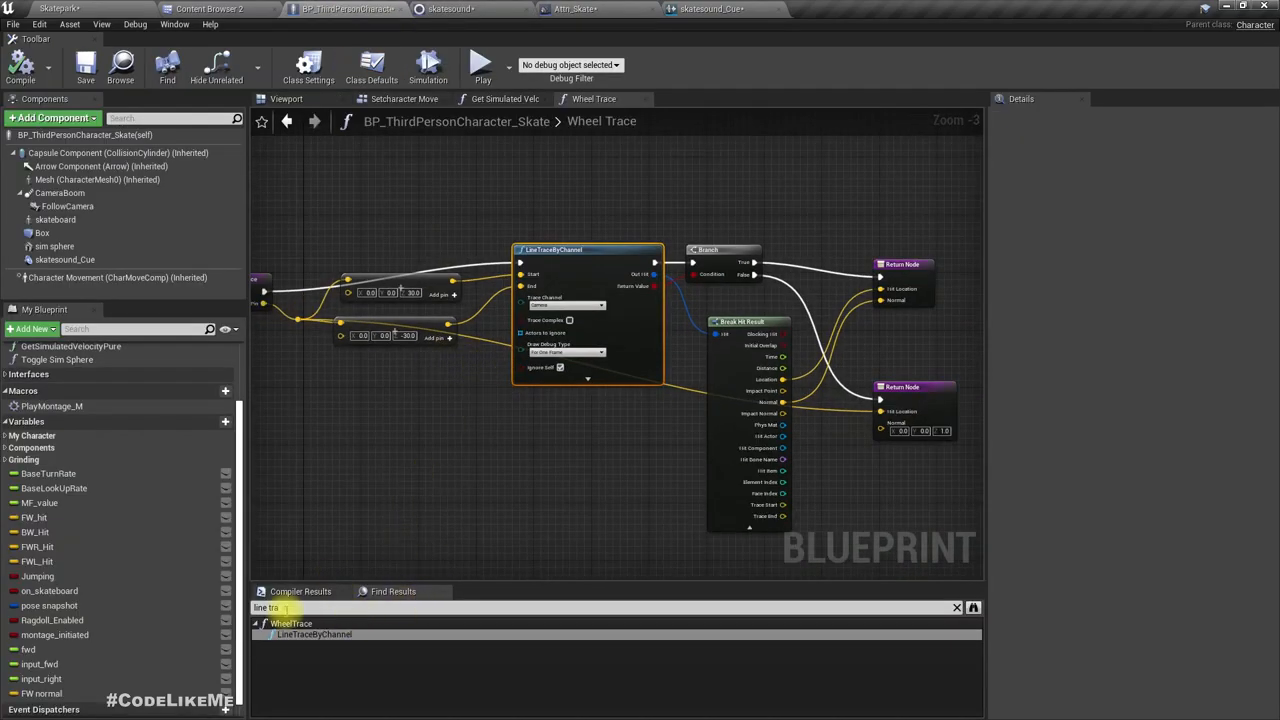
- Find WheelTrace's references and jump to its call in Align Skate
left_click(294, 619)
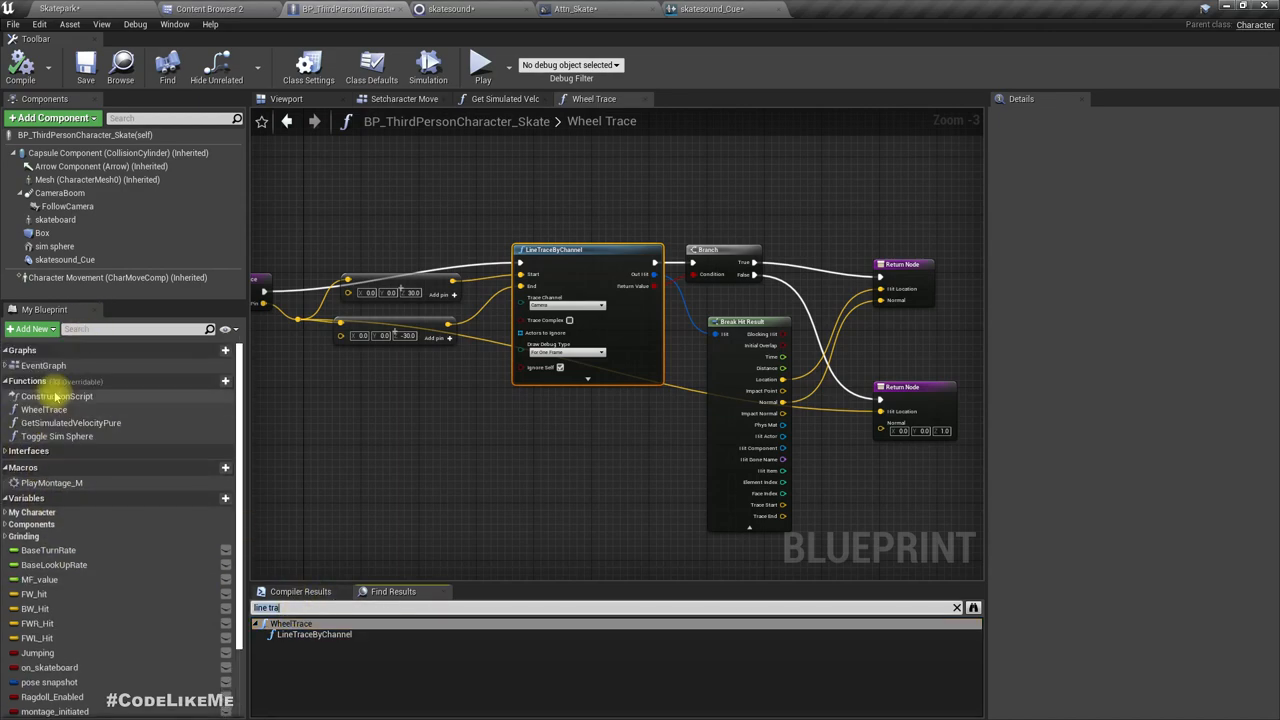
right_click(43, 409)
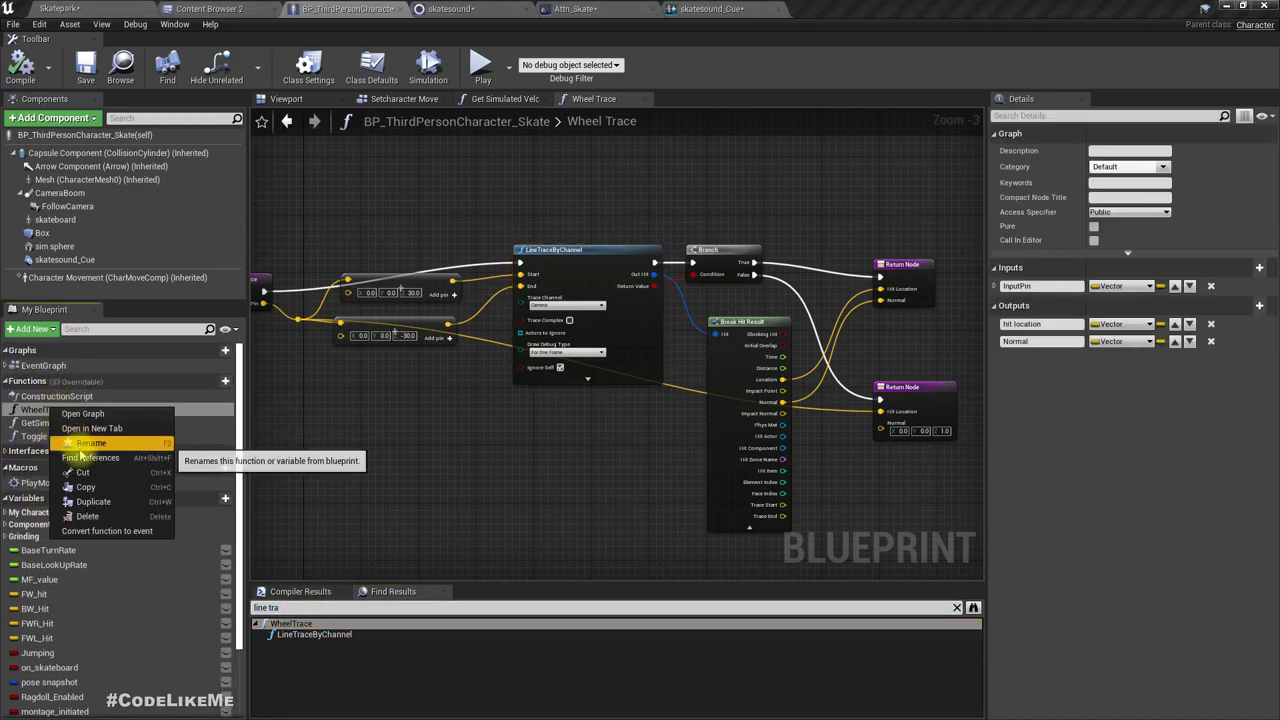
left_click(73, 443)
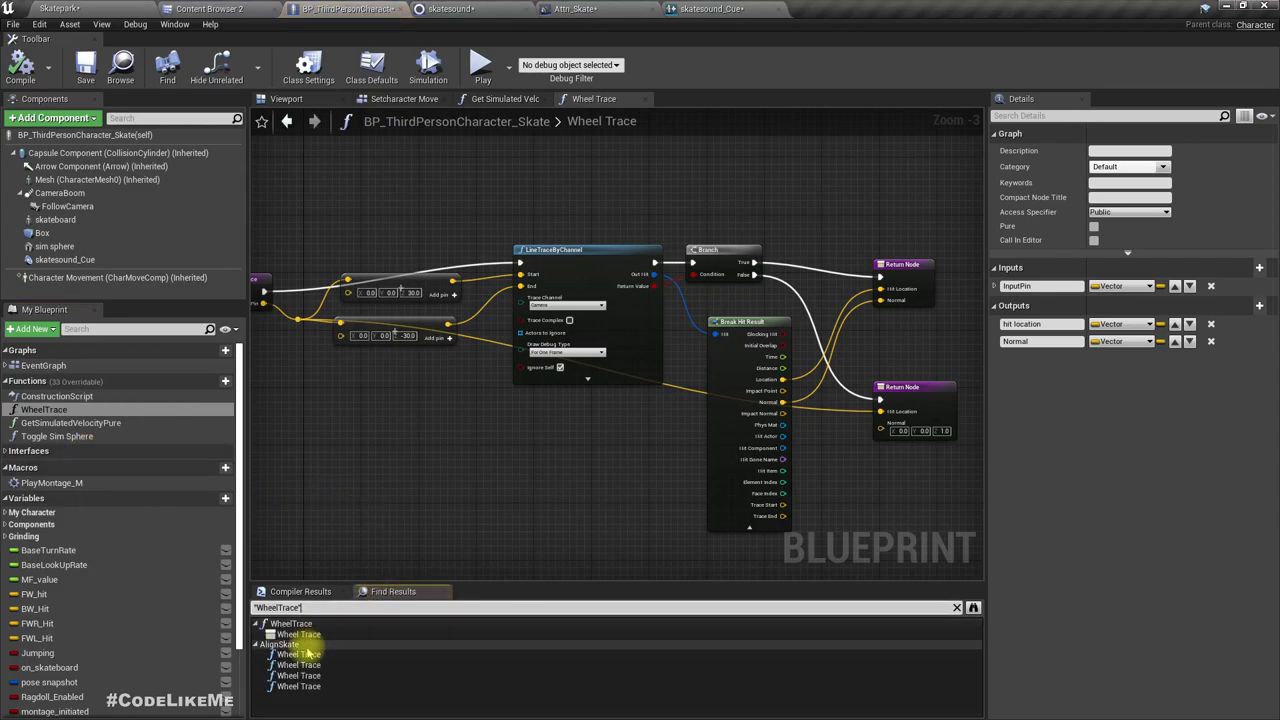
double_click(311, 652)
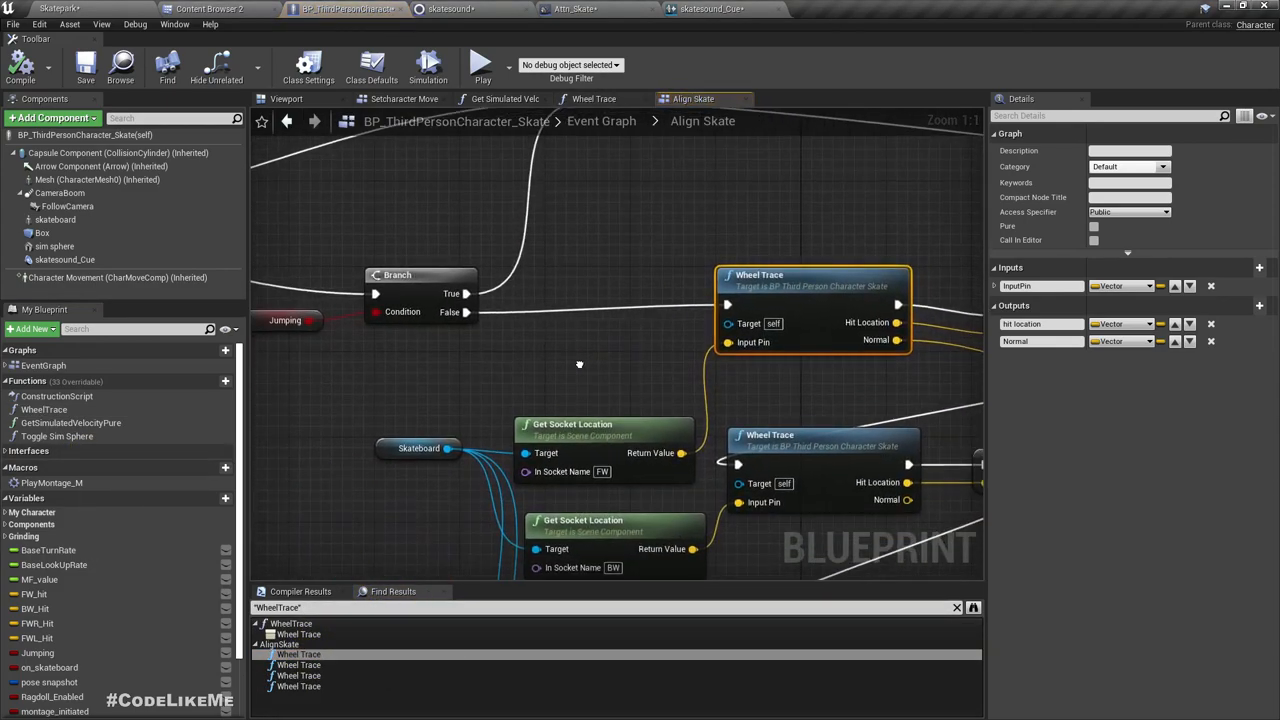
scroll("down", 3)
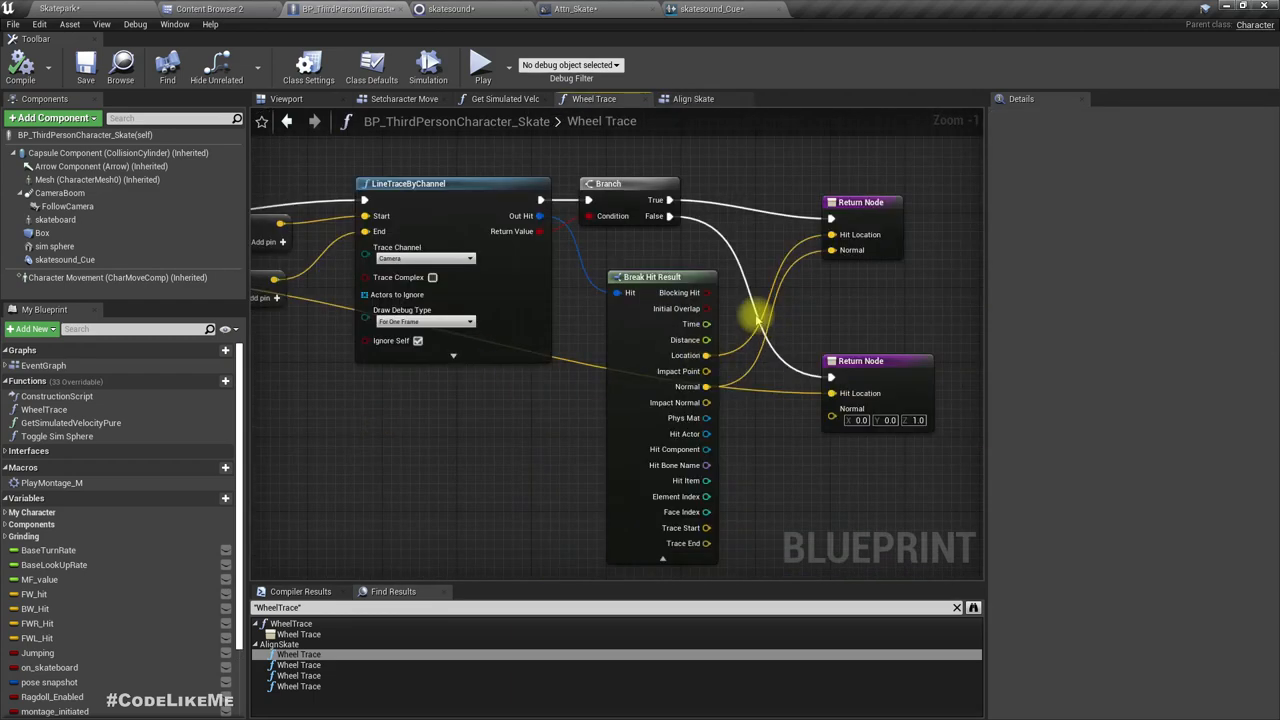
scroll("down", 3)
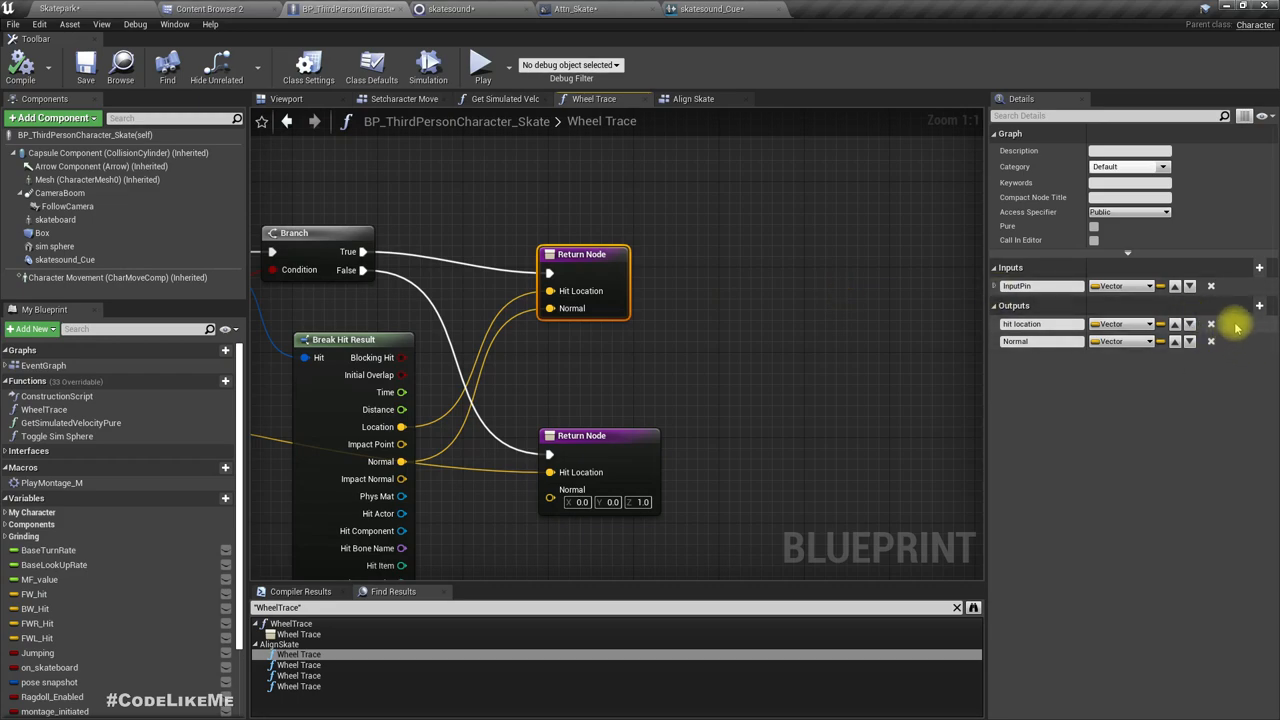
- Add a Boolean On Ground output to Wheel Trace, ticked true on the hit Return Node
left_click(1270, 305)
type("on ground")
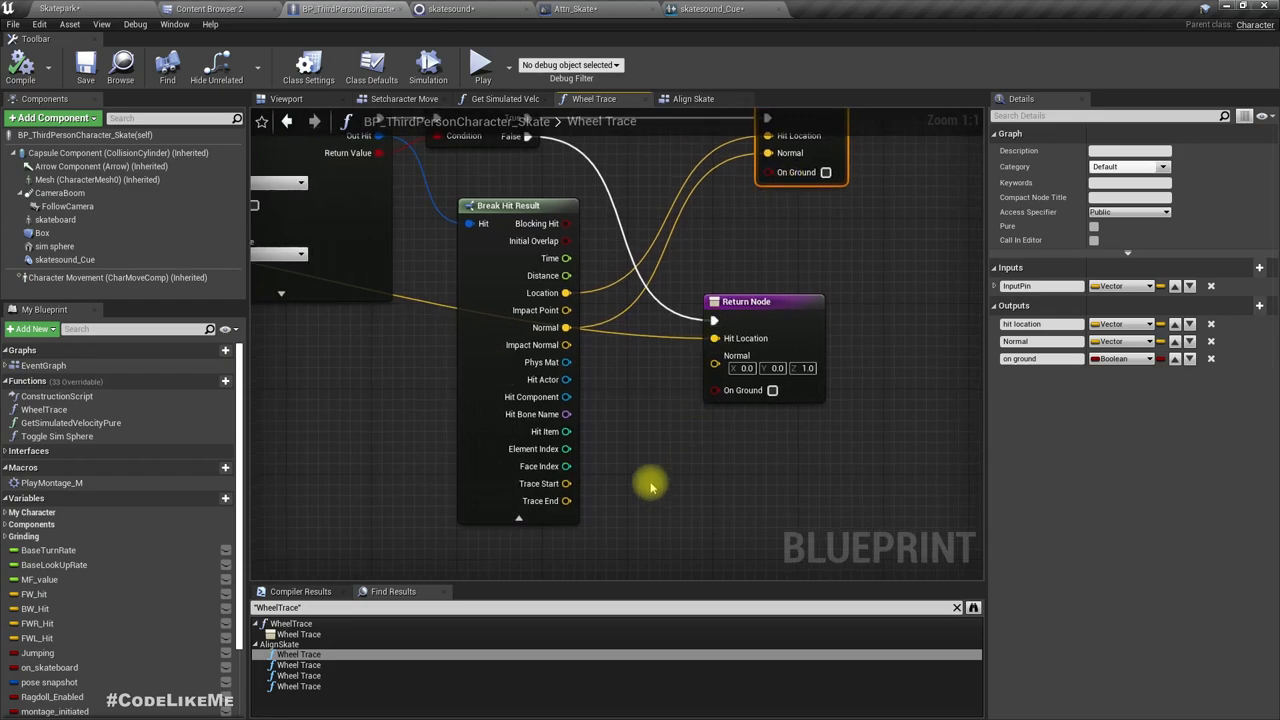
mouse_move(540, 275)
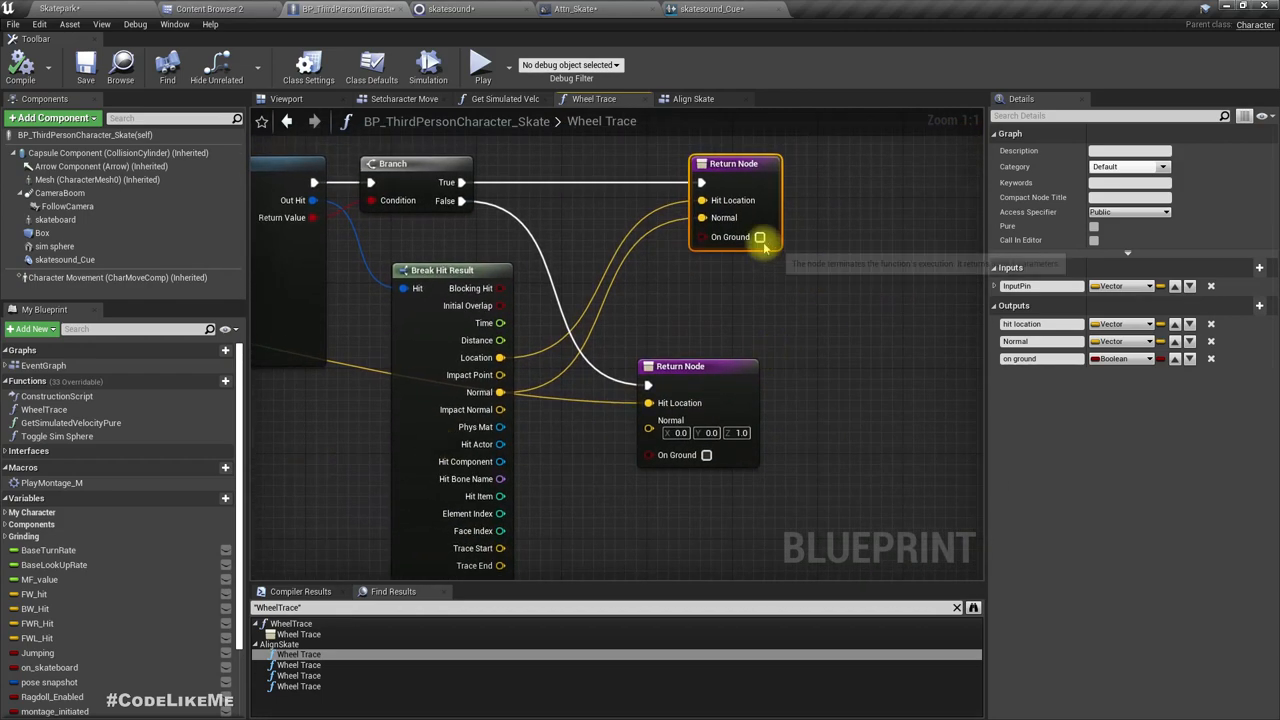
left_click_drag(680, 365, 723, 365)
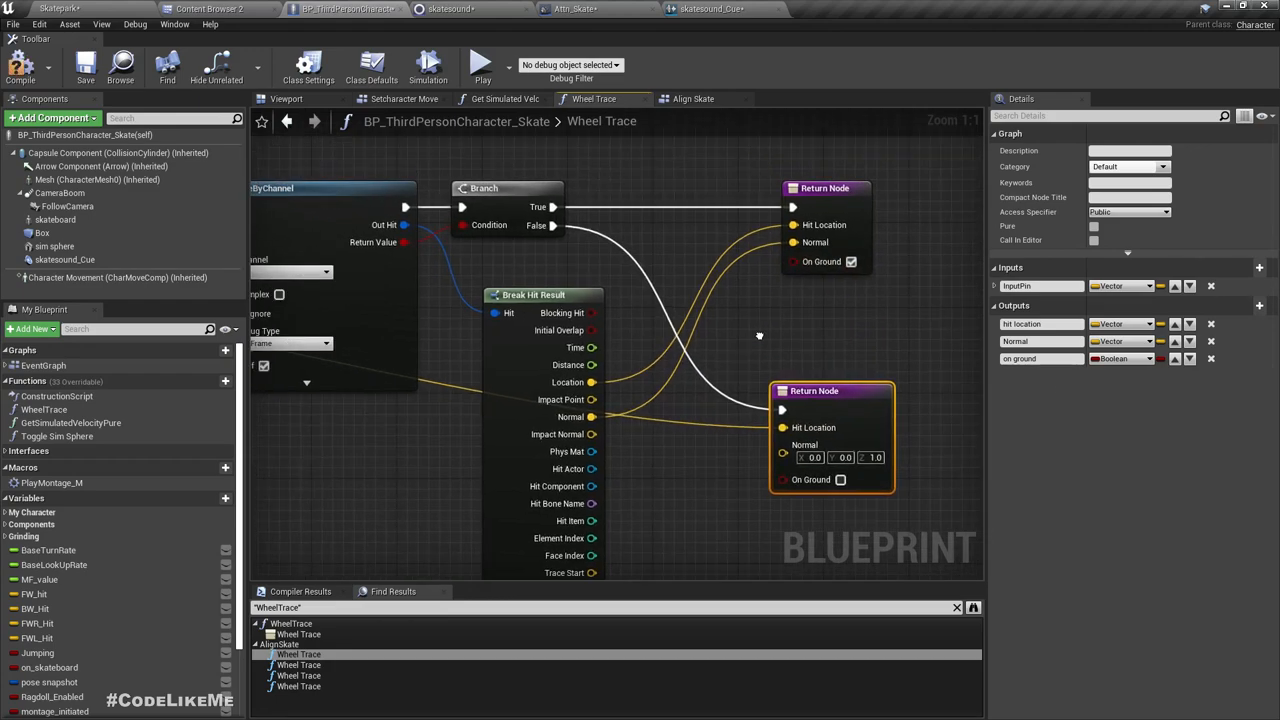
left_click_drag(760, 335, 745, 277)
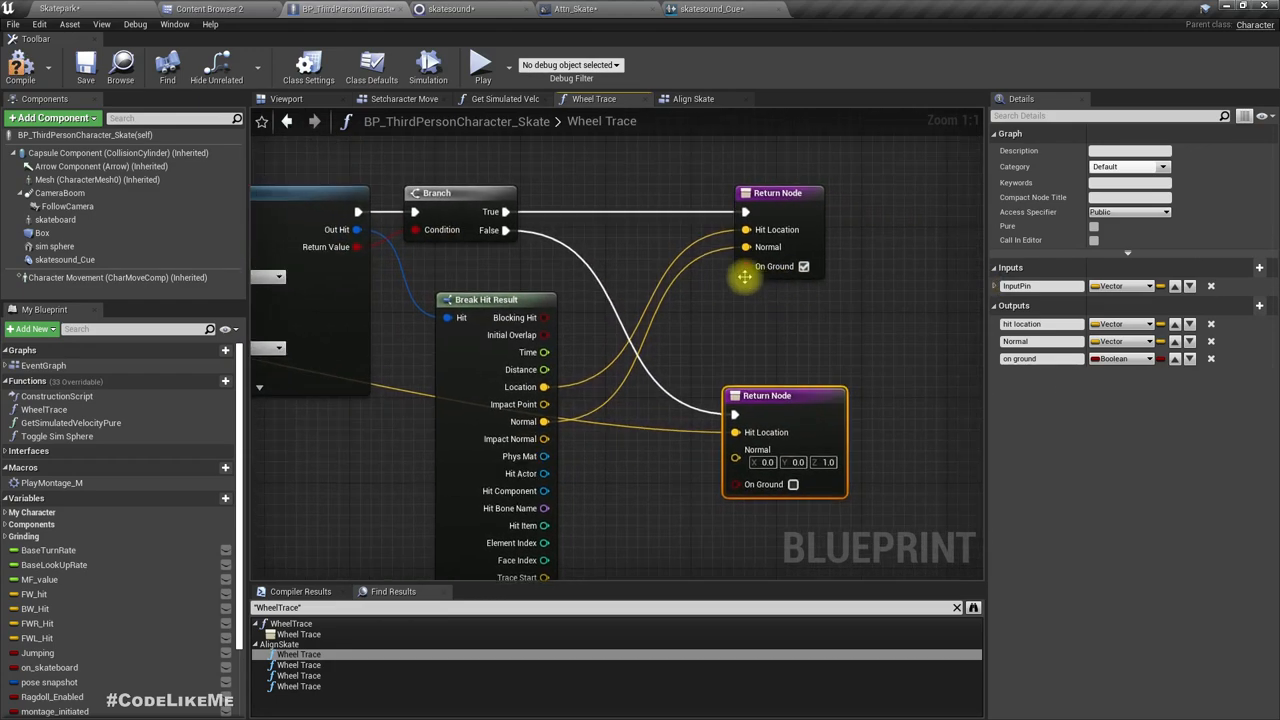
left_click(690, 98)
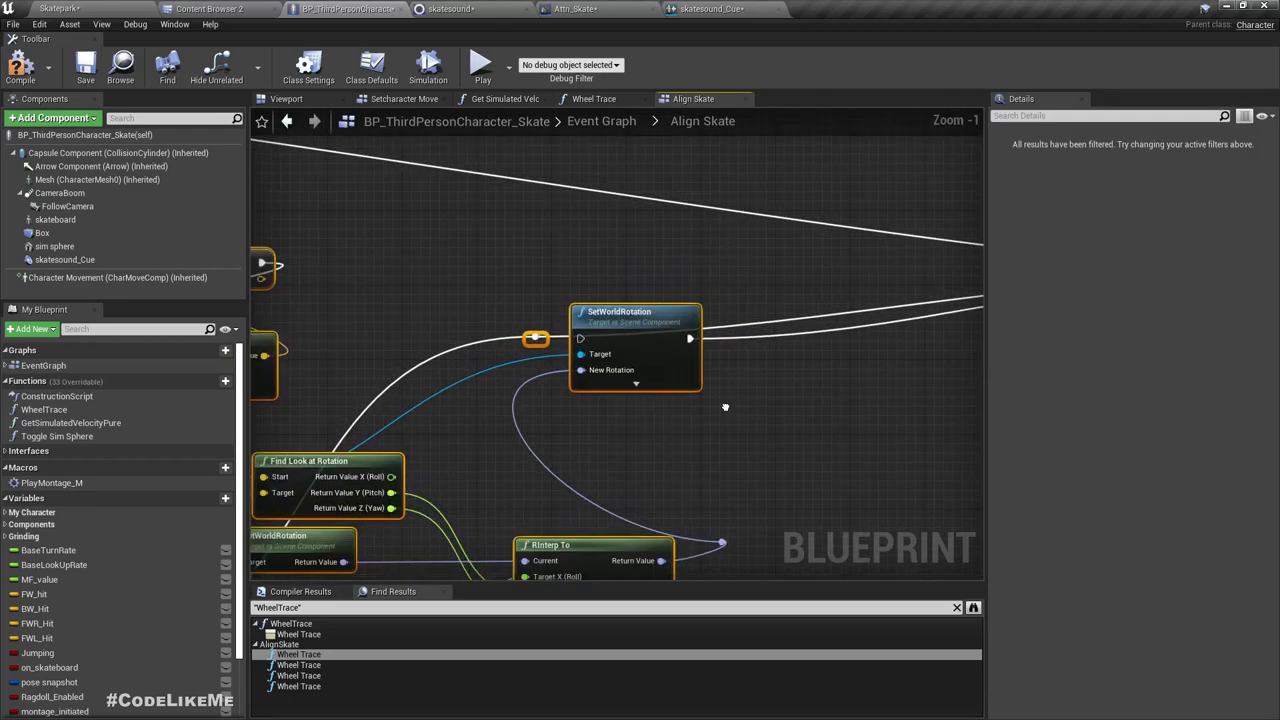
- Create an OR Boolean node from a Wheel Trace On Ground pin
scroll("down", 3)
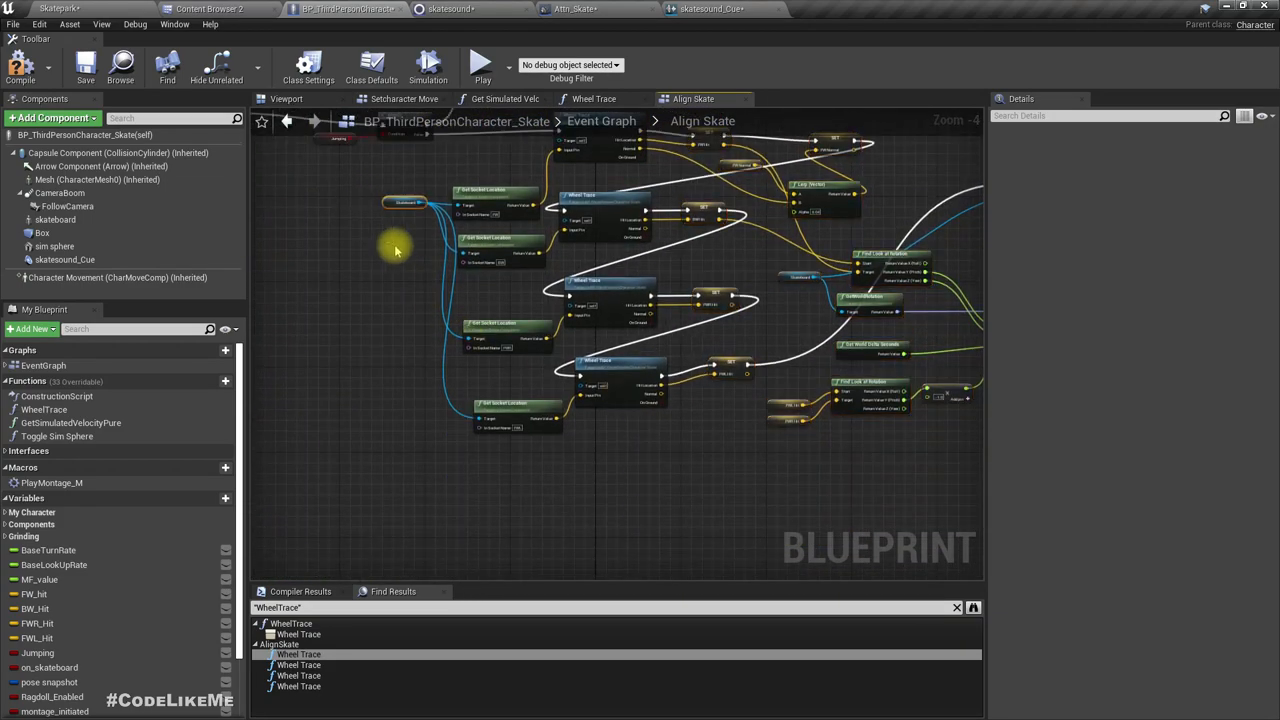
left_click(410, 203)
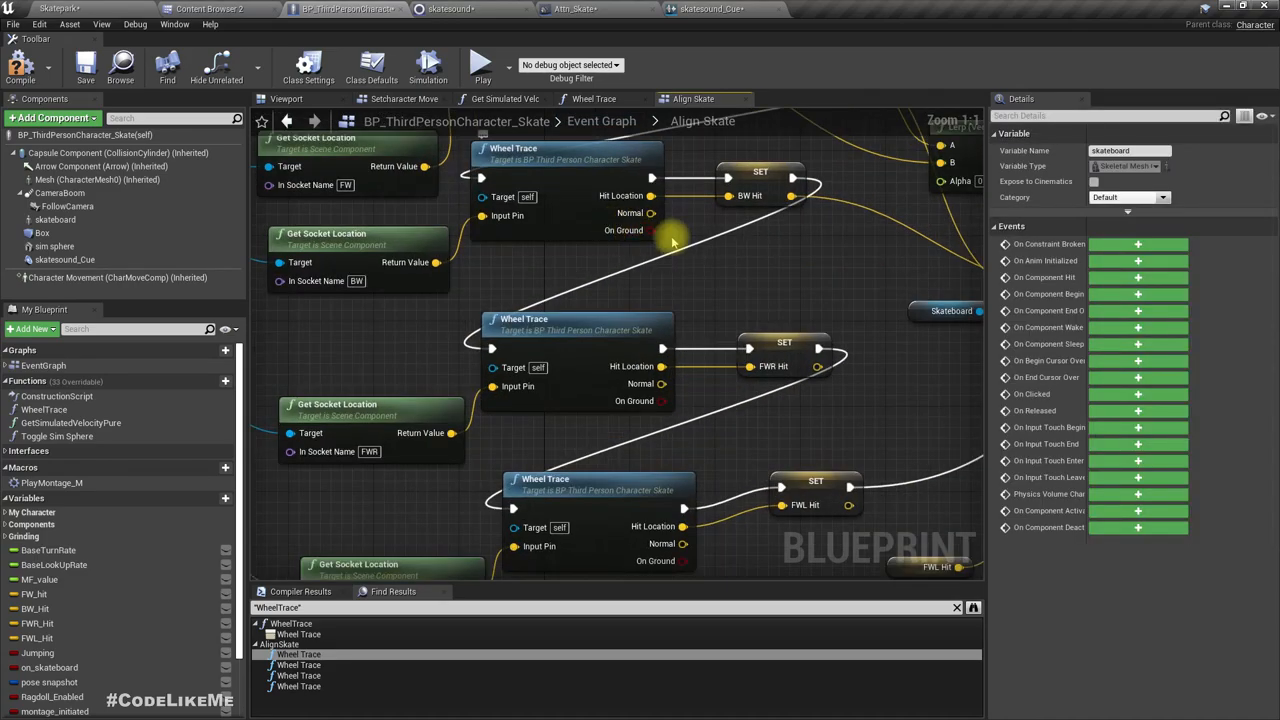
scroll("down", 3)
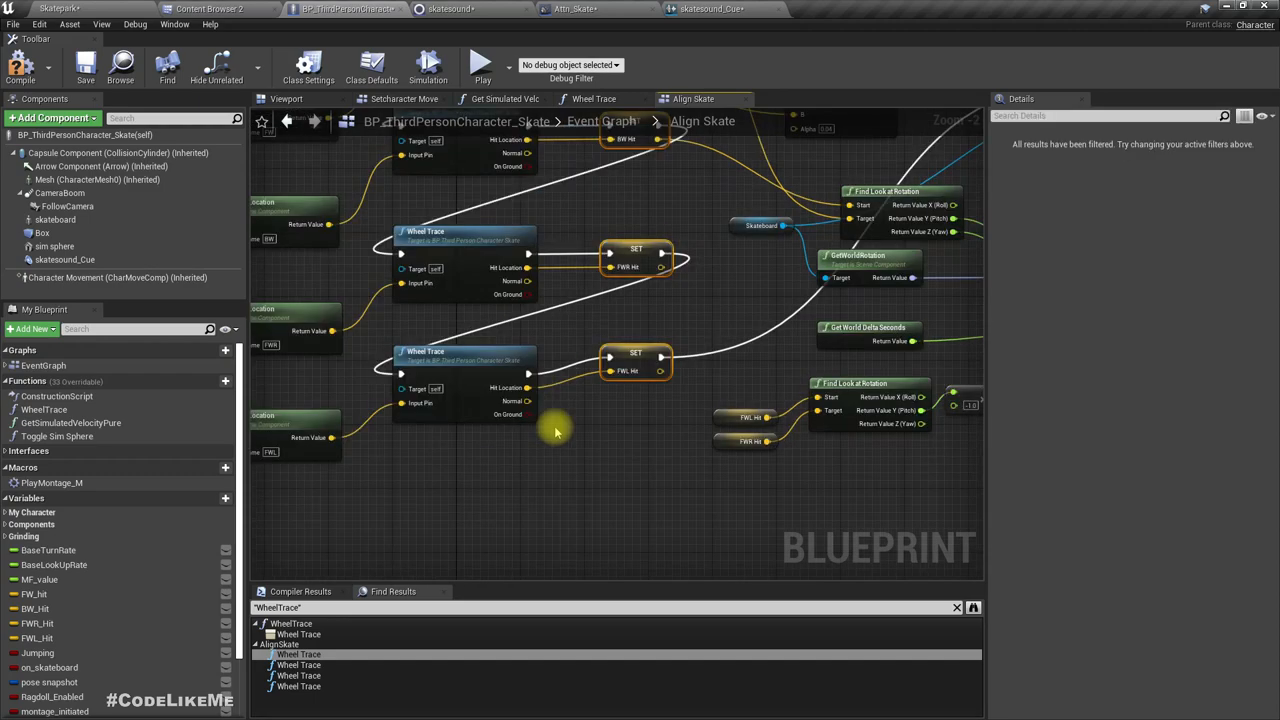
left_click_drag(555, 432, 511, 263)
type("or")
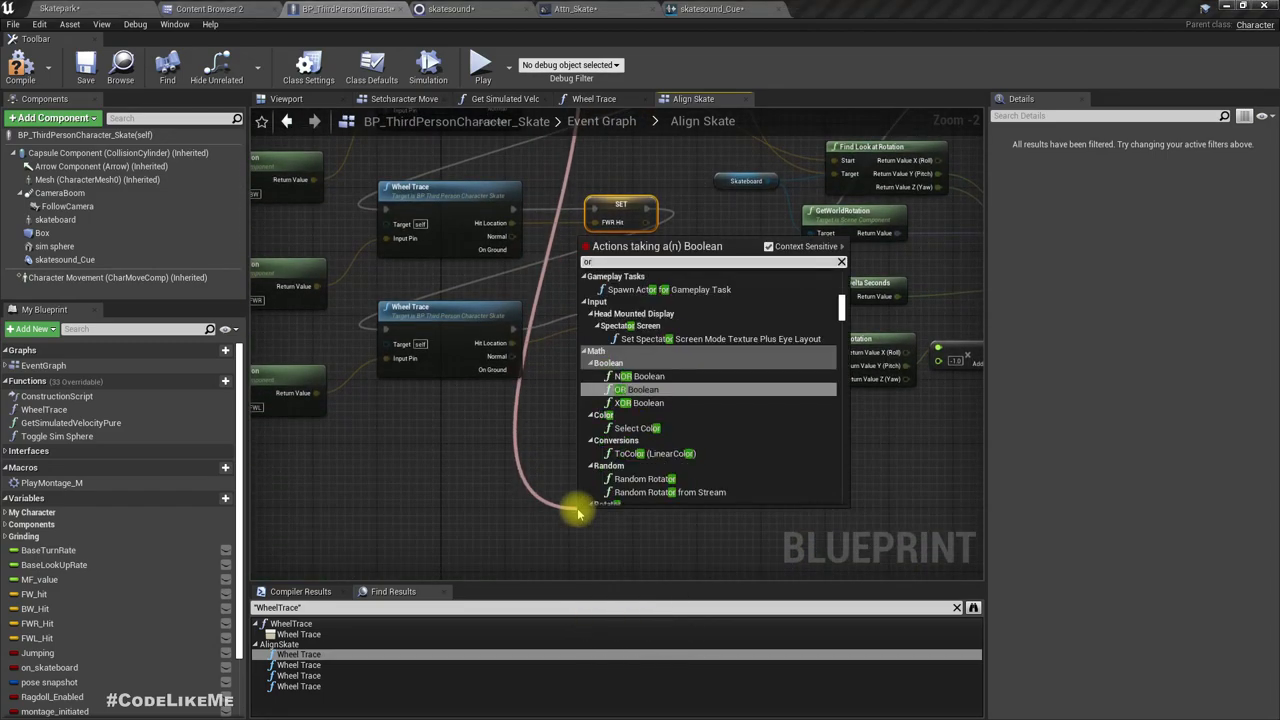
left_click(632, 388)
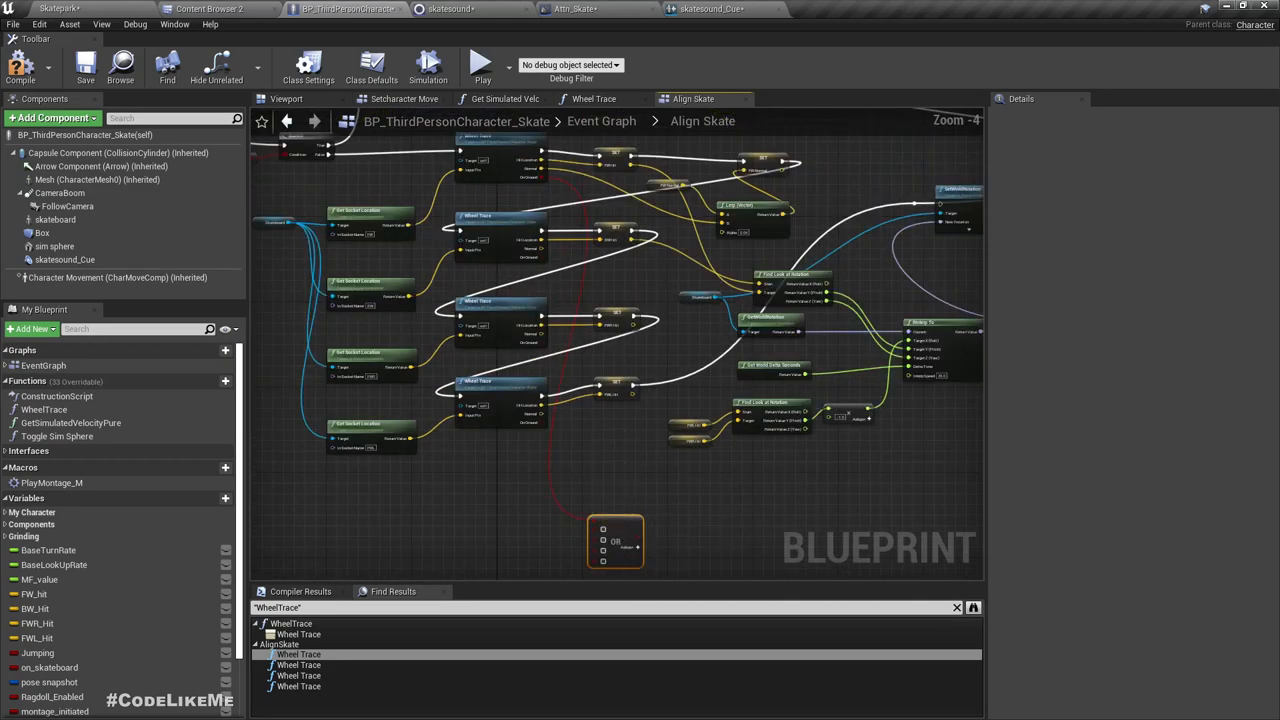
- Wire the remaining On Ground pins into the OR node and reconnect the exec wire
scroll("down", 3)
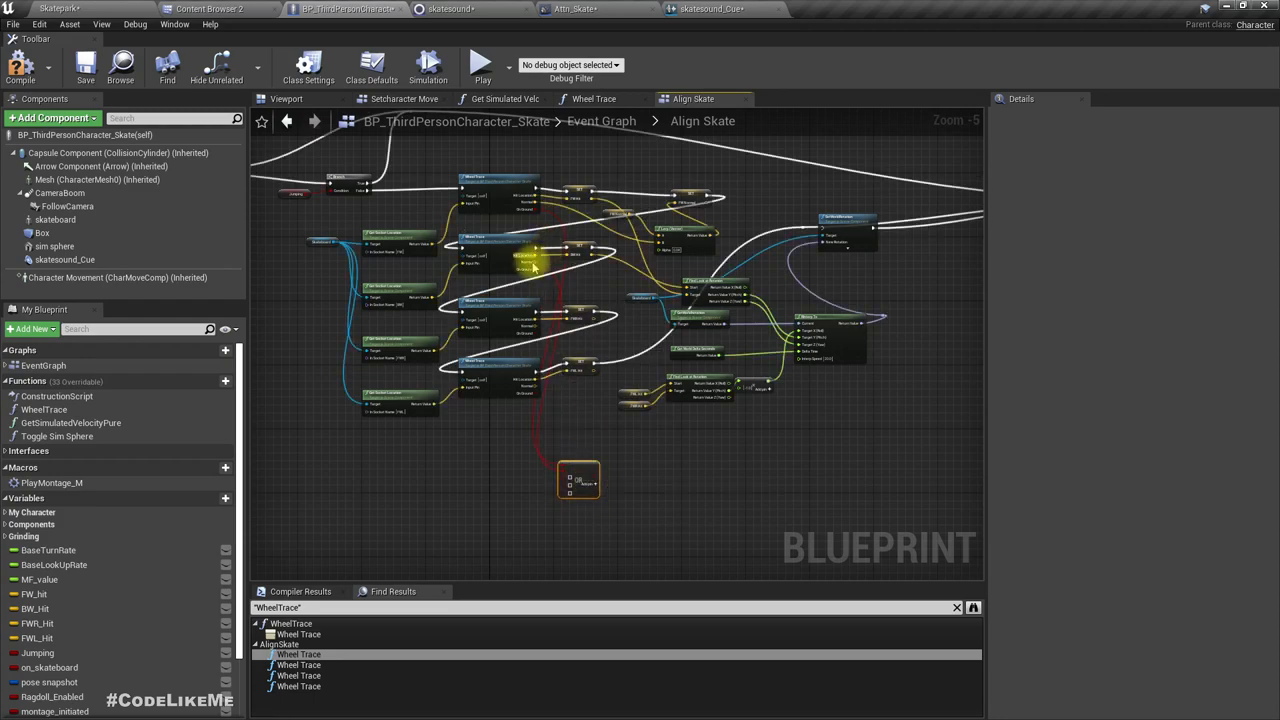
mouse_move(525, 330)
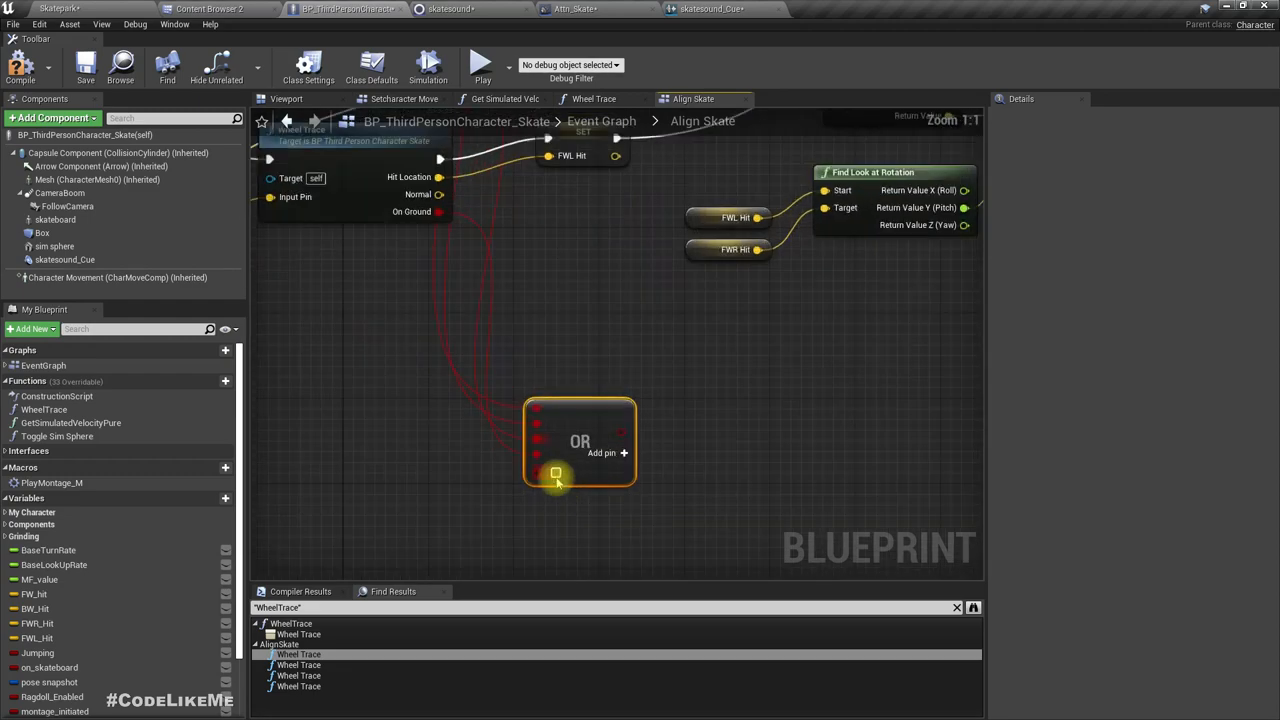
right_click(552, 475)
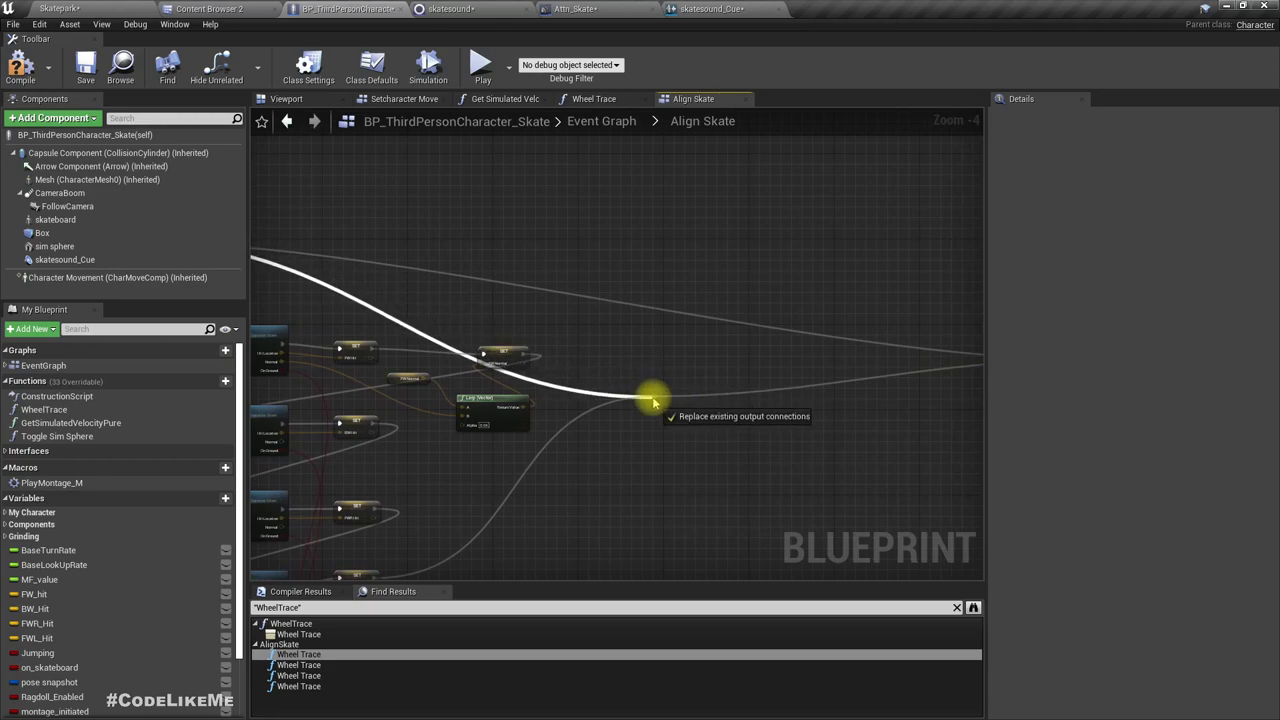
left_click_drag(655, 400, 725, 375)
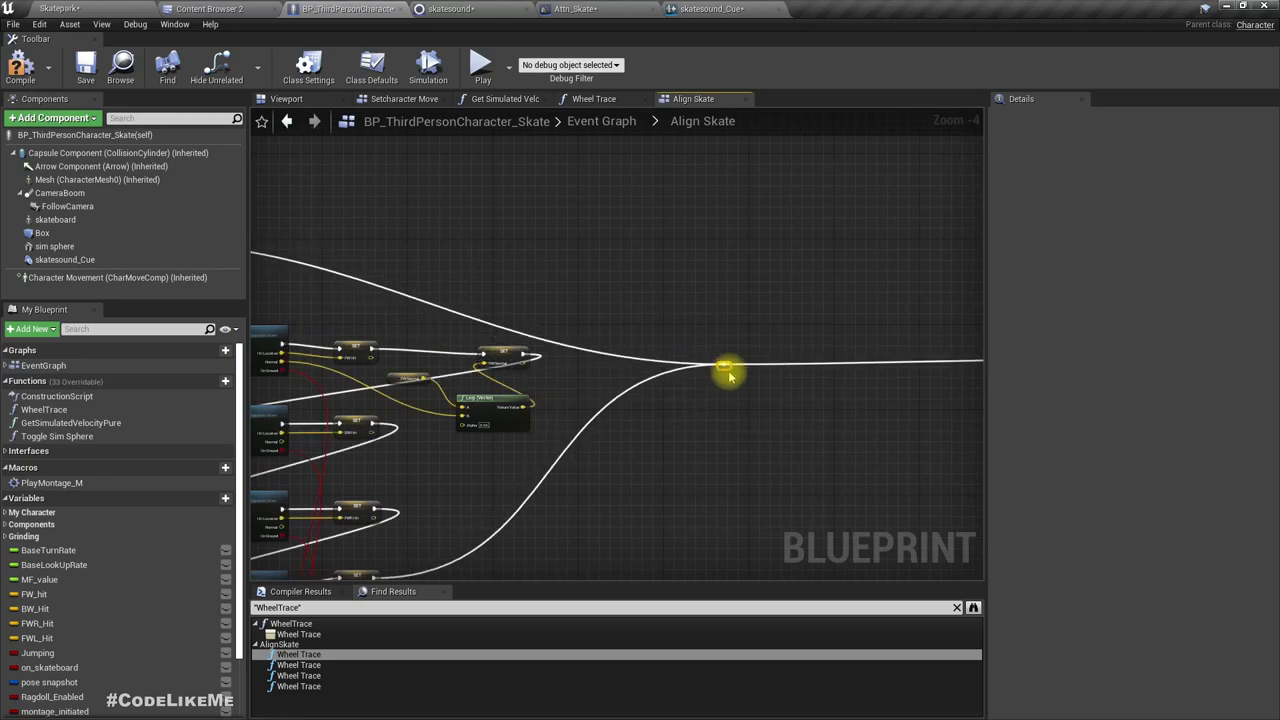
scroll("down", 3)
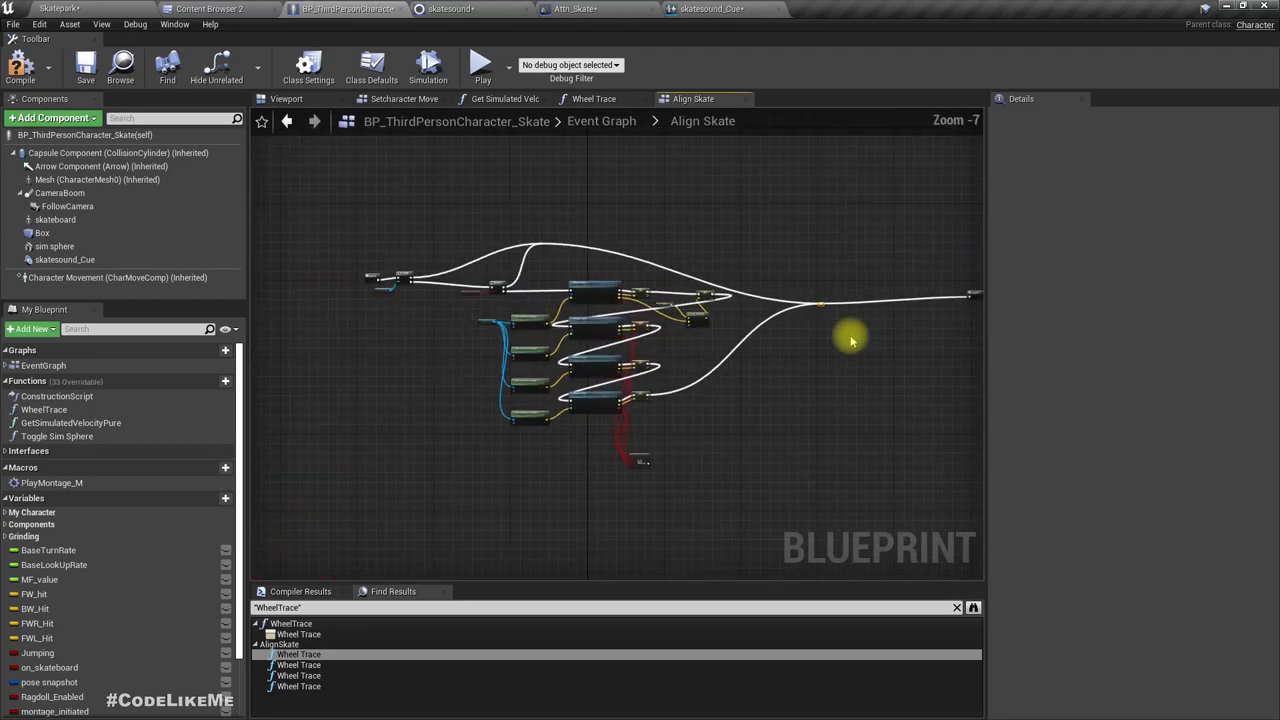
- Add a Set Volume node for skatesound_Cue and name the Continuous Modulator's volume parameter Volume
scroll("down", 3)
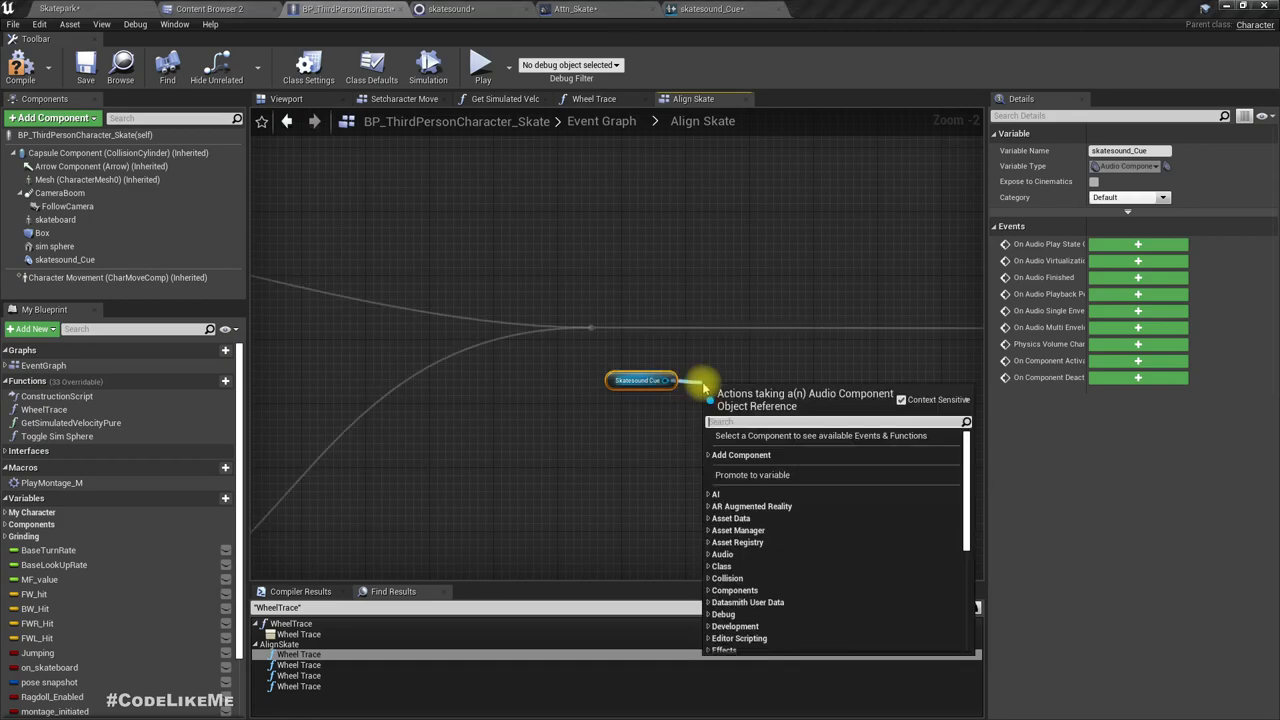
type("set vol")
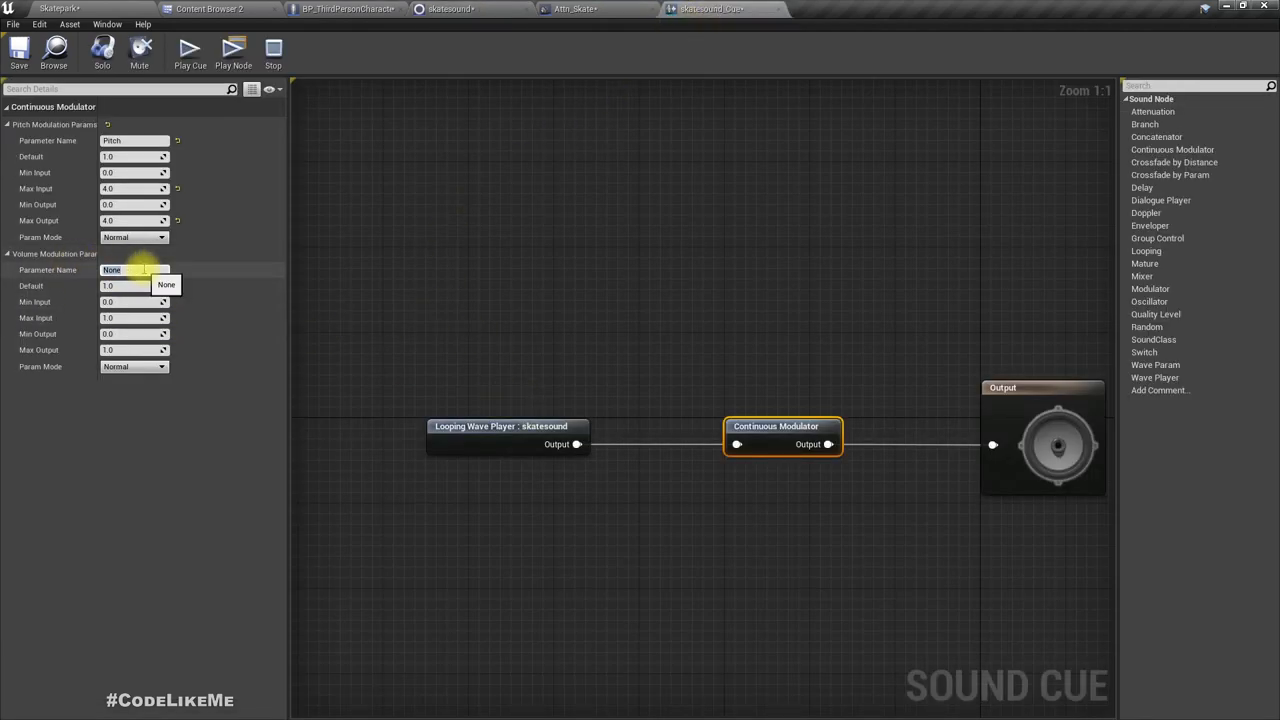
type("Volume")
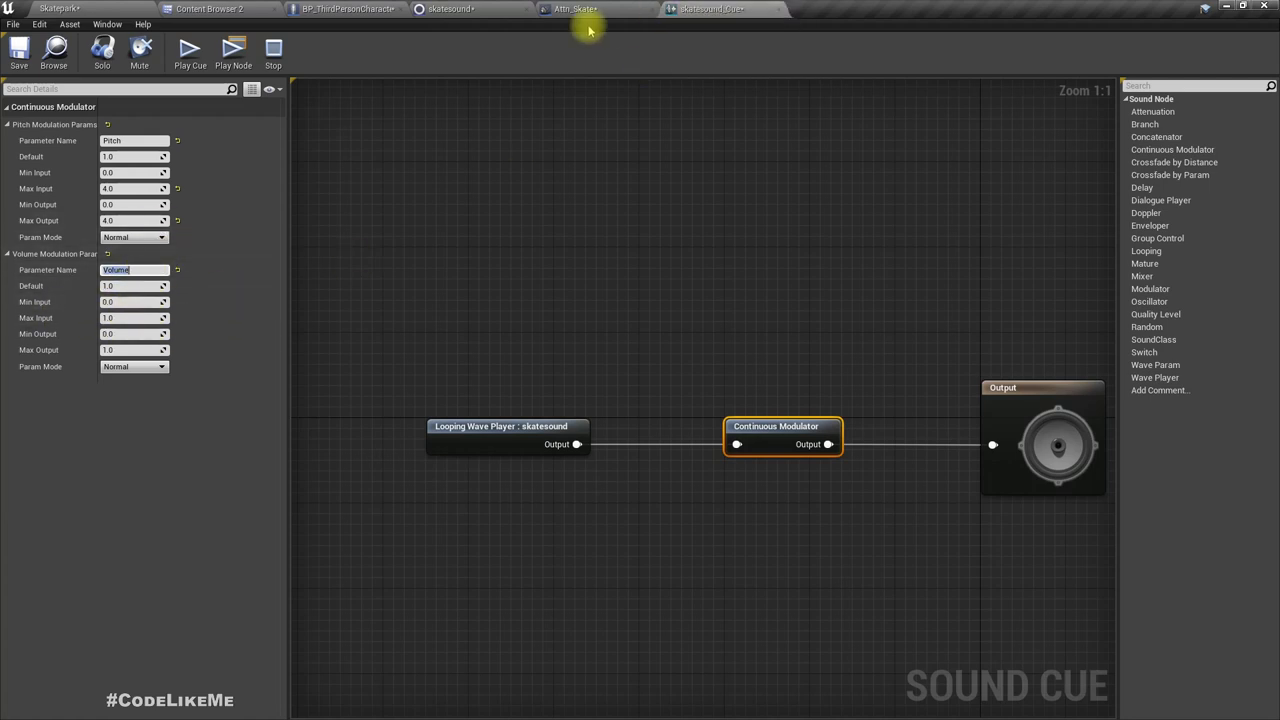
left_click(355, 9)
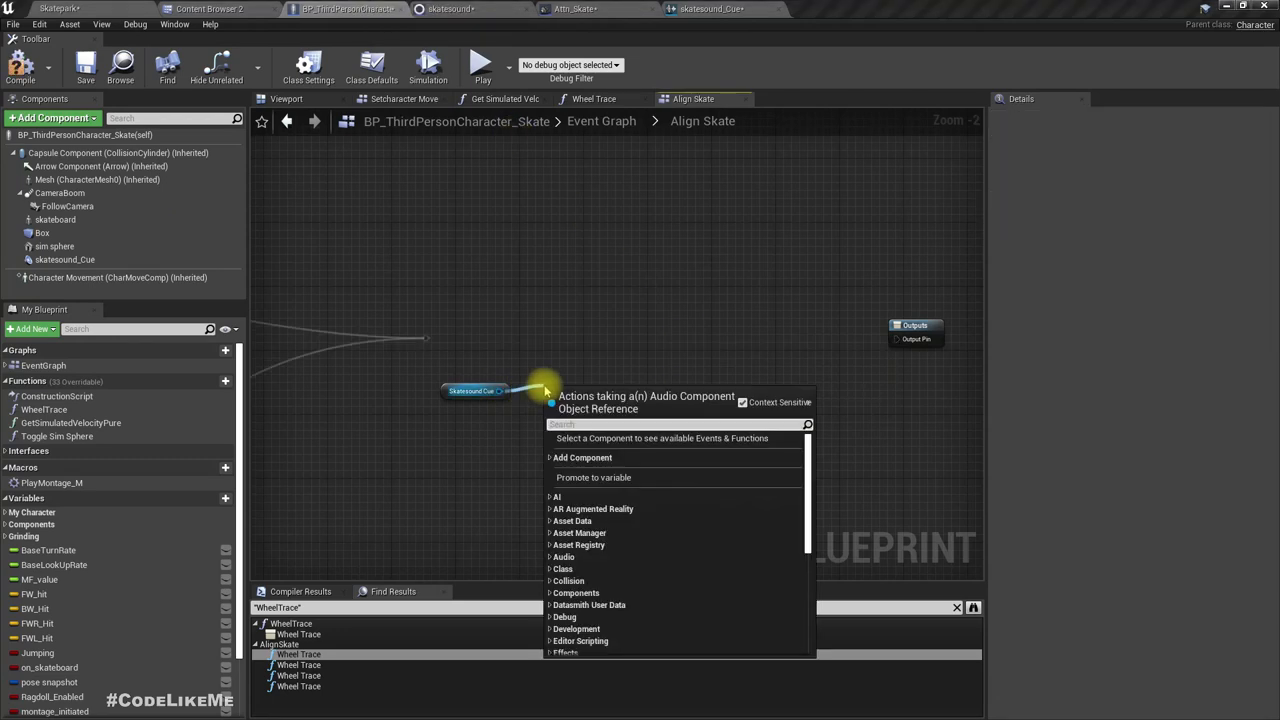
type("set para")
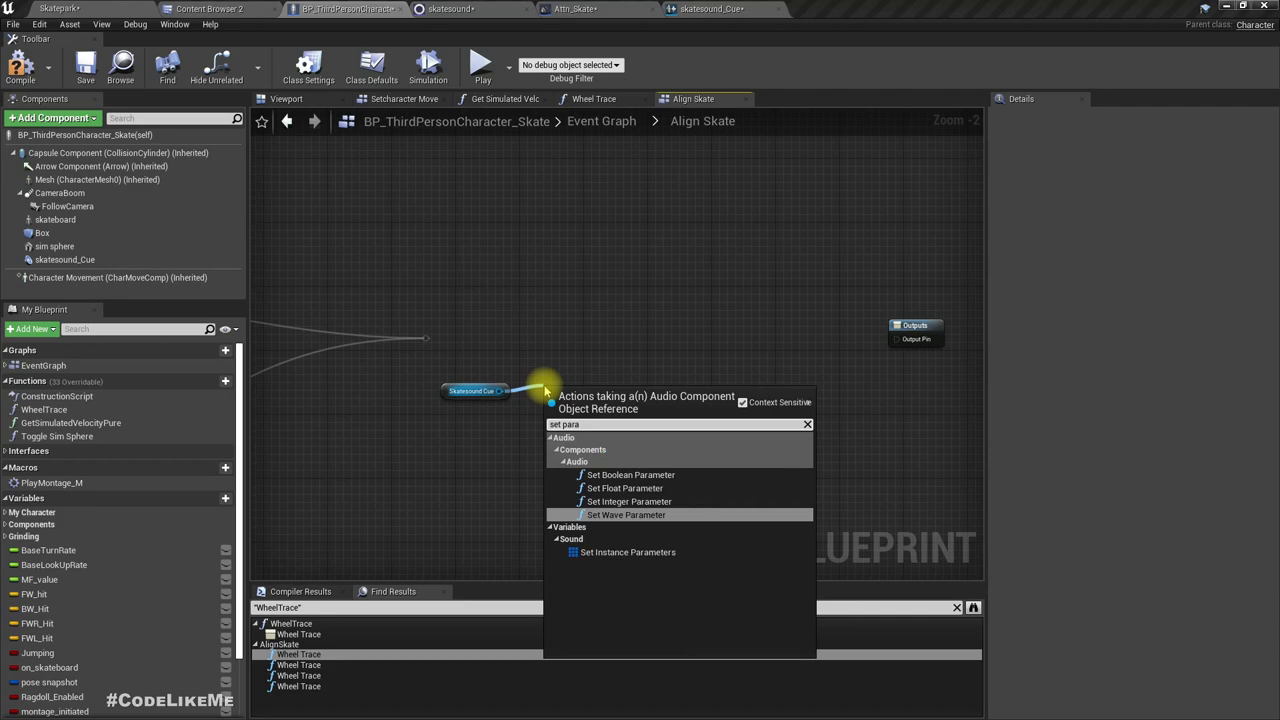
left_click(624, 488)
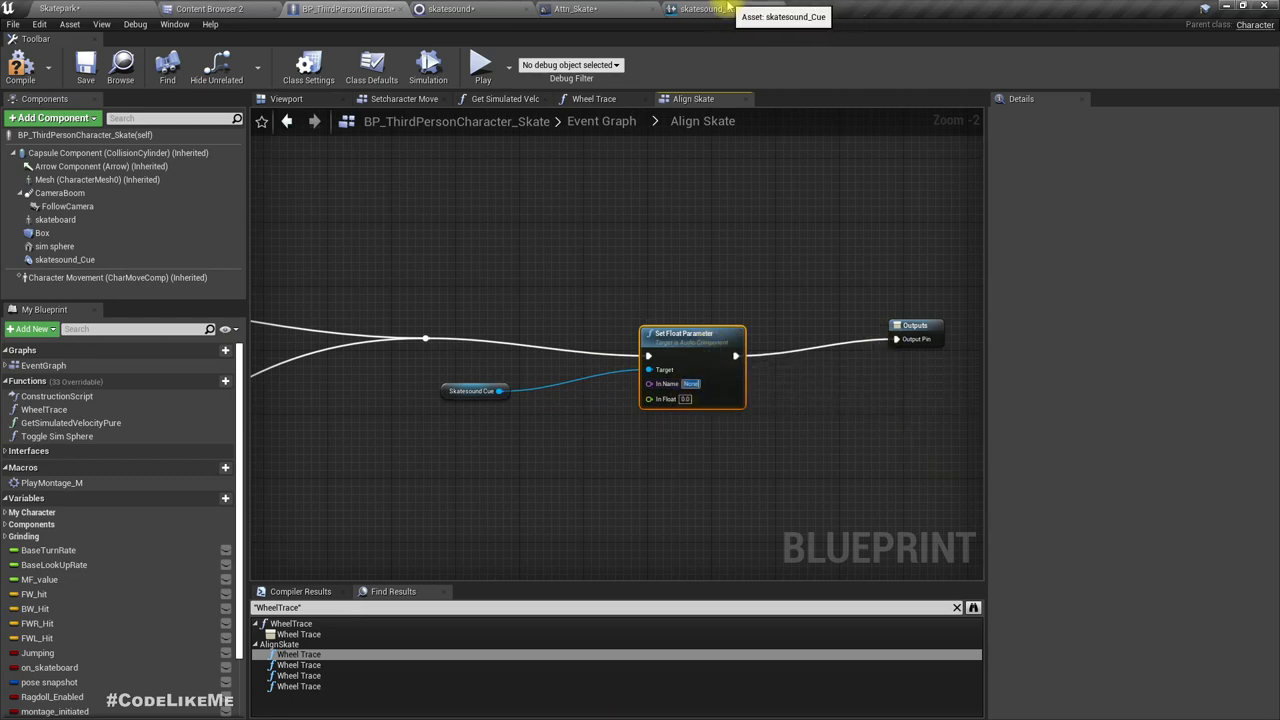
left_click(445, 11)
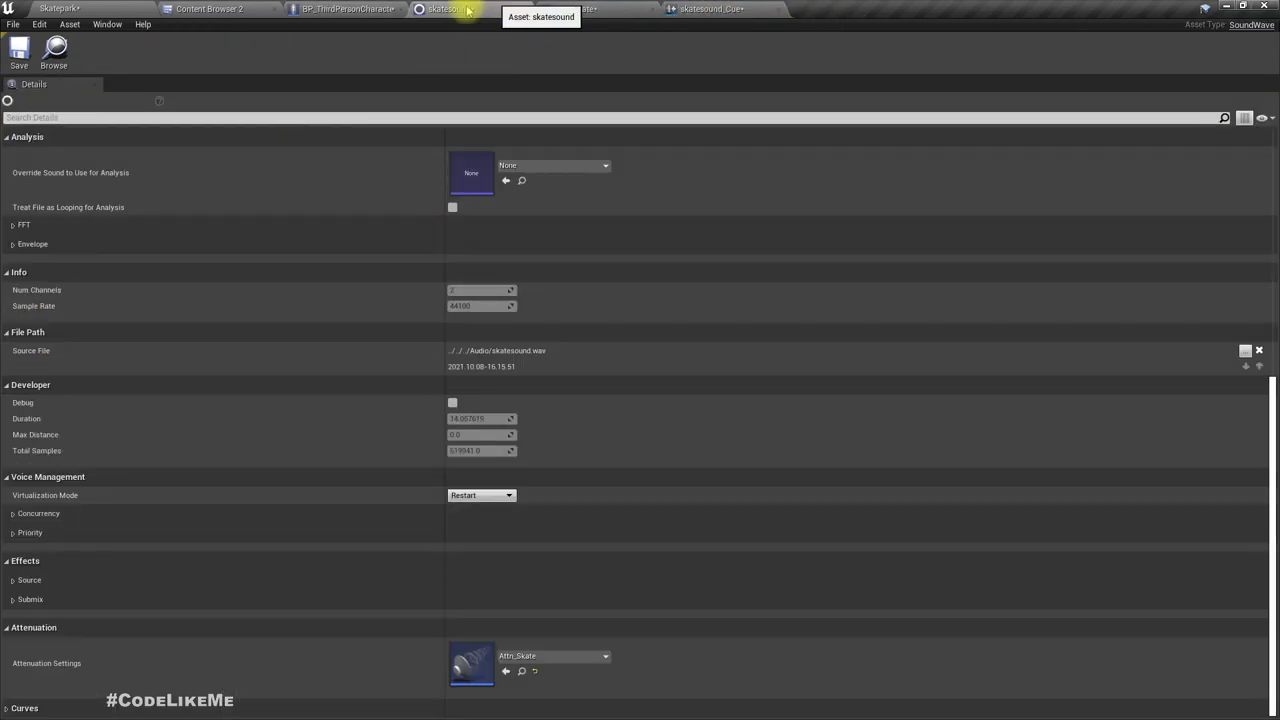
left_click(715, 9)
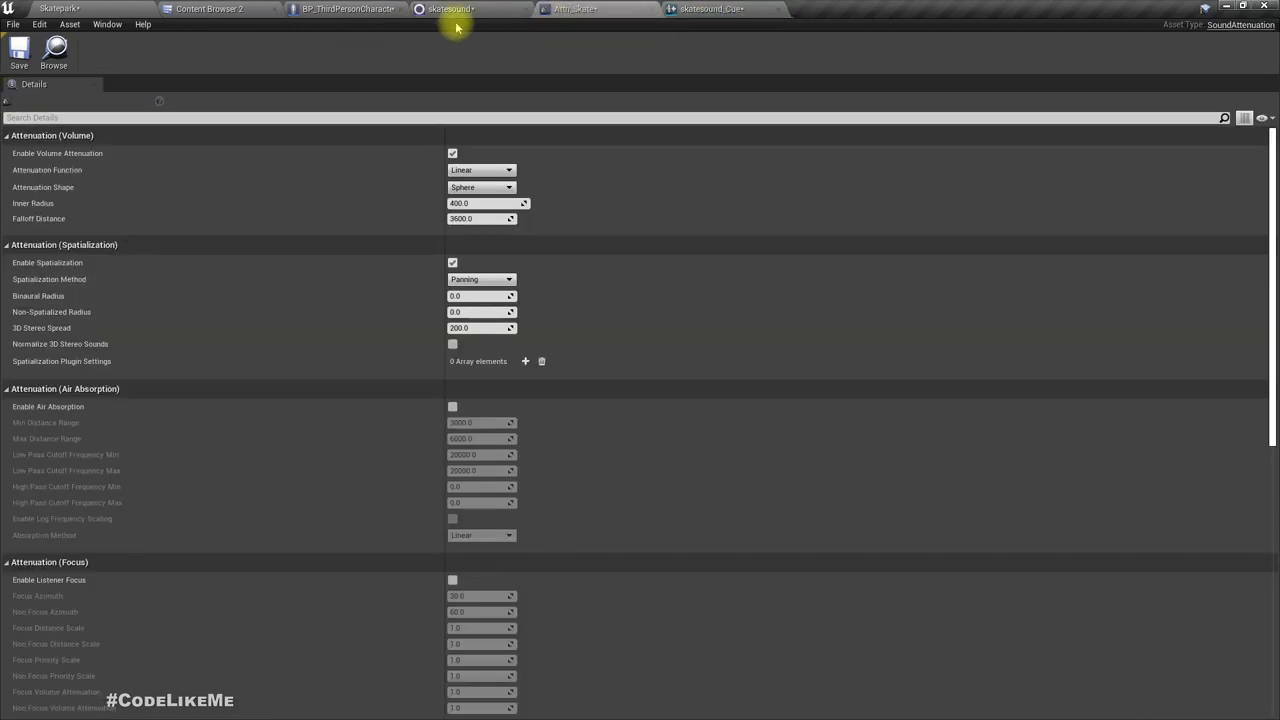
left_click(350, 9)
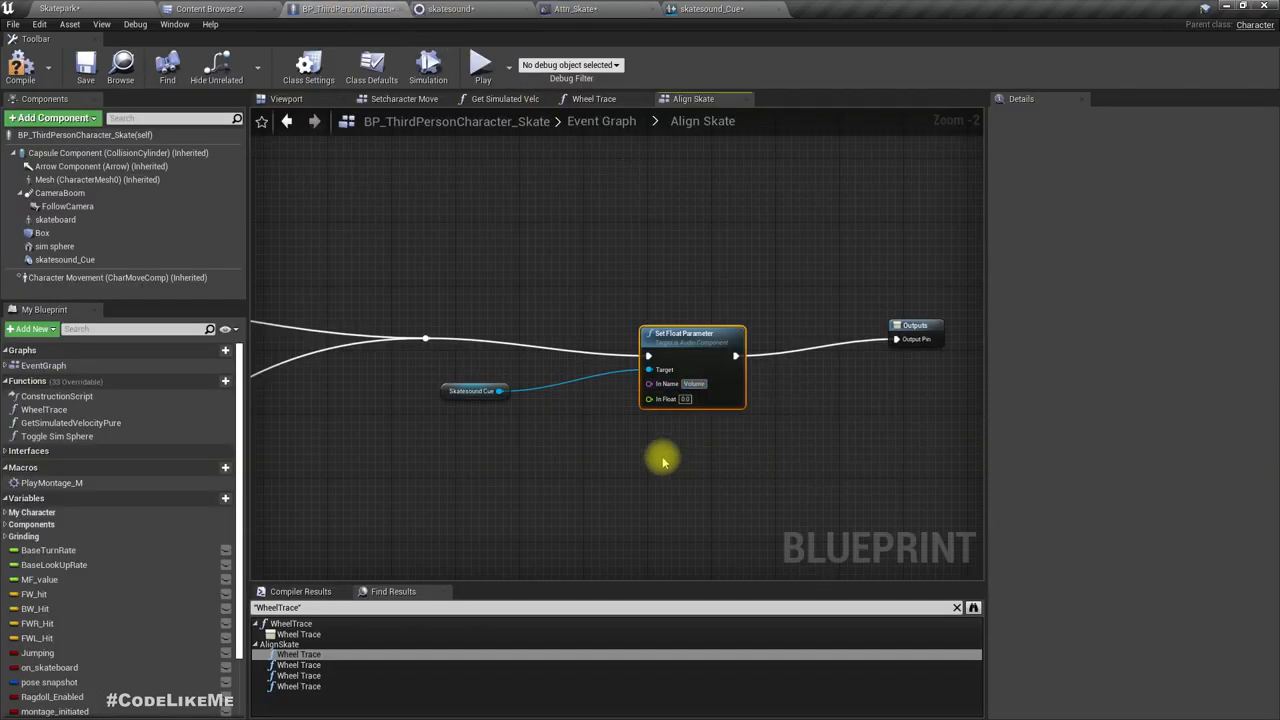
scroll("down", 3)
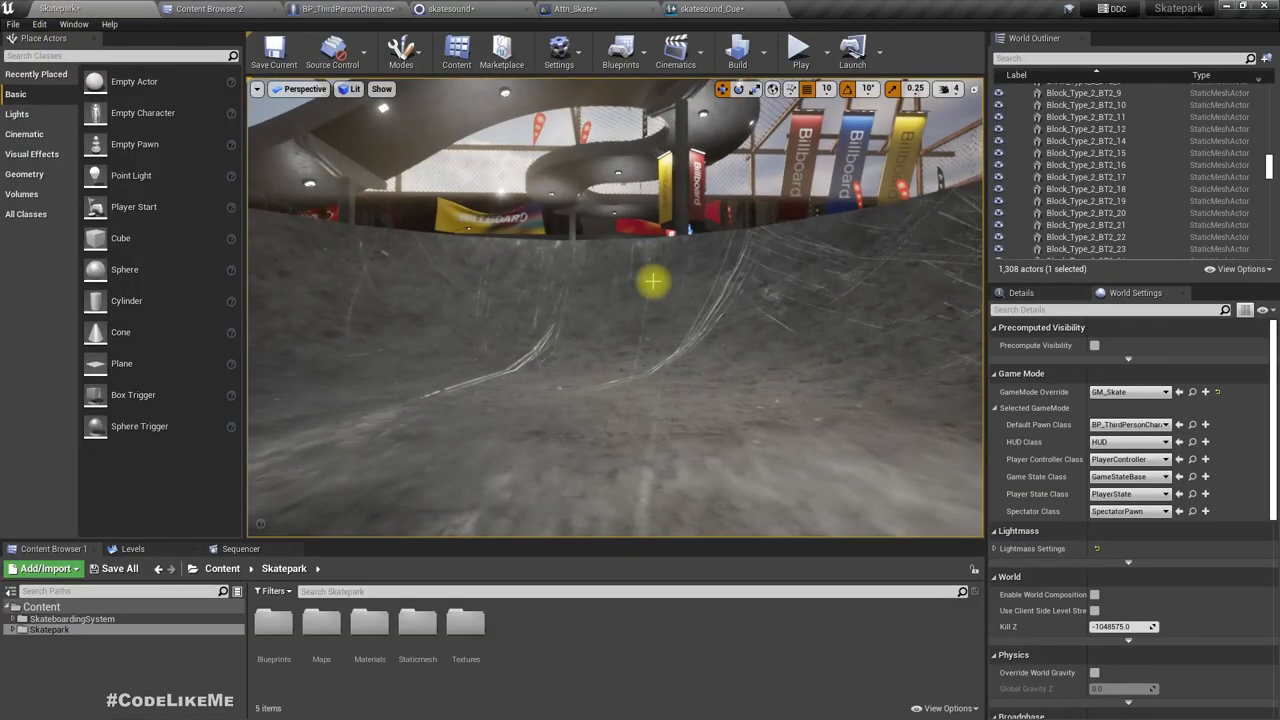
- Inspect the skatesound_Cue Continuous Modulator settings, then return to BP_ThirdPersonCharacter_Skate
left_click(801, 51)
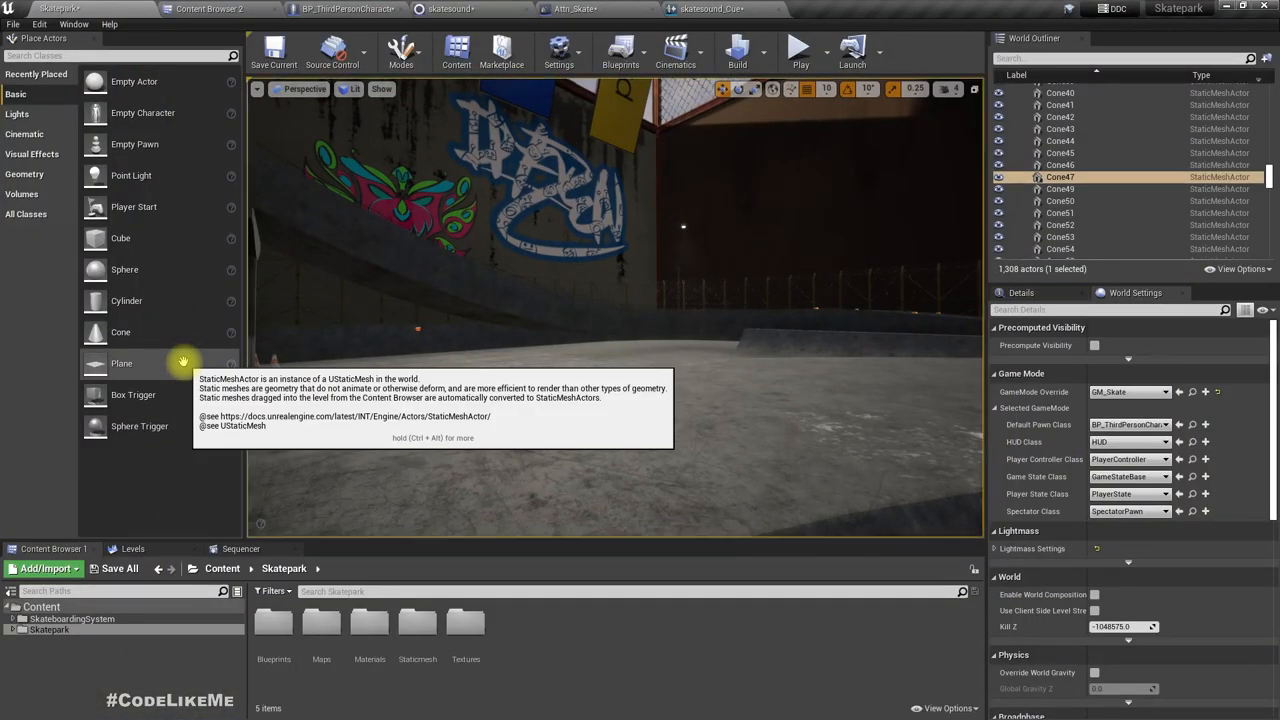
left_click(710, 8)
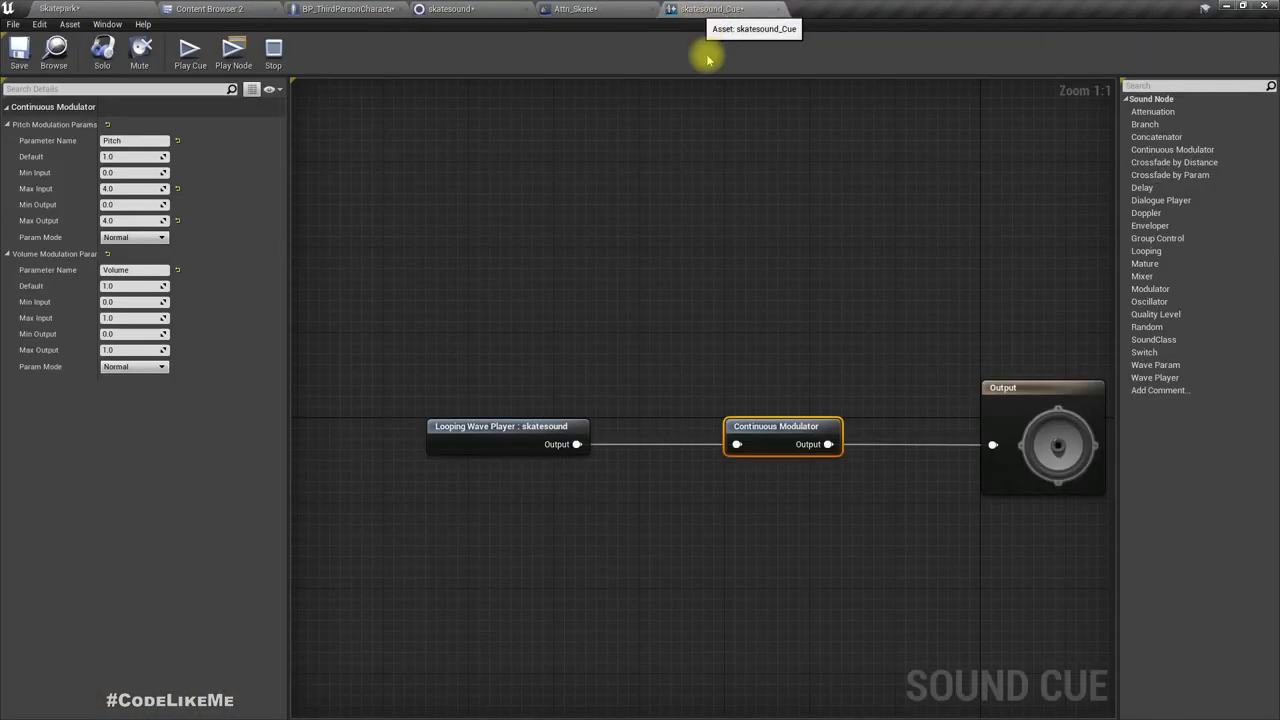
mouse_move(782, 360)
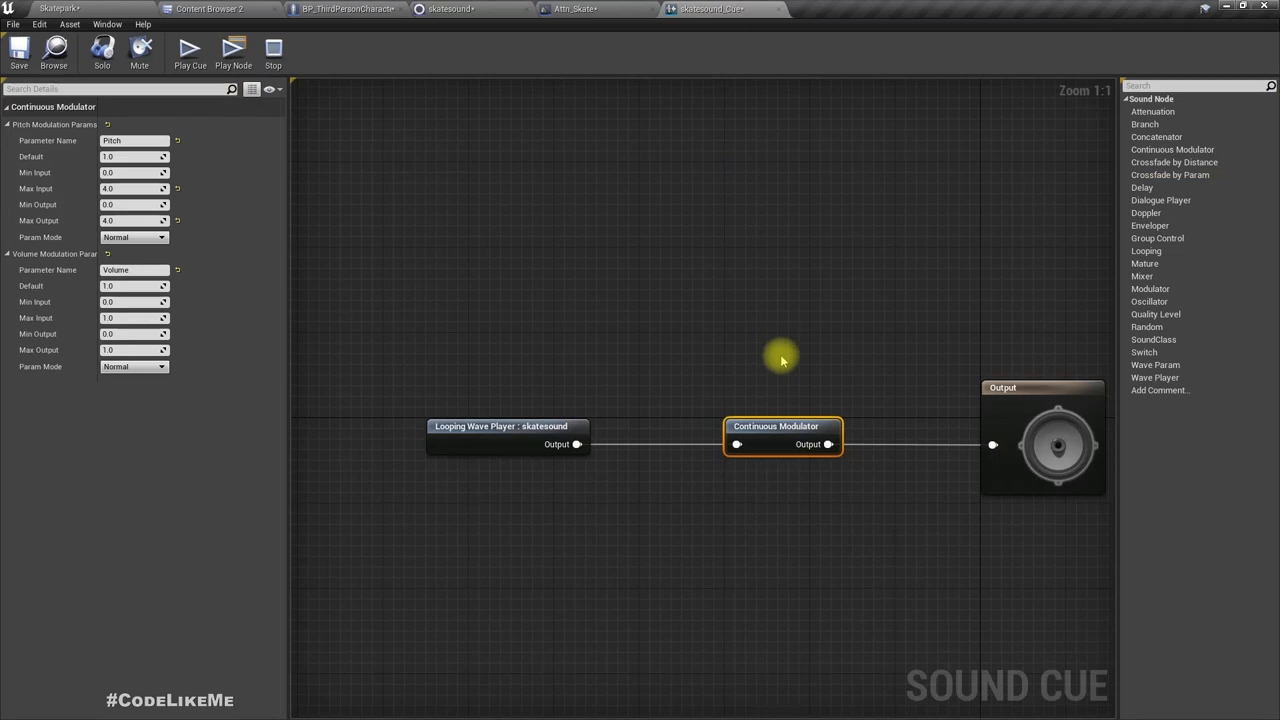
left_click(358, 11)
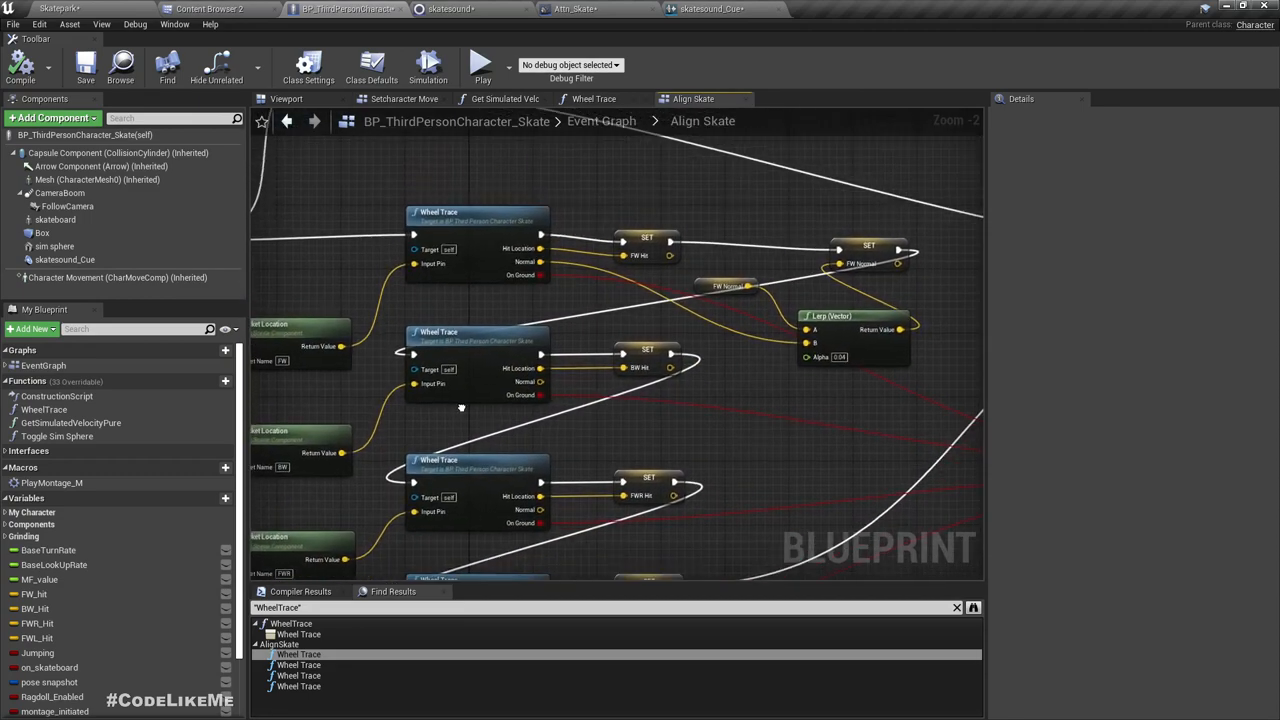
- Change the Wheel Trace return node's On Ground output type from Boolean to Float
left_click(605, 98)
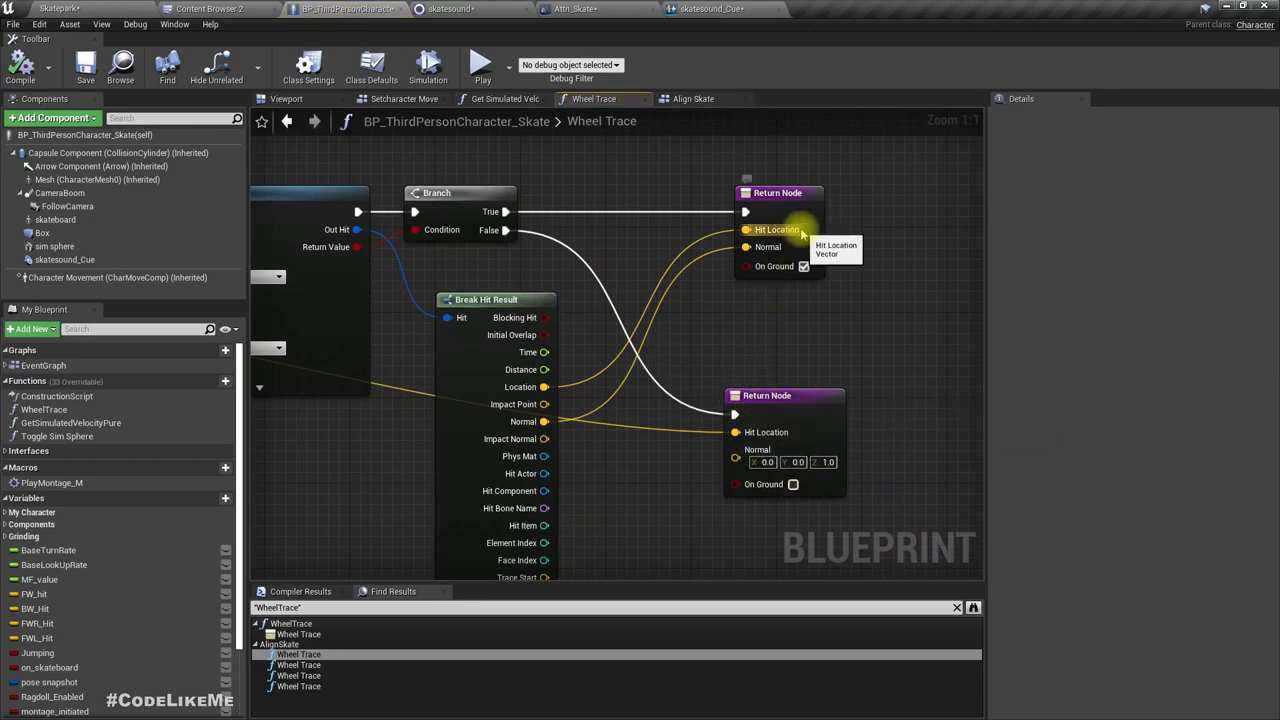
left_click(779, 192)
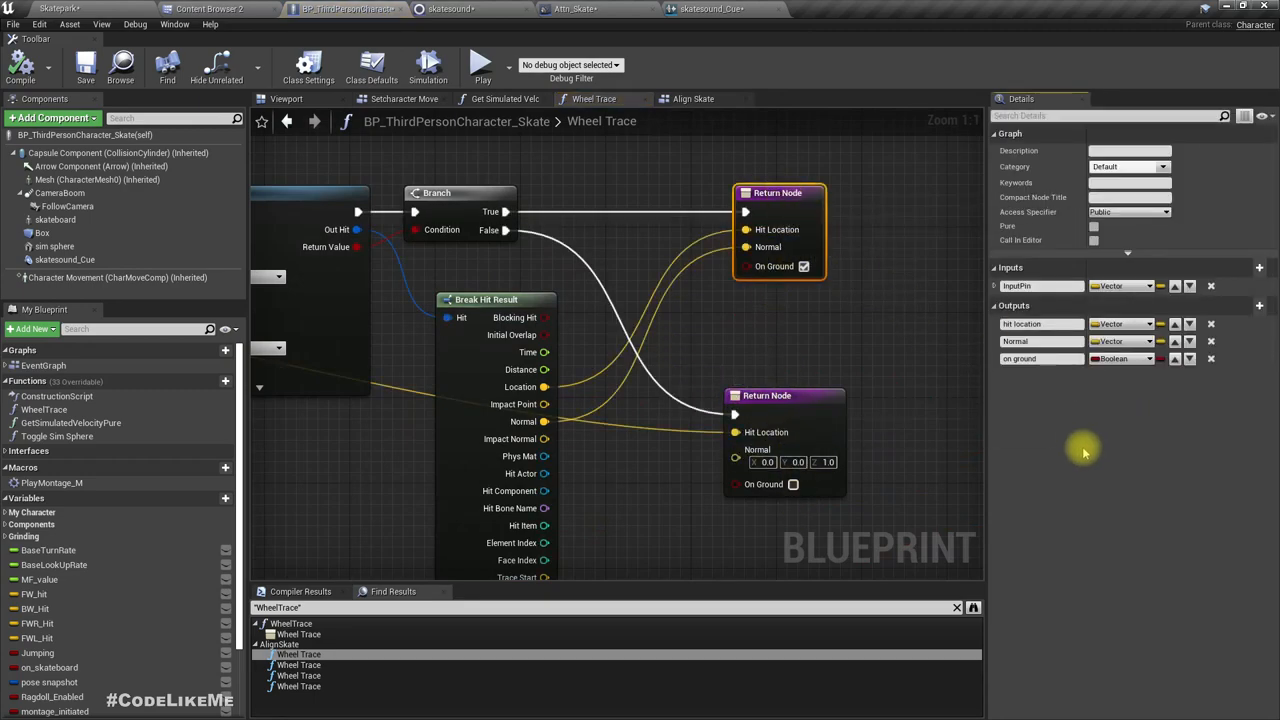
left_click(1125, 358)
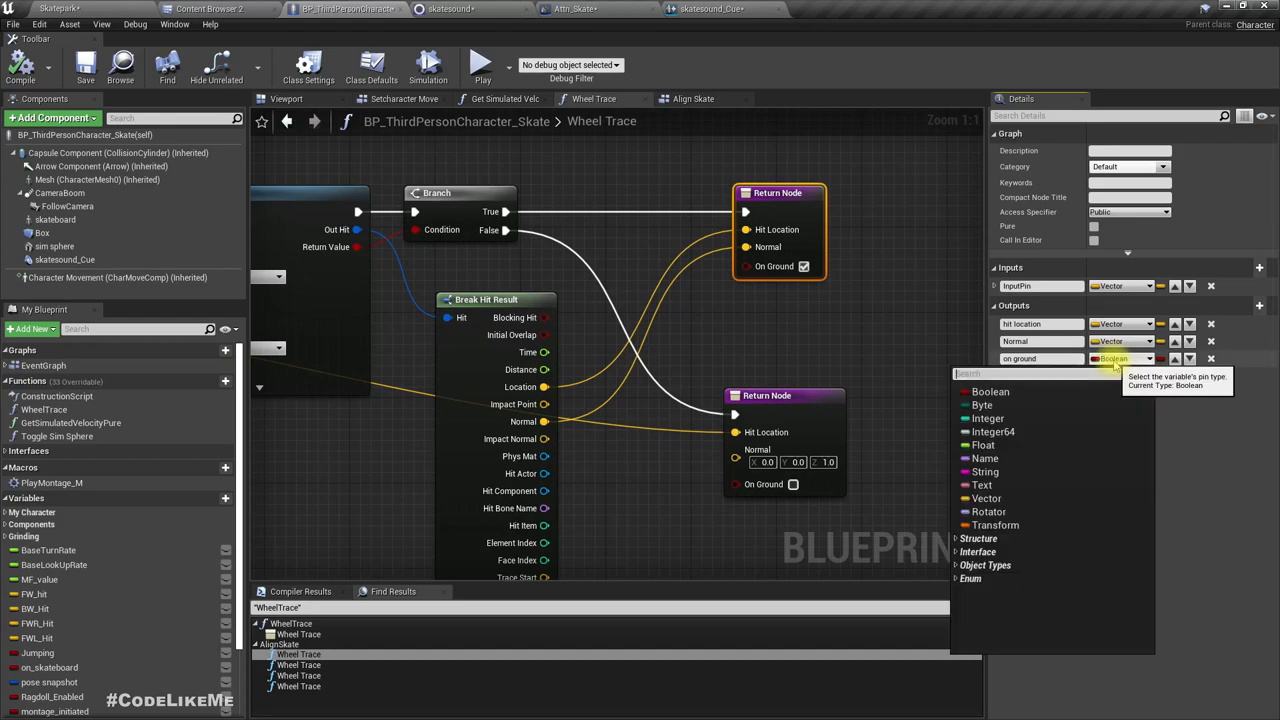
left_click(983, 445)
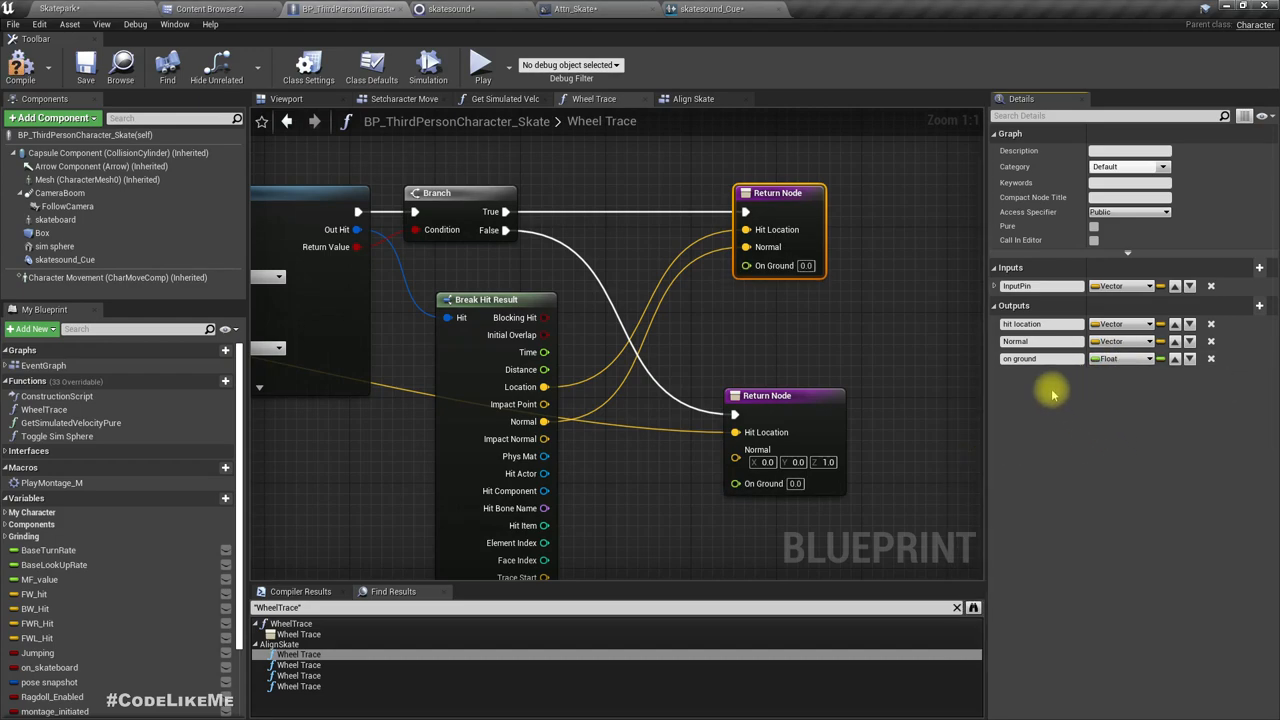
mouse_move(1041, 456)
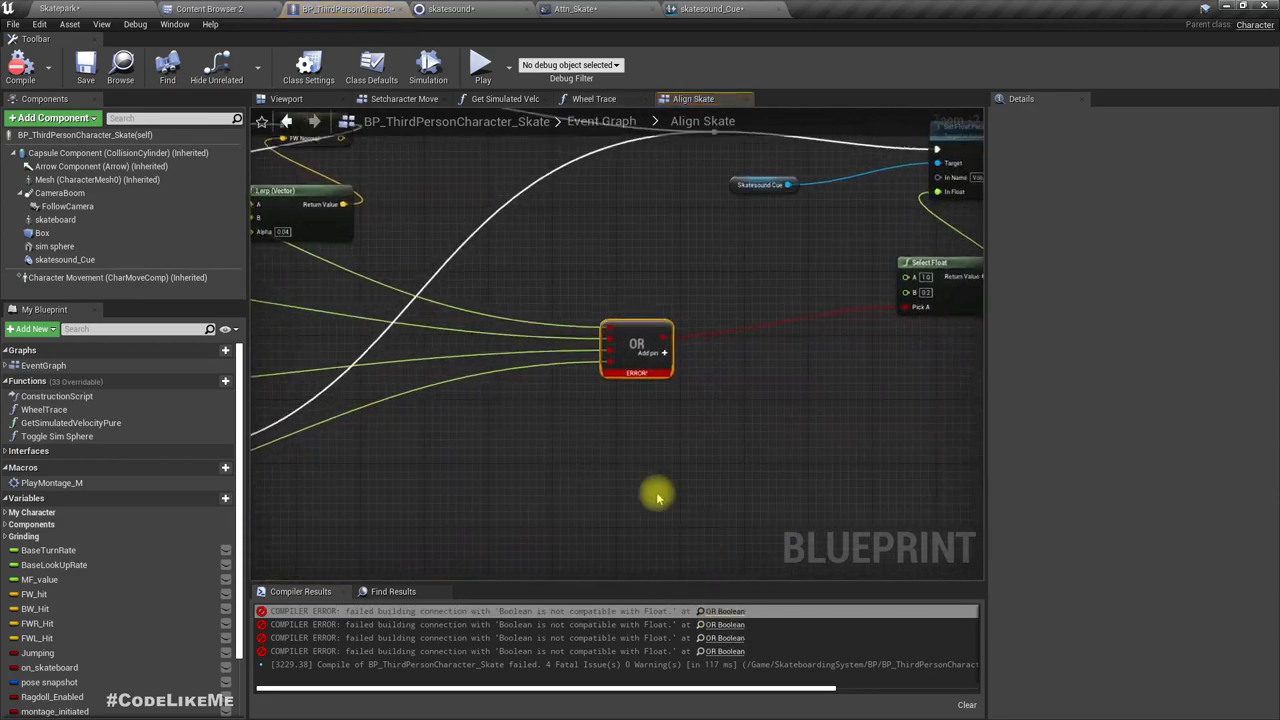
- Sum the four On Ground floats with a + node and divide the total by 4
scroll("down", 3)
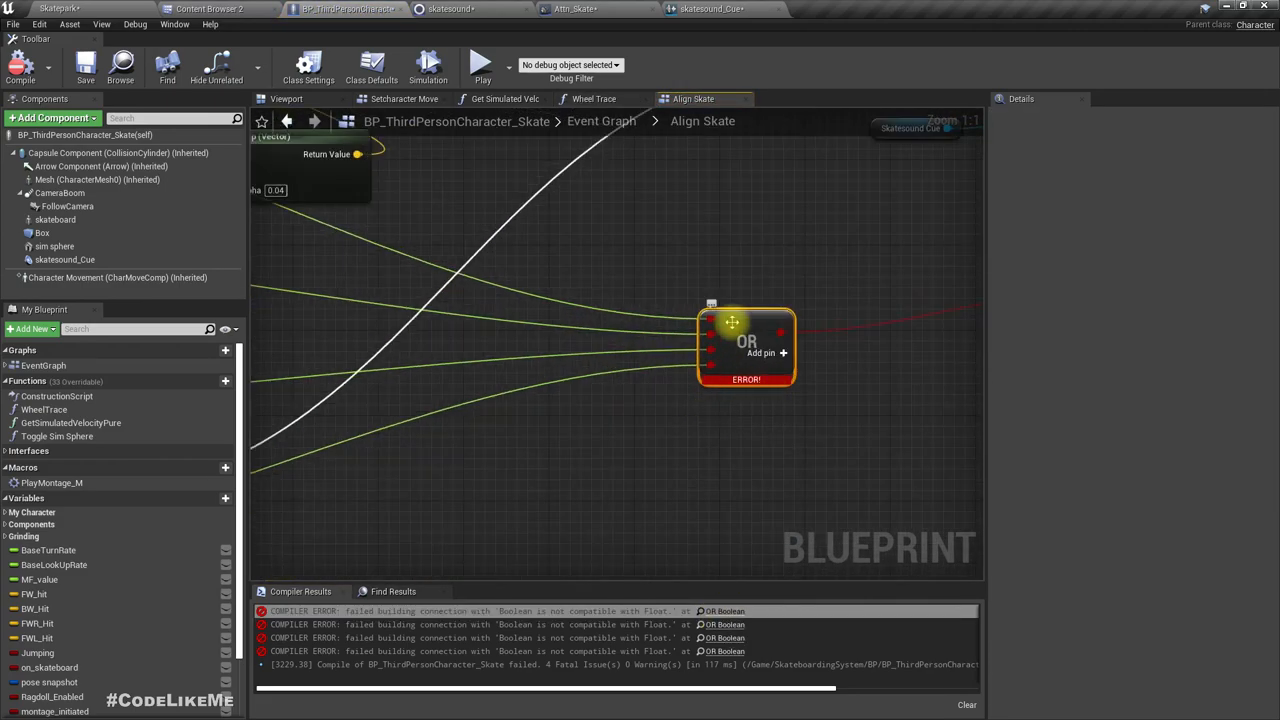
mouse_move(760, 343)
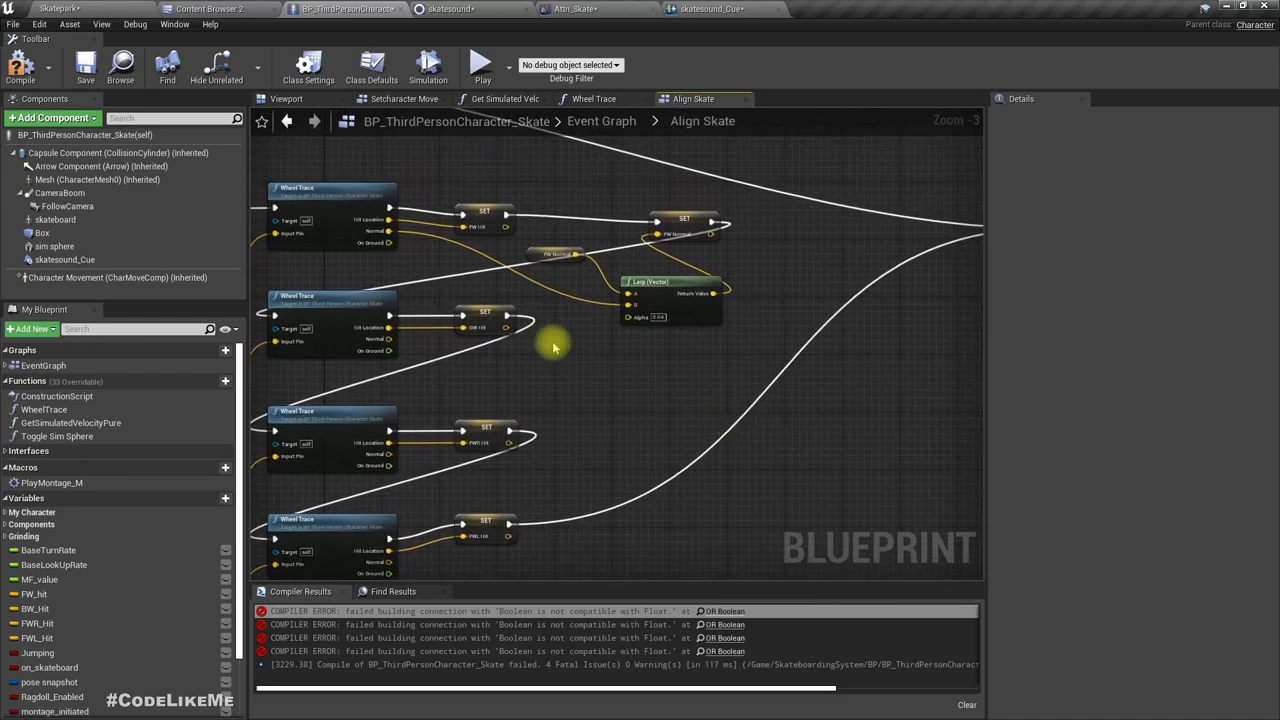
left_click_drag(390, 242, 850, 415)
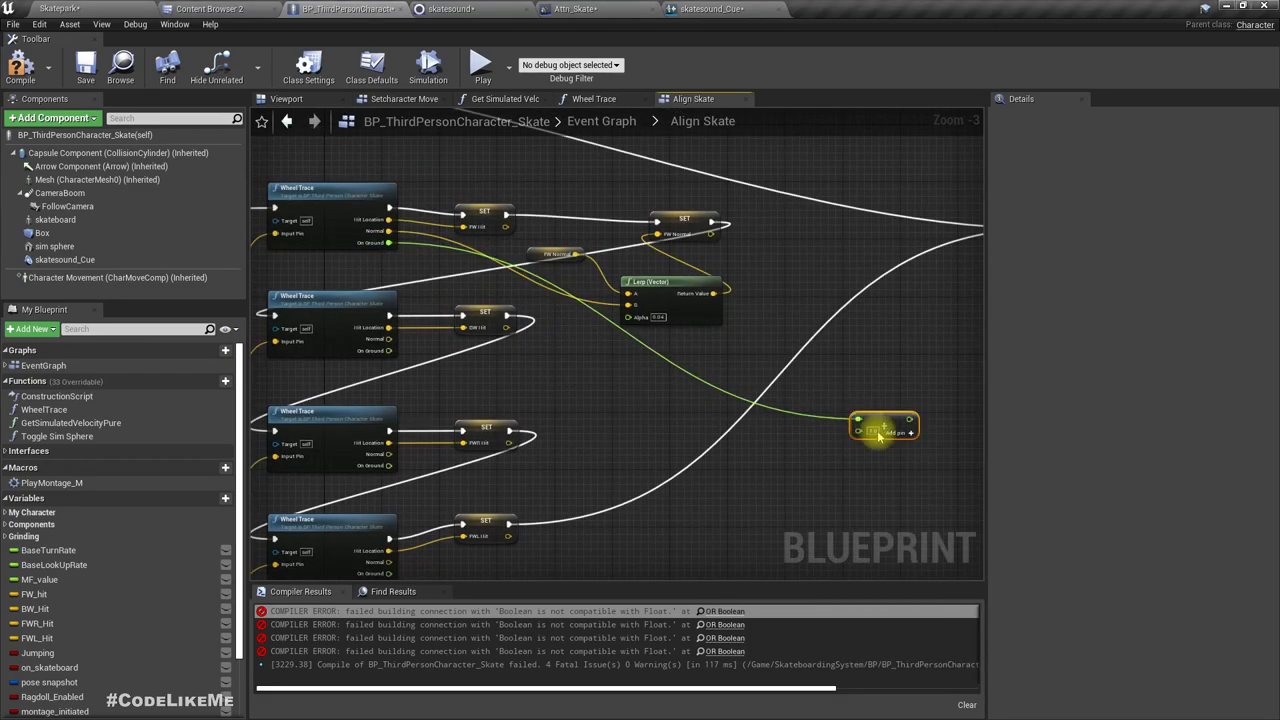
mouse_move(898, 442)
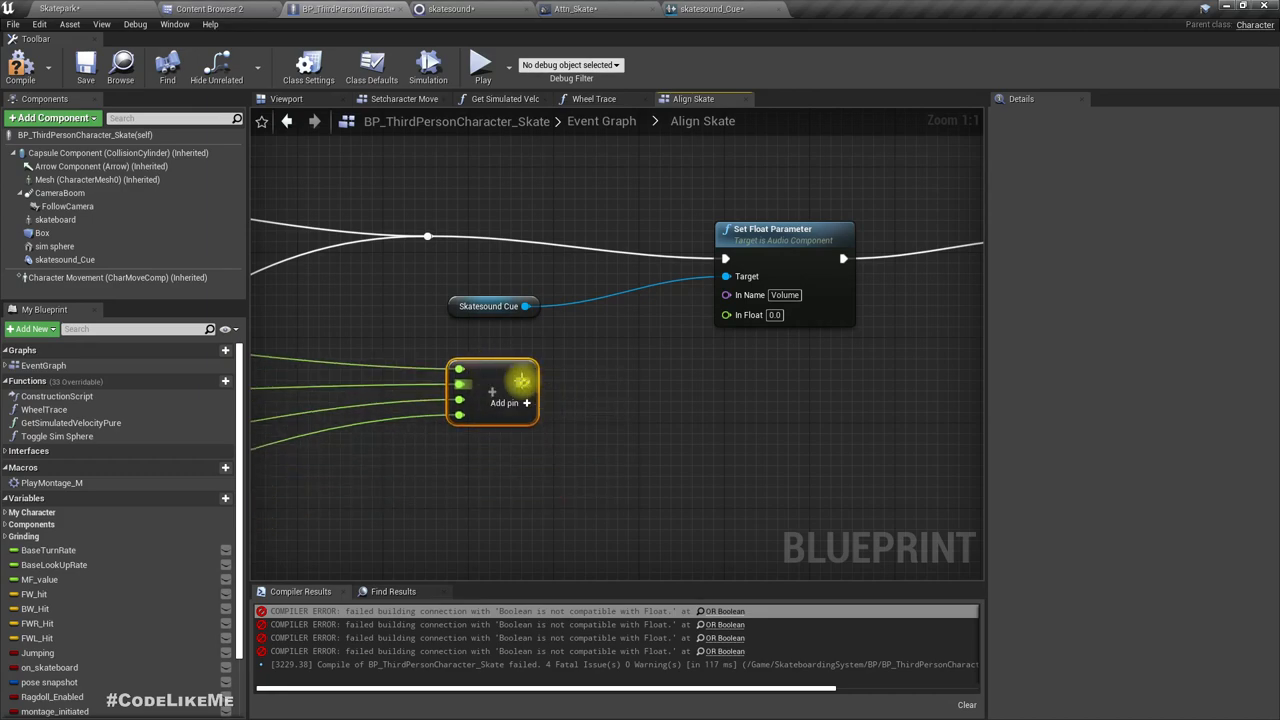
left_click_drag(525, 383, 580, 388)
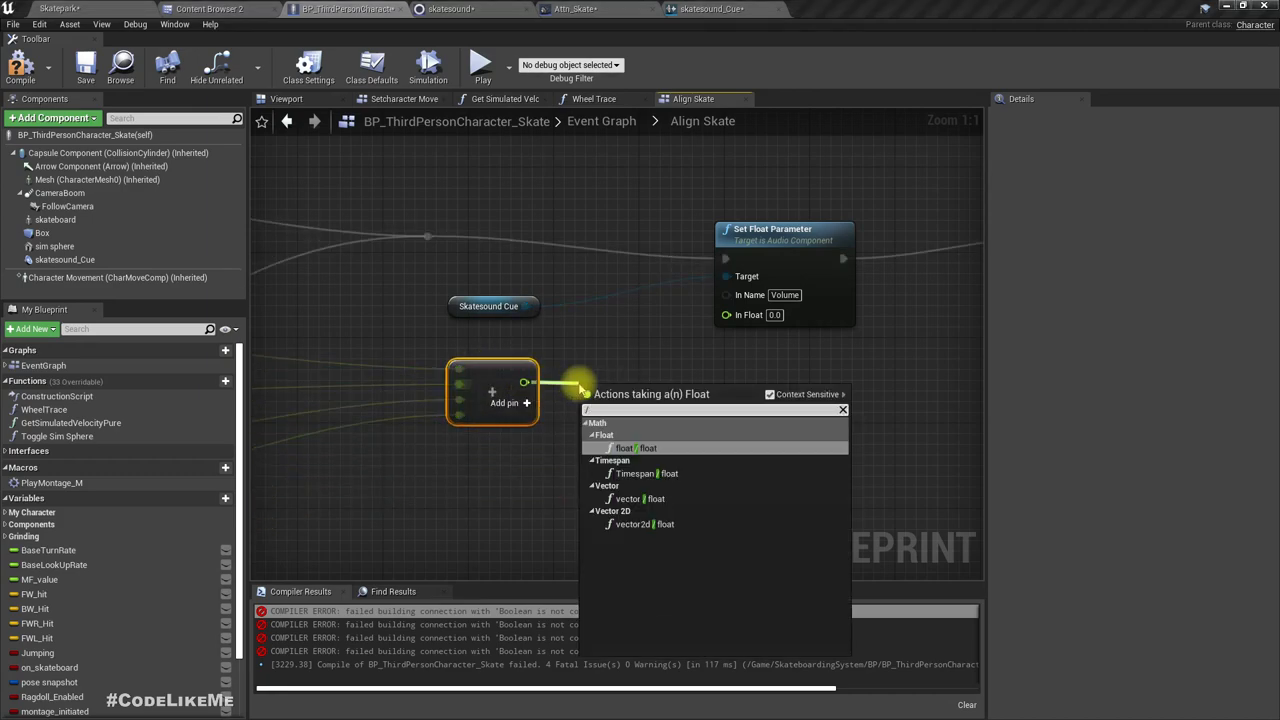
left_click(630, 448)
type("4")
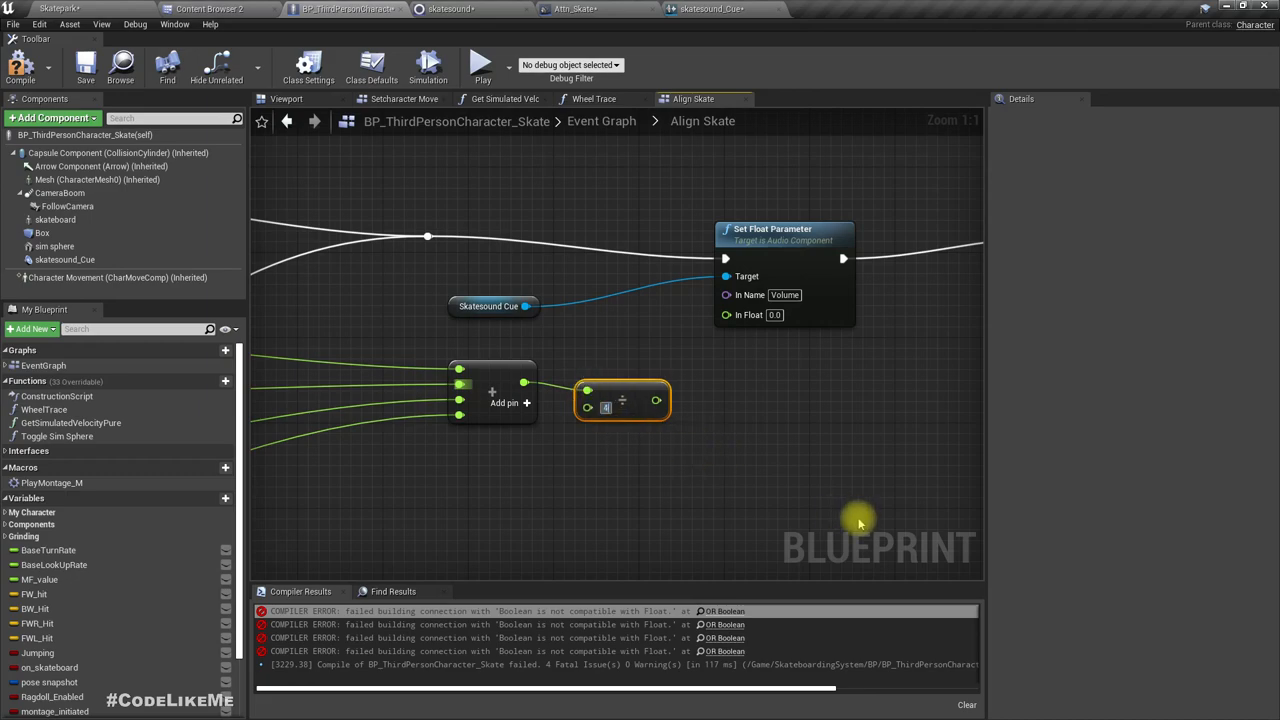
mouse_move(615, 410)
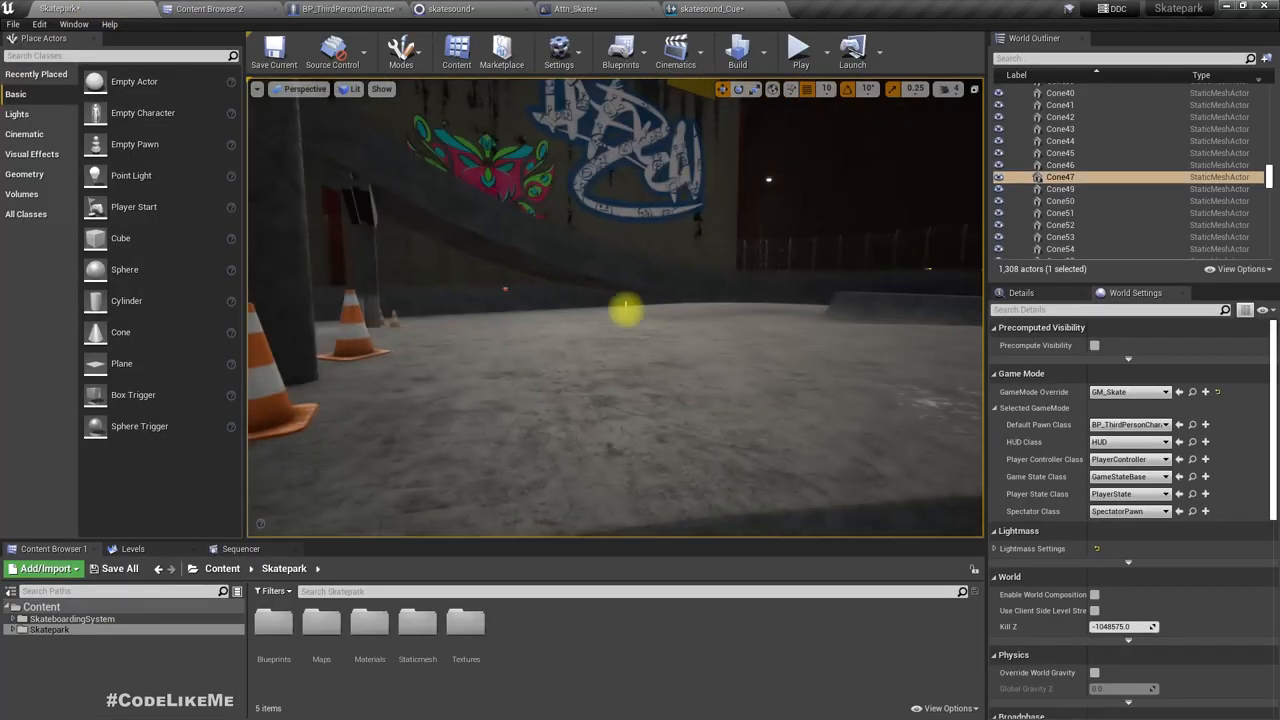
- Play-test skating in the Skatepark level
left_click(799, 52)
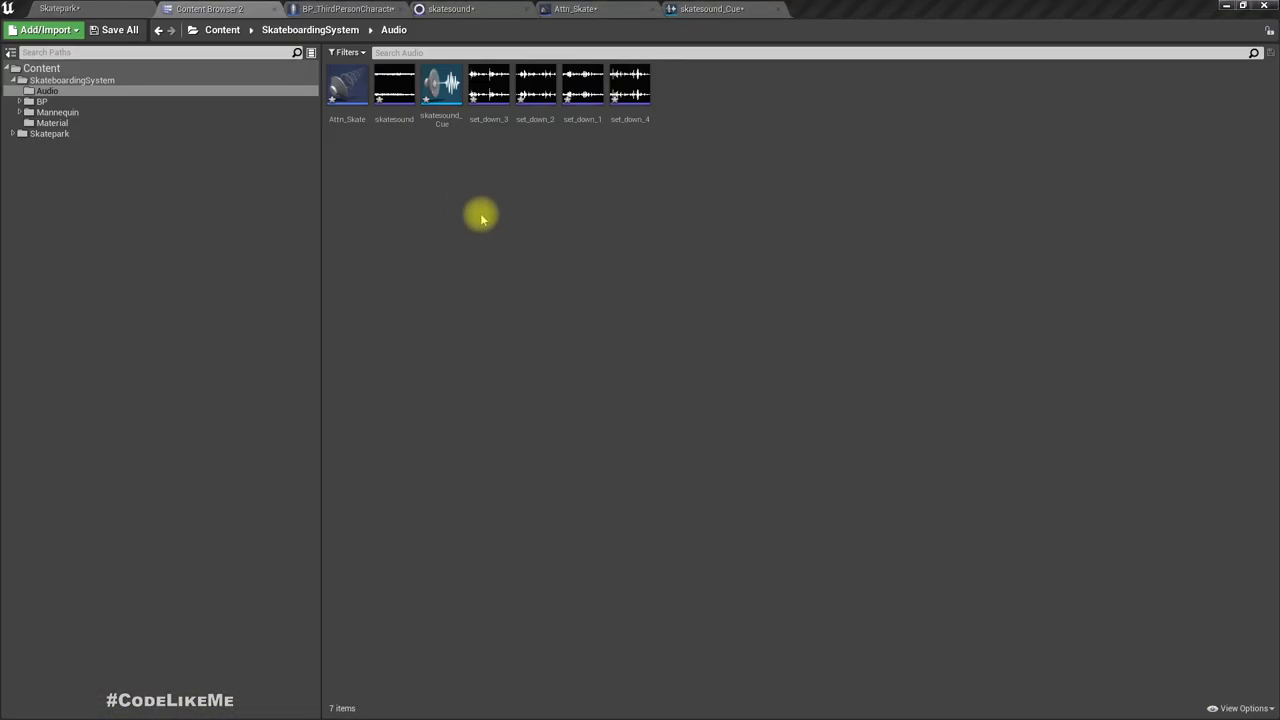
mouse_move(535, 85)
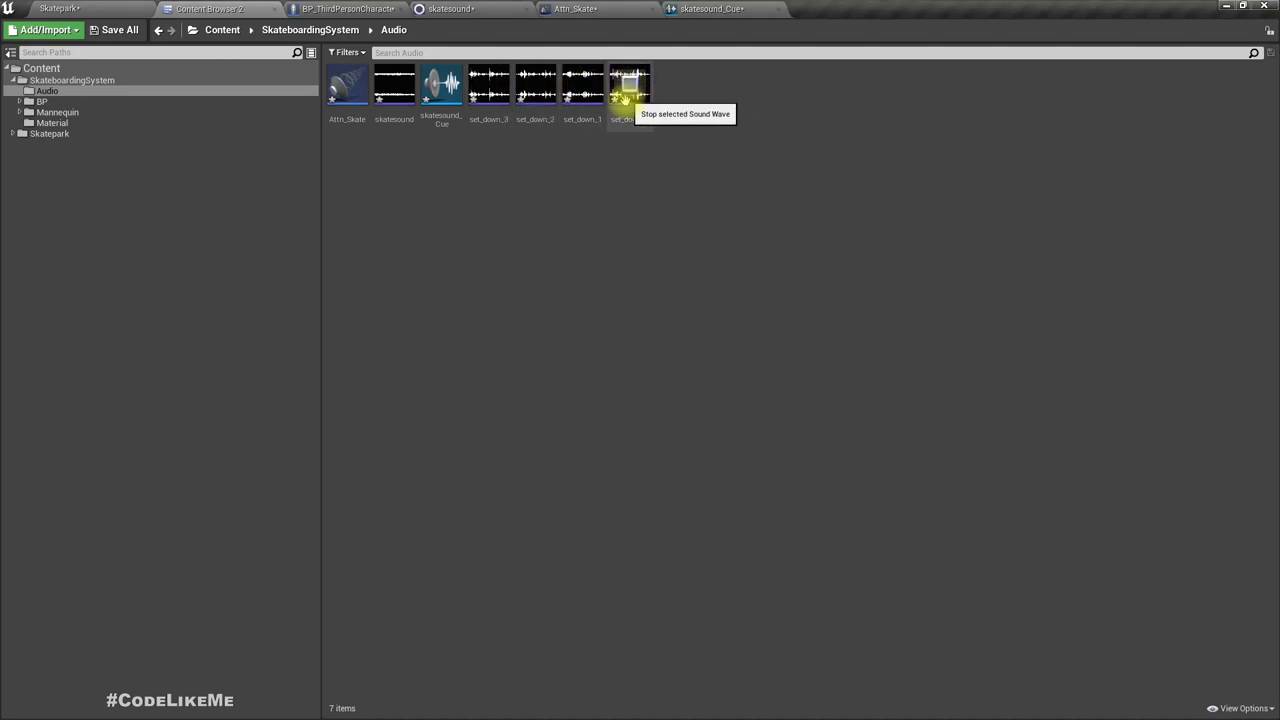
- Preview set_down_4, then create a SetDown_cue sound cue from set_down_3
left_click(621, 88)
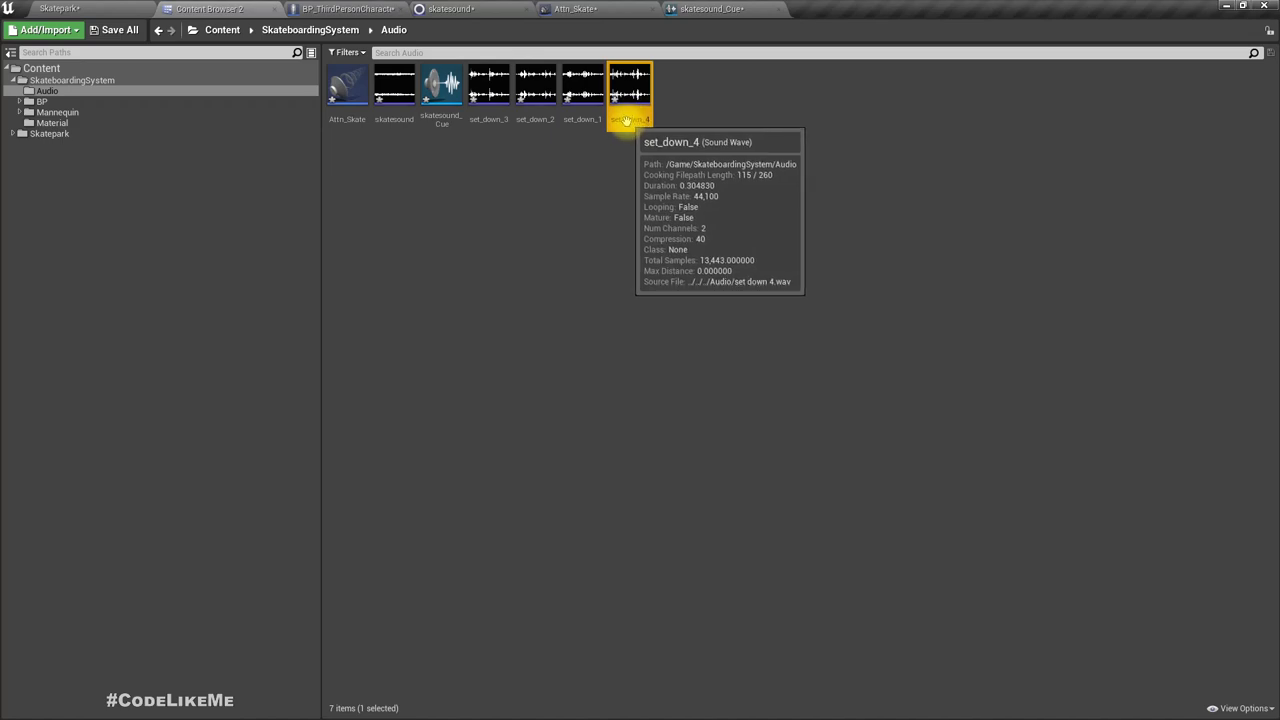
left_click(485, 88)
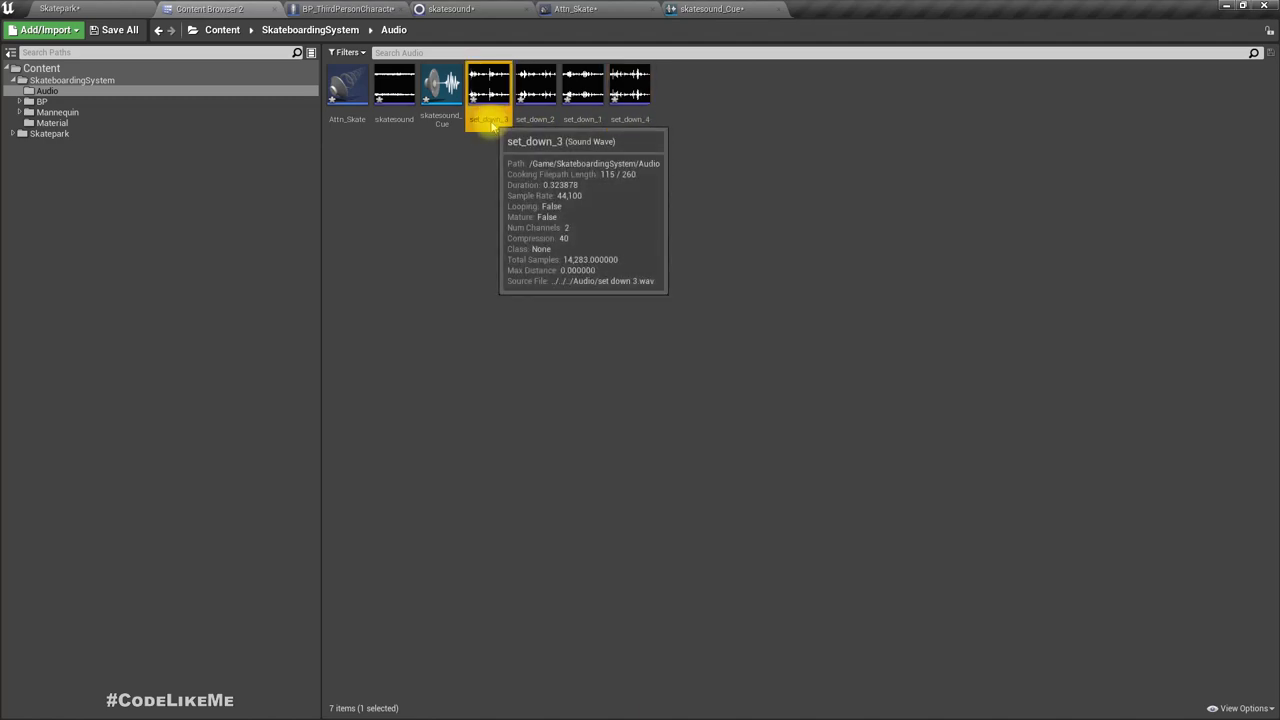
right_click(490, 85)
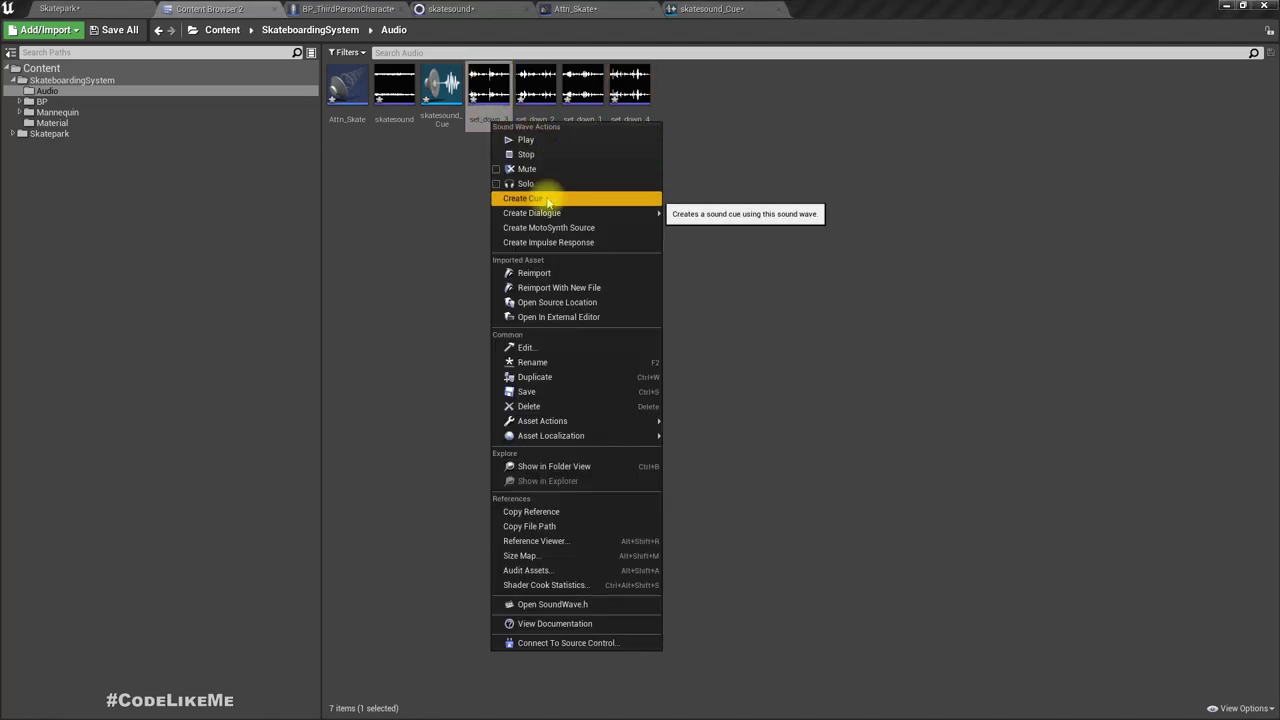
left_click(520, 198)
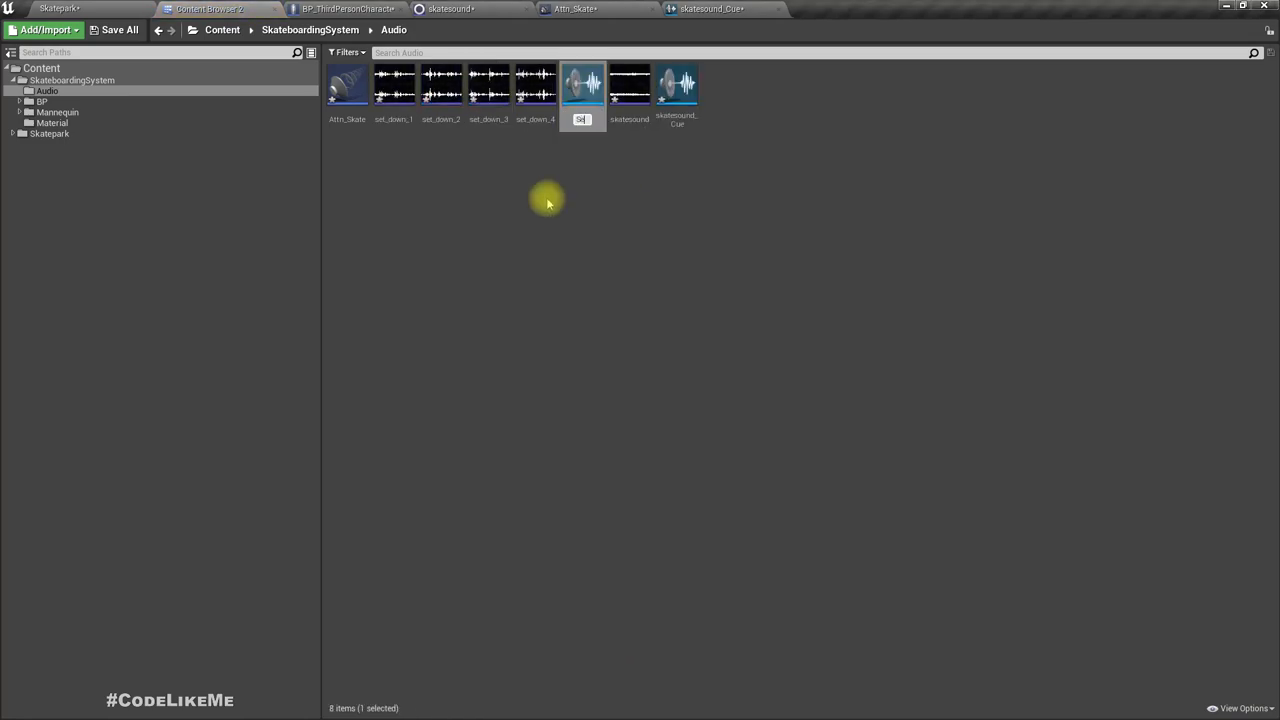
type("SetDown")
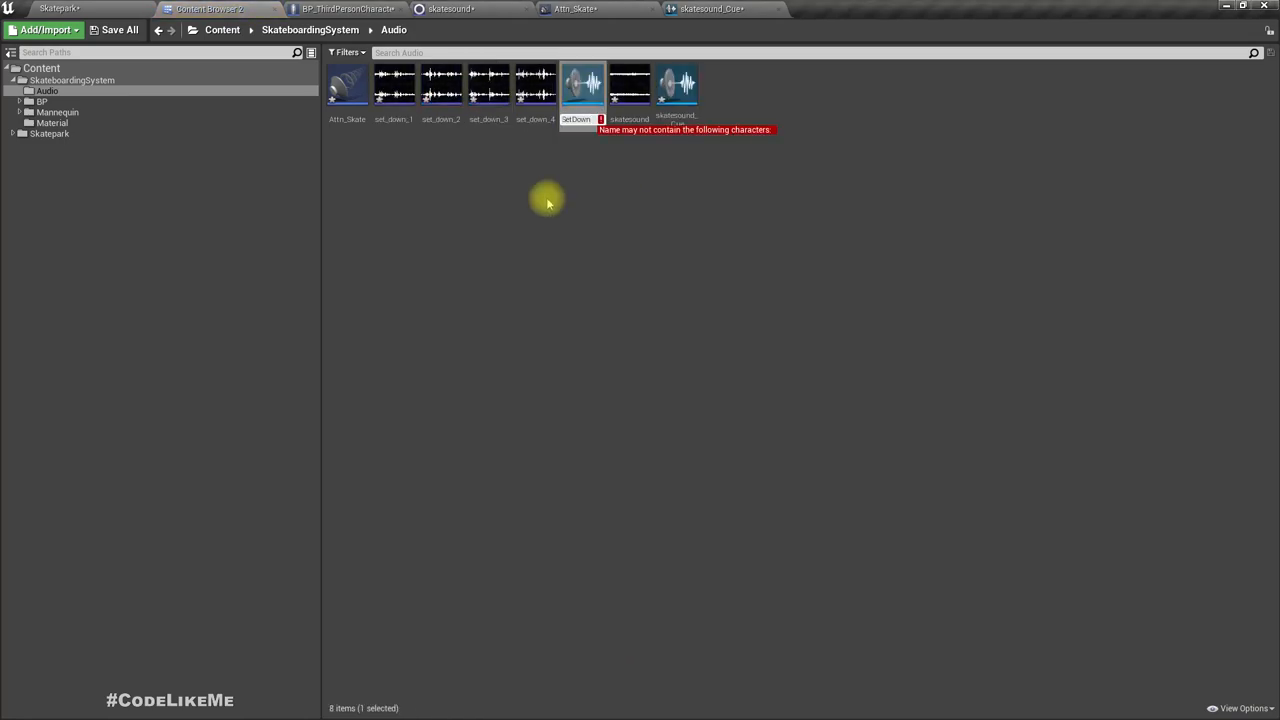
key("Enter")
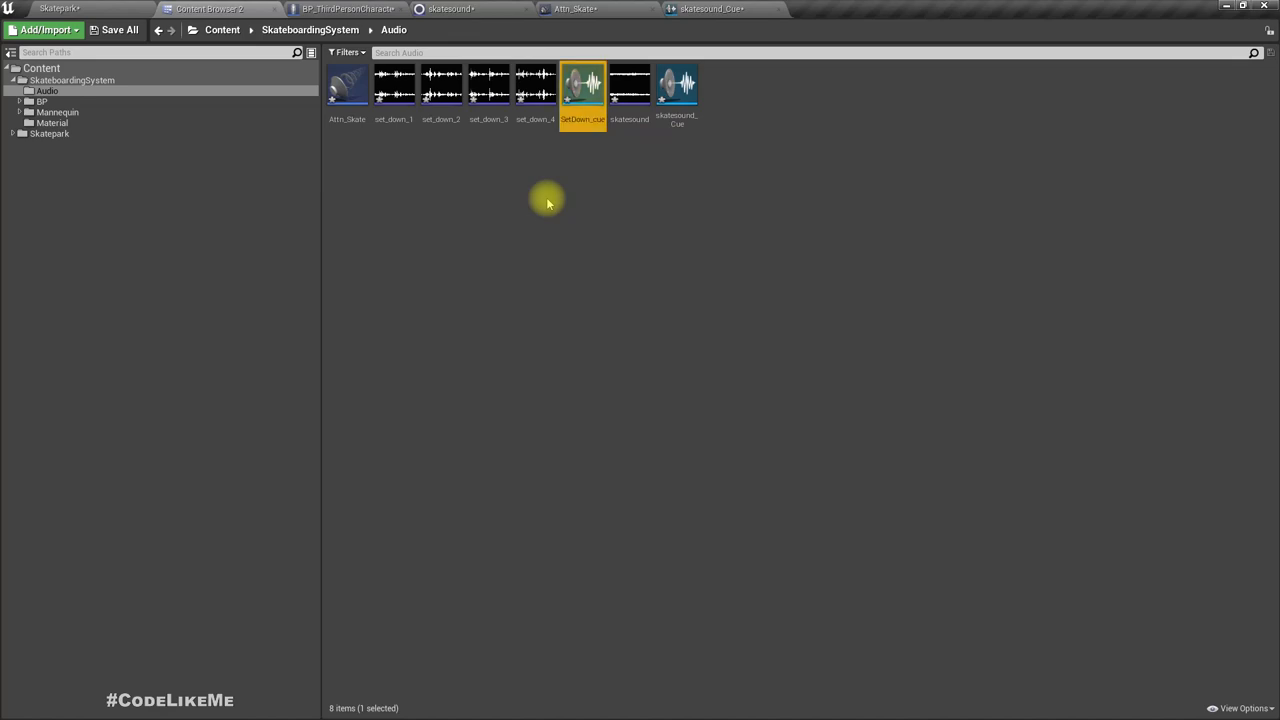
- Feed the four set_down wave players through a Random node in SetDown_cue and audition it
double_click(584, 85)
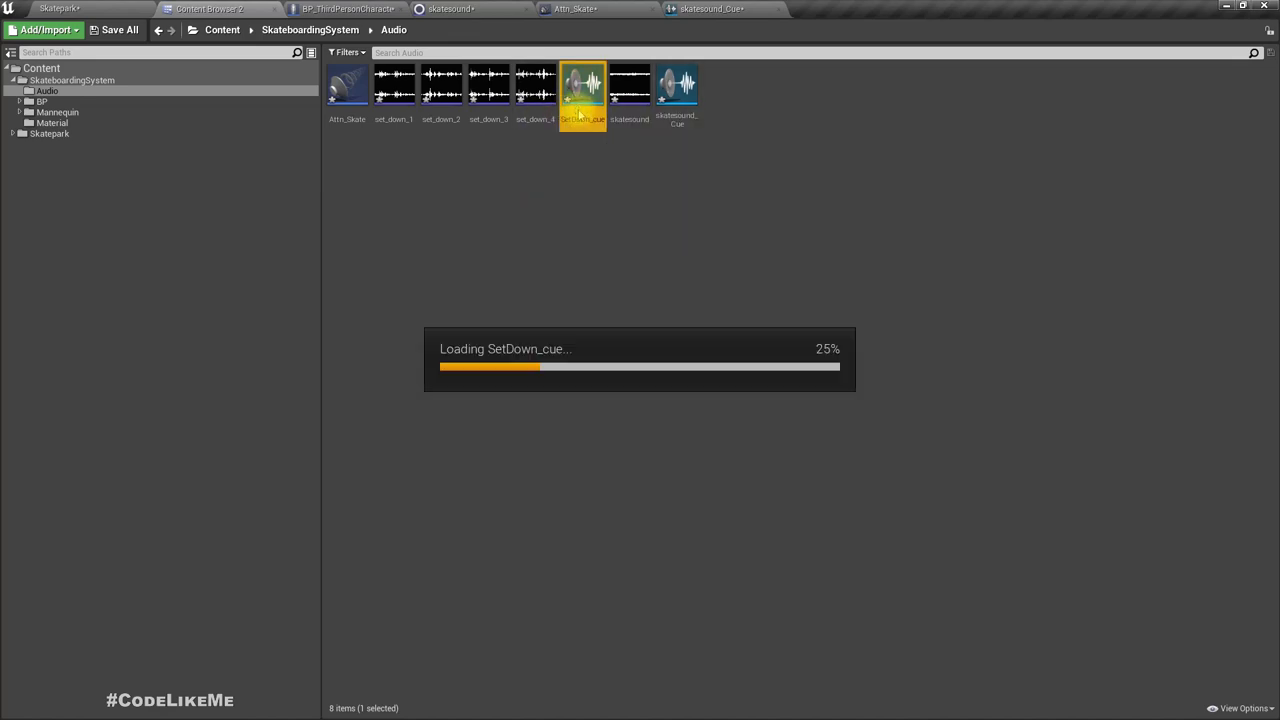
double_click(581, 85)
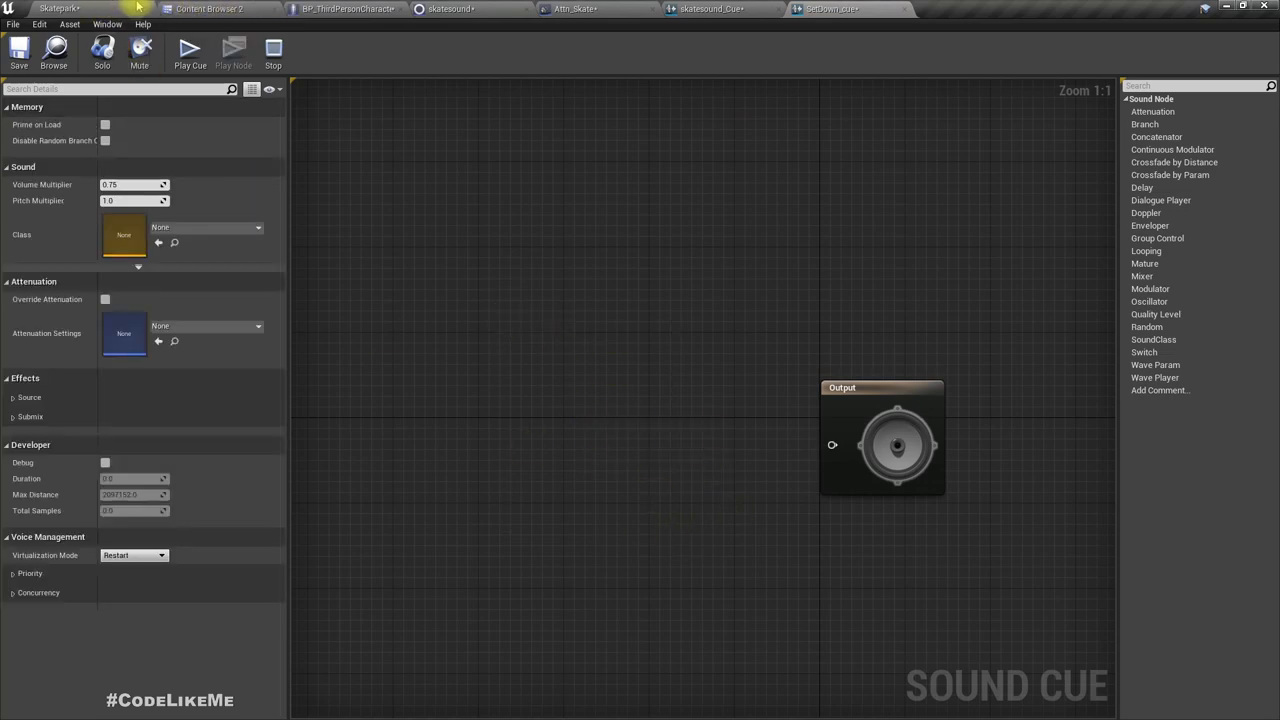
left_click(217, 11)
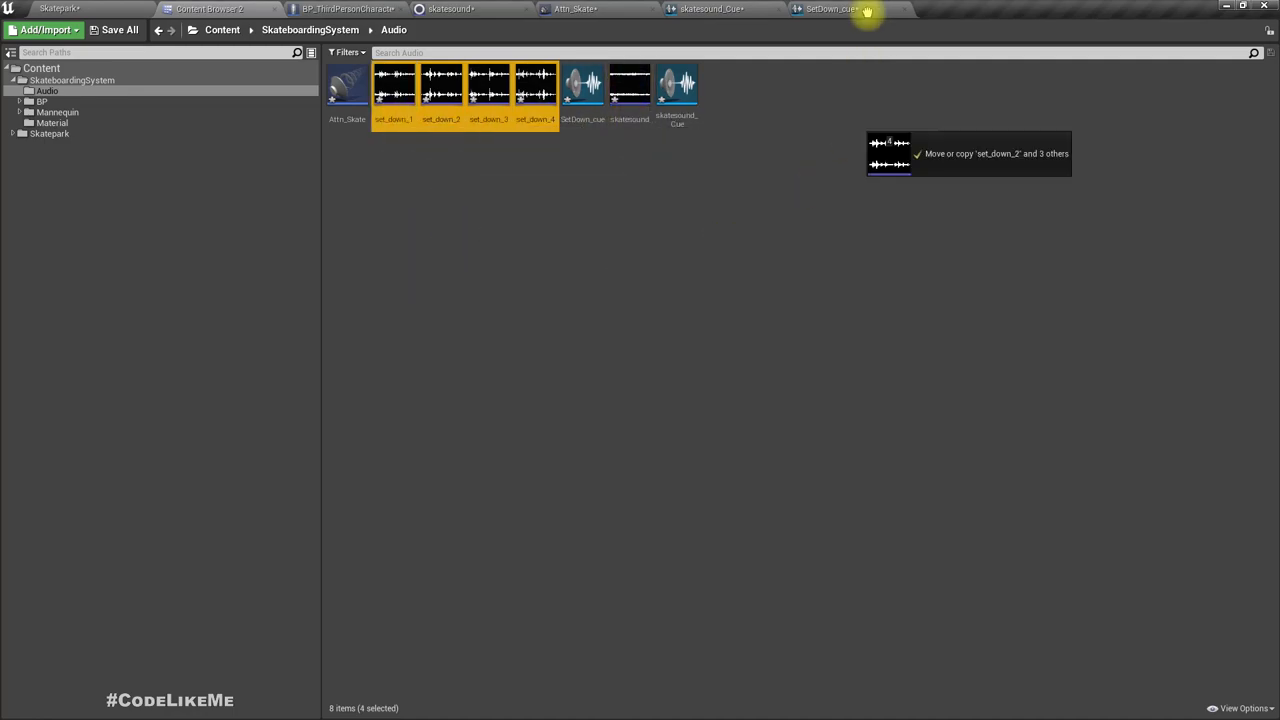
left_click(825, 11)
type("rando")
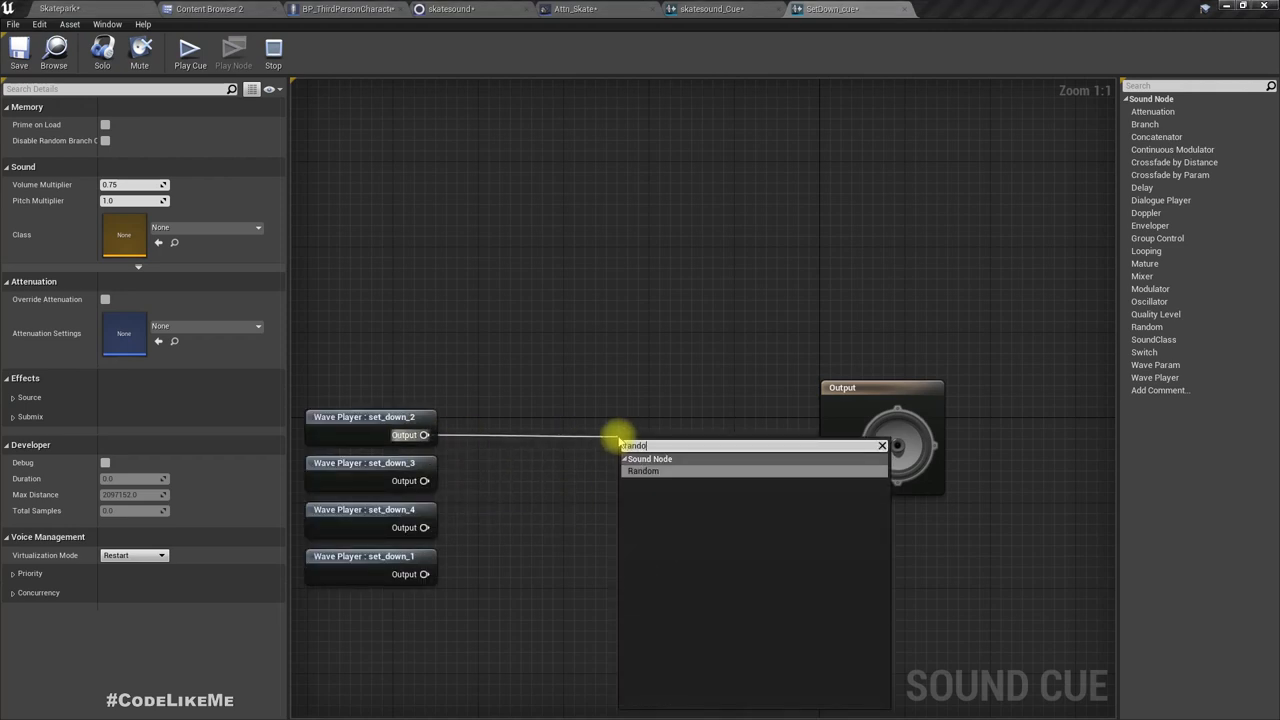
left_click(643, 471)
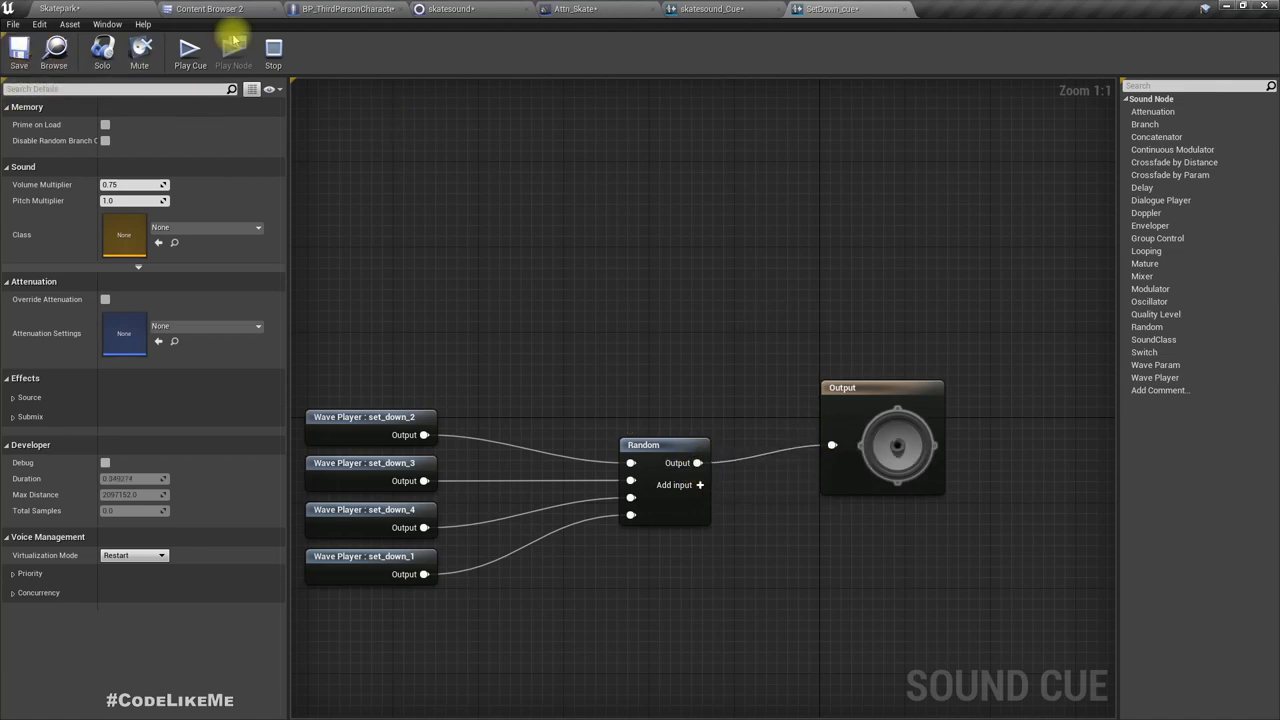
mouse_move(191, 50)
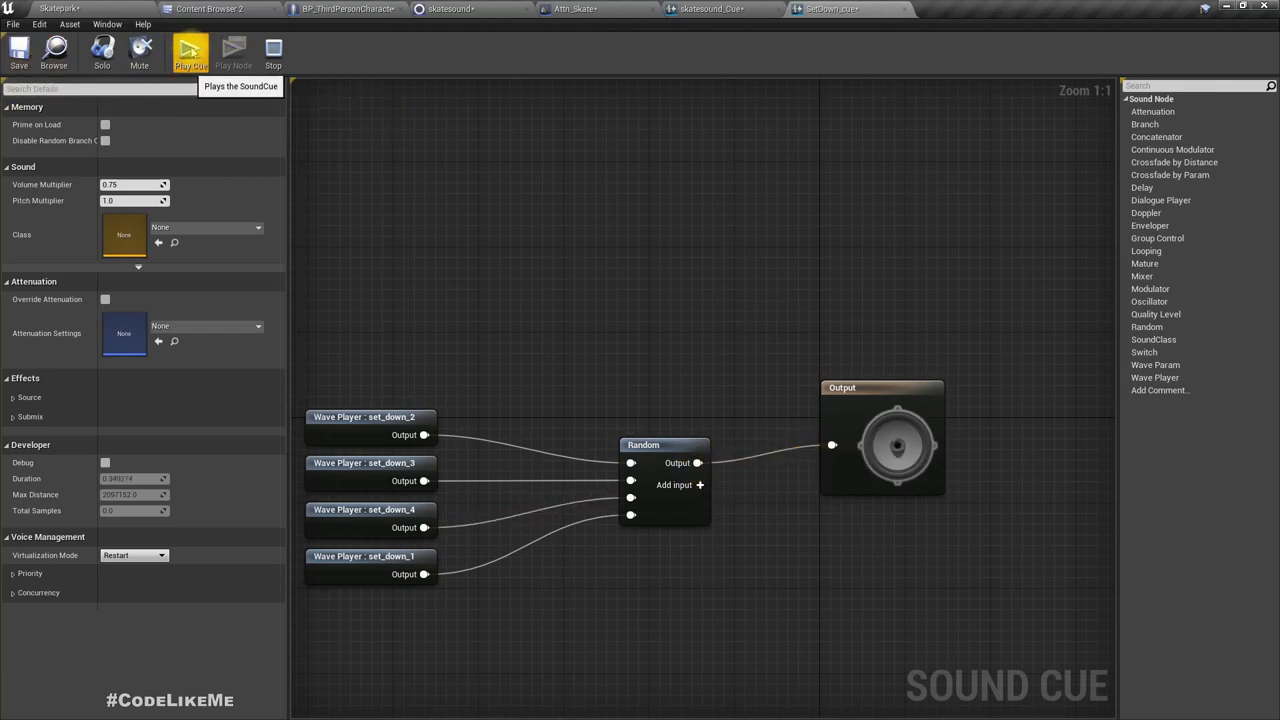
left_click(193, 49)
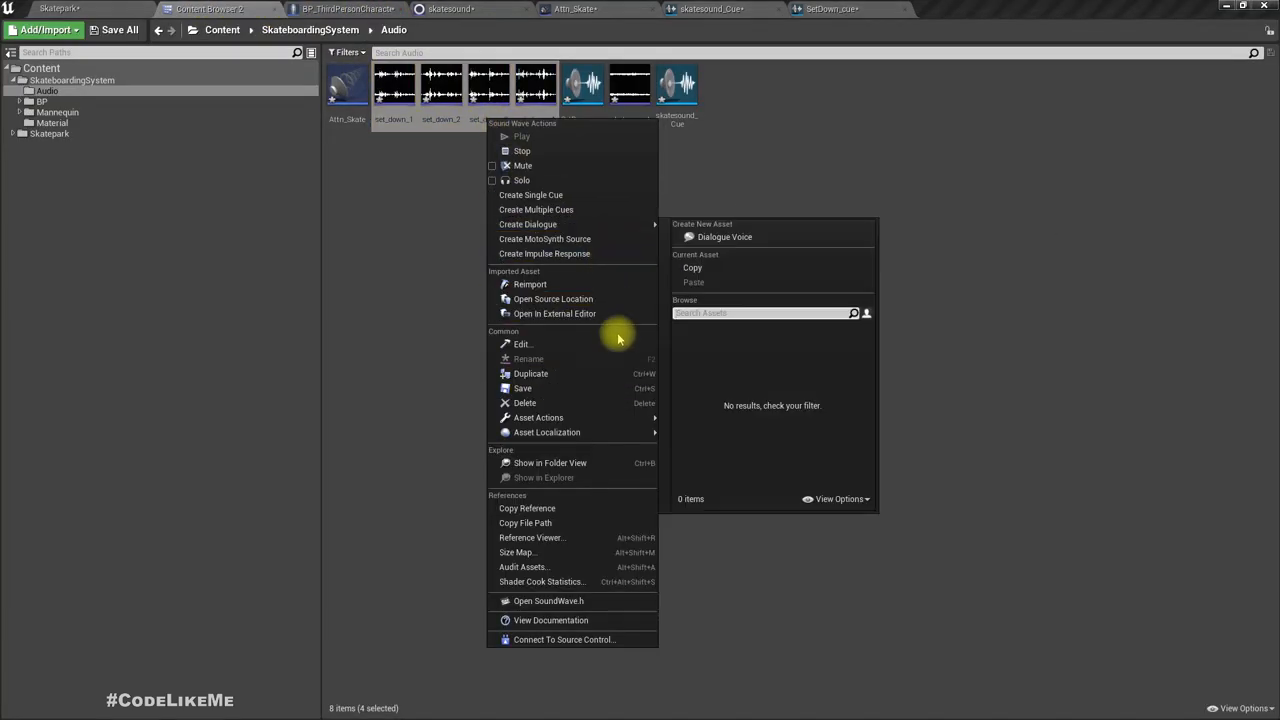
mouse_move(538, 417)
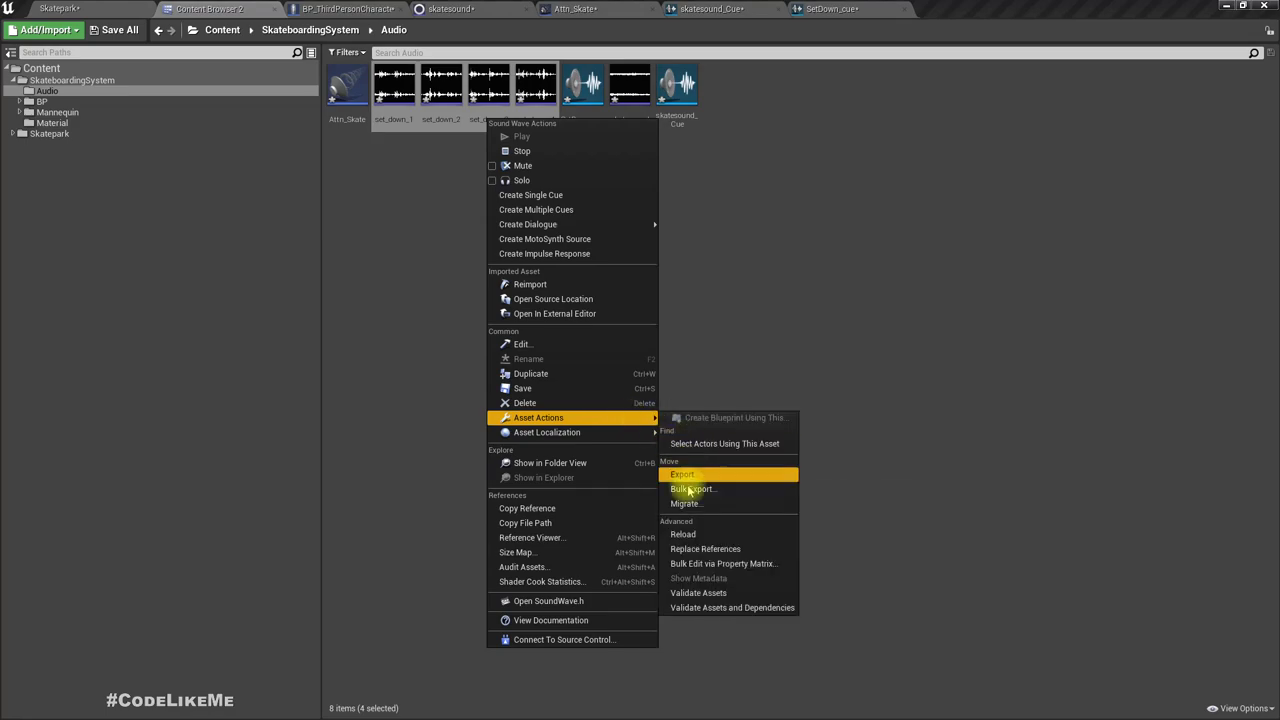
mouse_move(693, 488)
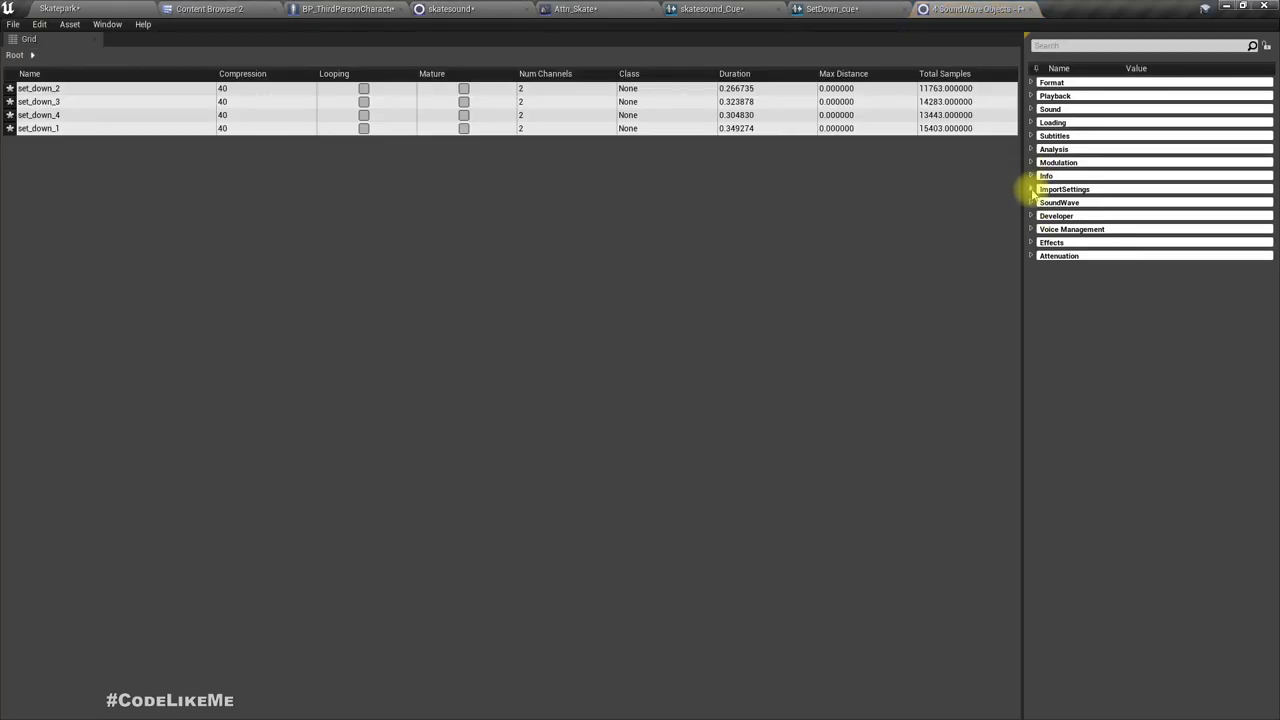
- Review set_down waves in the Property Matrix, then Save All with Skatepark made writable
left_click(1029, 255)
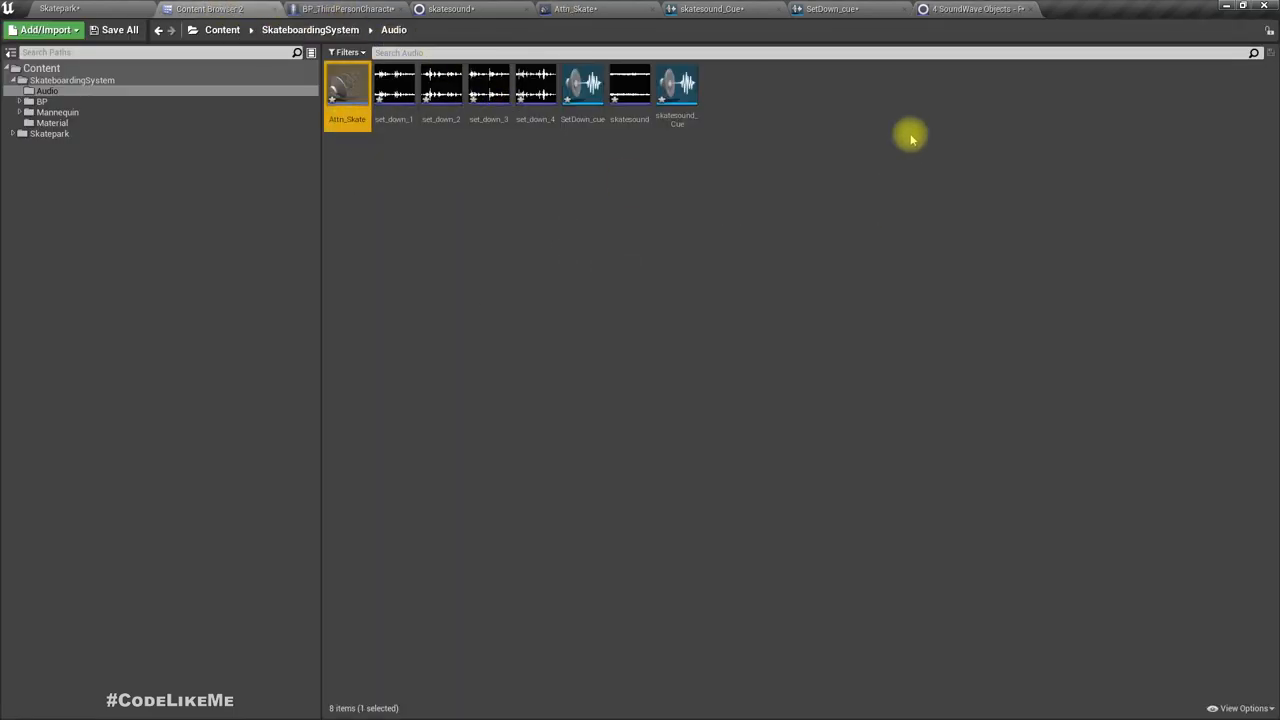
left_click(980, 13)
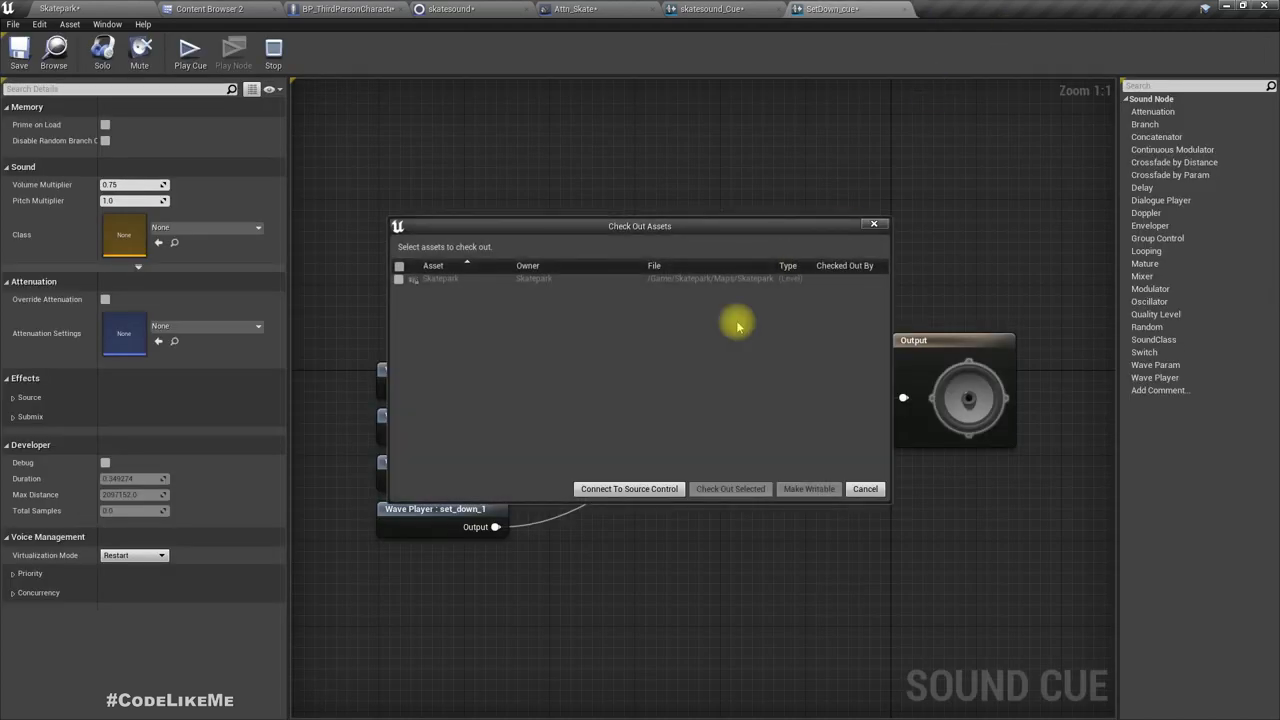
left_click(399, 279)
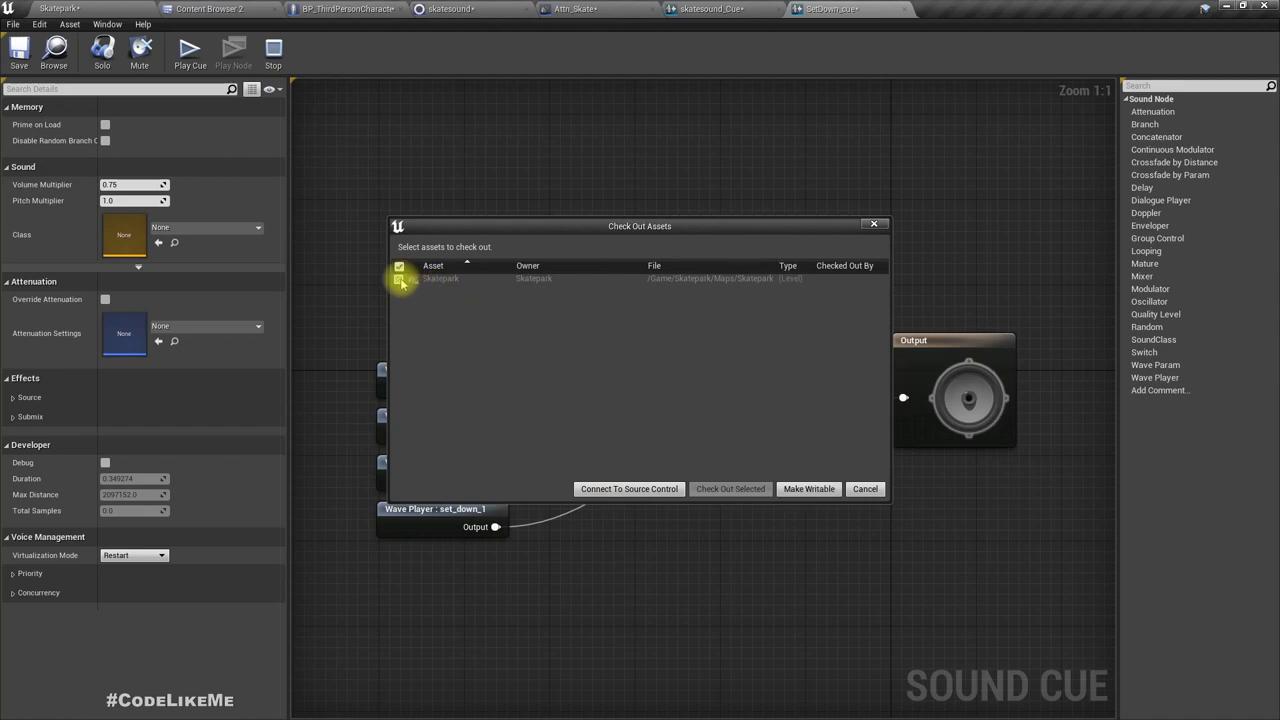
left_click(865, 488)
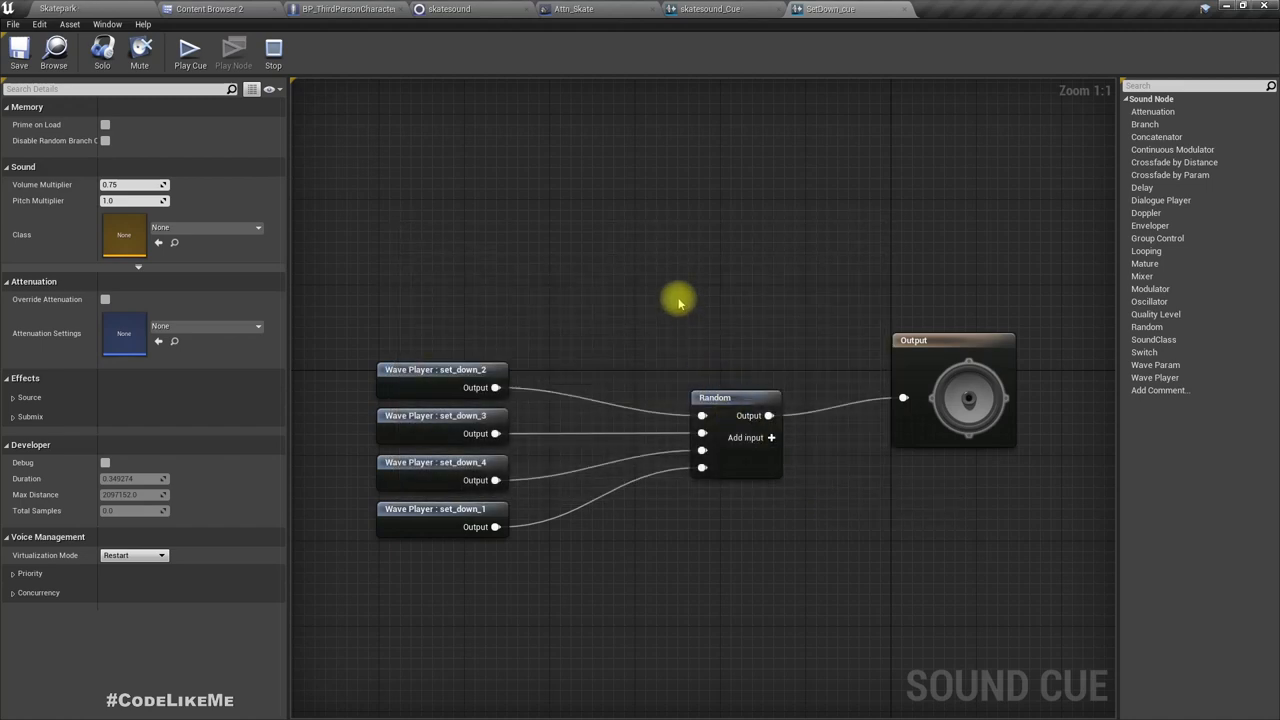
mouse_move(302, 131)
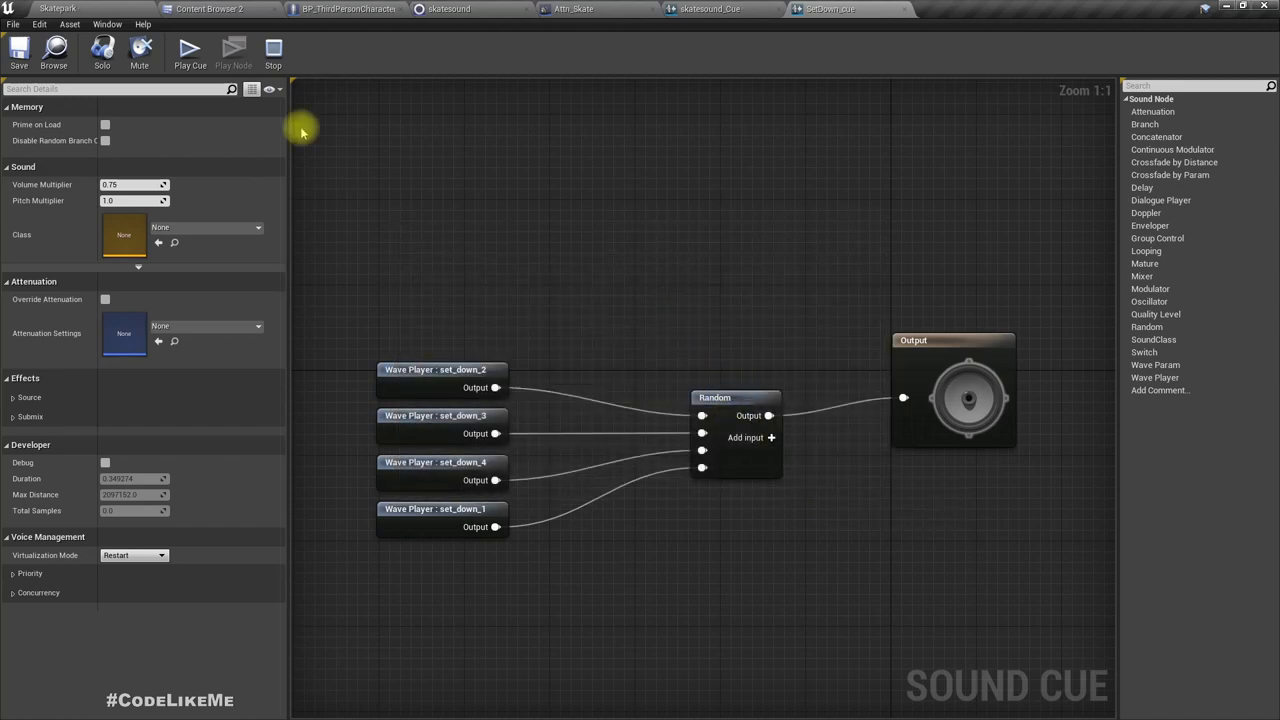
- Add Sequence, Do Once and Play Sound at Location (SetDown_cue) using GetActorLocation
left_click(355, 10)
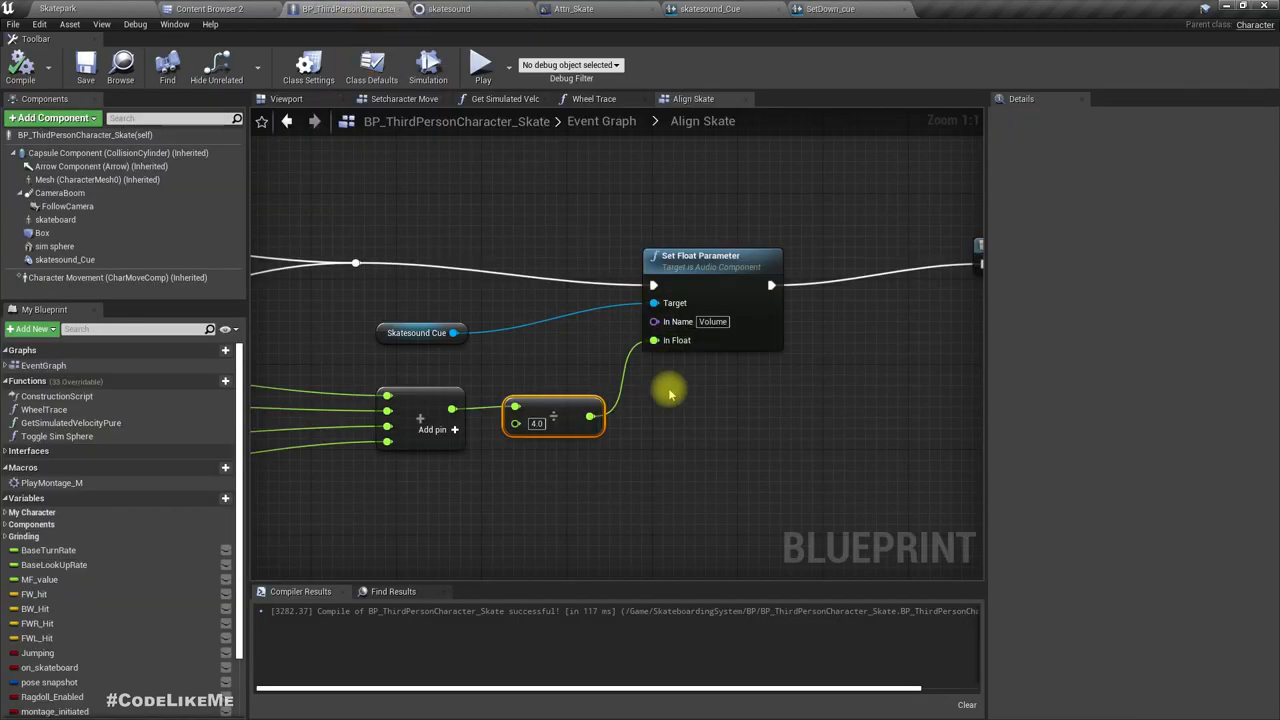
scroll("down", 3)
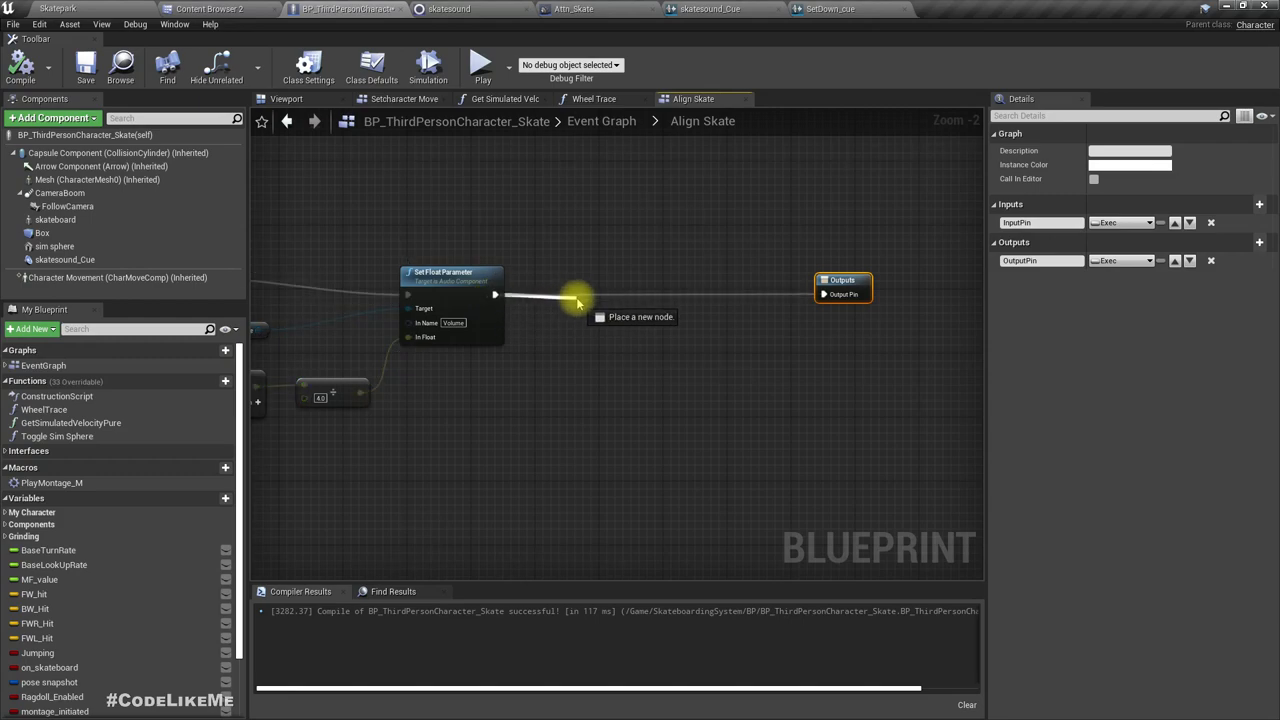
left_click(577, 300)
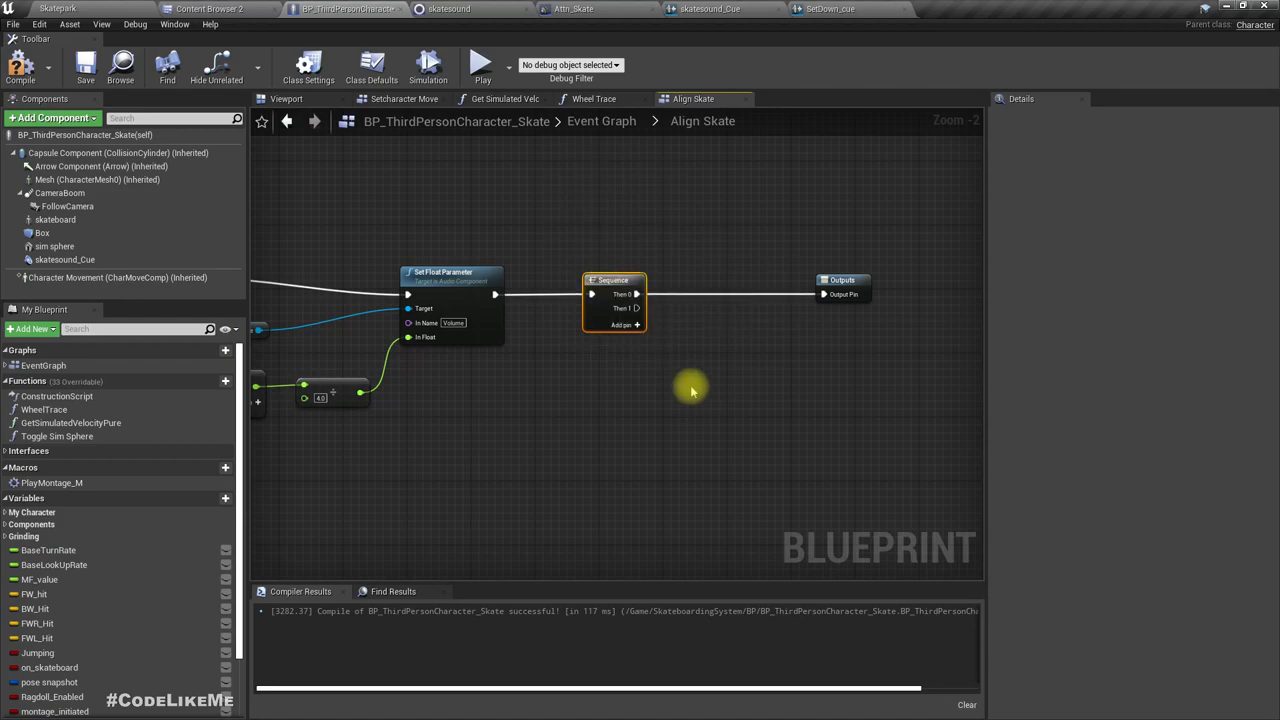
mouse_move(676, 378)
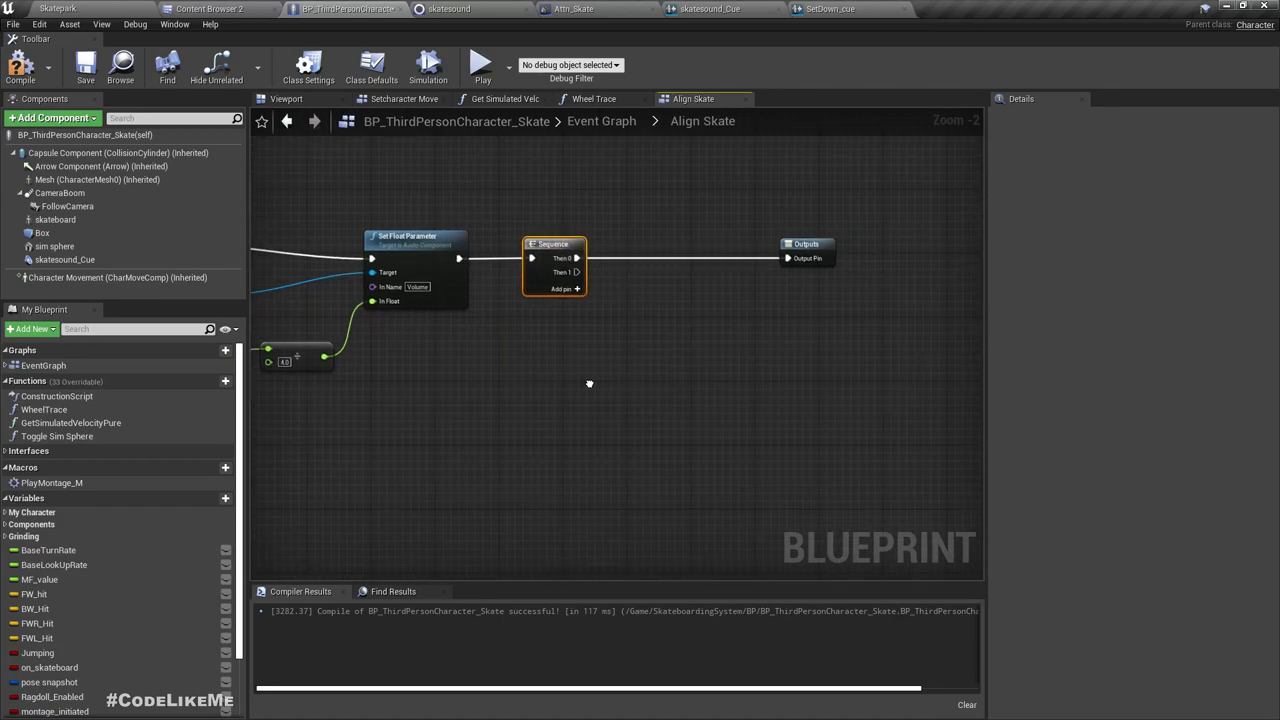
left_click_drag(587, 272, 640, 385)
type("play sound")
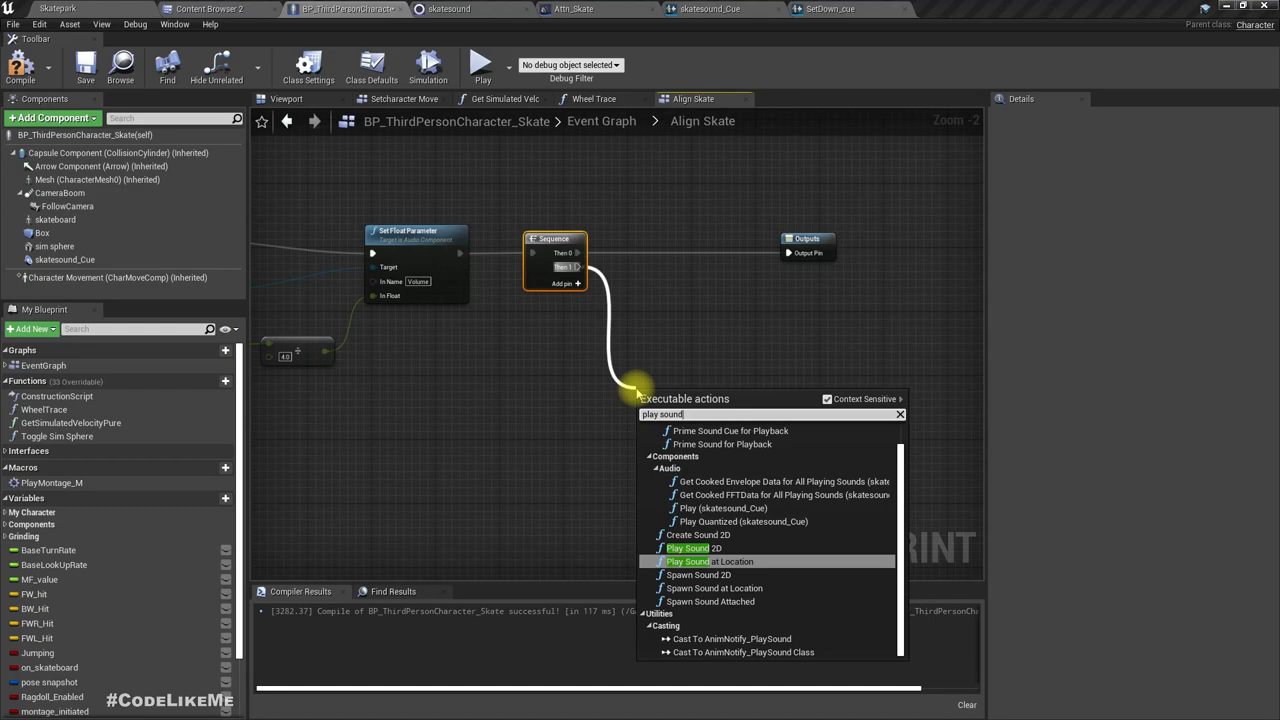
left_click(710, 561)
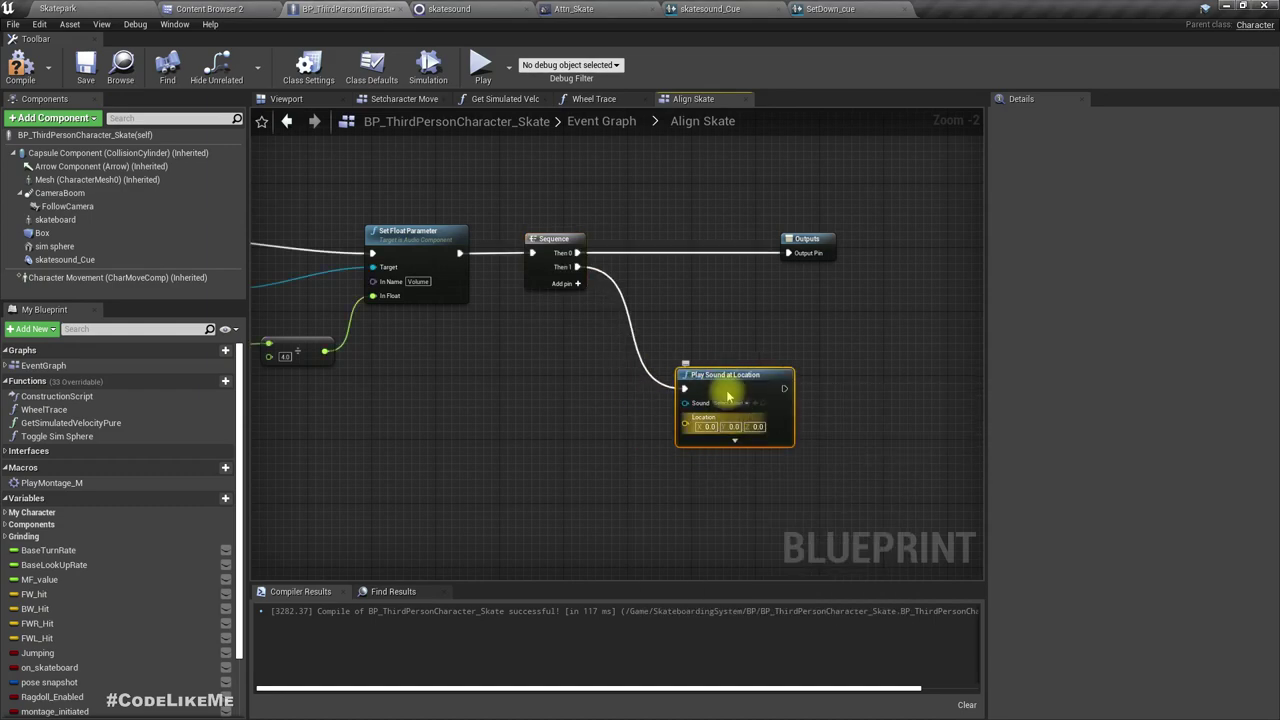
left_click(205, 9)
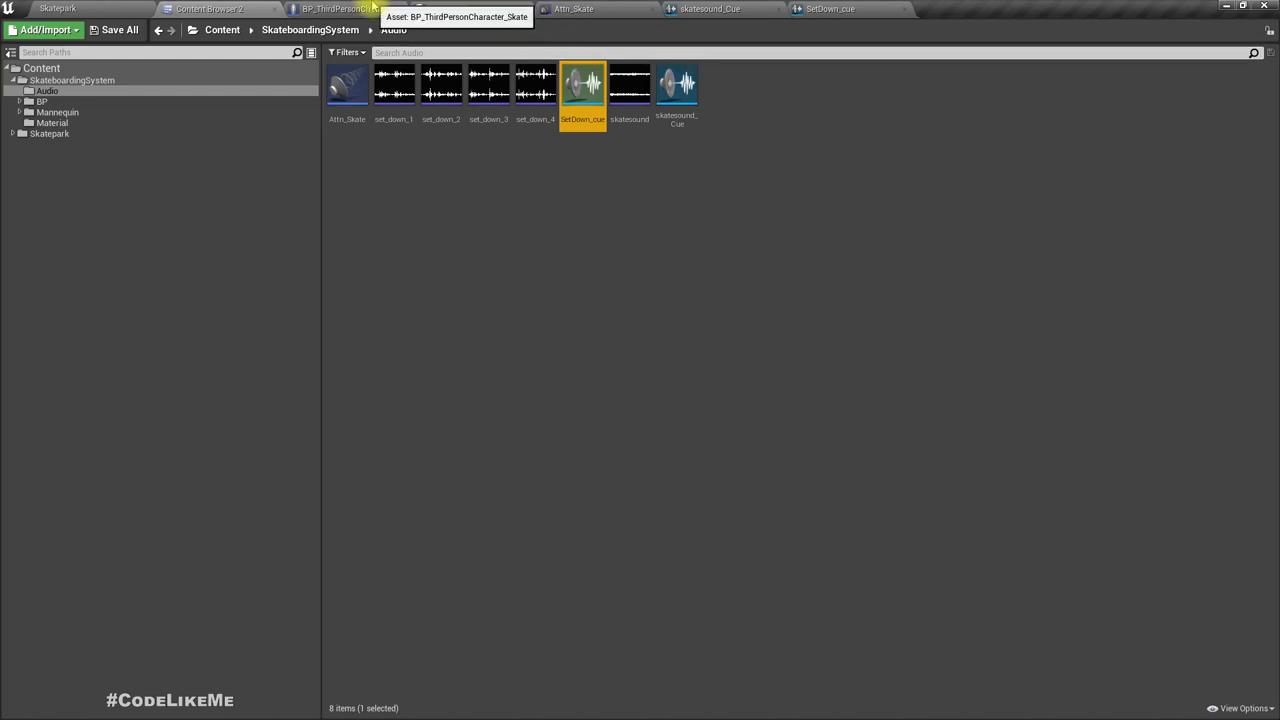
left_click(330, 9)
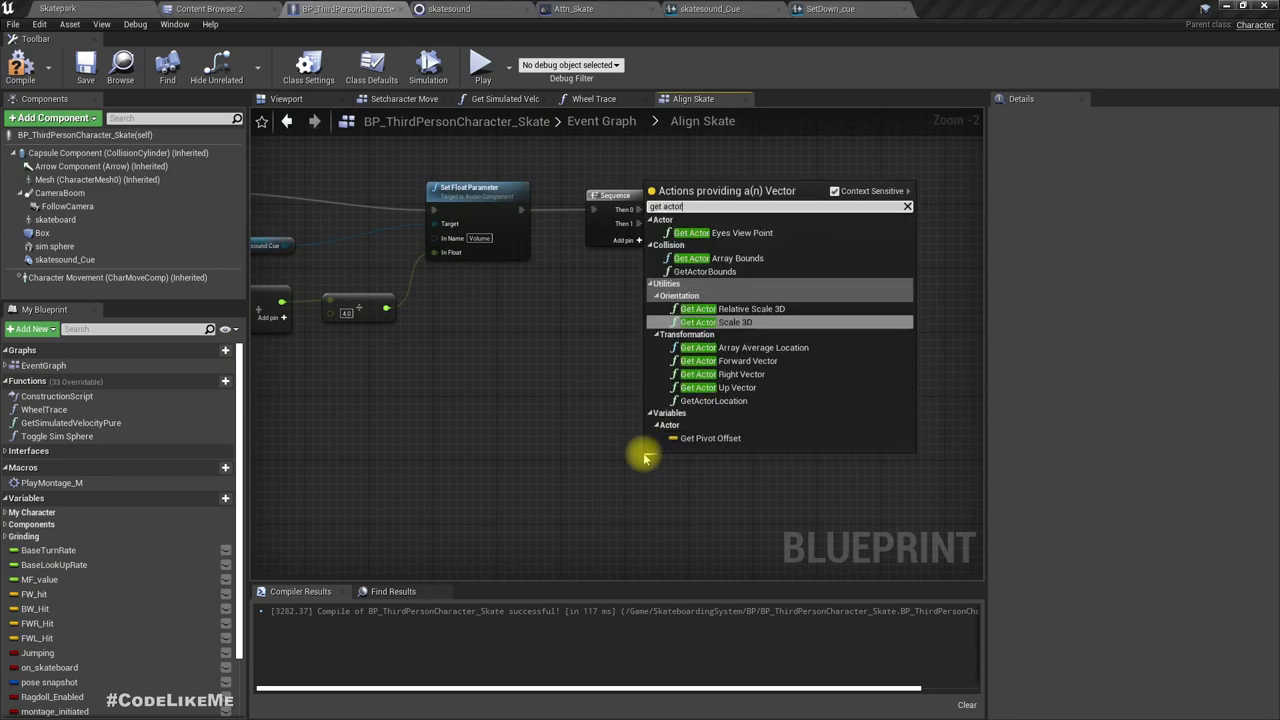
left_click(713, 400)
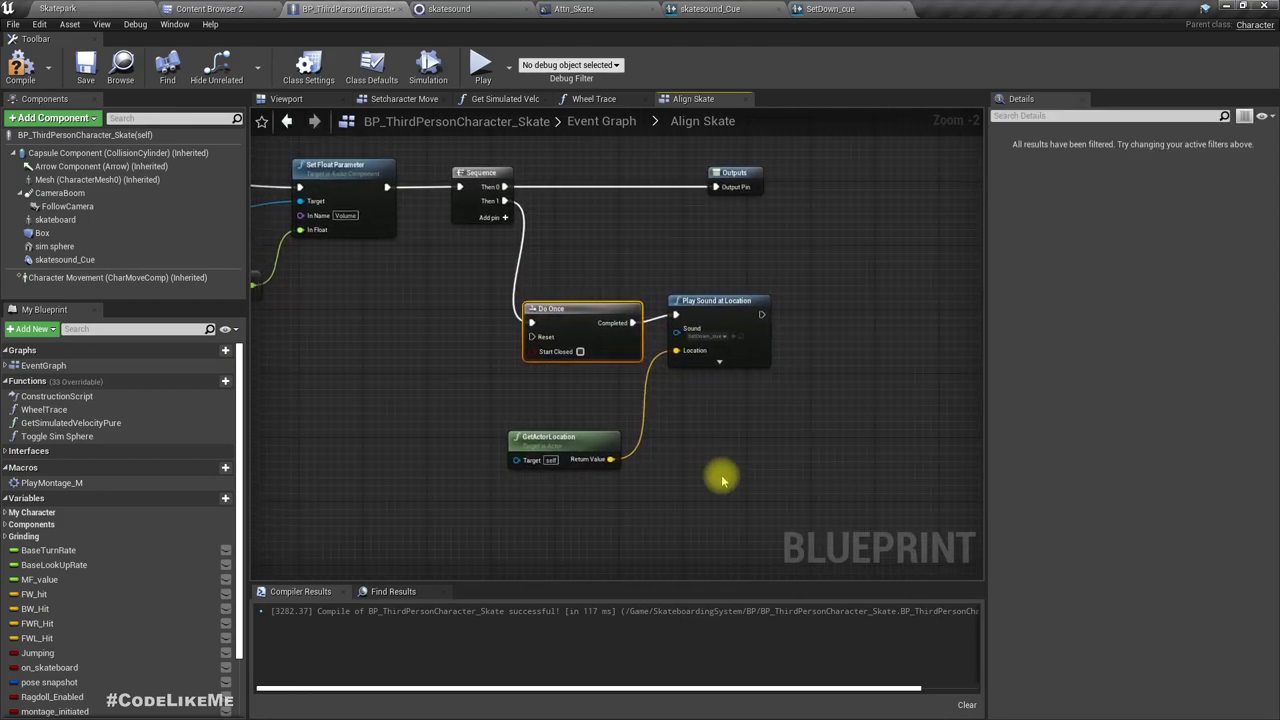
mouse_move(820, 429)
type("bran")
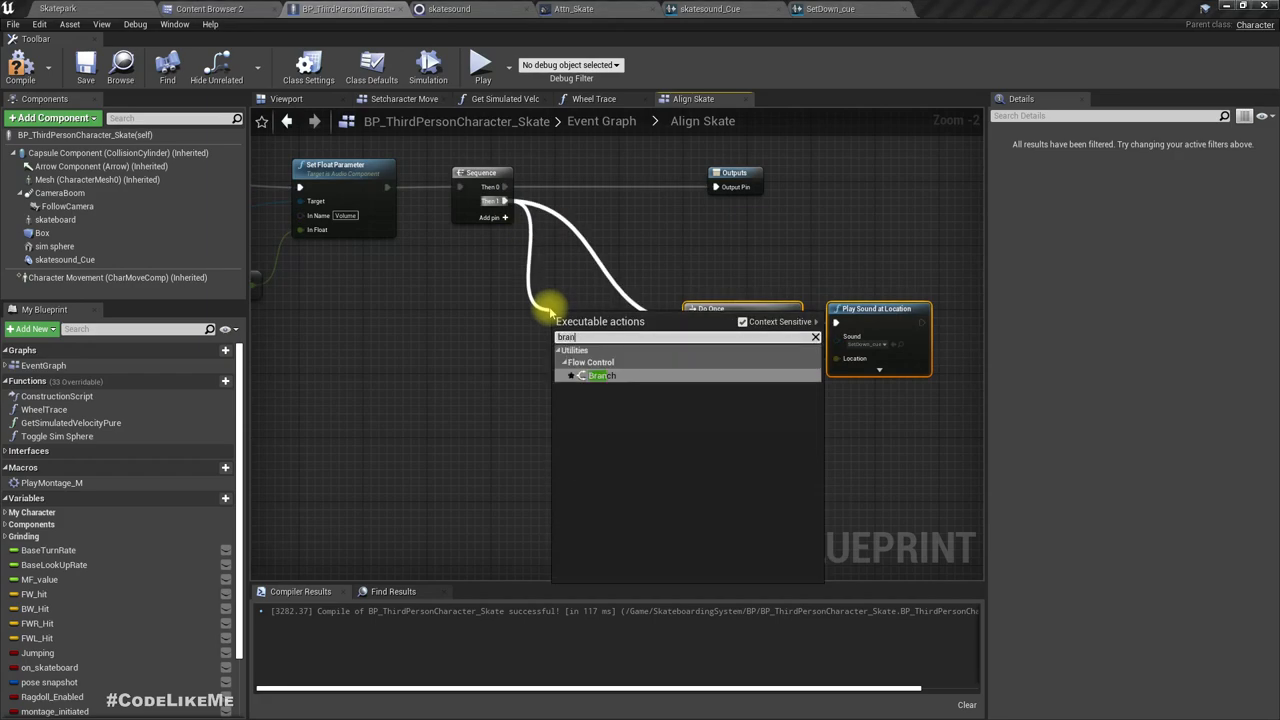
- Insert a Branch on Then 1 whose condition compares the volume value against 0.2
left_click(602, 375)
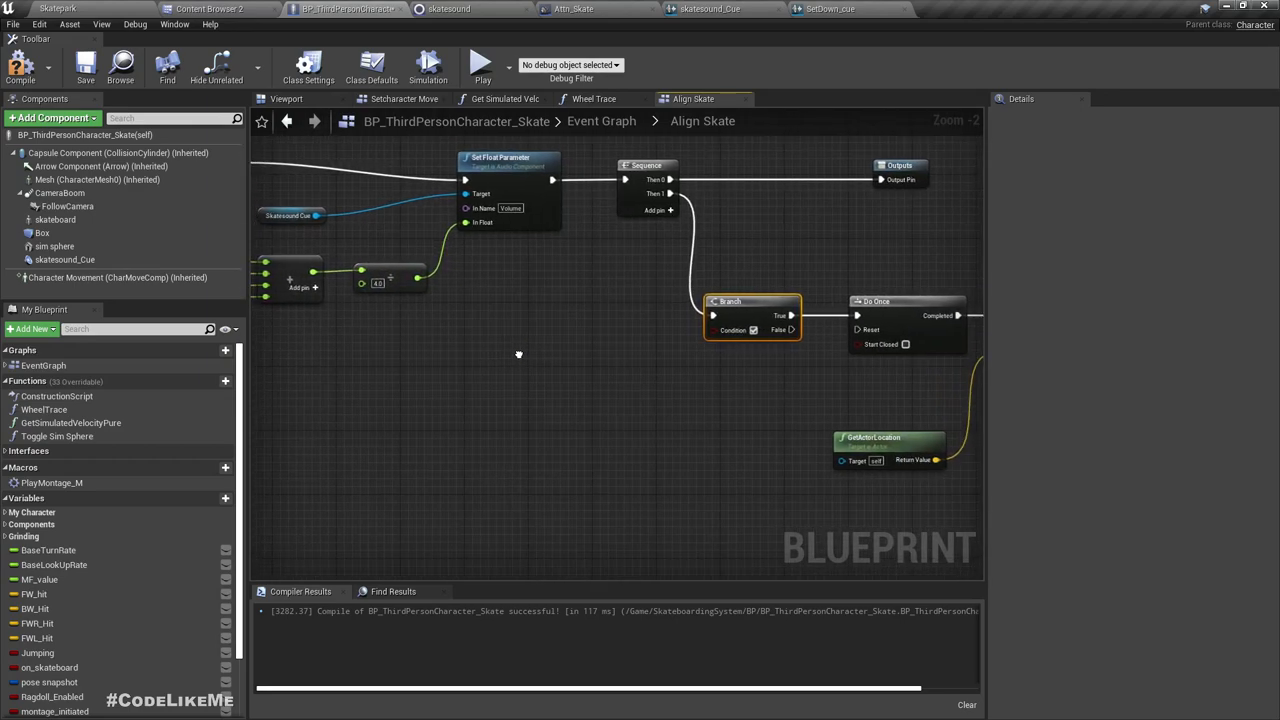
left_click_drag(418, 278, 530, 352)
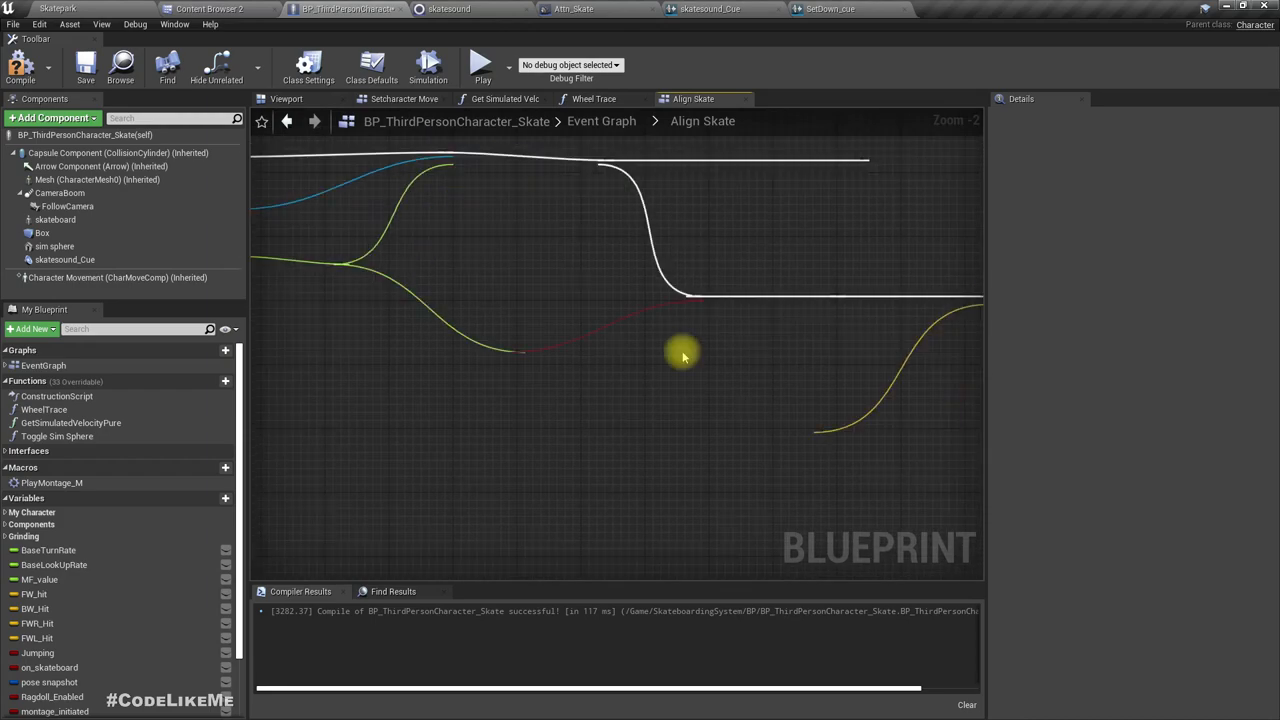
key("Ctrl+z")
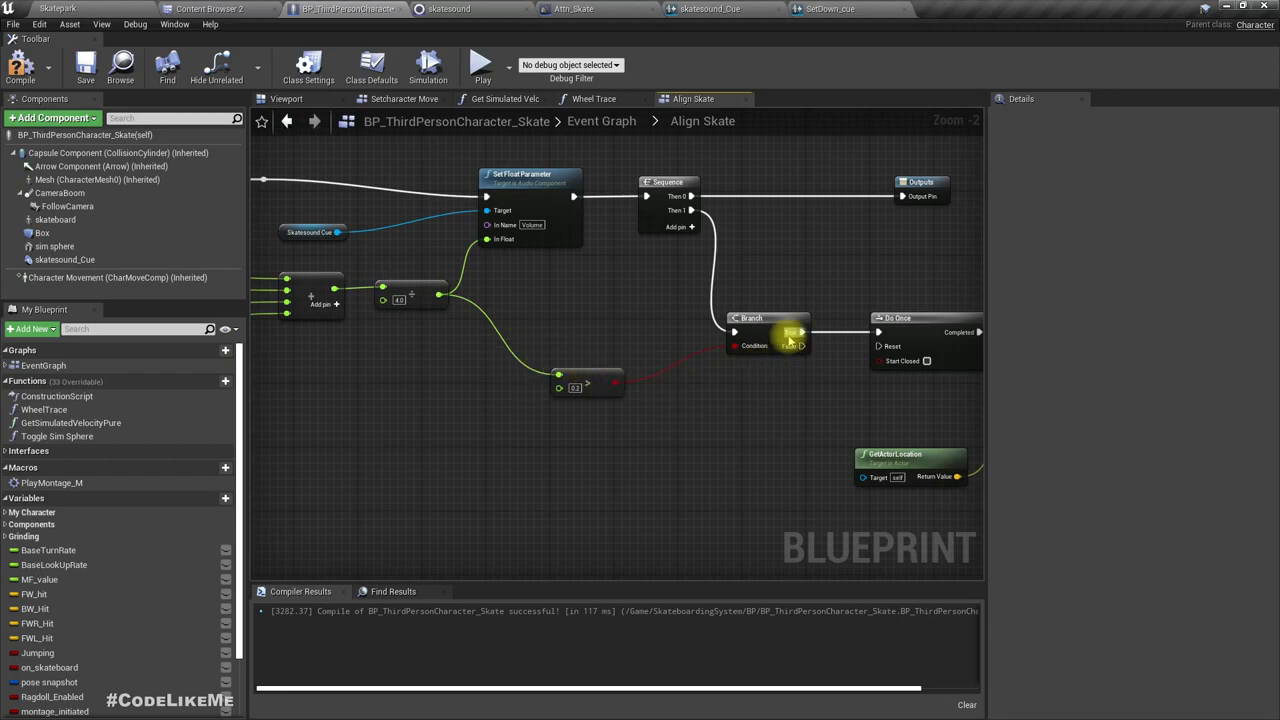
left_click(587, 374)
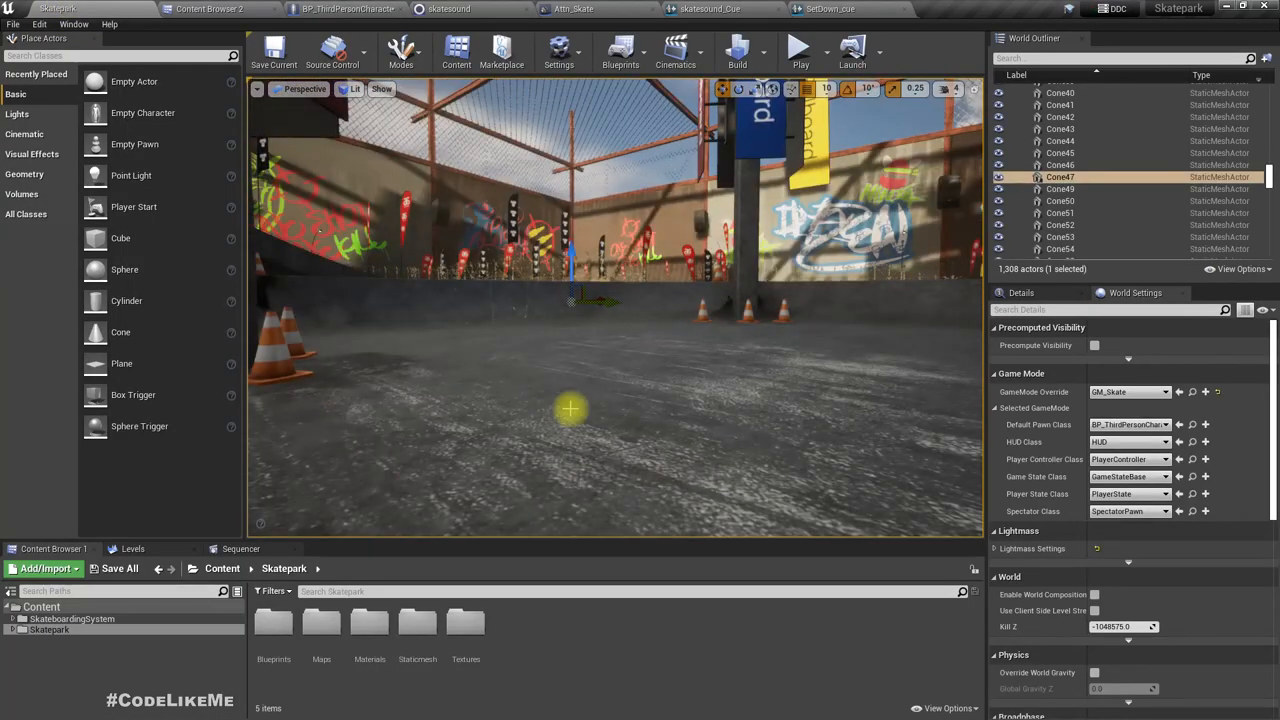
- Play-test the skateboard in Skatepark, then return to BP_ThirdPersonCharacter_Skate
left_click(799, 47)
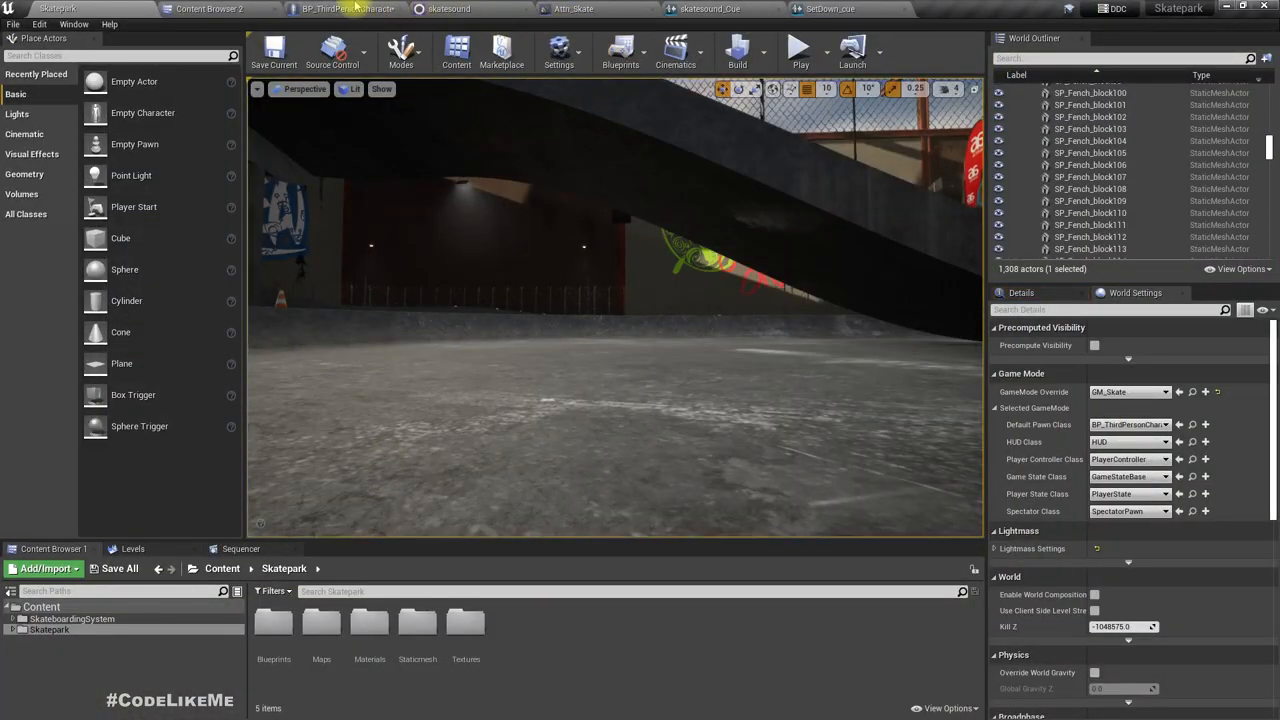
left_click(353, 10)
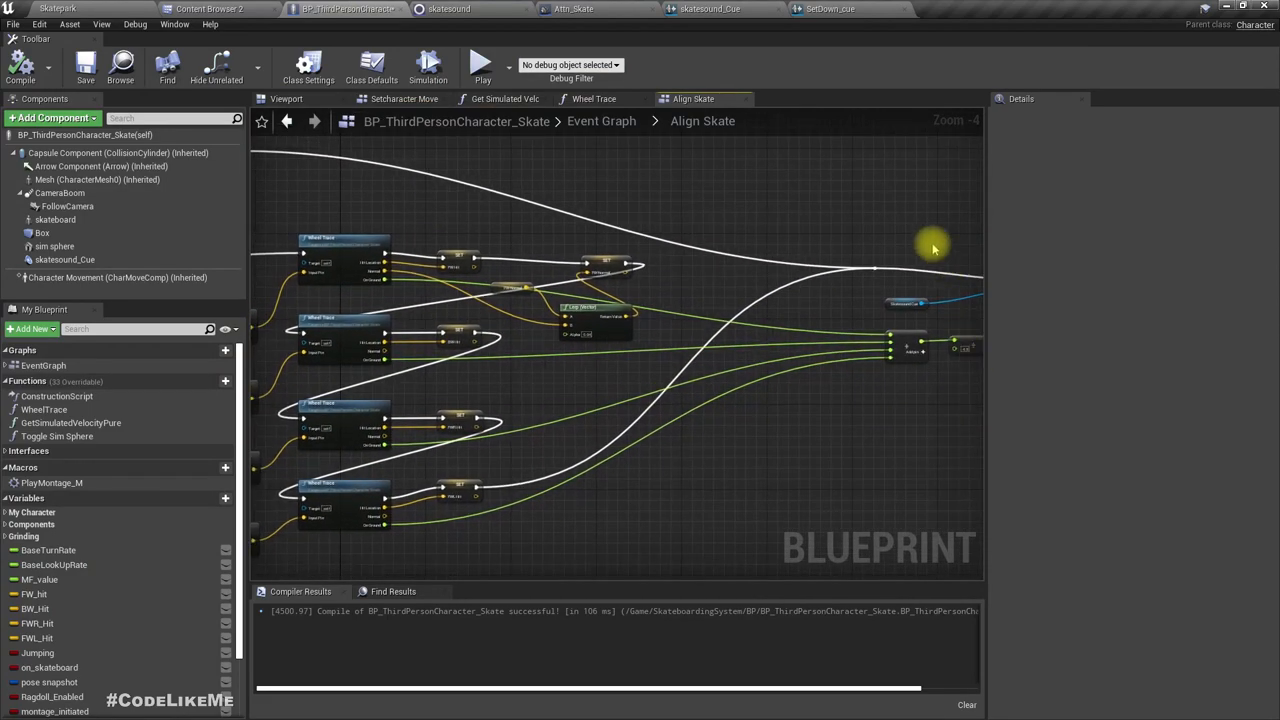
mouse_move(507, 112)
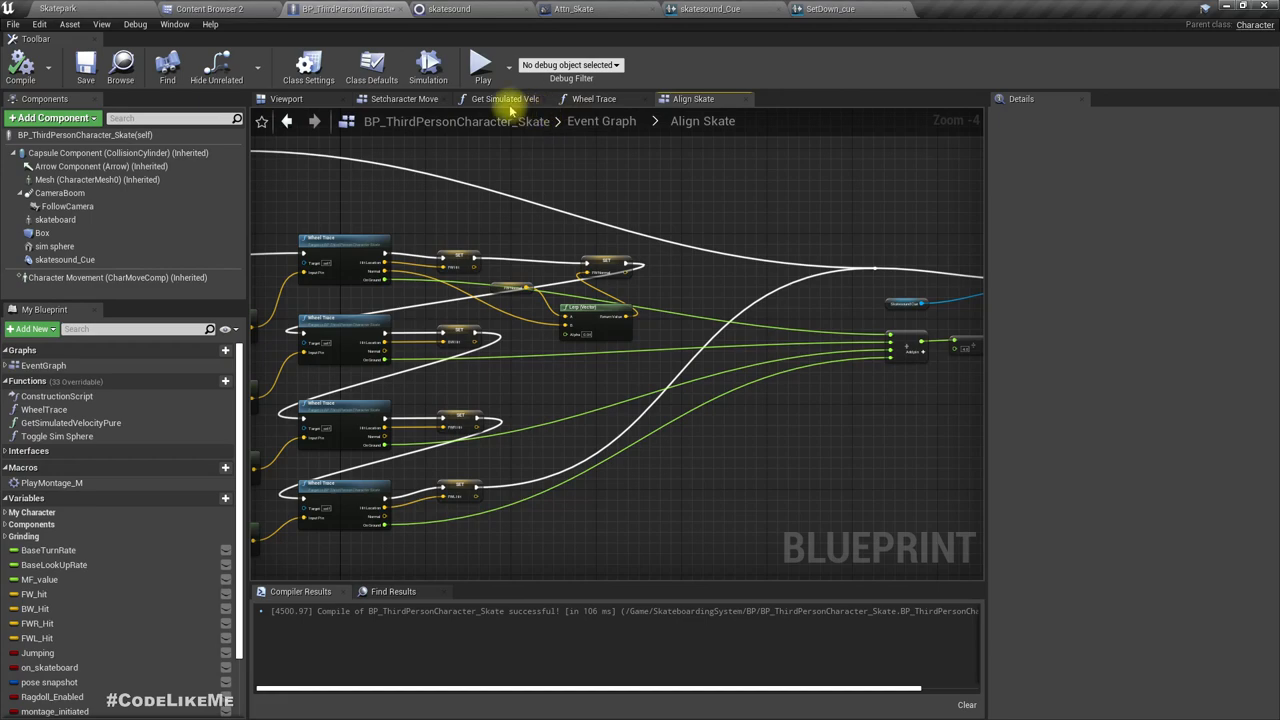
- Set LineTraceByChannel's Draw Debug Type to For One Frame, then go back to the Skatepark level
left_click(689, 98)
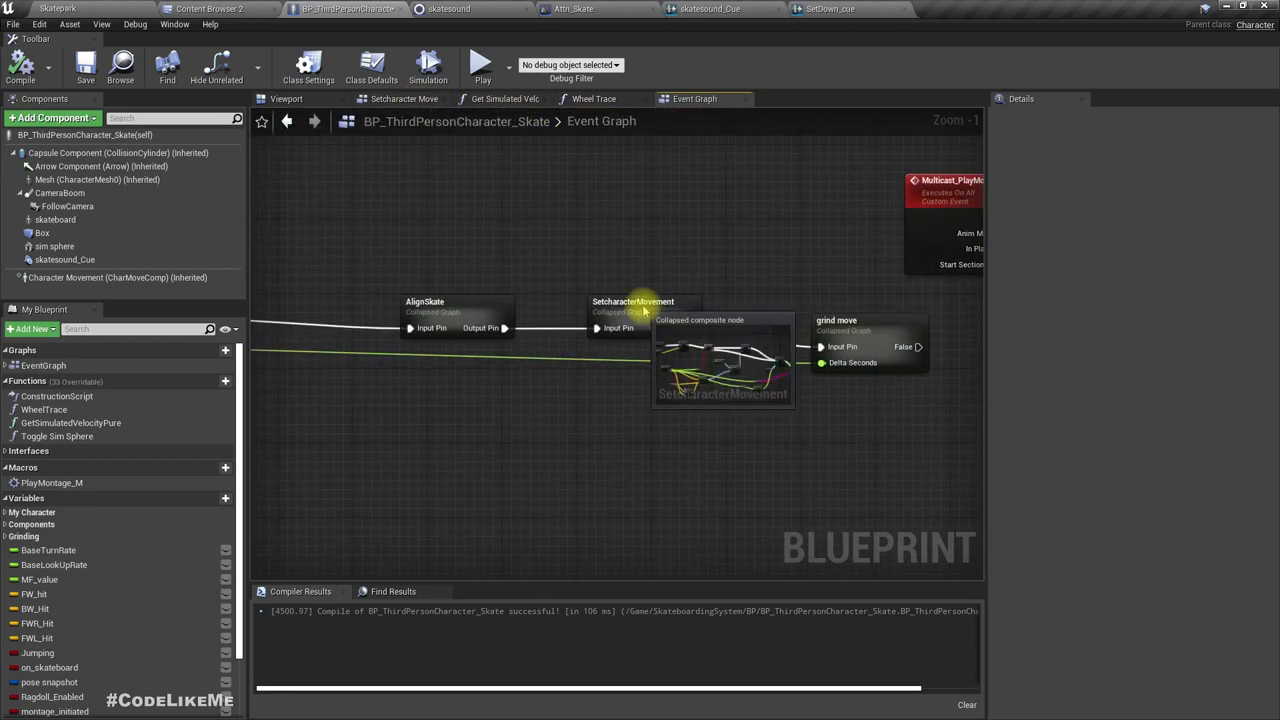
double_click(637, 301)
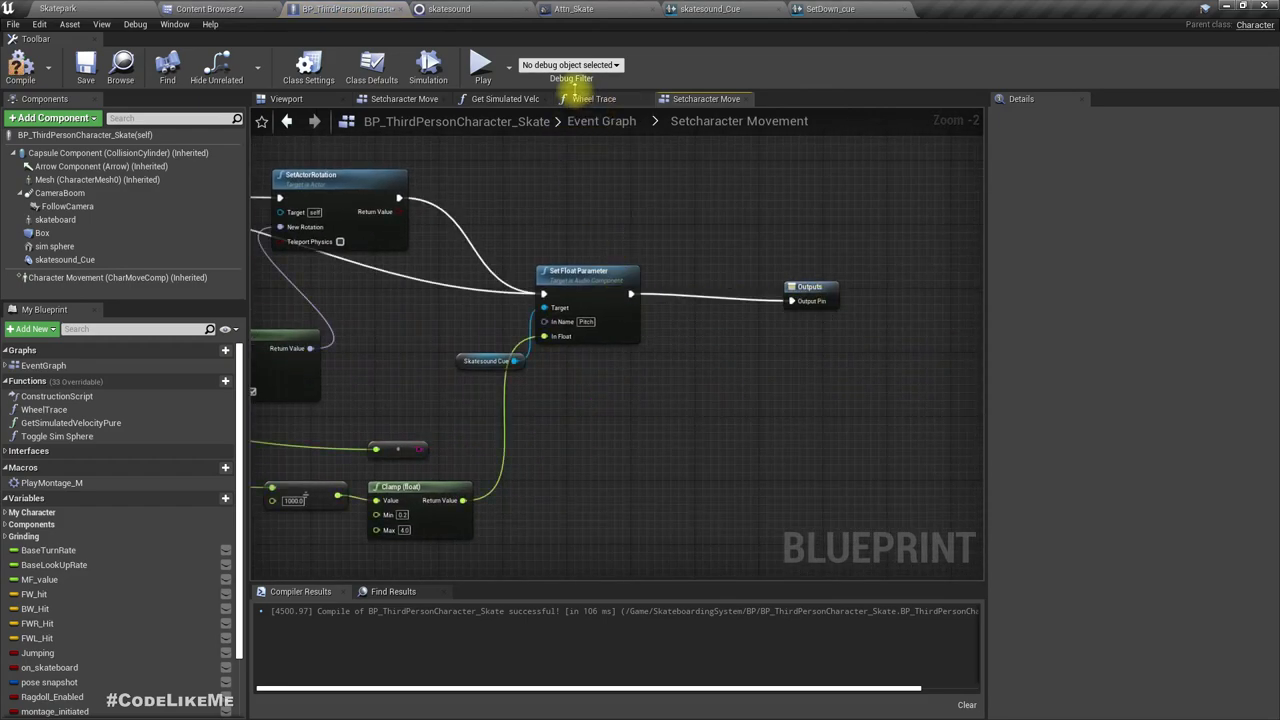
left_click(601, 98)
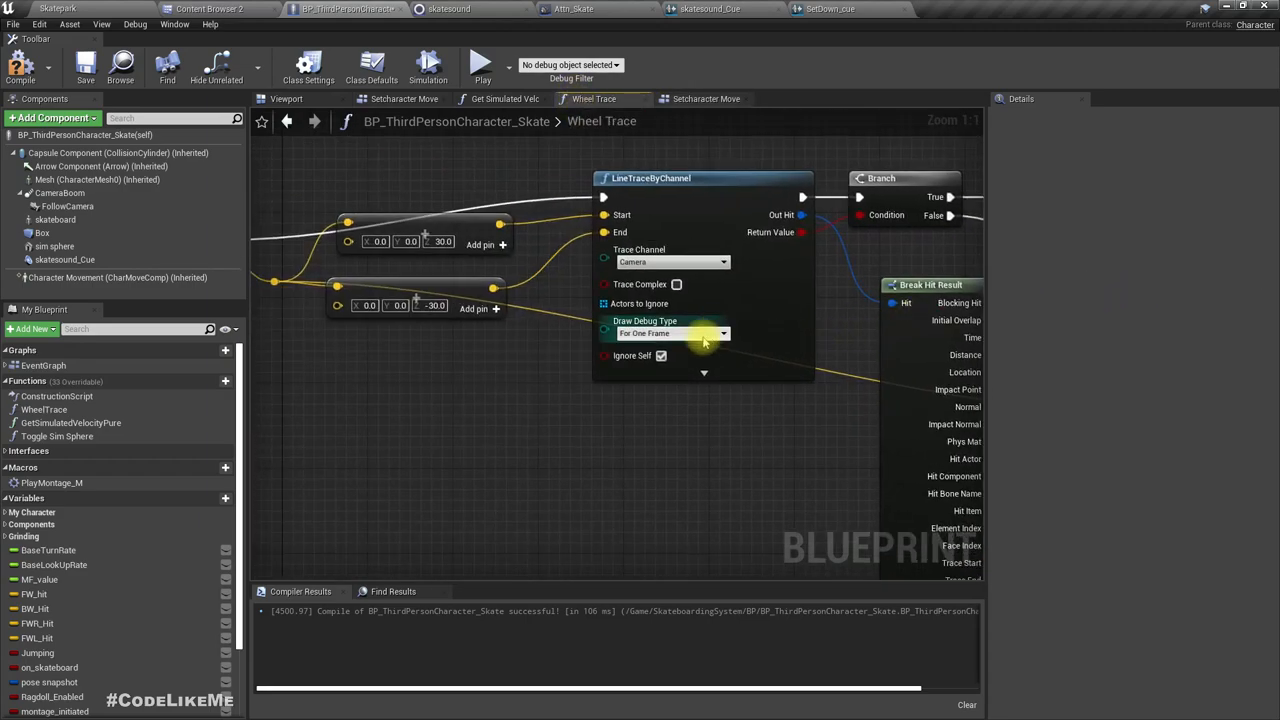
left_click(672, 333)
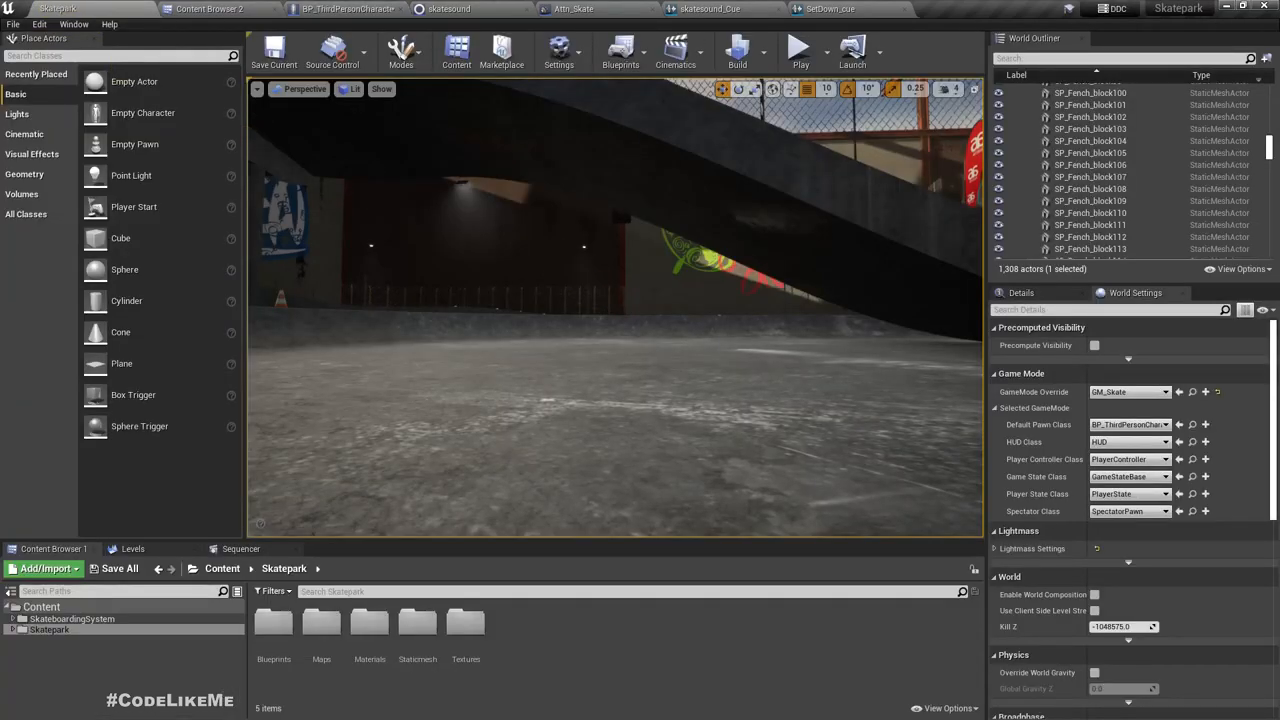
- Play-test the skatepark to watch the wheel trace debug lines, then stop the session
left_click(800, 52)
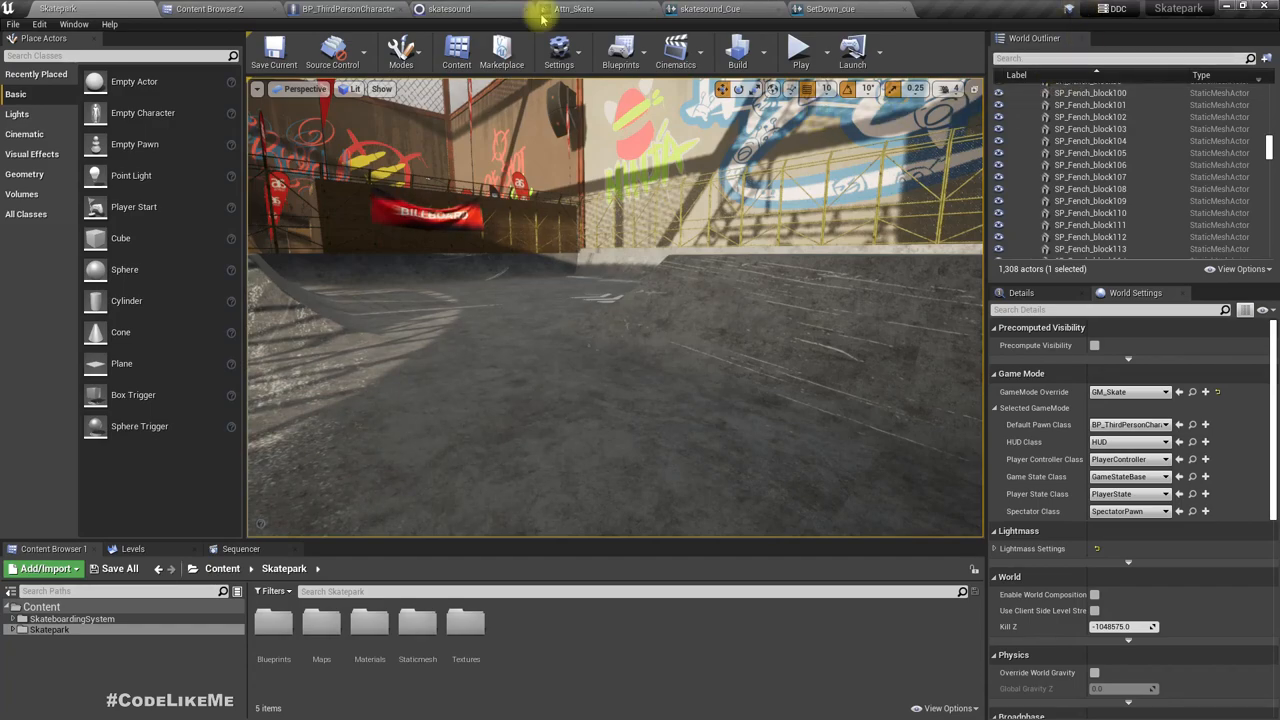
left_click(355, 9)
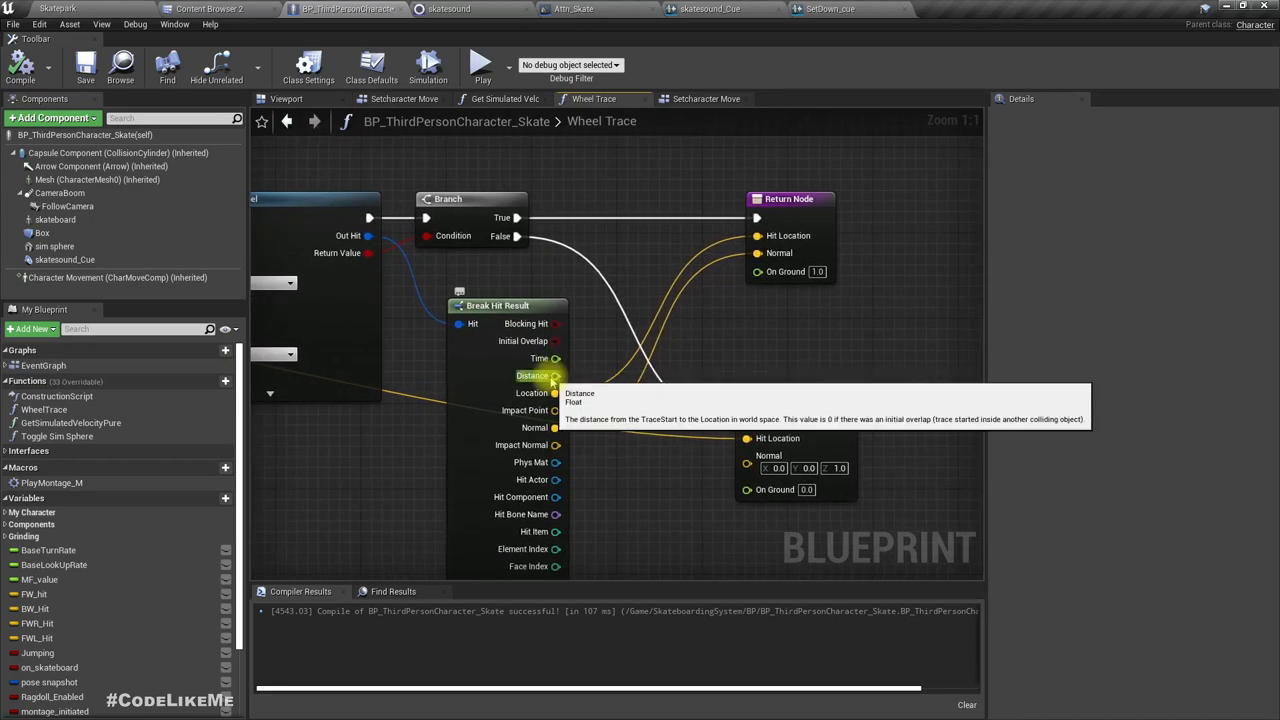
- Feed Break Hit Result's Distance into a float < 35 node wired to On Ground
left_click_drag(556, 375, 697, 345)
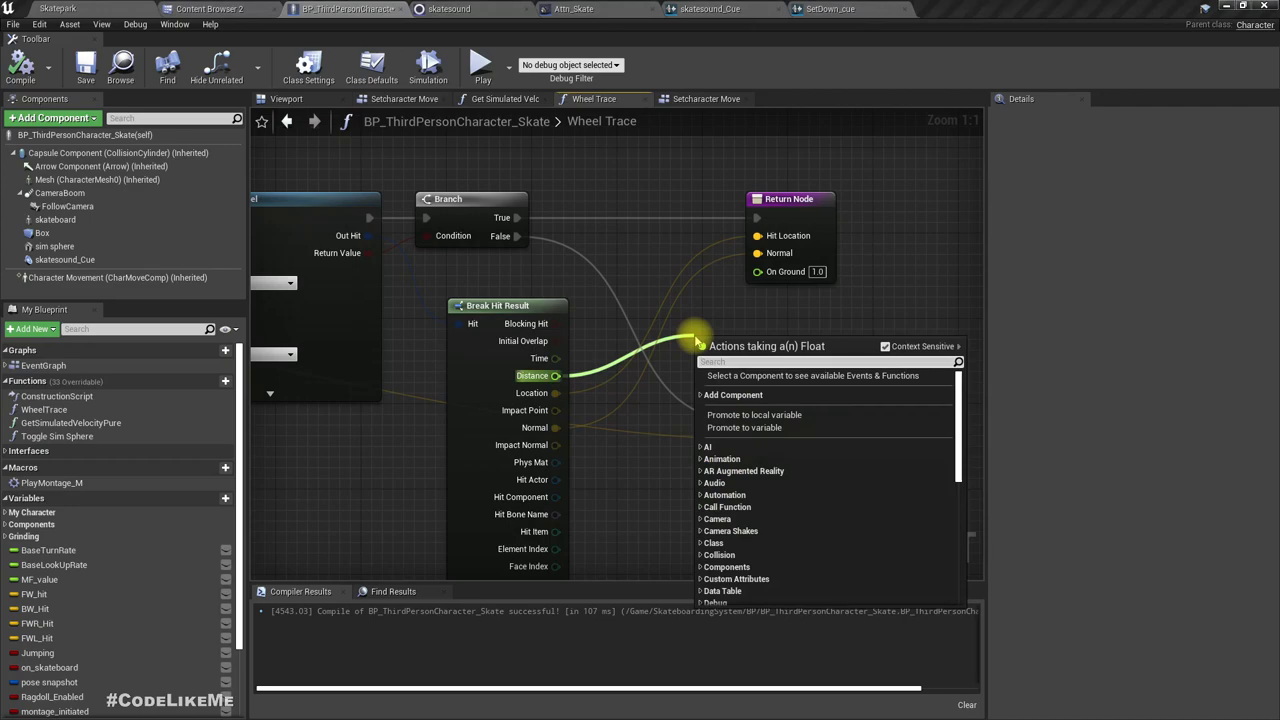
type("float")
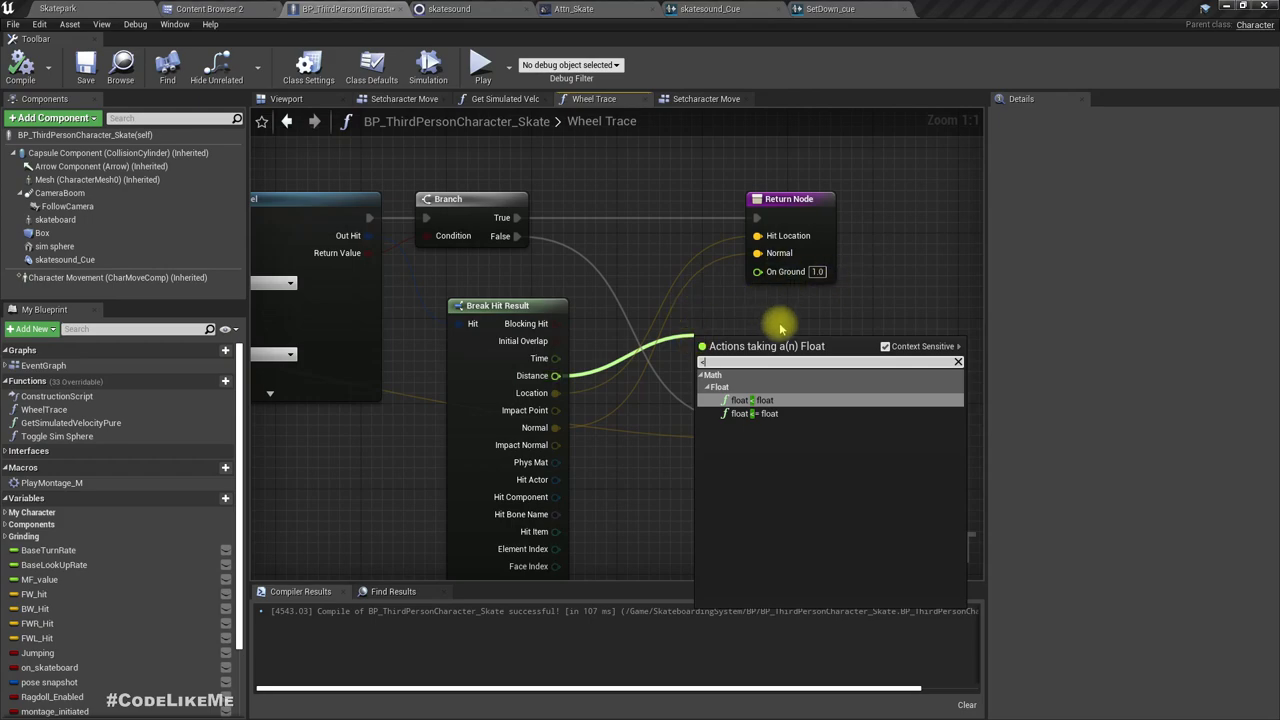
left_click(747, 399)
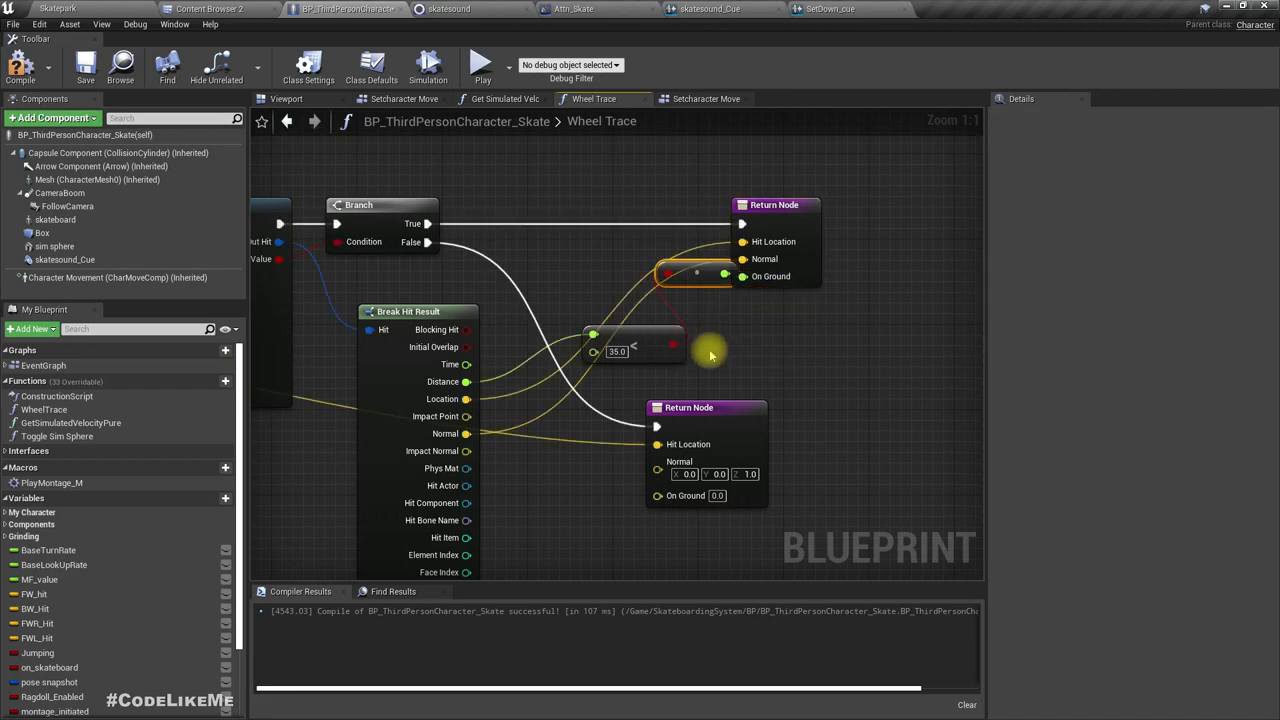
left_click(815, 205)
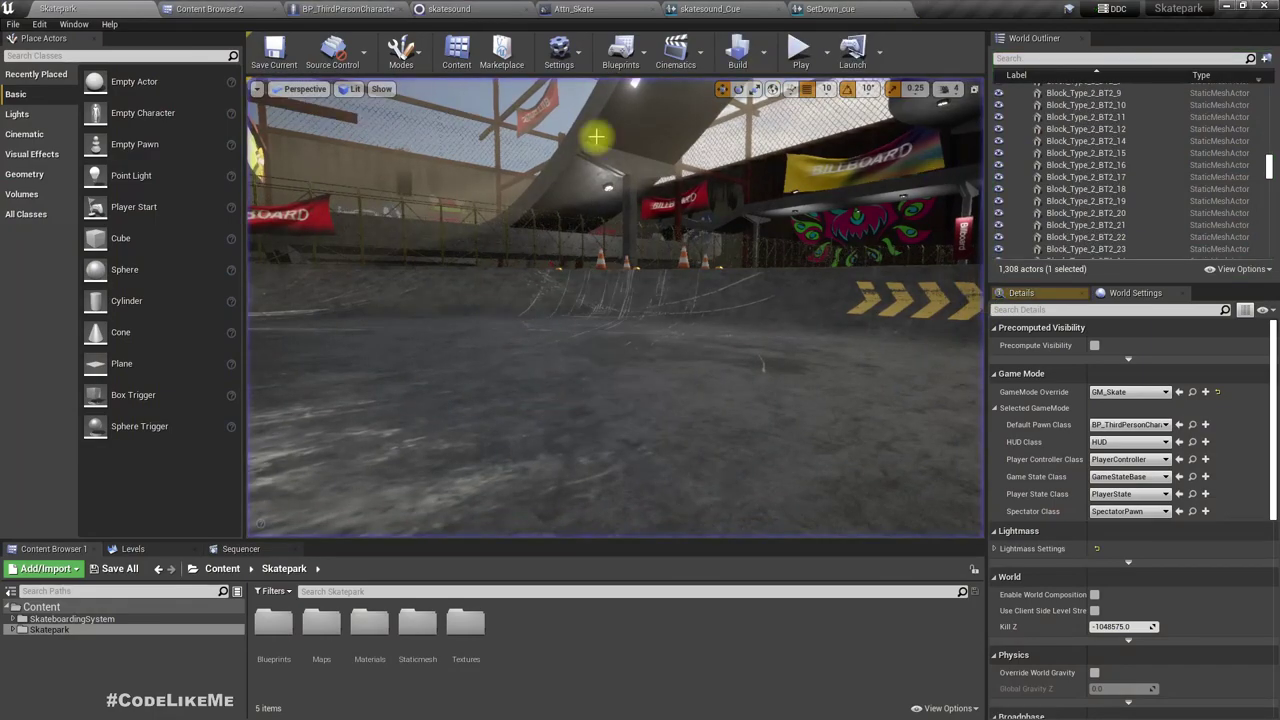
- Return to the character blueprint's Wheel Trace function
left_click(345, 9)
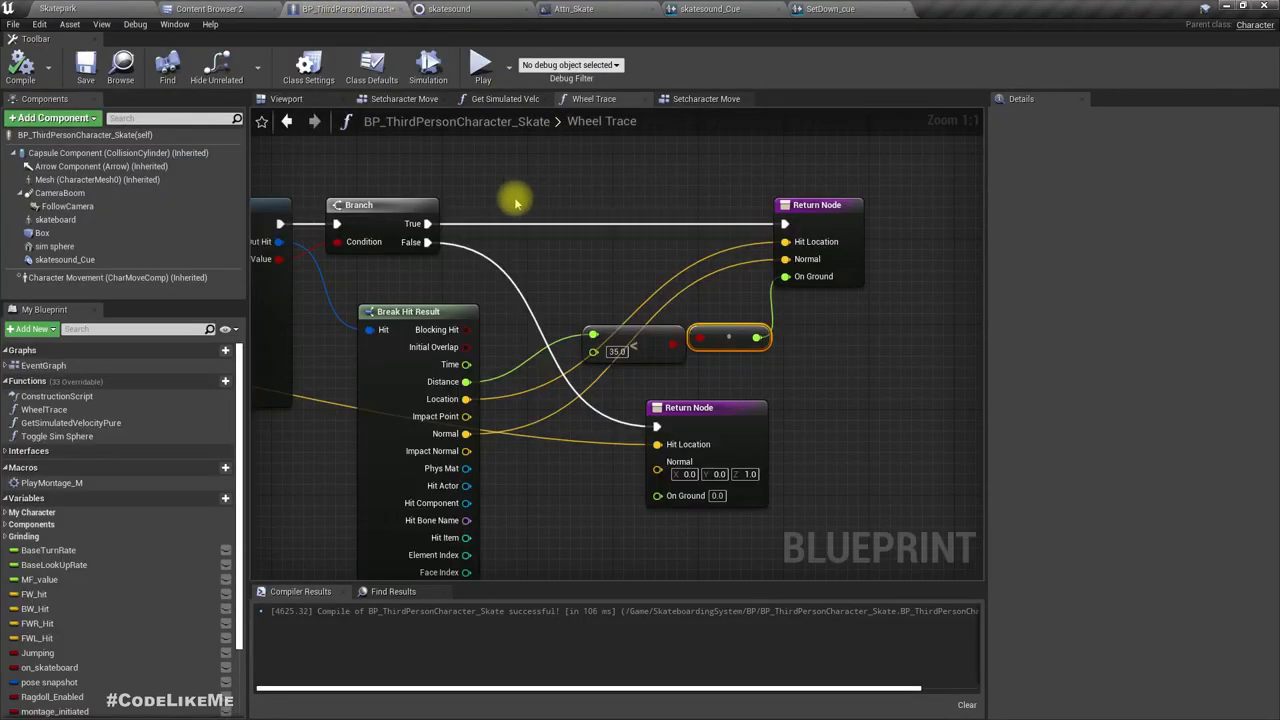
mouse_move(528, 99)
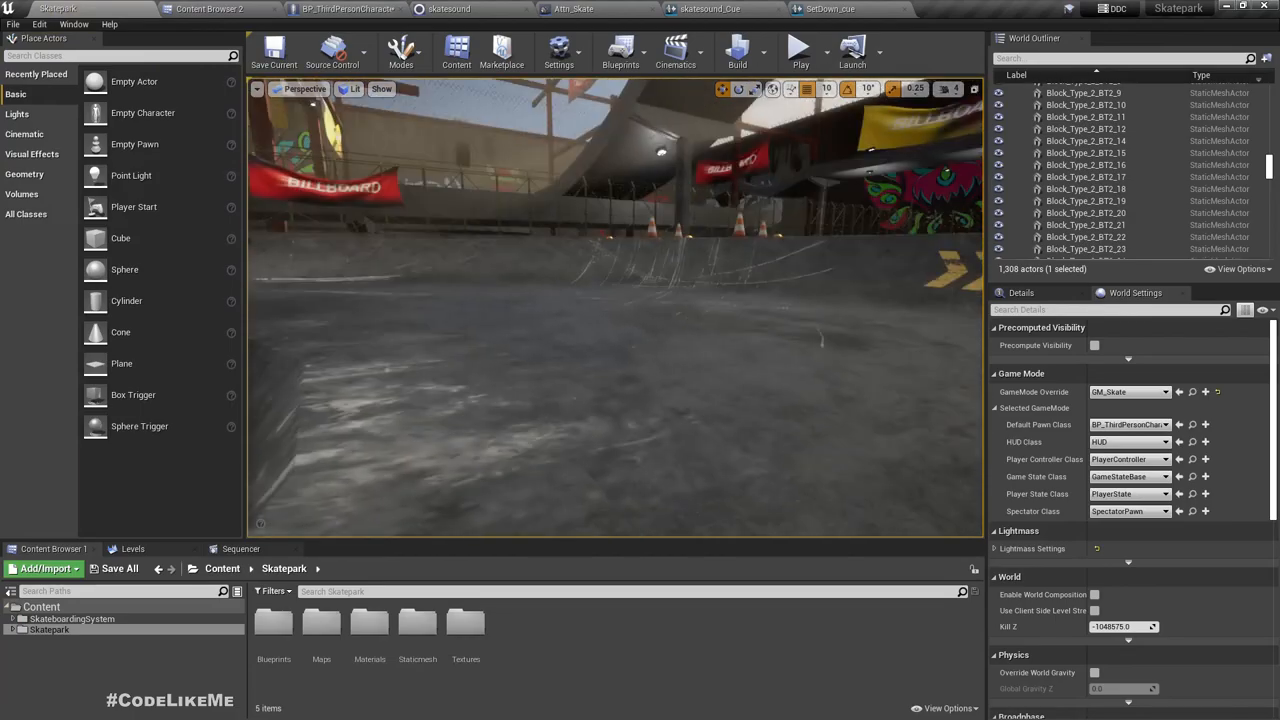
- Run another skatepark play test, then return to the BP_ThirdPersonCharacter_Skate blueprint
left_click(797, 51)
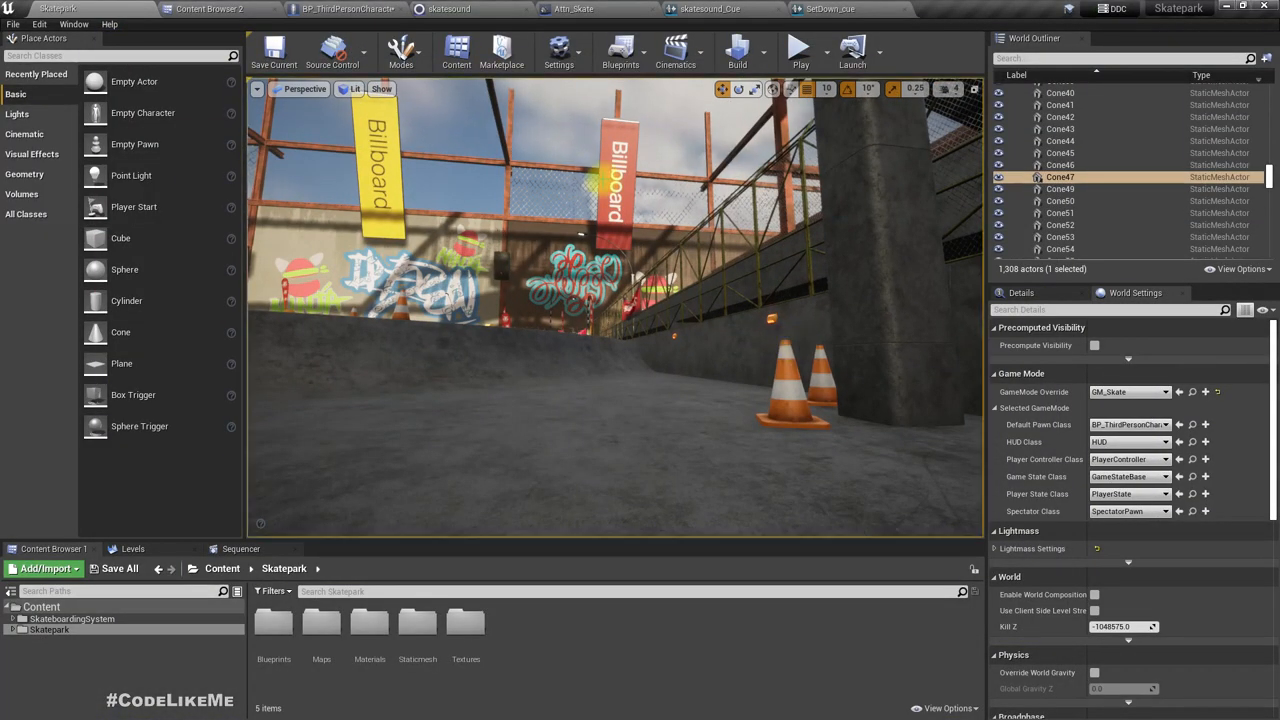
left_click(345, 9)
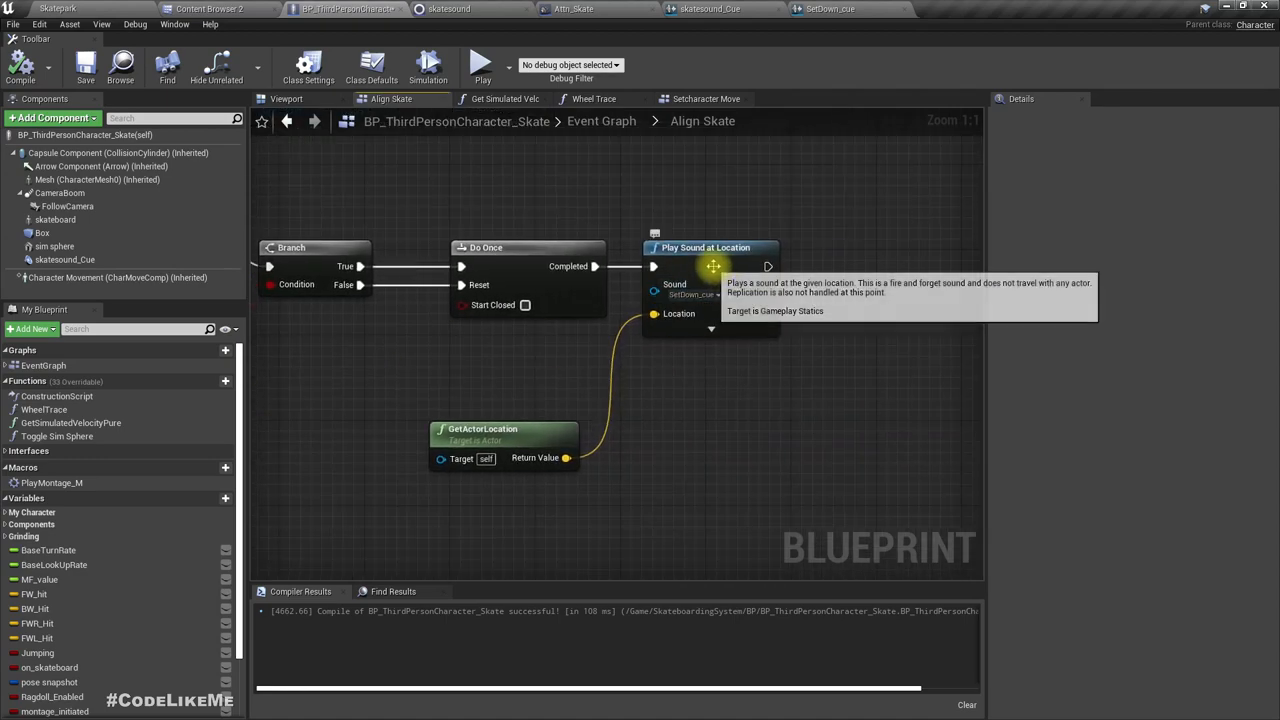
- Bring the Branch into view and disconnect its False pin from Do Once's Reset
left_click_drag(710, 247, 890, 247)
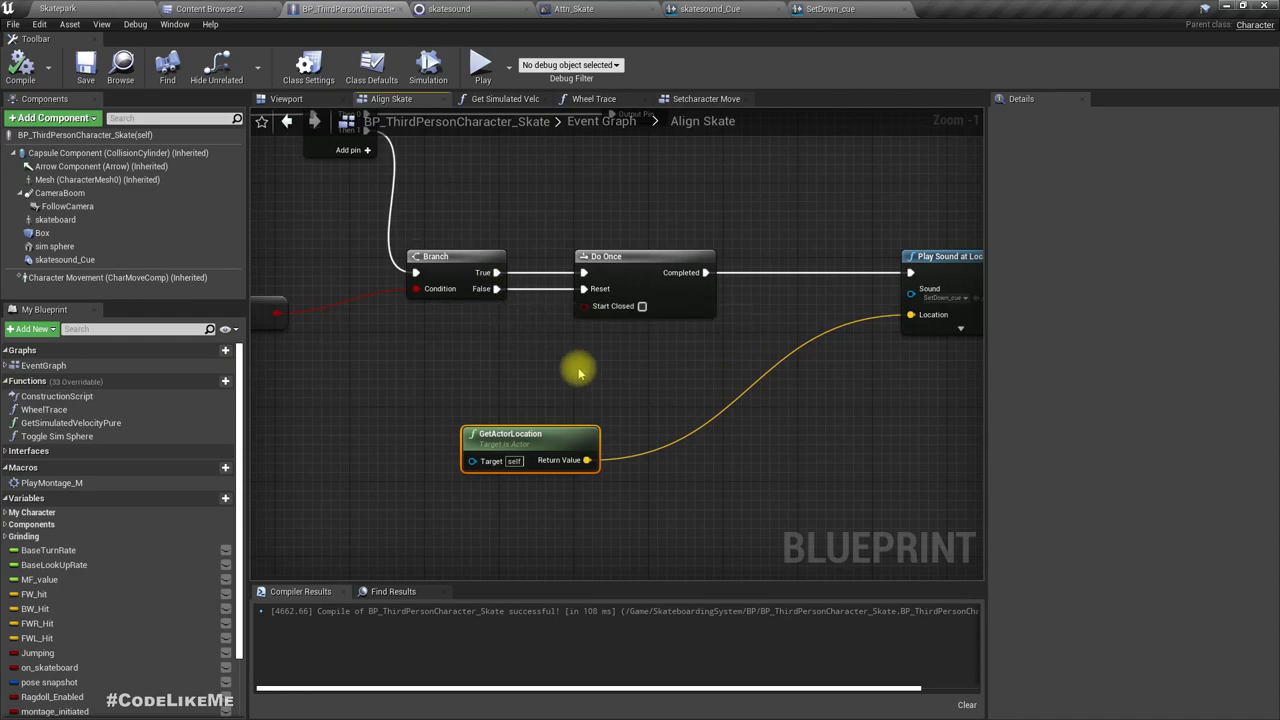
mouse_move(627, 272)
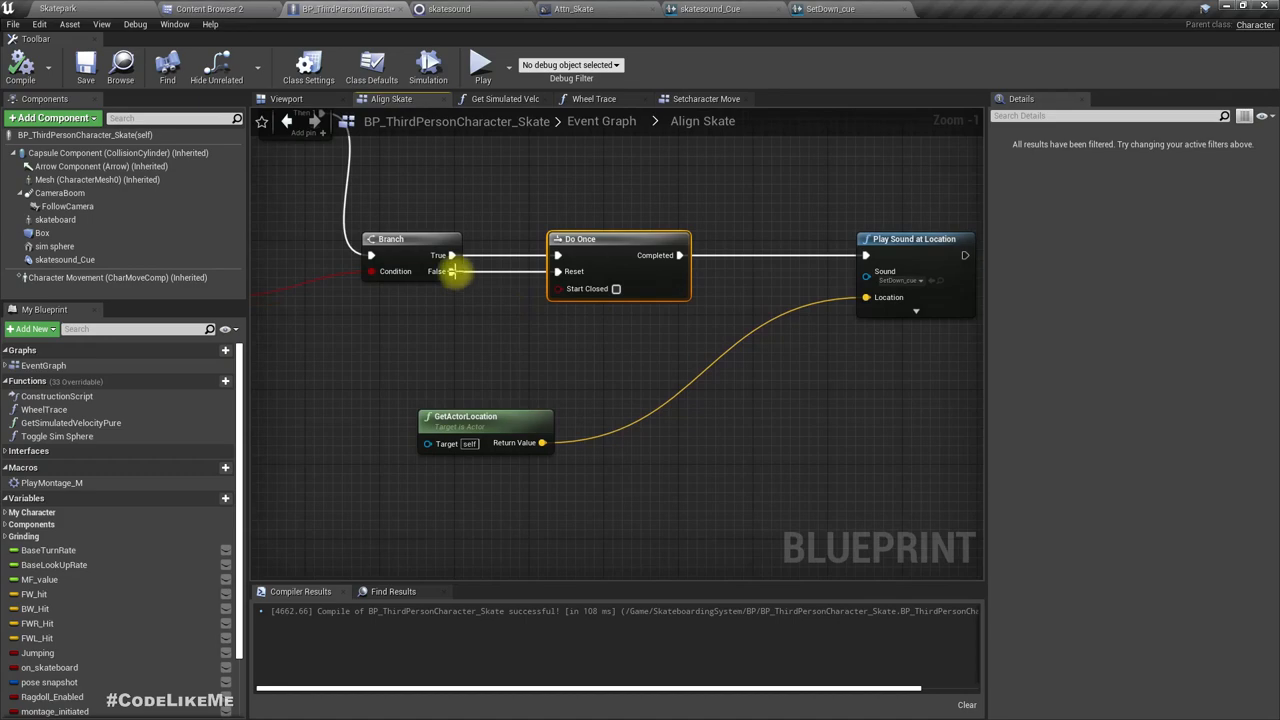
left_click_drag(455, 271, 555, 355)
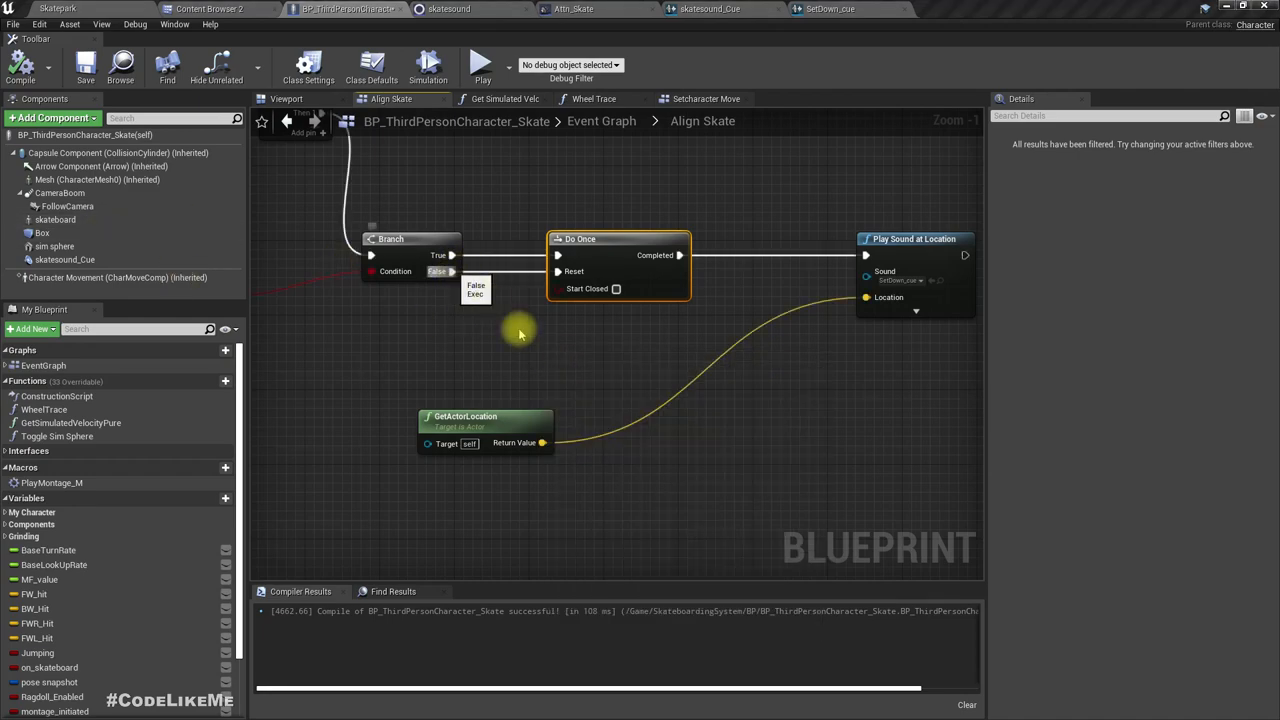
mouse_move(594, 378)
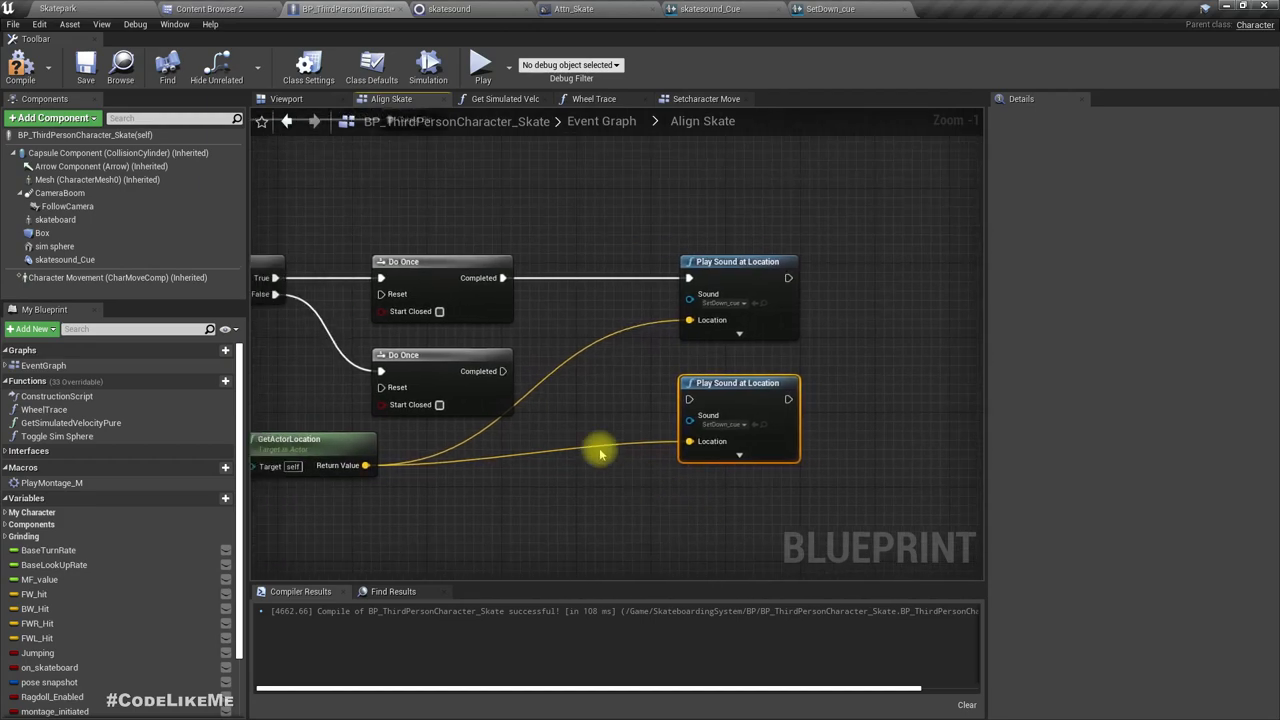
mouse_move(763, 399)
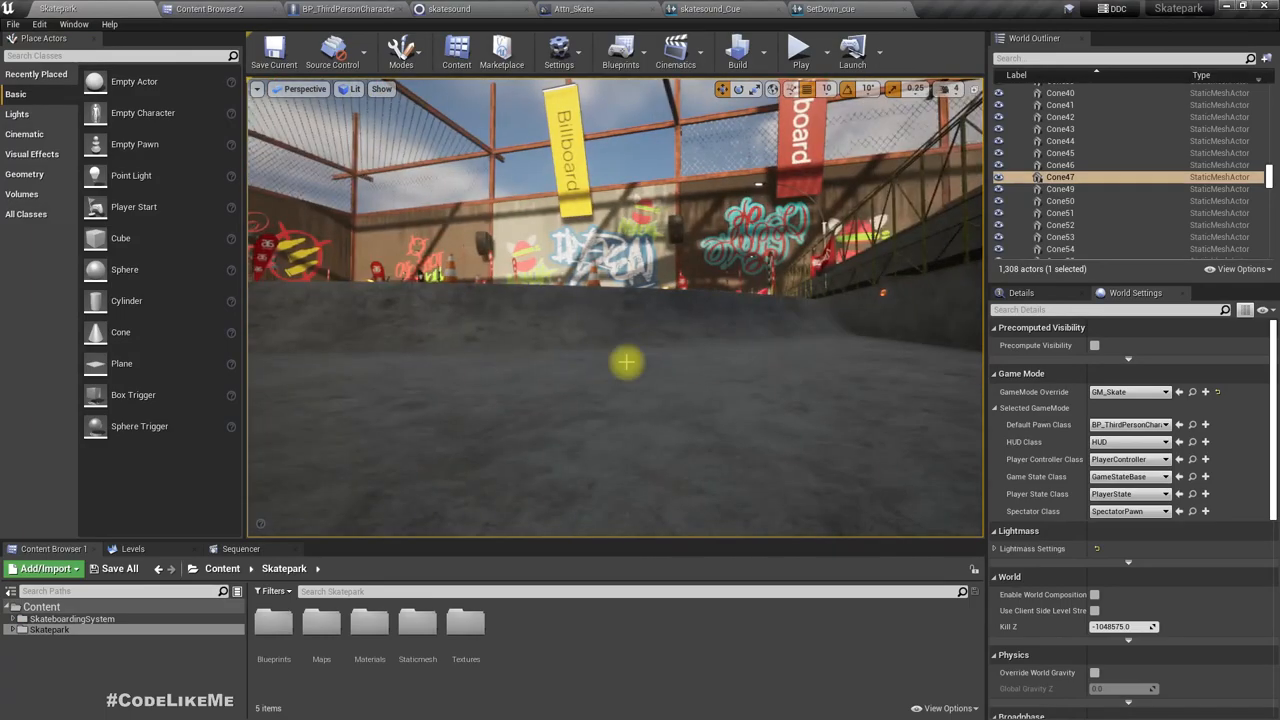
left_click(801, 52)
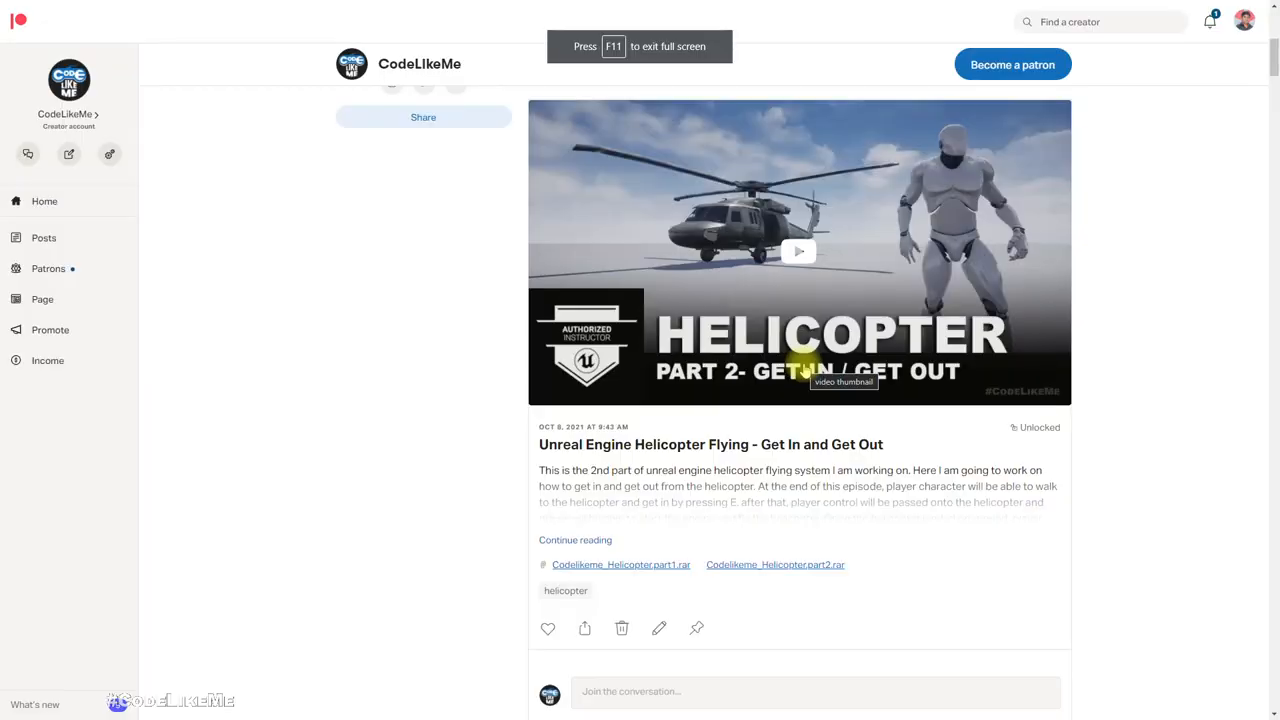
- Scroll the Patreon feed down to the 'Unreal Adventure - Part 17 (Consume Items)' post
scroll("down", 3)
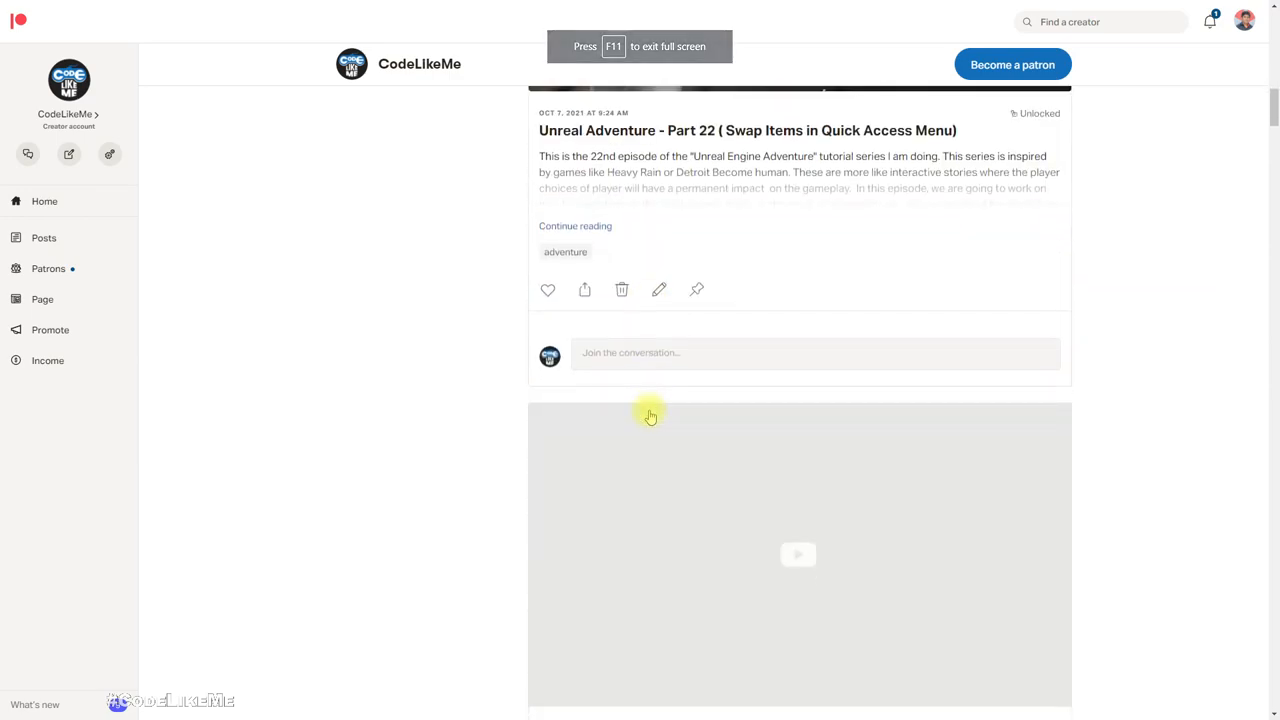
scroll("down", 3)
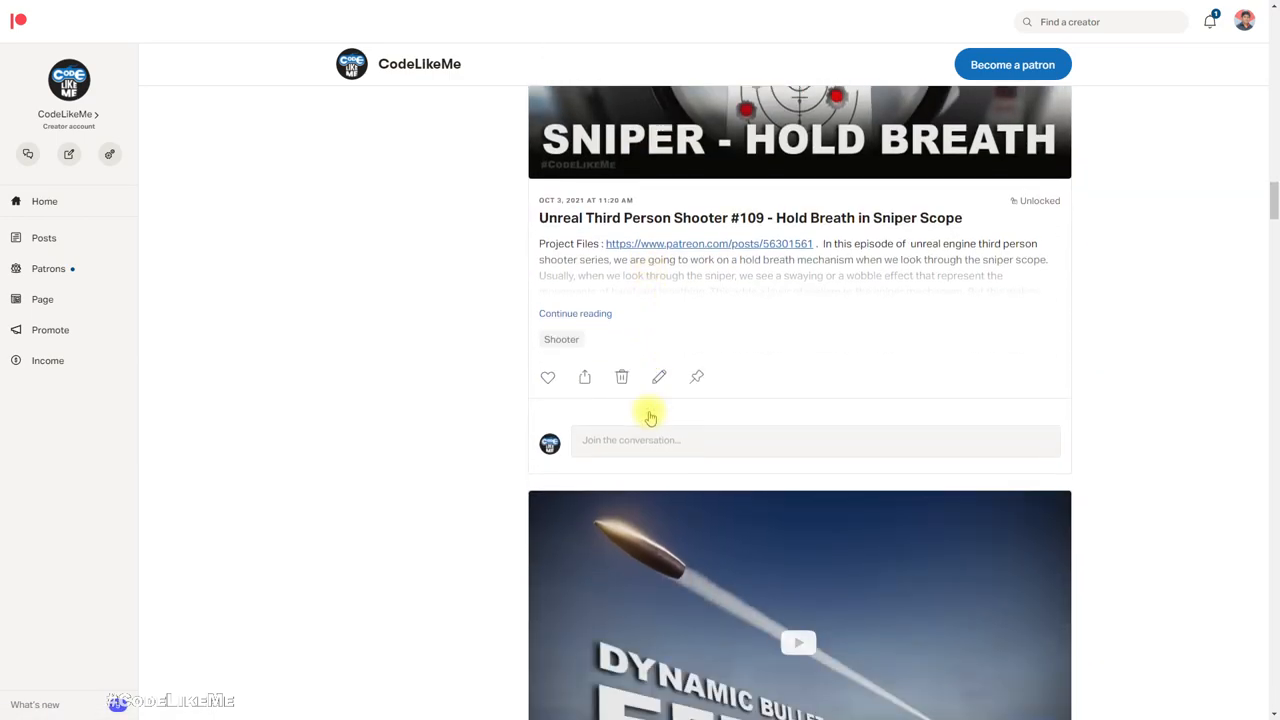
scroll("down", 3)
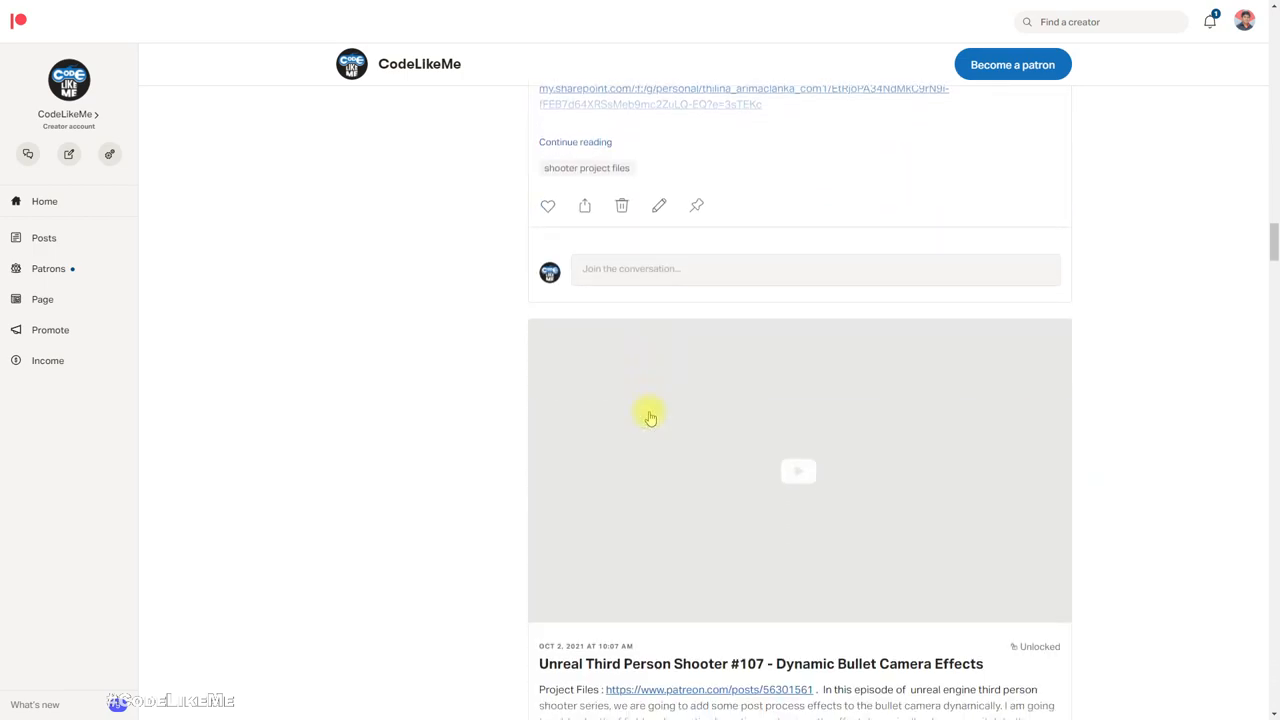
scroll("down", 3)
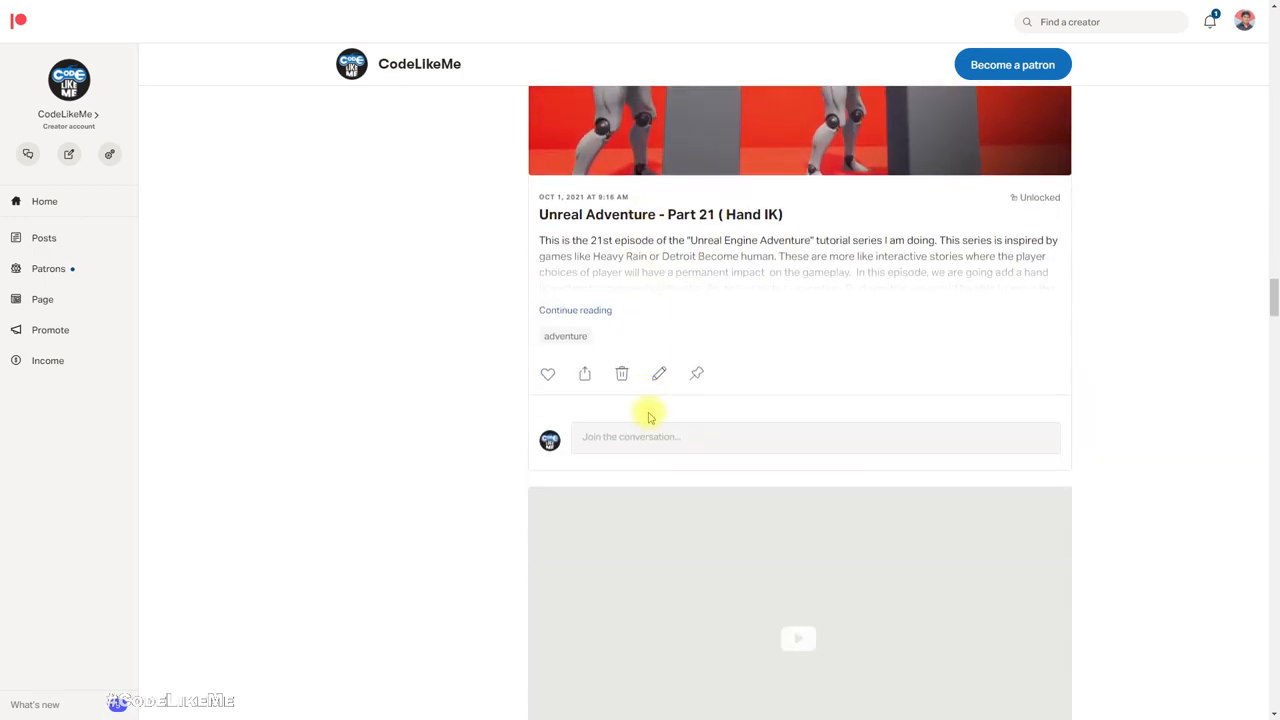
scroll("down", 3)
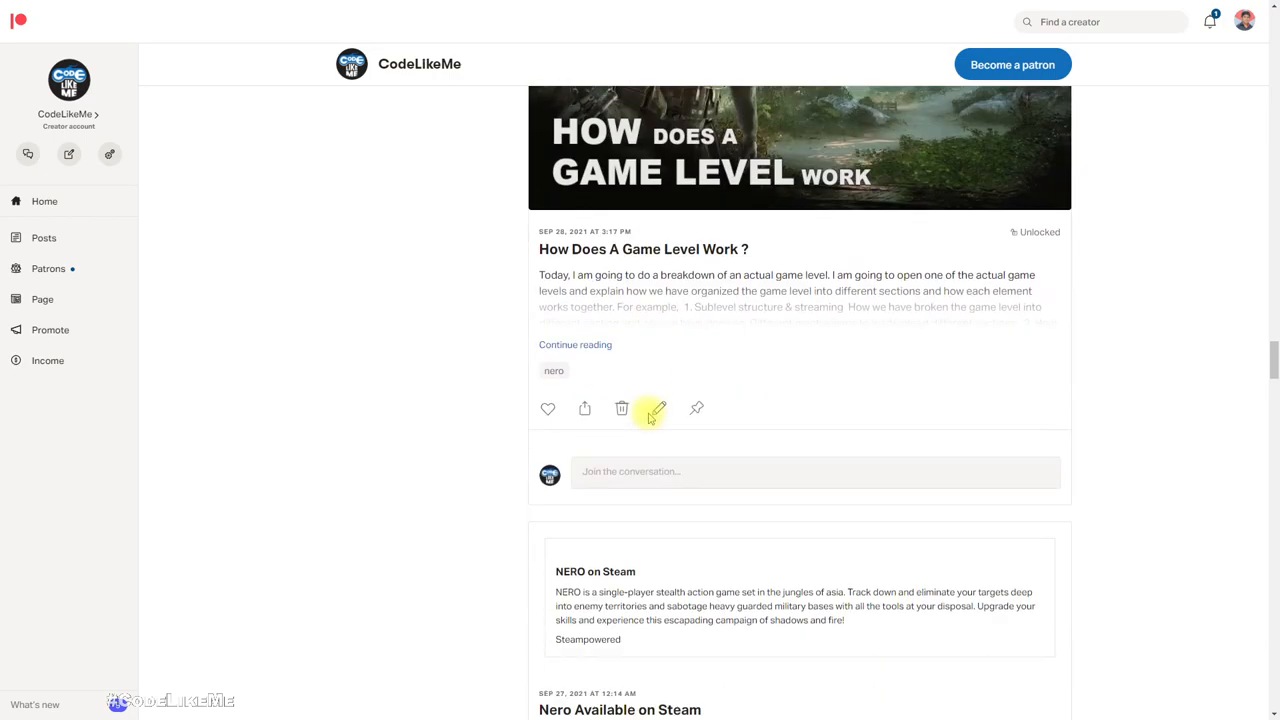
scroll("down", 3)
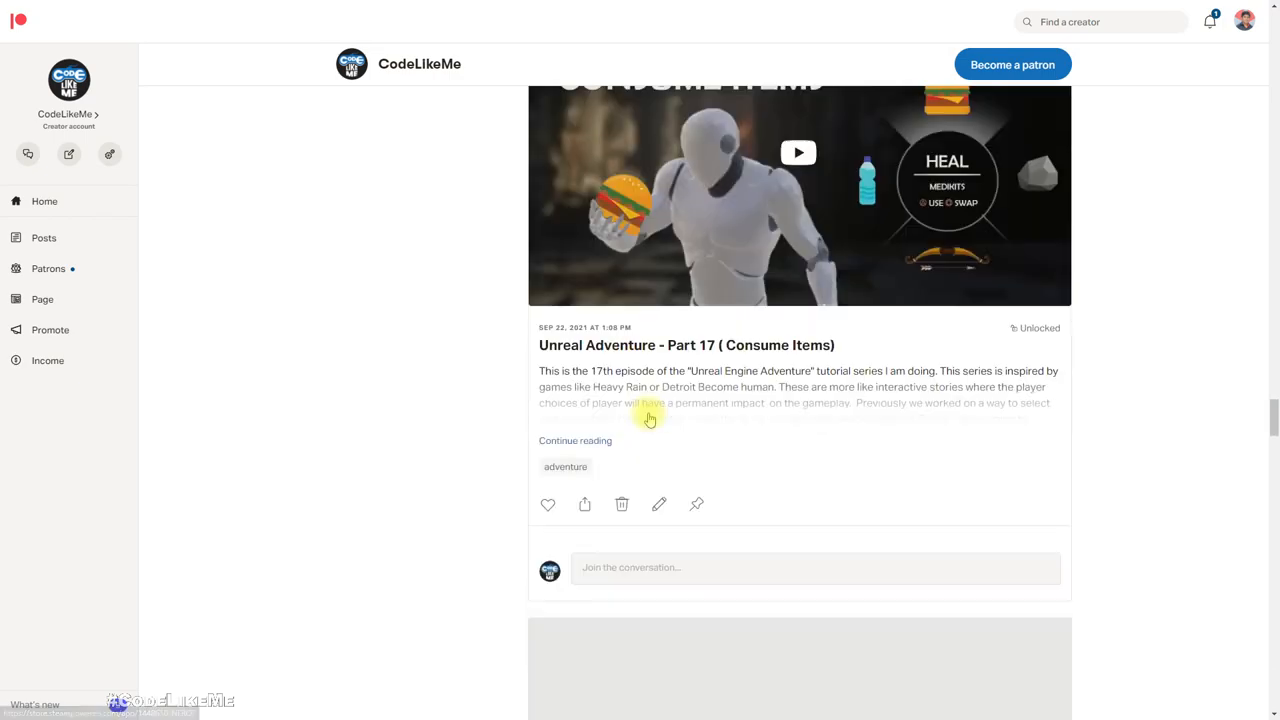